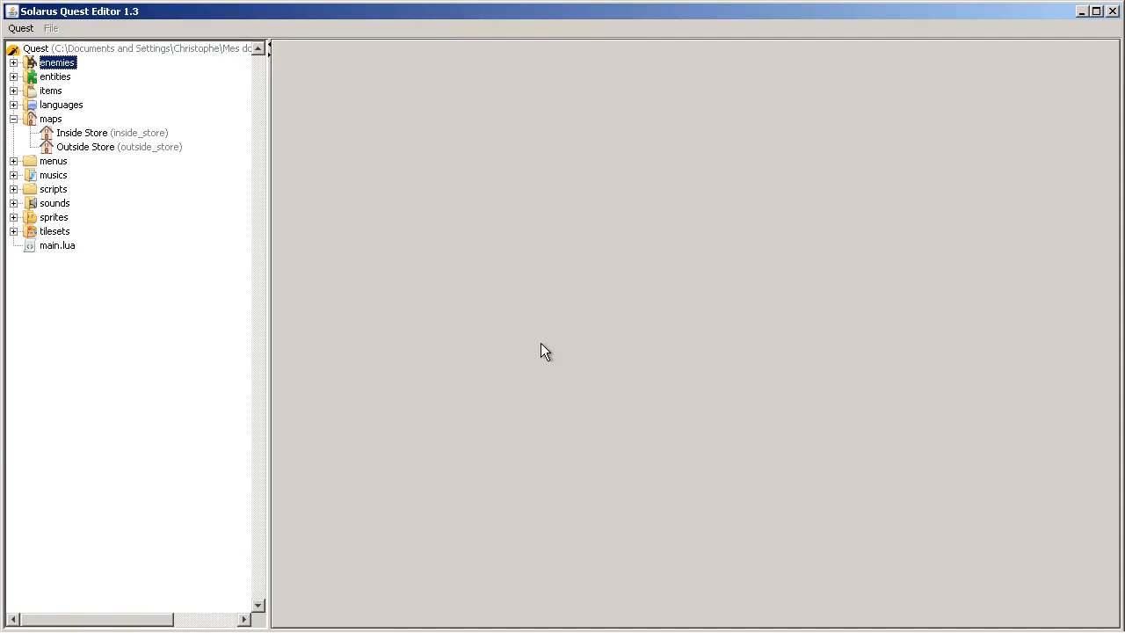
{"action": "mouse_move", "coordinate": [630, 245]}
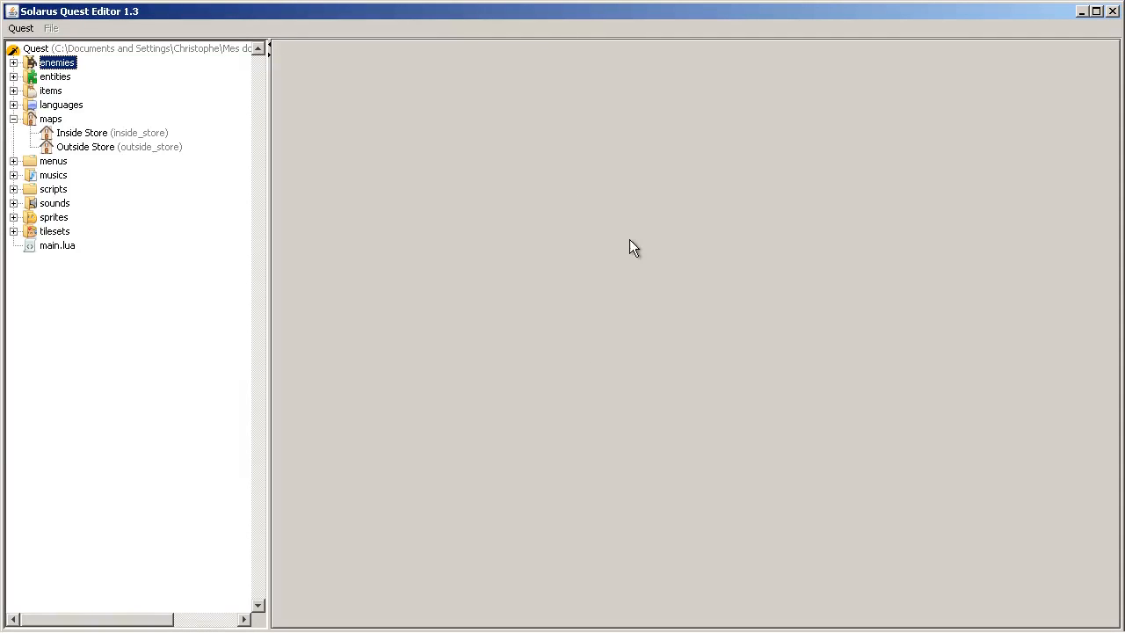
{"action": "mouse_move", "coordinate": [591, 235]}
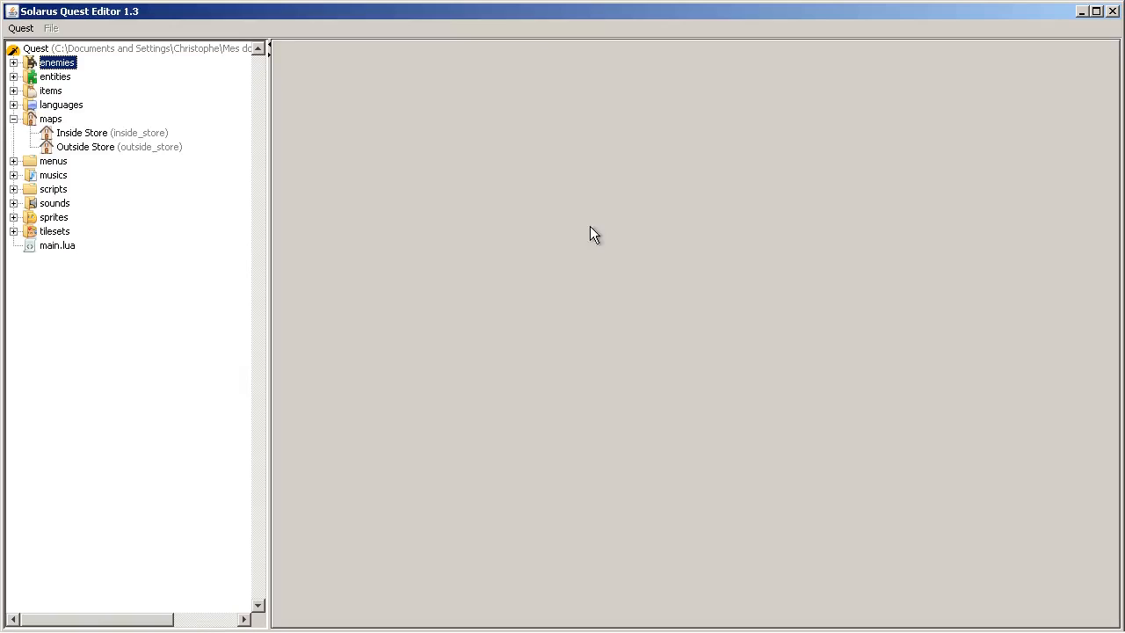
Create a map with id chap19 named 'Chapter 19 - Doors' in the maps folder.
{"action": "right_click", "coordinate": [51, 118]}
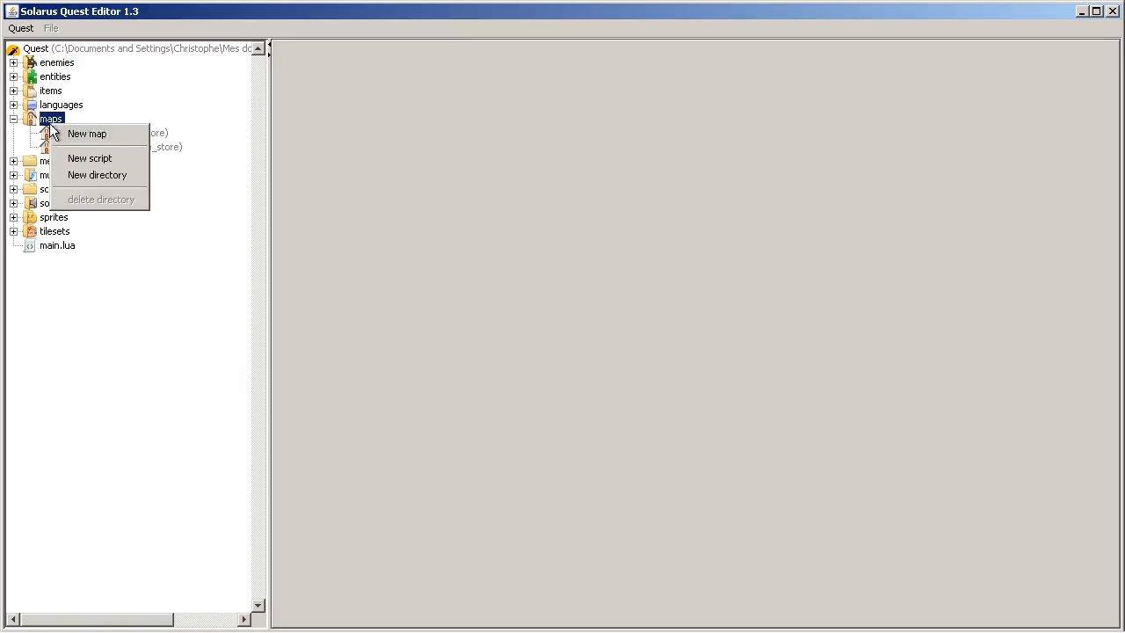
{"action": "left_click", "coordinate": [91, 134]}
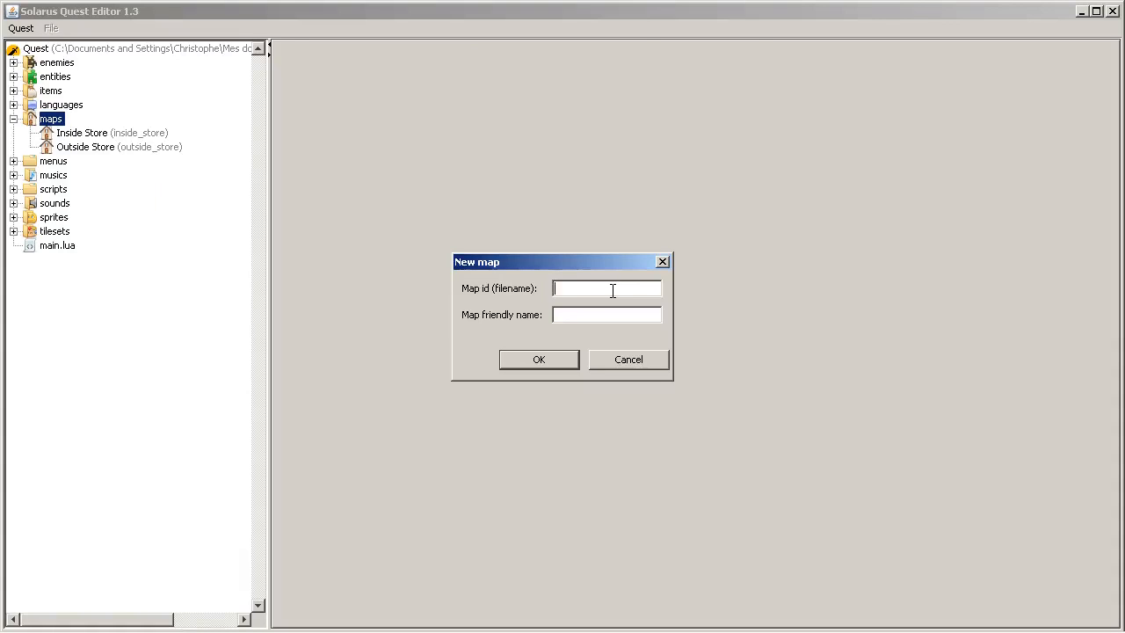
{"action": "type", "text": "c"}
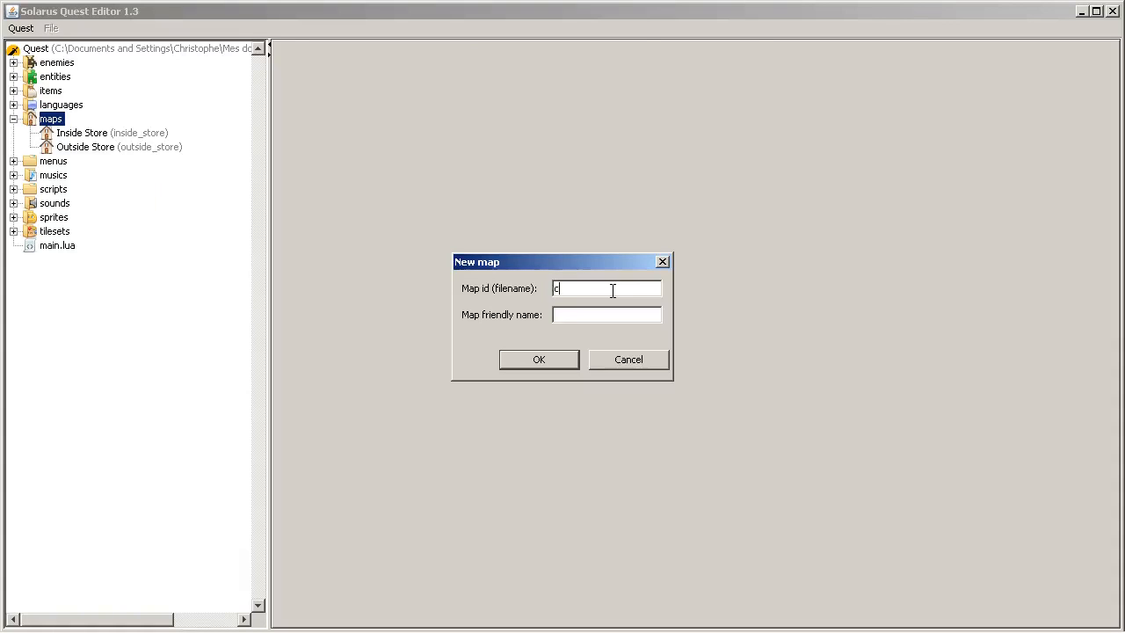
{"action": "type", "text": "hap19"}
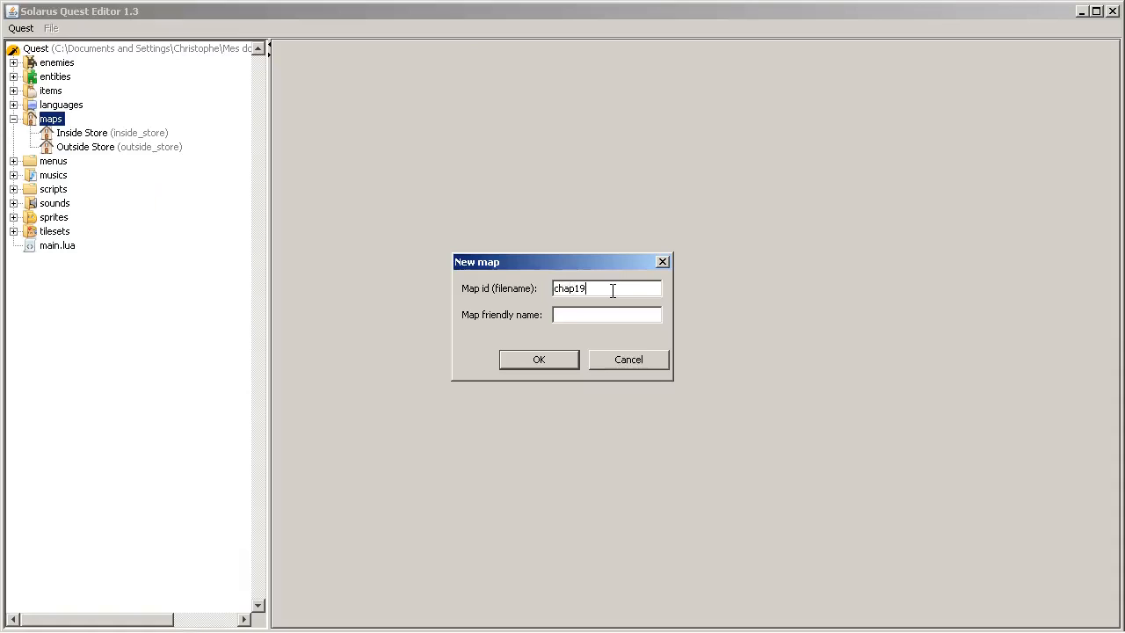
{"action": "type", "text": "_"}
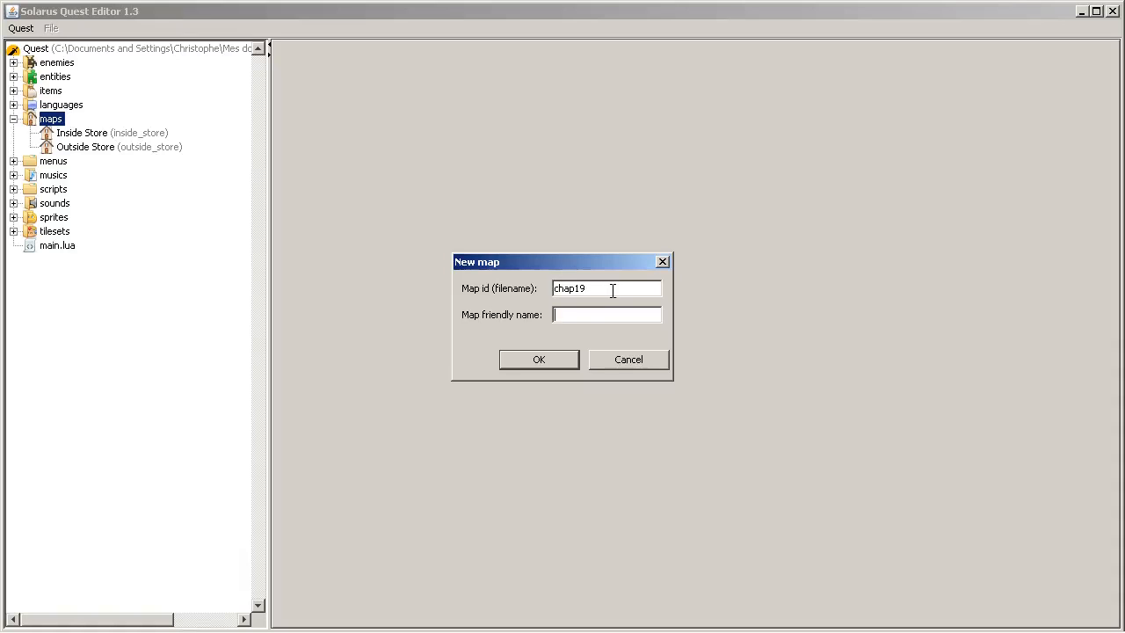
{"action": "type", "text": "Chapter 19 - Doo"}
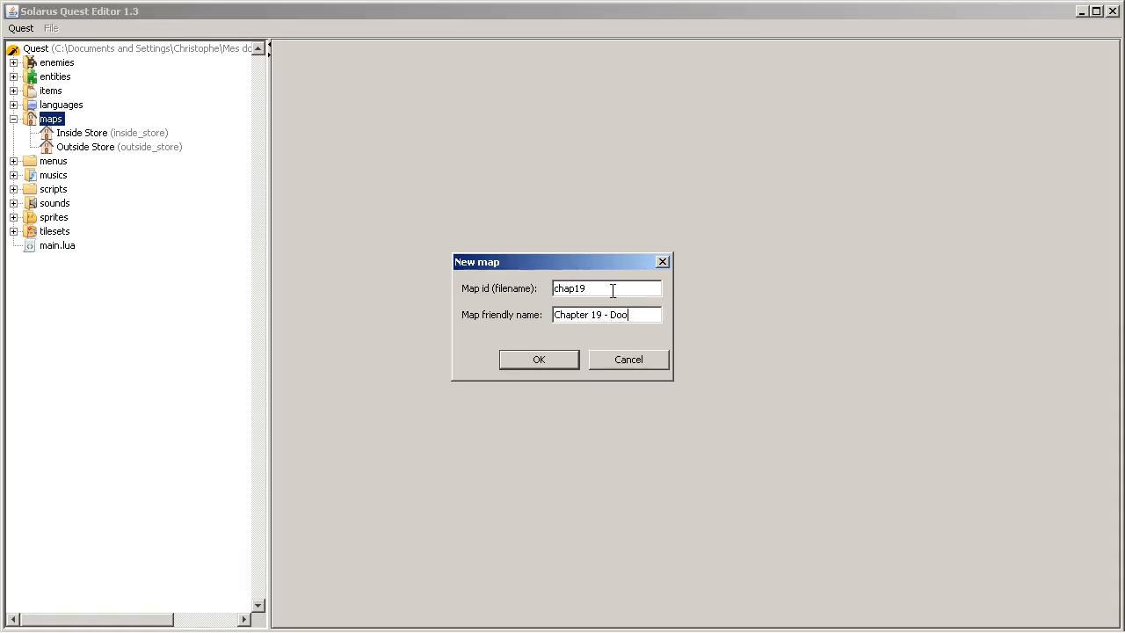
{"action": "left_click", "coordinate": [539, 359]}
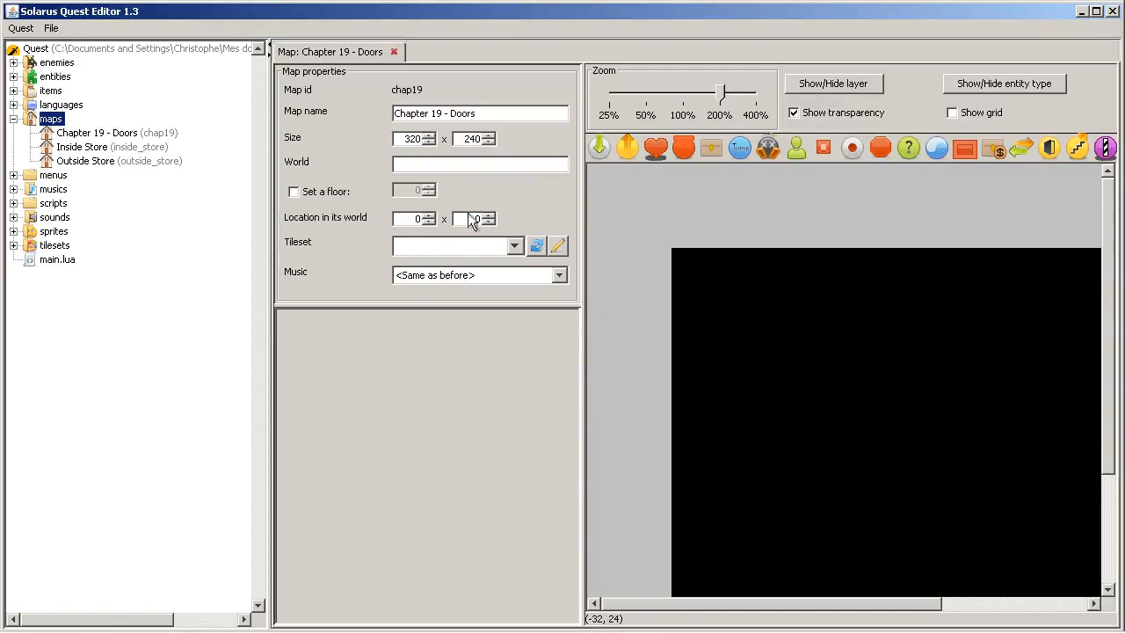
Use Dungeon (gray-brown) tileset and Dungeon (dark world) music, then open Inside Store.
{"action": "left_click", "coordinate": [514, 245]}
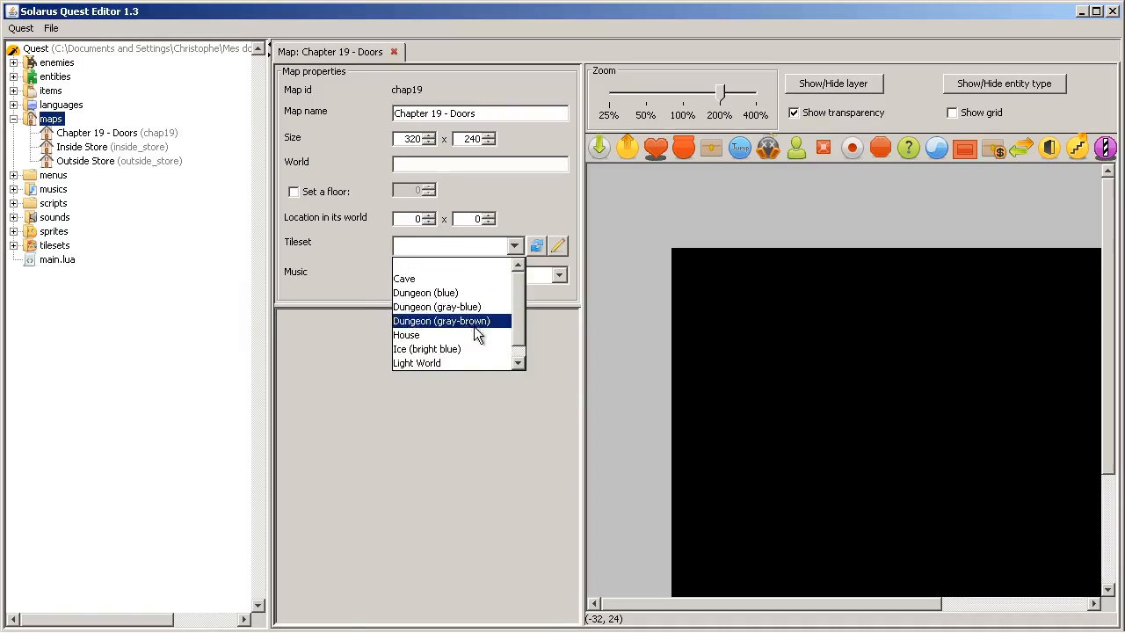
{"action": "left_click", "coordinate": [442, 321]}
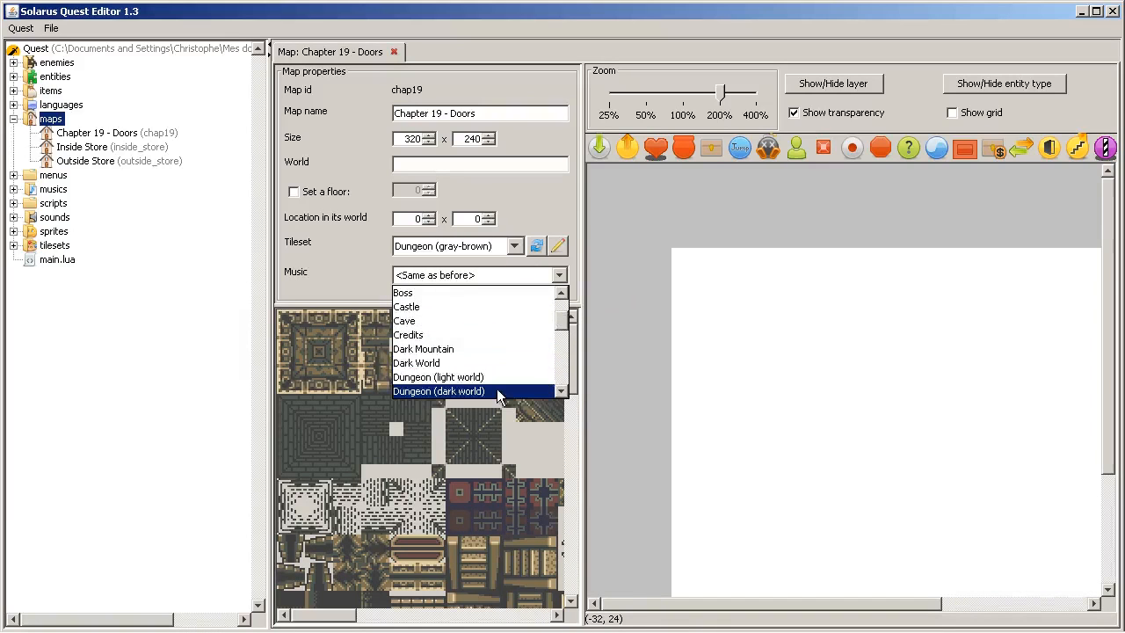
{"action": "left_click", "coordinate": [439, 390]}
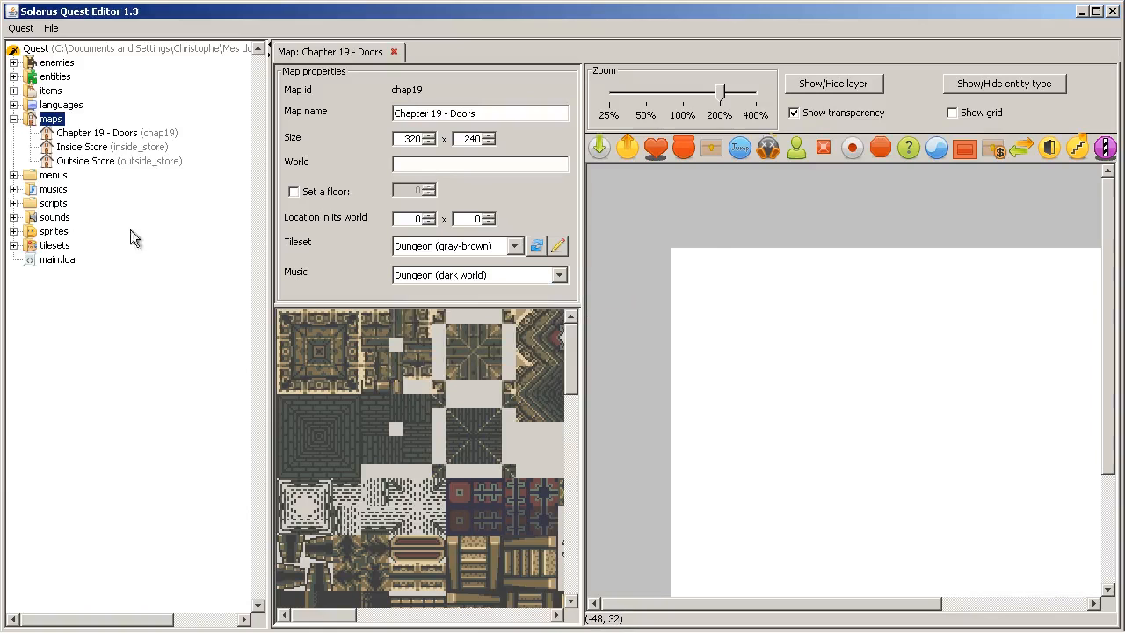
{"action": "double_click", "coordinate": [83, 147]}
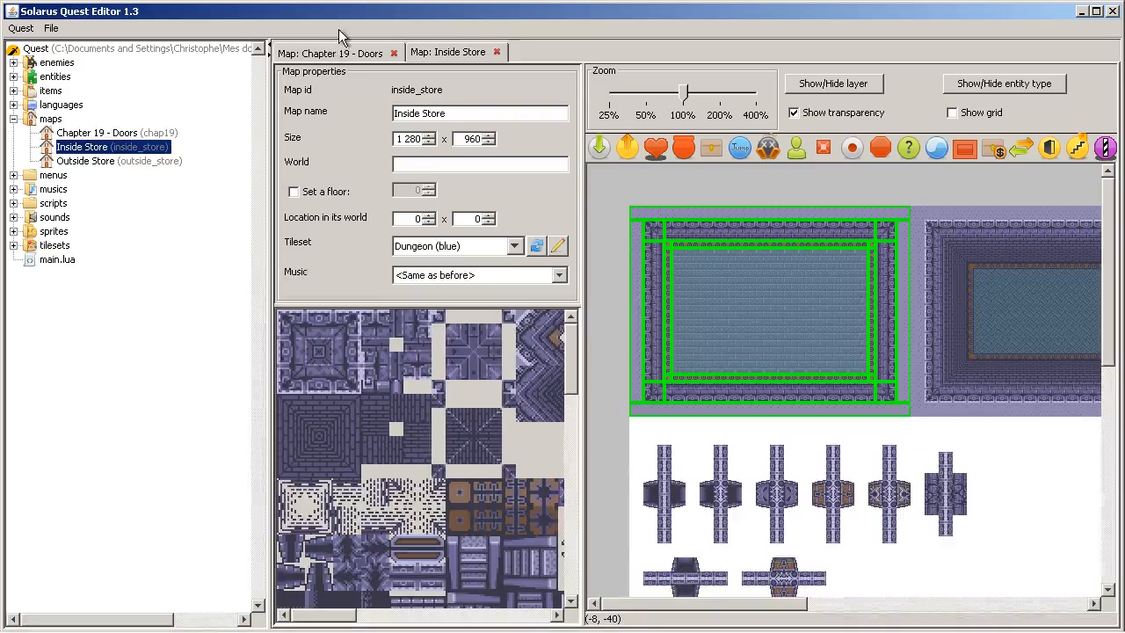
Return to the Chapter 19 - Doors map to build the 320×480 two-room layout.
{"action": "left_click", "coordinate": [334, 51]}
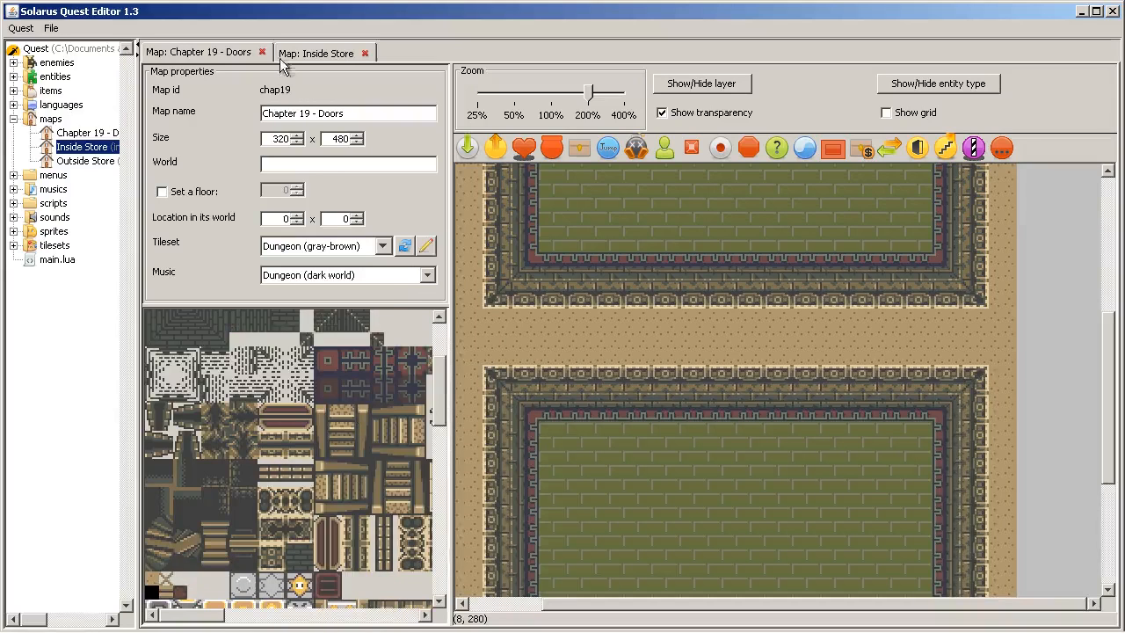
Place a doorway in the top room's lower wall and cracked wall tiles below it.
{"action": "left_click", "coordinate": [153, 413]}
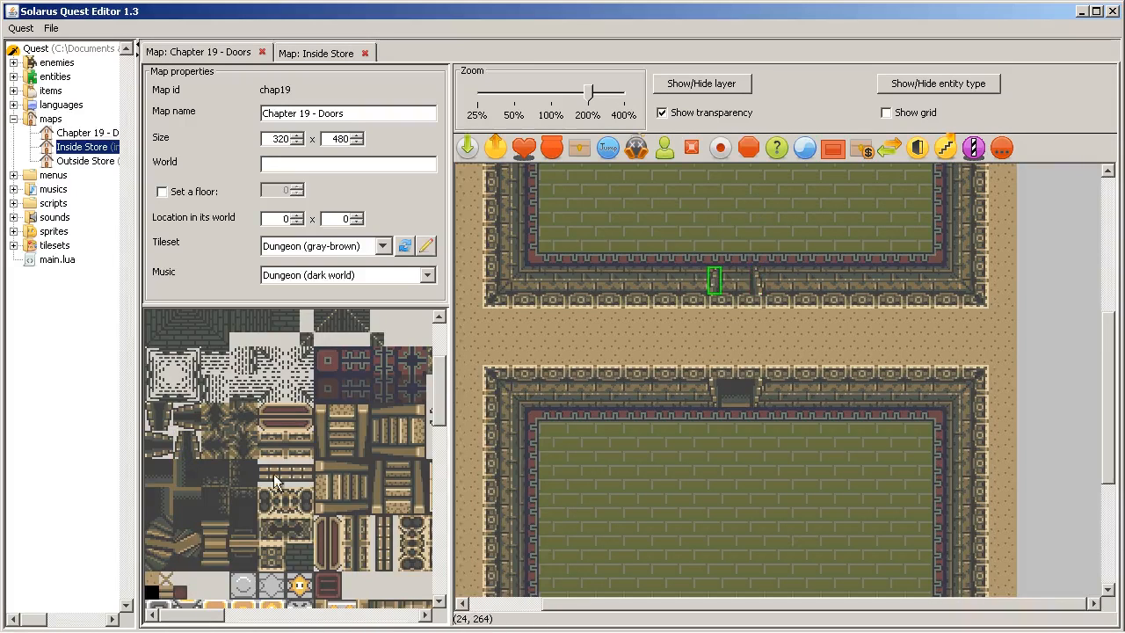
{"action": "left_click", "coordinate": [159, 472]}
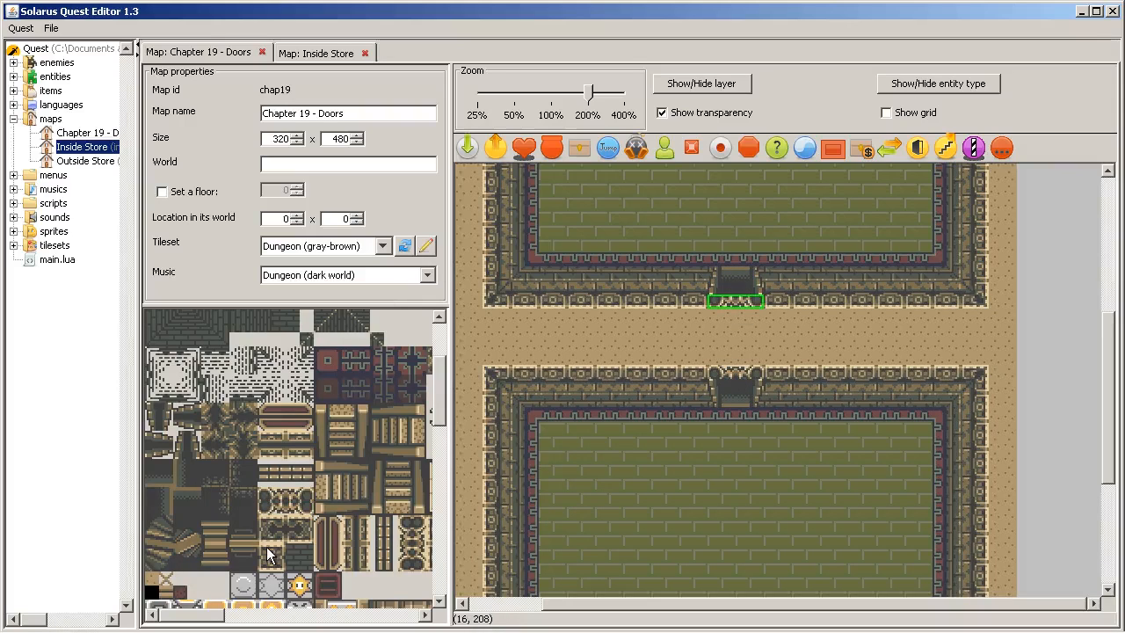
{"action": "left_click", "coordinate": [273, 551]}
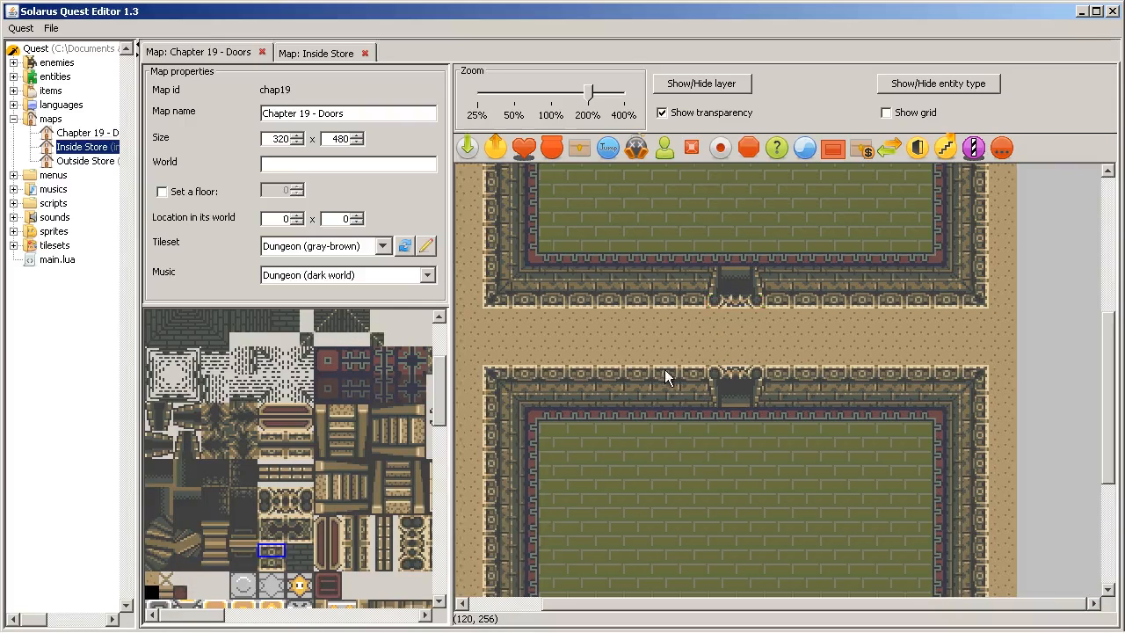
{"action": "left_click", "coordinate": [734, 373]}
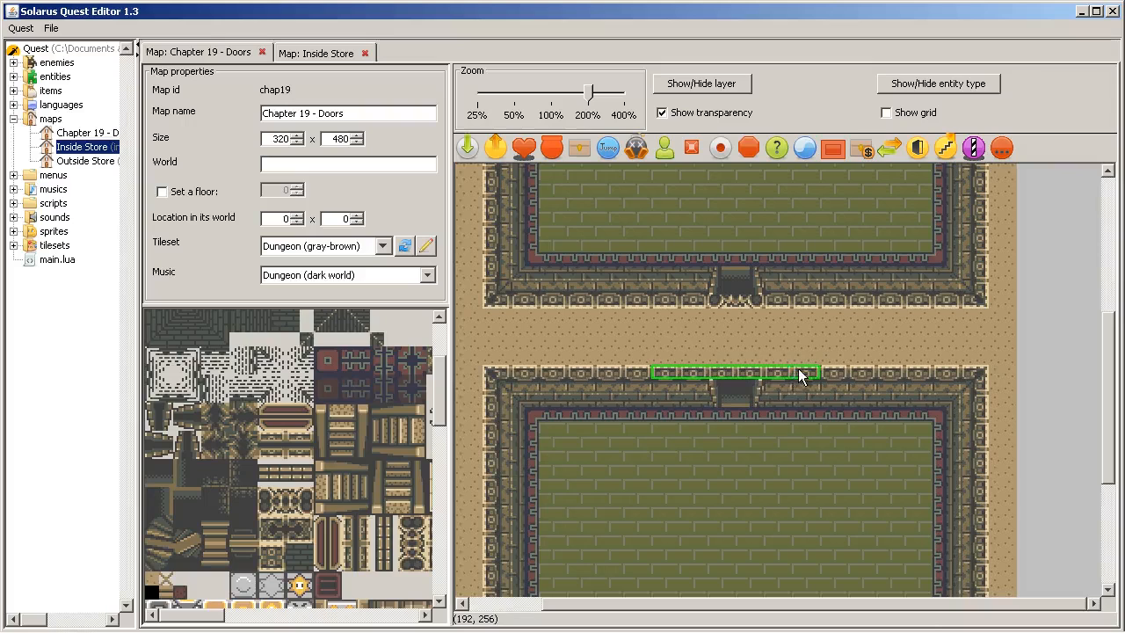
{"action": "right_click", "coordinate": [800, 376]}
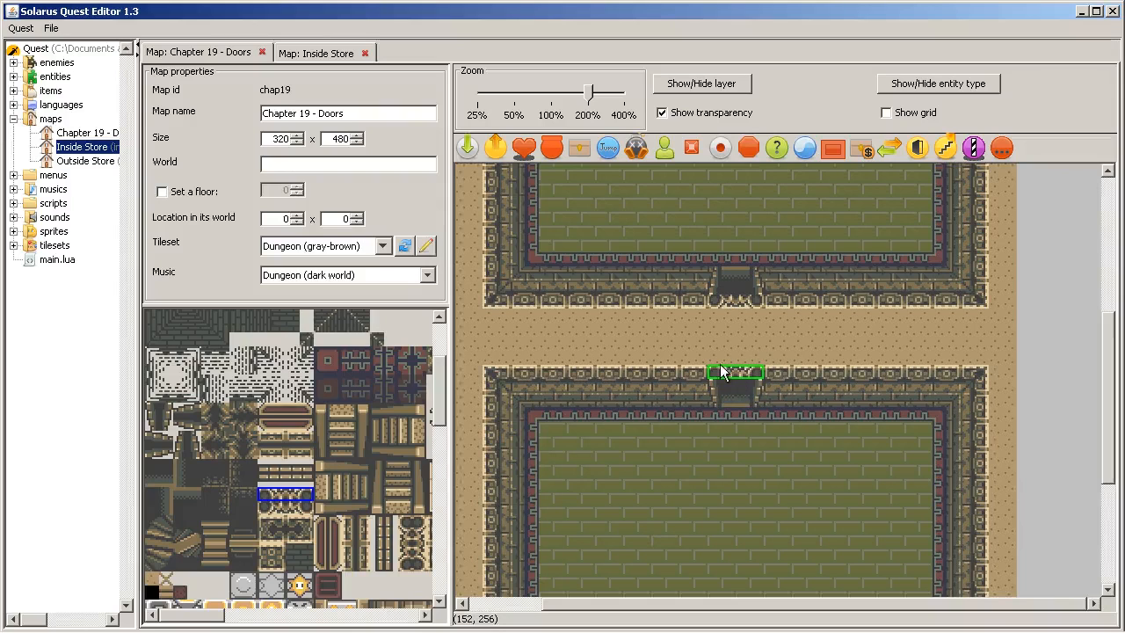
{"action": "mouse_move", "coordinate": [839, 200]}
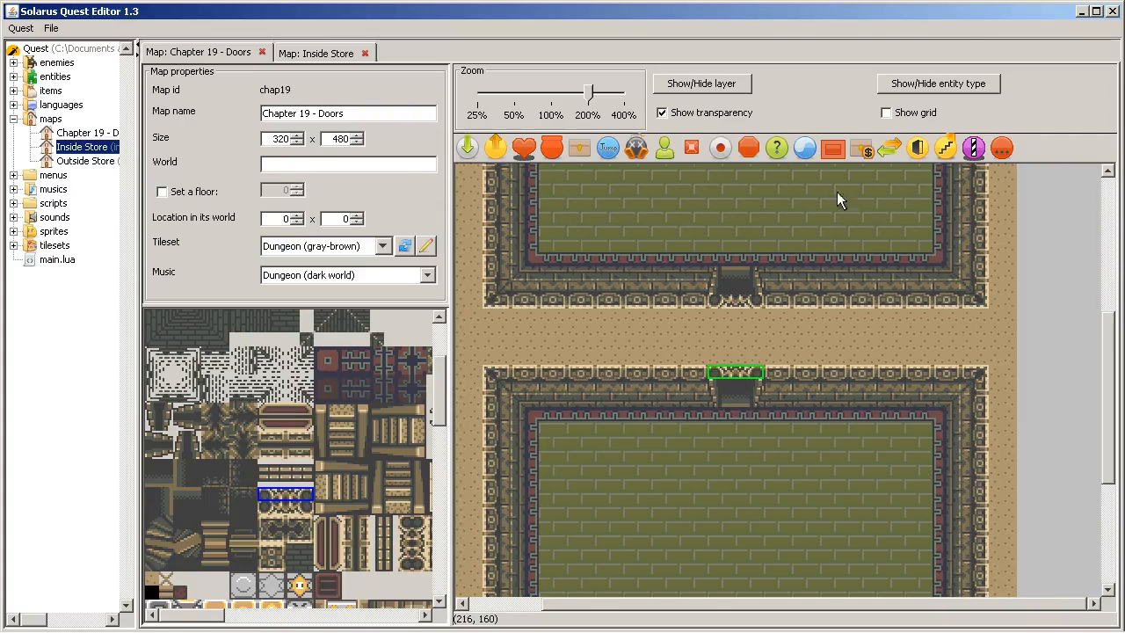
Toggle the tile grid and paint corridor tiles between the two doorways.
{"action": "left_click", "coordinate": [886, 112]}
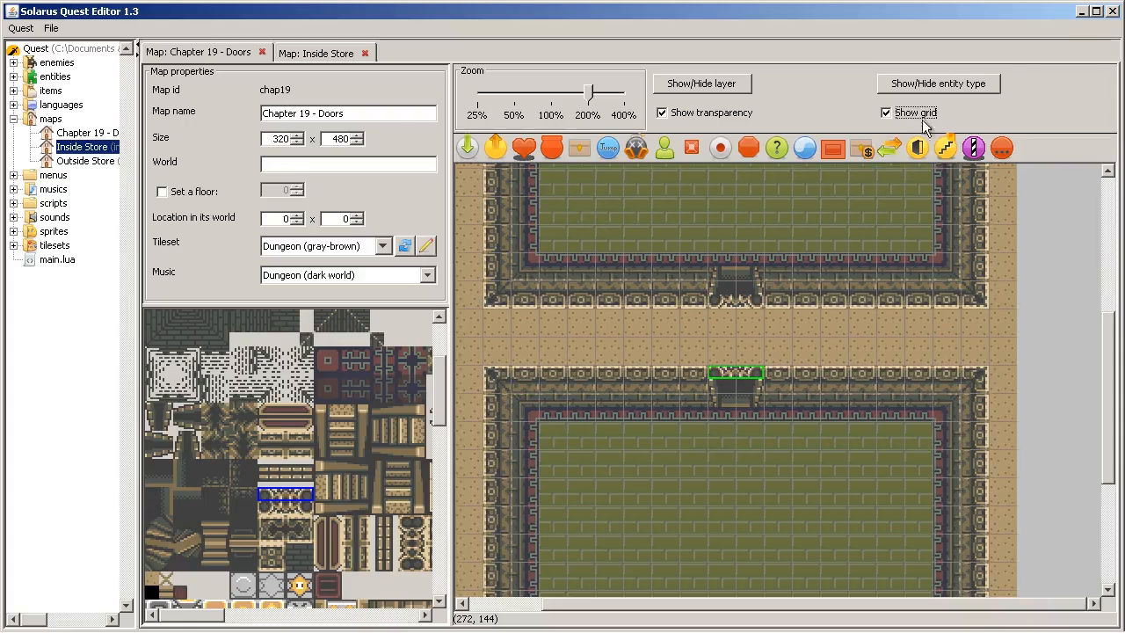
{"action": "left_click", "coordinate": [885, 112]}
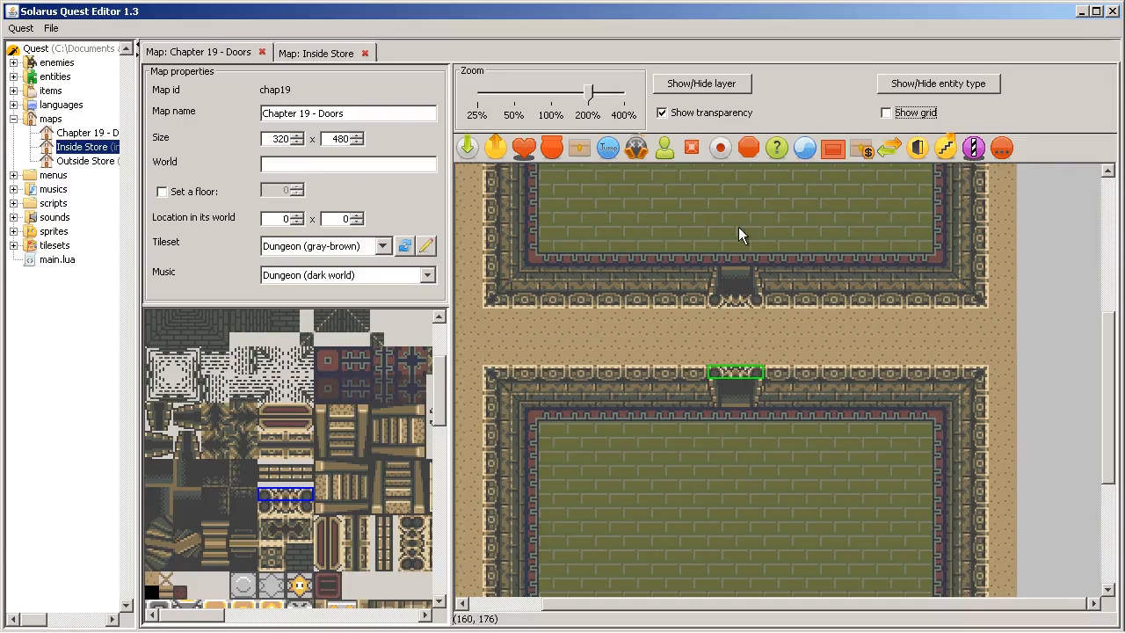
{"action": "mouse_move", "coordinate": [744, 453]}
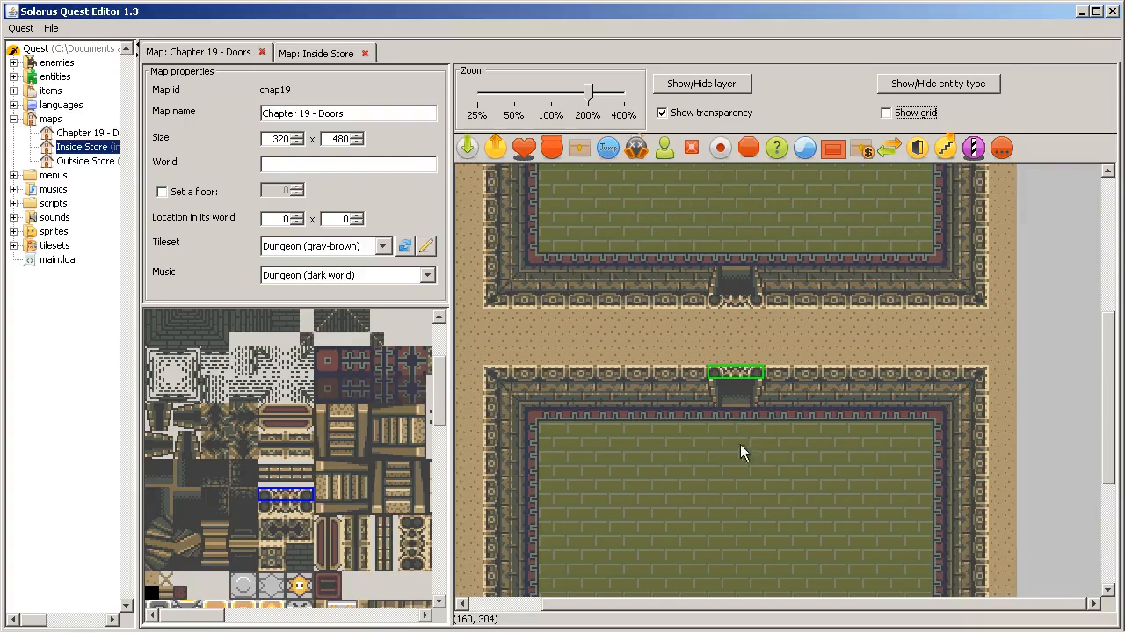
{"action": "mouse_move", "coordinate": [712, 376]}
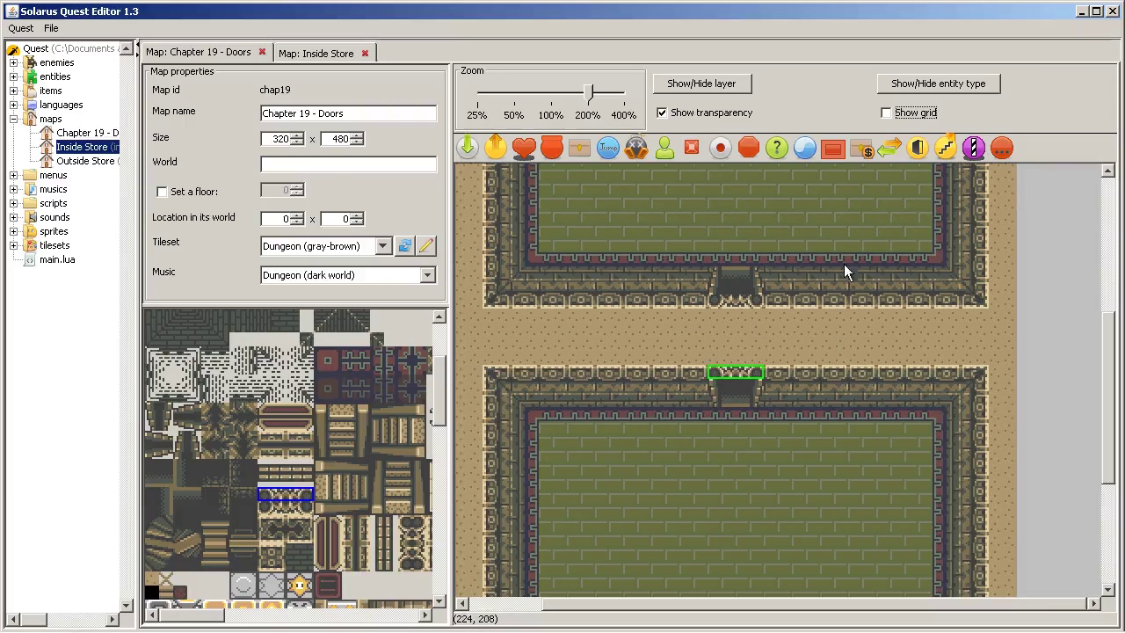
{"action": "mouse_move", "coordinate": [721, 418]}
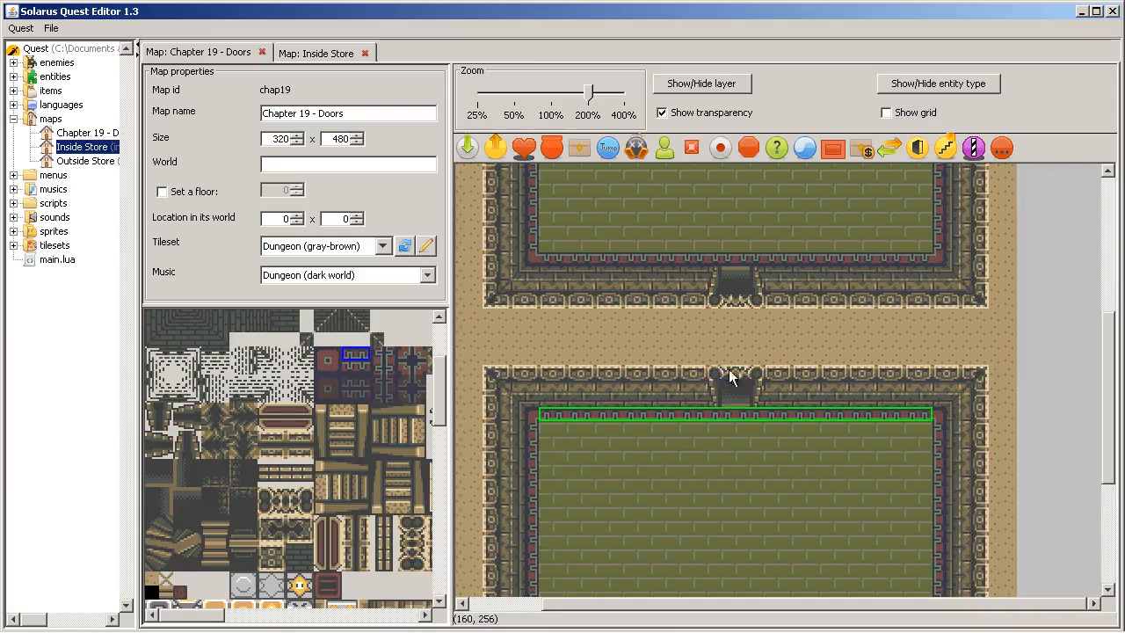
{"action": "mouse_move", "coordinate": [692, 387]}
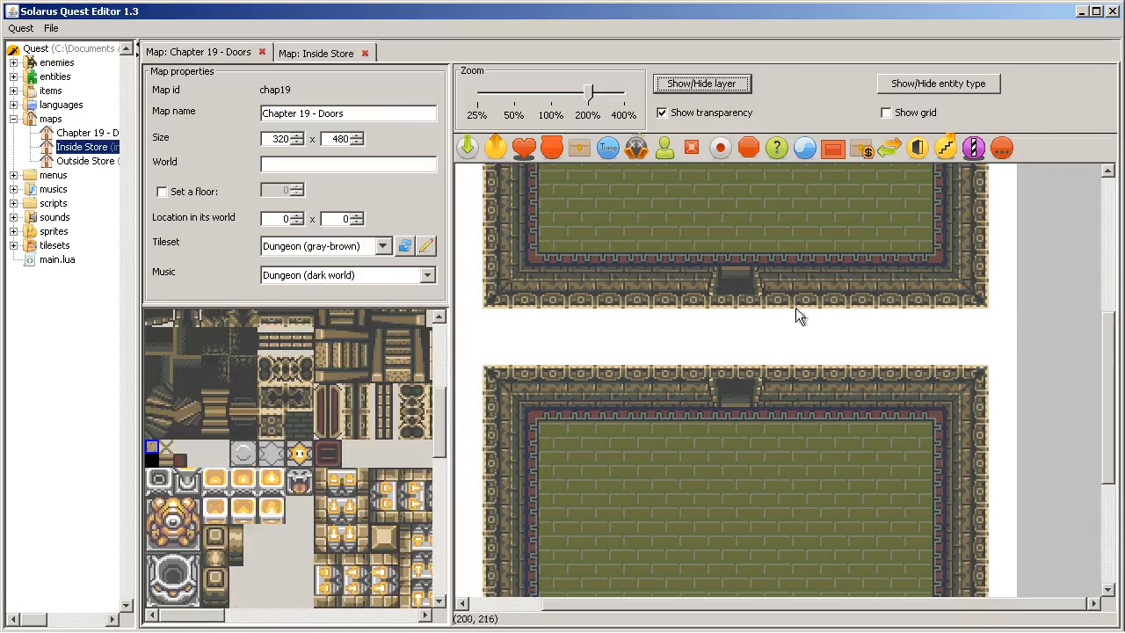
{"action": "scroll", "scroll_direction": "down", "scroll_amount": 3}
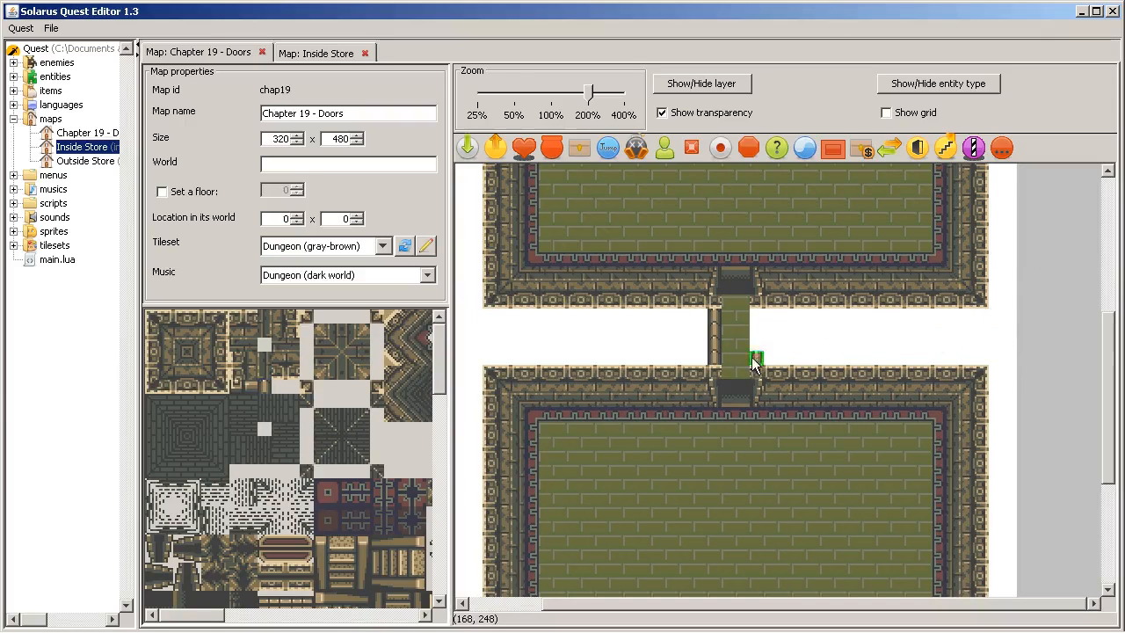
{"action": "left_click", "coordinate": [701, 82]}
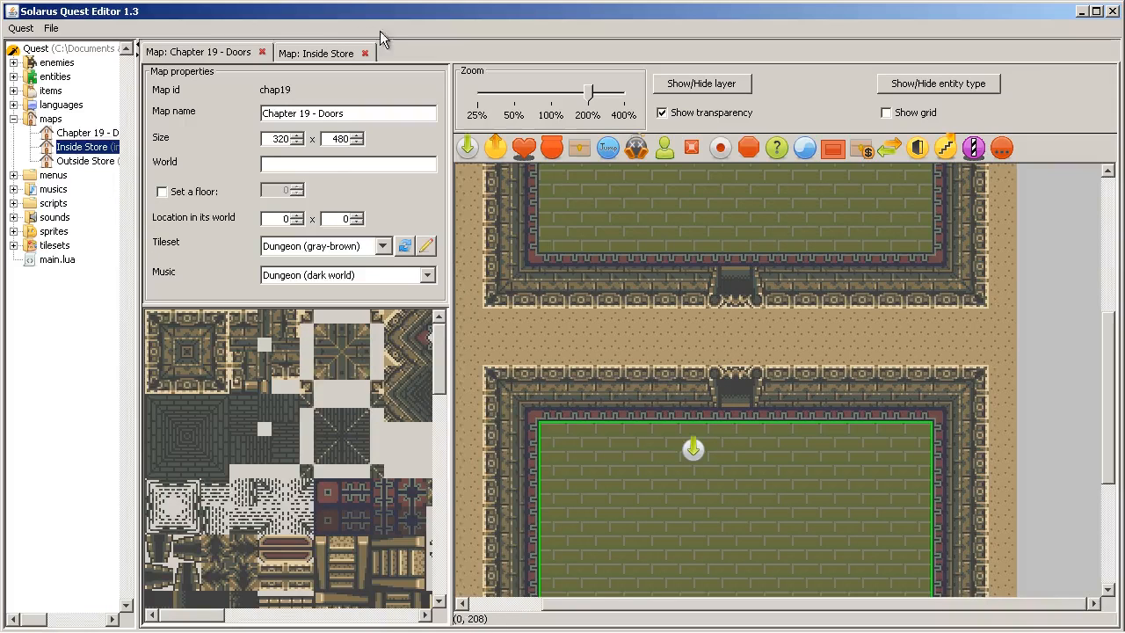
{"action": "mouse_move", "coordinate": [290, 334]}
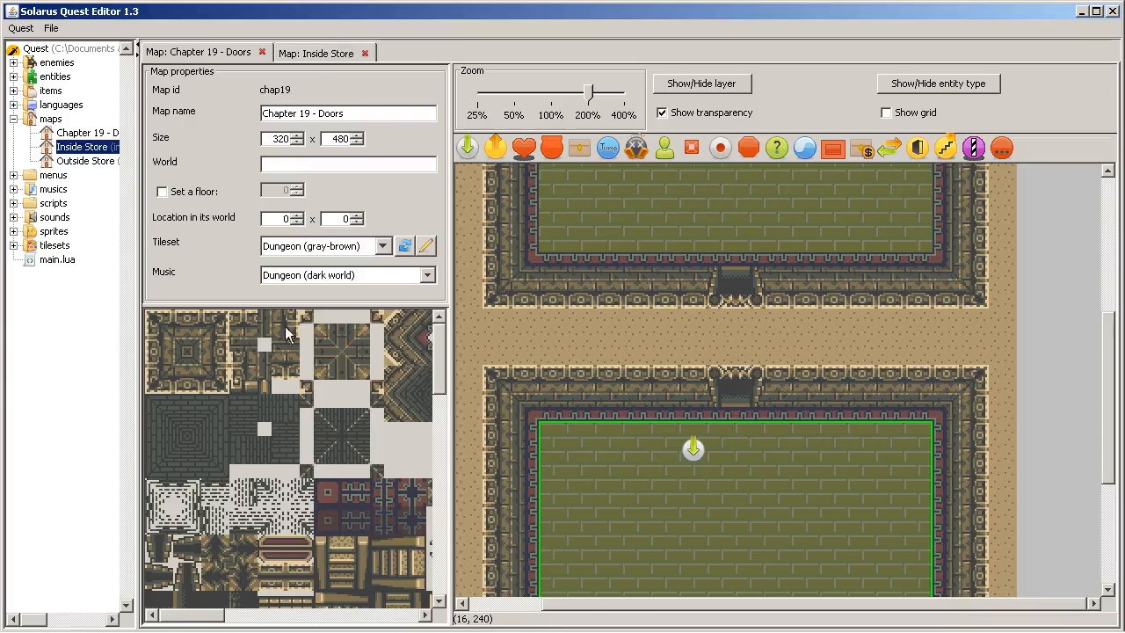
Close the dialog_box.lua and game_manager.lua script tabs.
{"action": "left_click", "coordinate": [51, 28]}
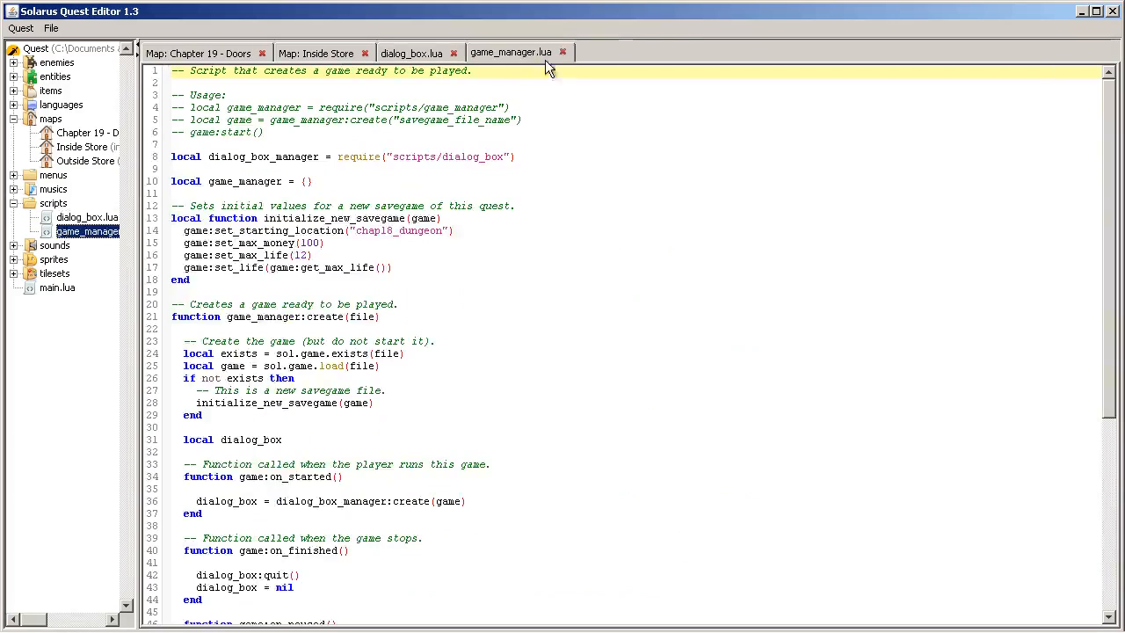
{"action": "left_click", "coordinate": [418, 53]}
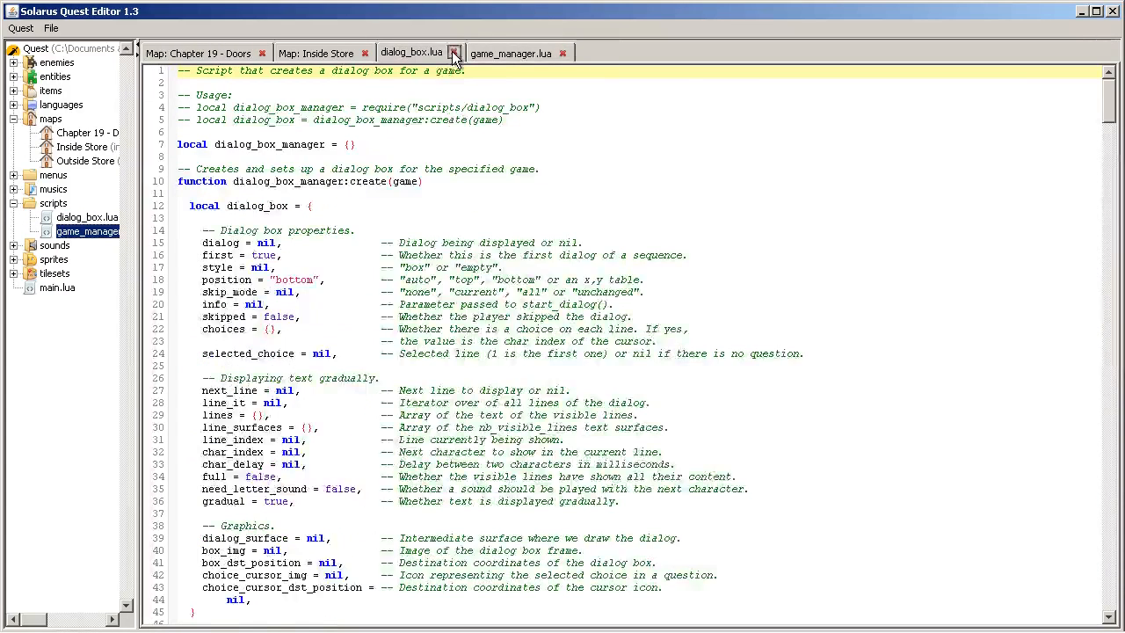
{"action": "left_click", "coordinate": [455, 52]}
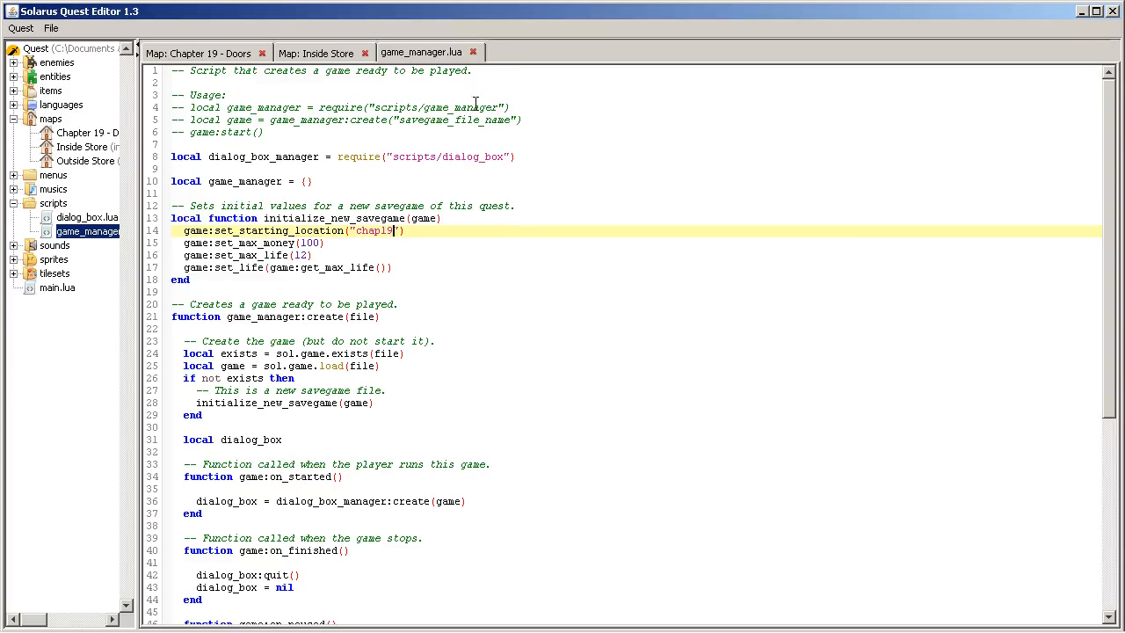
{"action": "left_click", "coordinate": [316, 52]}
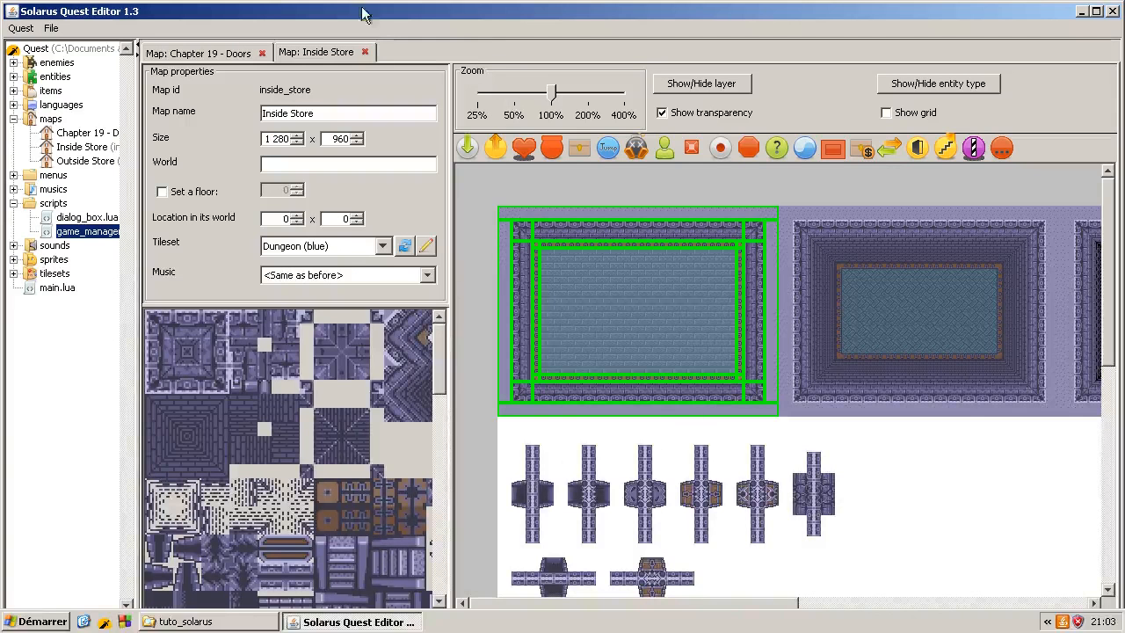
Run the quest from the Chapter 19 - Doors map, then close the game window.
{"action": "scroll", "scroll_direction": "down", "scroll_amount": 3}
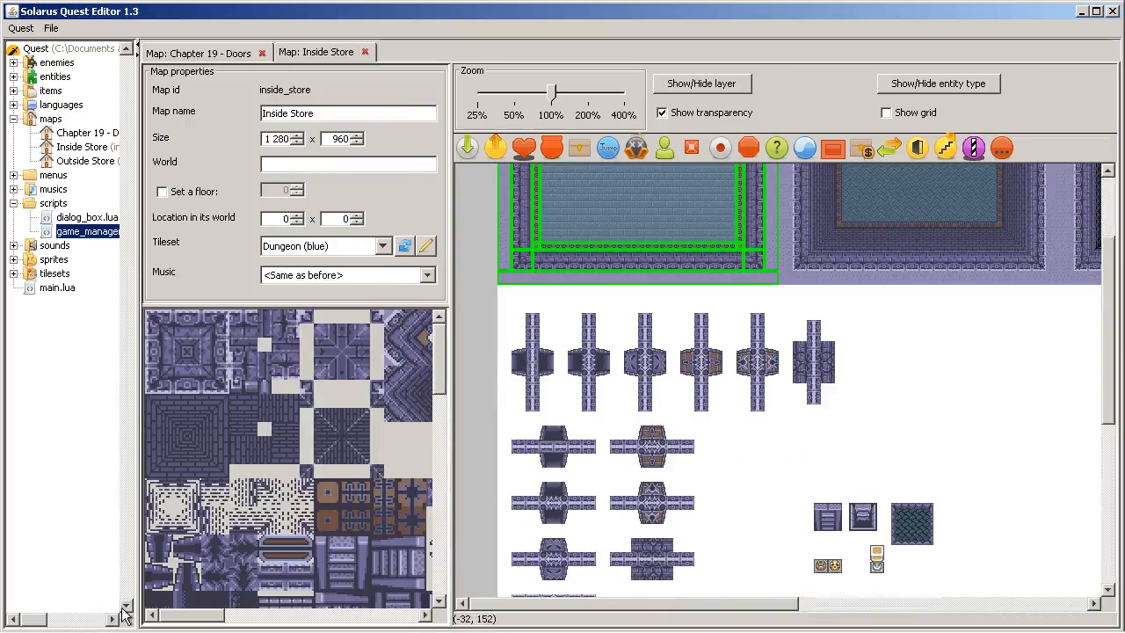
{"action": "left_click", "coordinate": [202, 52]}
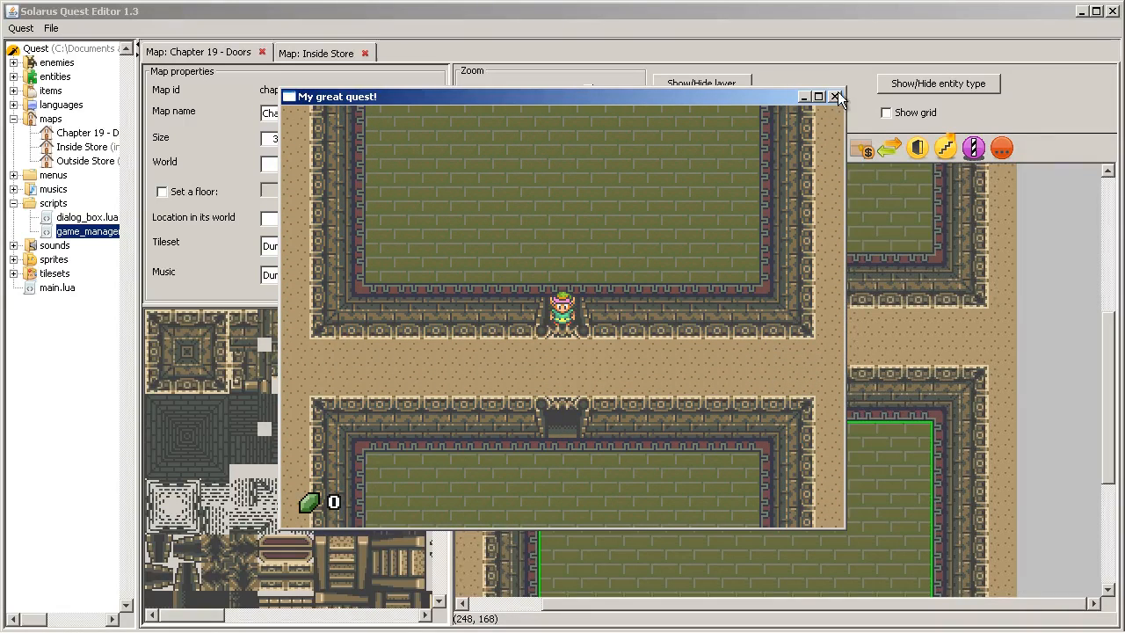
{"action": "left_click", "coordinate": [835, 96]}
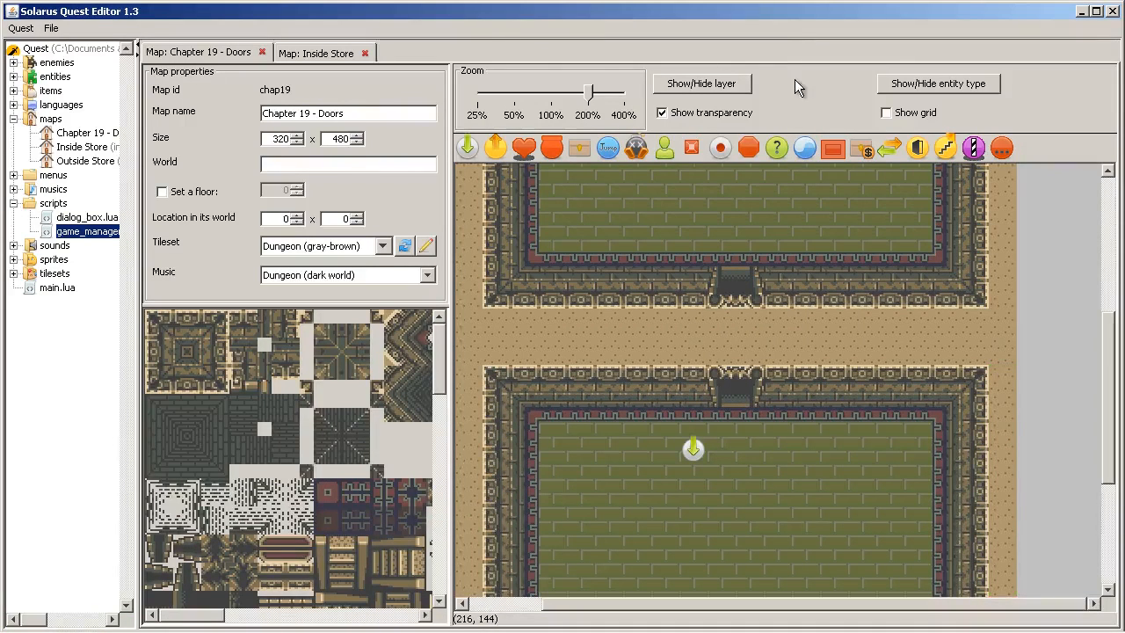
{"action": "mouse_move", "coordinate": [924, 148]}
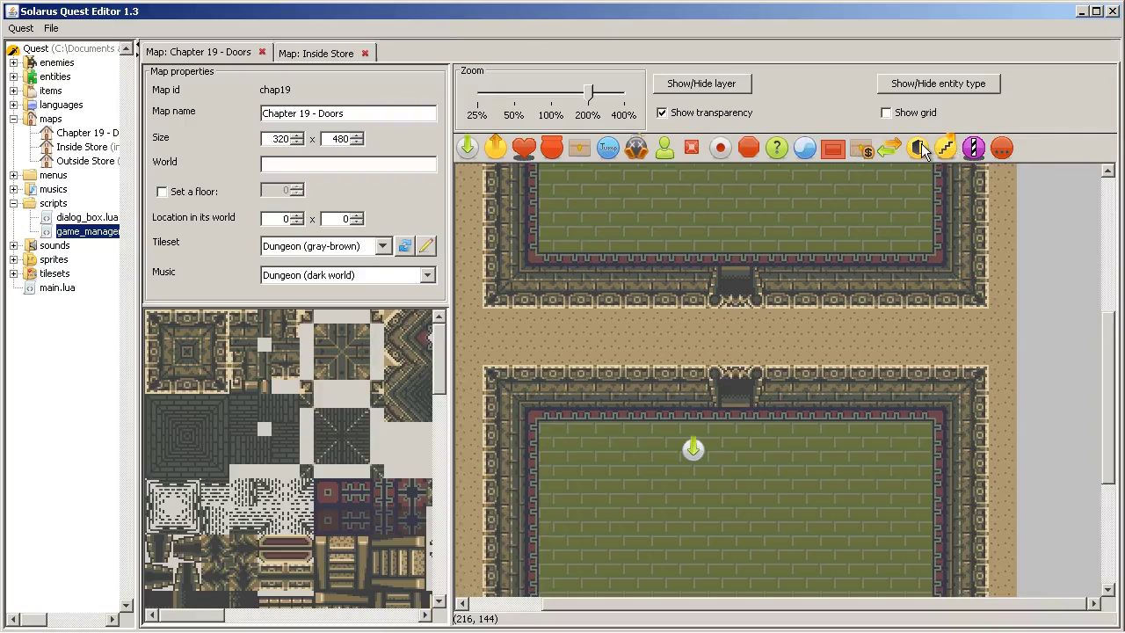
{"action": "mouse_move", "coordinate": [919, 150]}
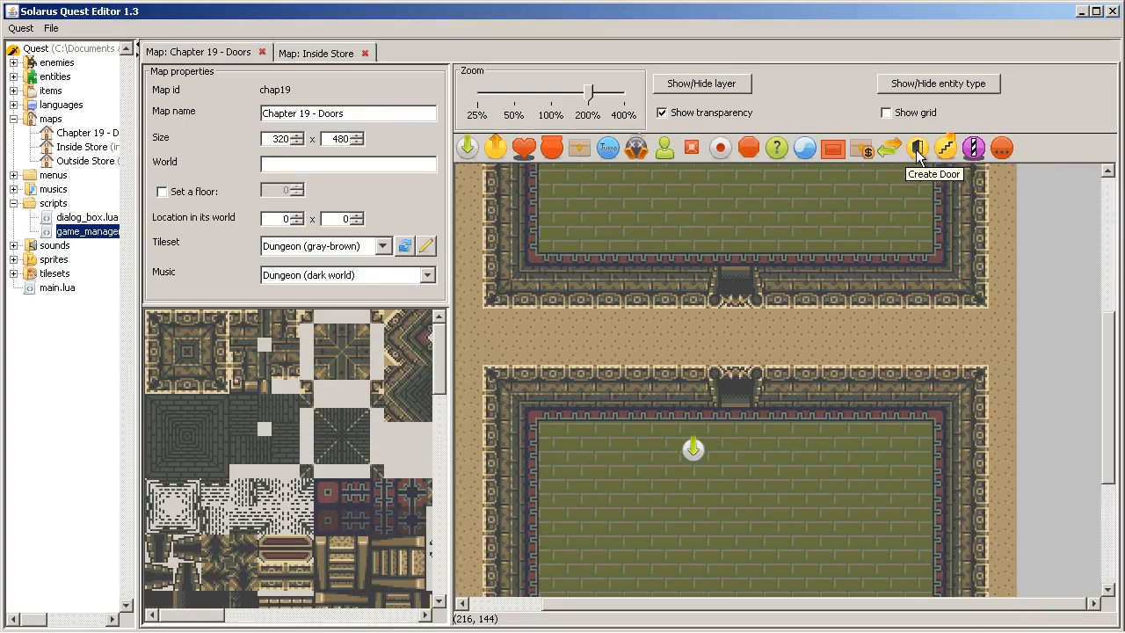
Place door entities in the lower room and inspect their properties.
{"action": "left_click", "coordinate": [918, 148]}
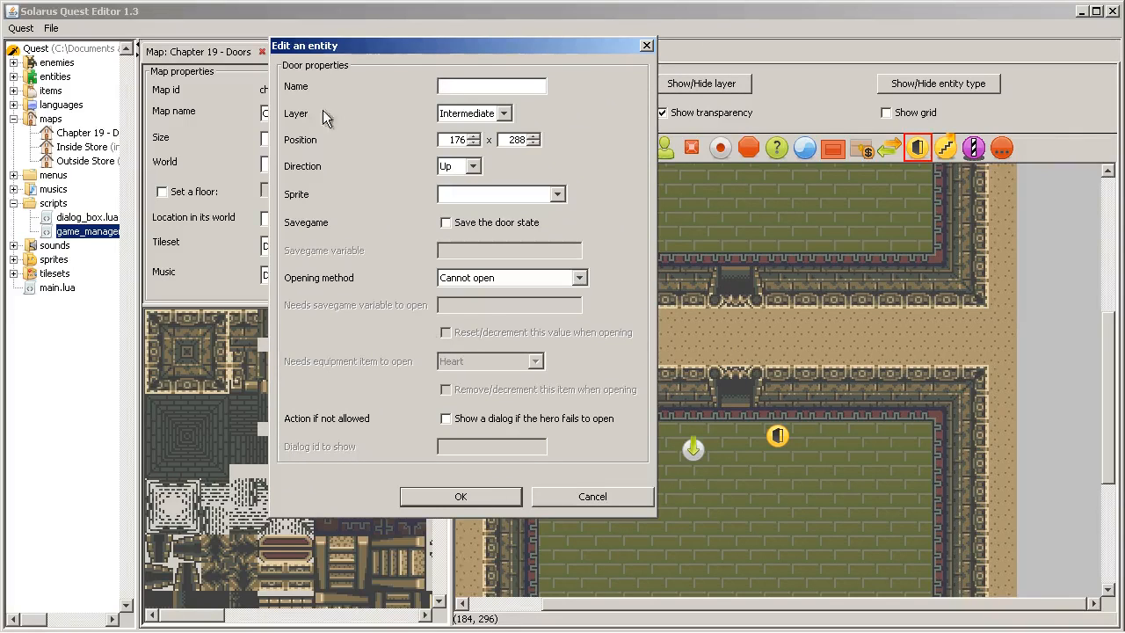
{"action": "mouse_move", "coordinate": [291, 204]}
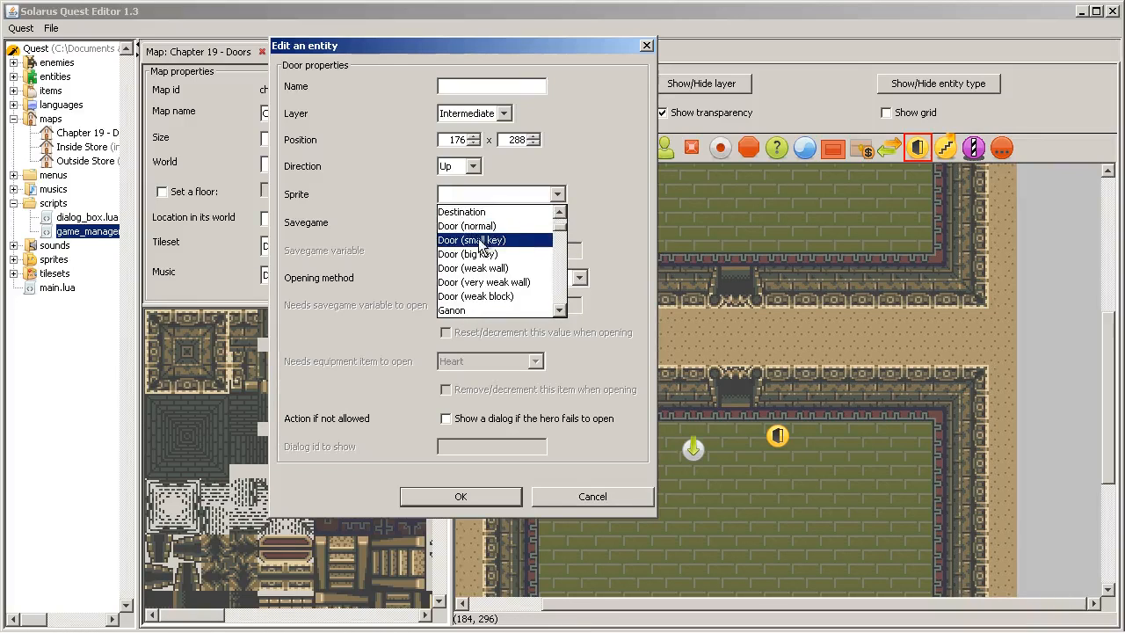
{"action": "mouse_move", "coordinate": [483, 296]}
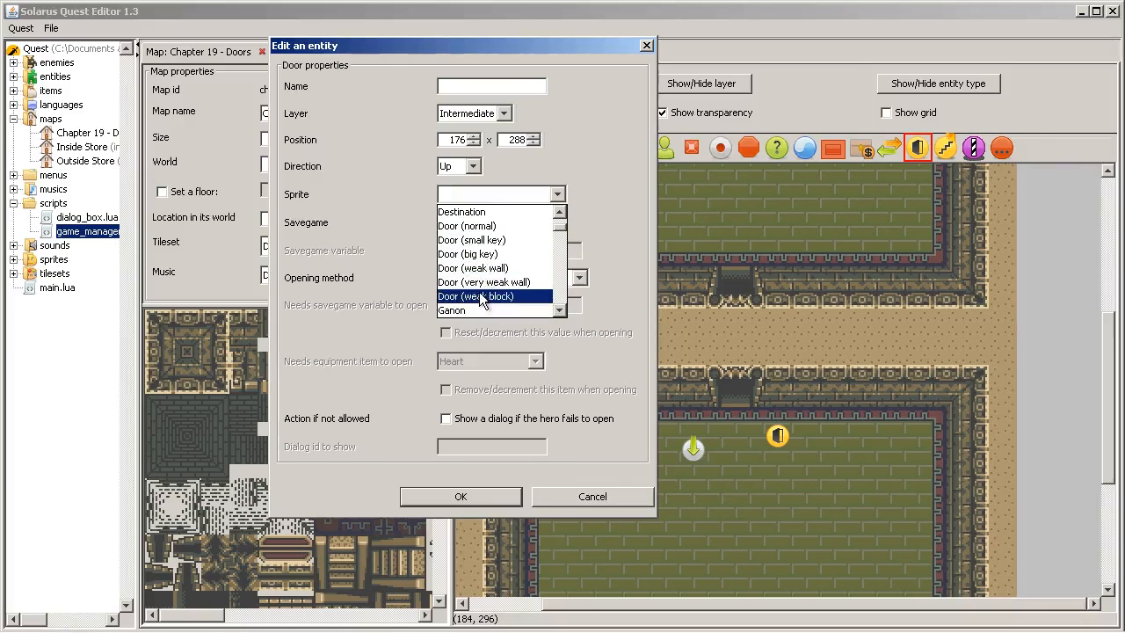
{"action": "mouse_move", "coordinate": [470, 226]}
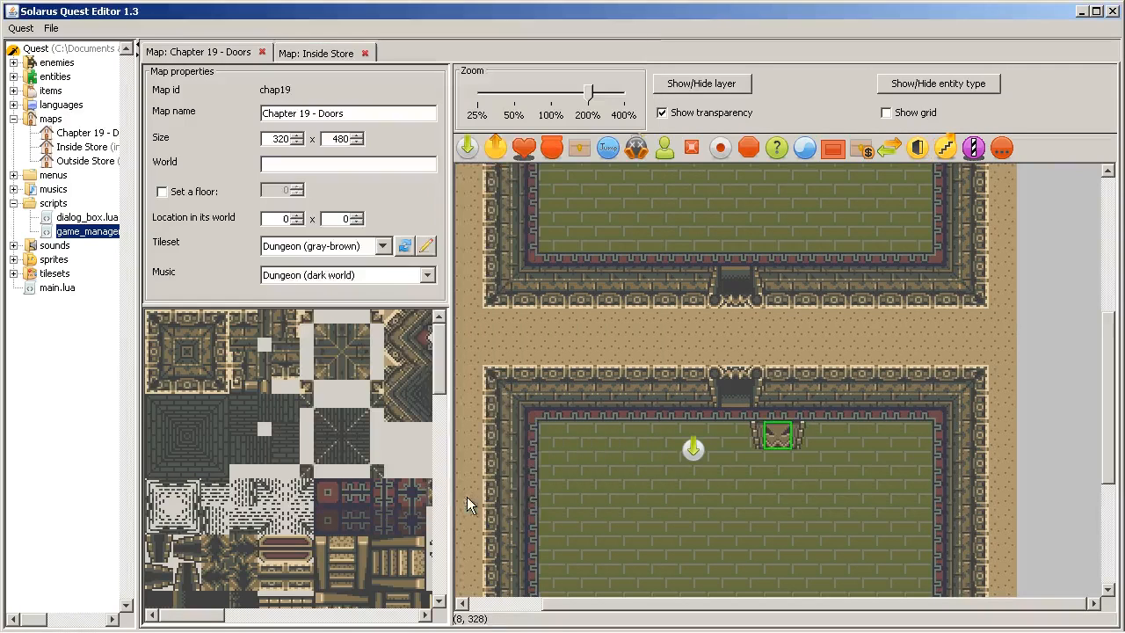
{"action": "mouse_move", "coordinate": [775, 434]}
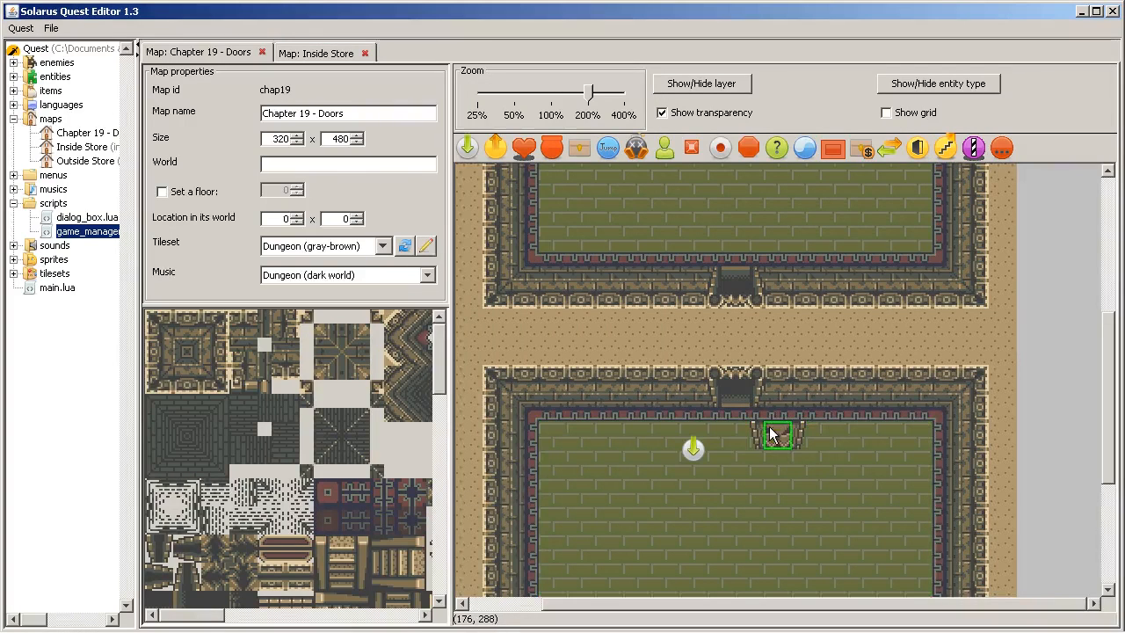
{"action": "double_click", "coordinate": [776, 437]}
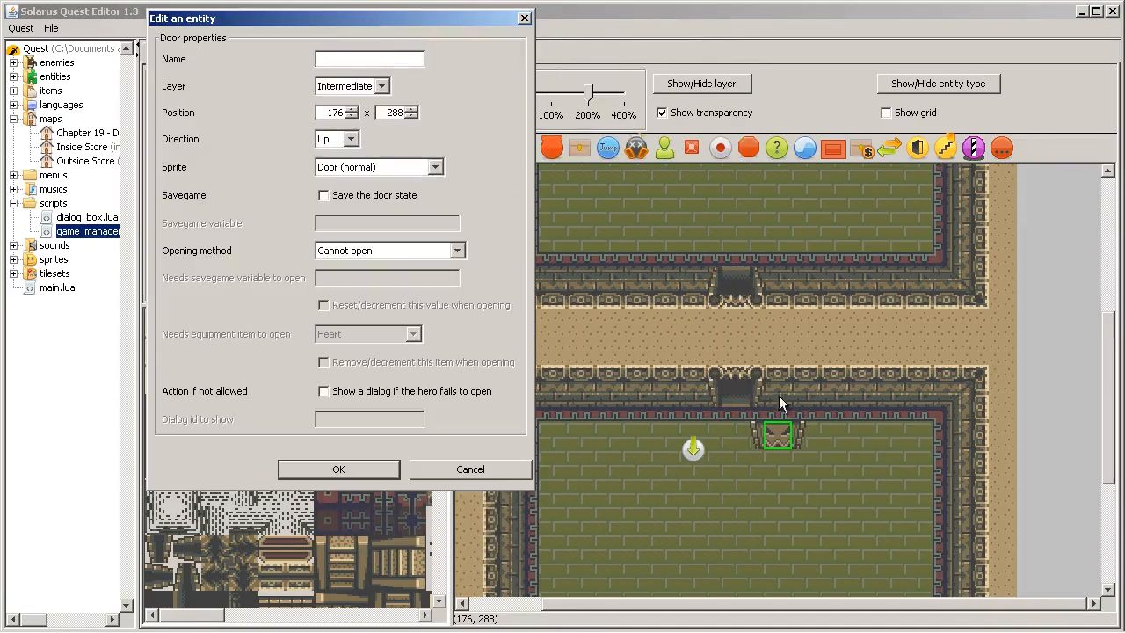
{"action": "left_click", "coordinate": [443, 168]}
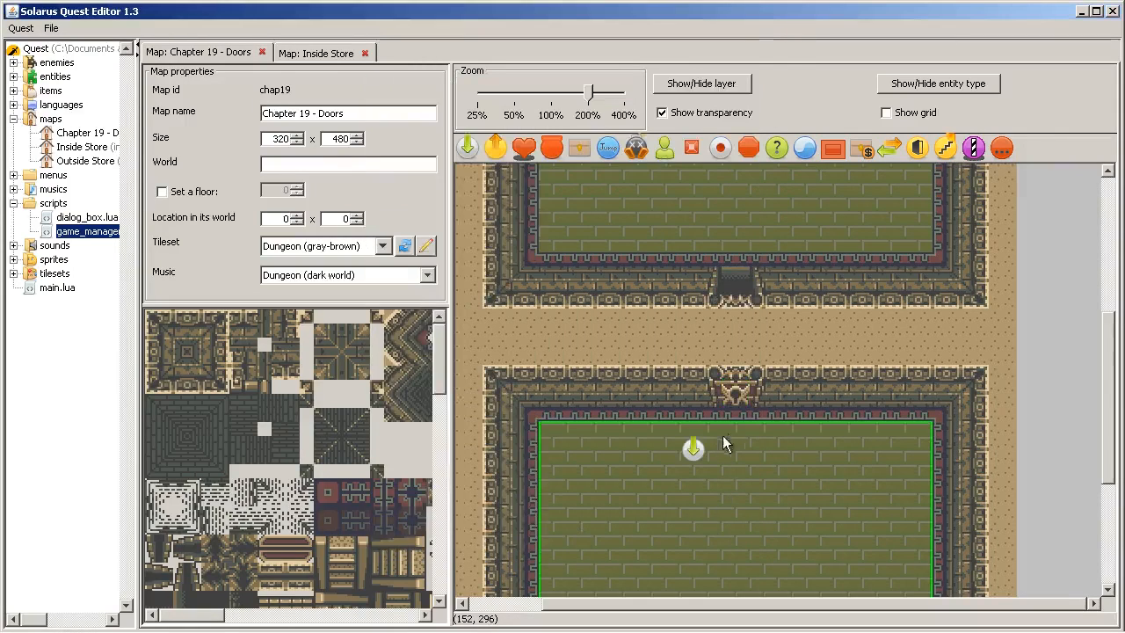
{"action": "double_click", "coordinate": [691, 447]}
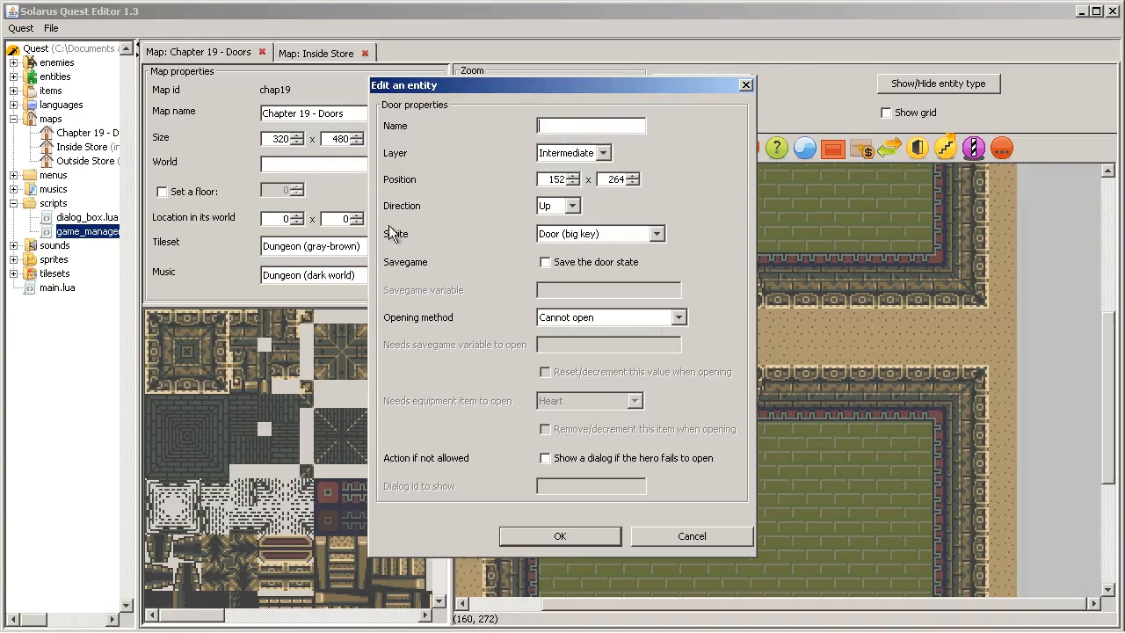
{"action": "left_click_drag", "start_coordinate": [562, 84], "coordinate": [396, 41]}
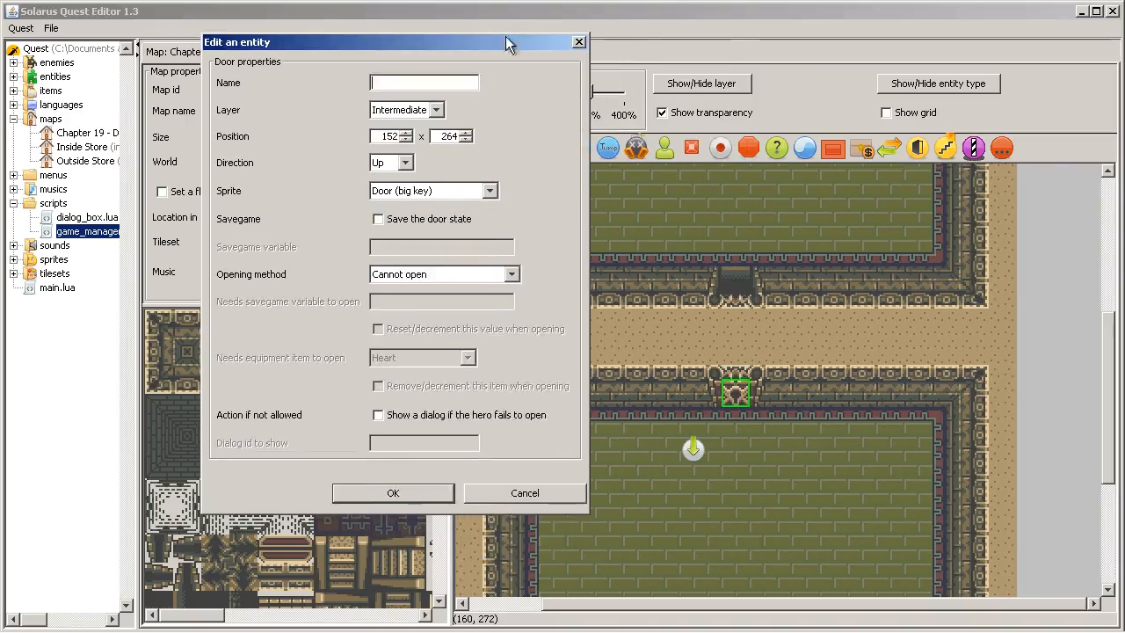
{"action": "mouse_move", "coordinate": [752, 407]}
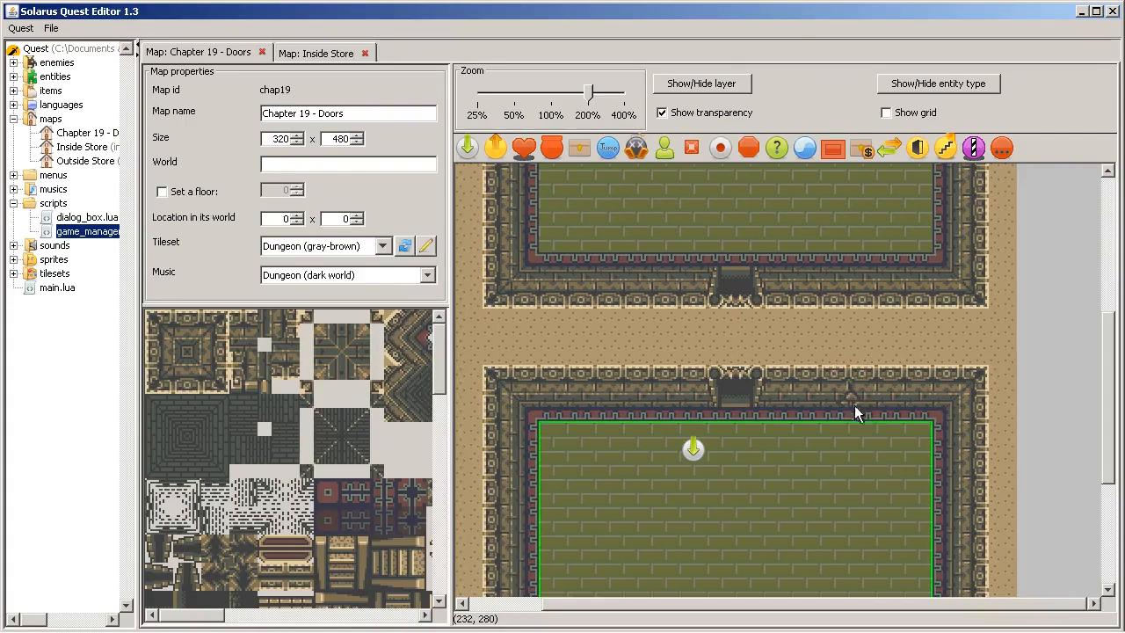
{"action": "mouse_move", "coordinate": [722, 373]}
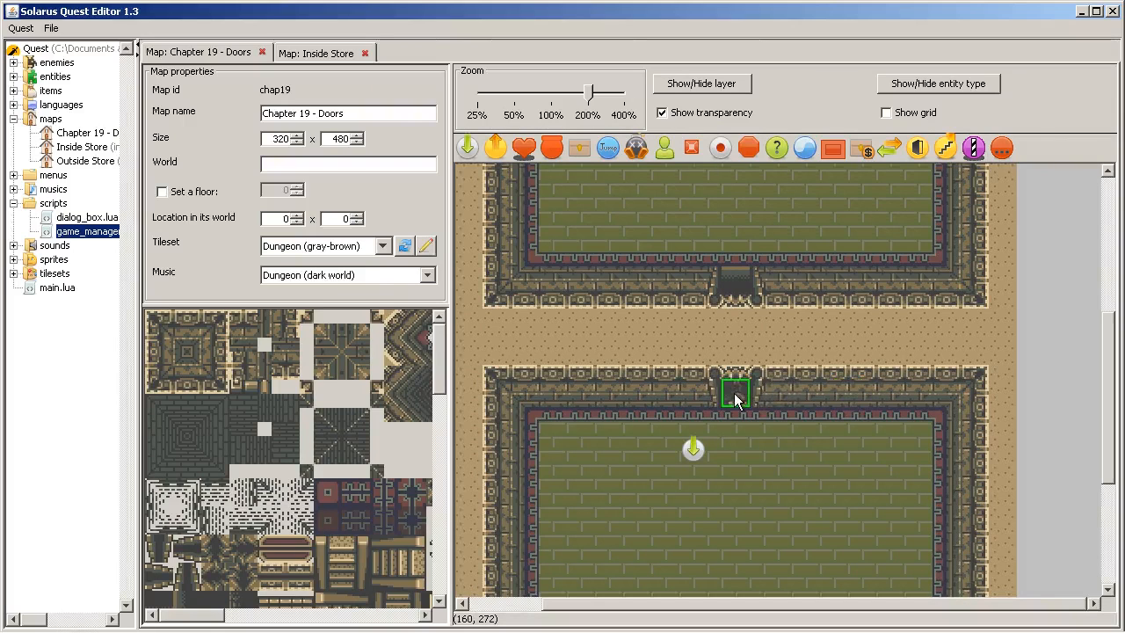
Give the wall door the Door (very weak wall) sprite and drag it onto the room floor.
{"action": "double_click", "coordinate": [735, 394]}
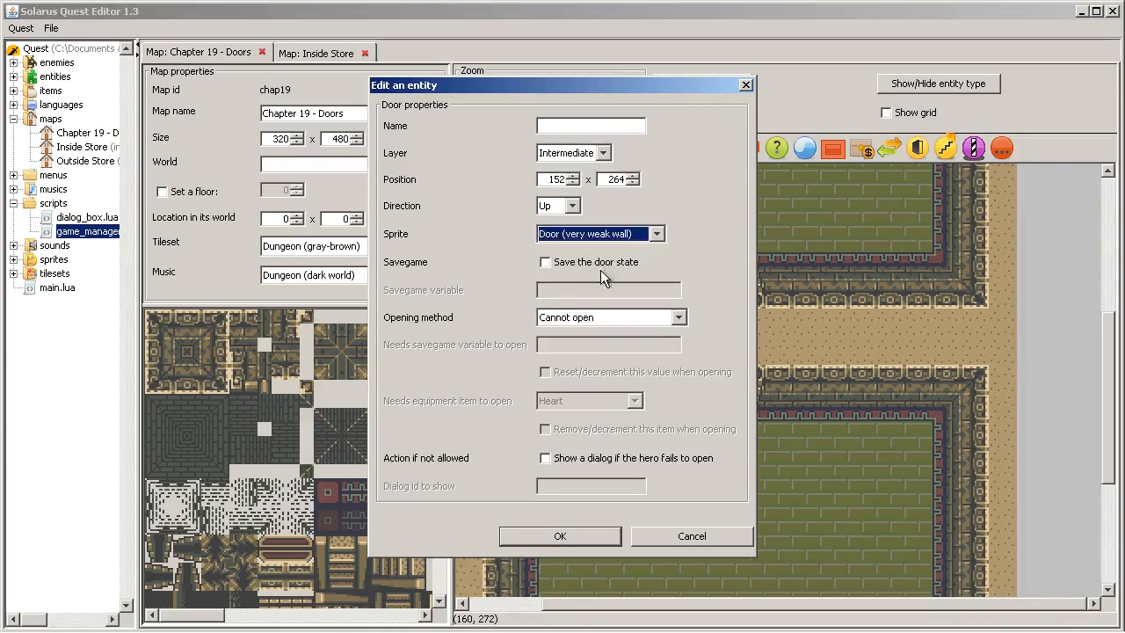
{"action": "left_click", "coordinate": [560, 537]}
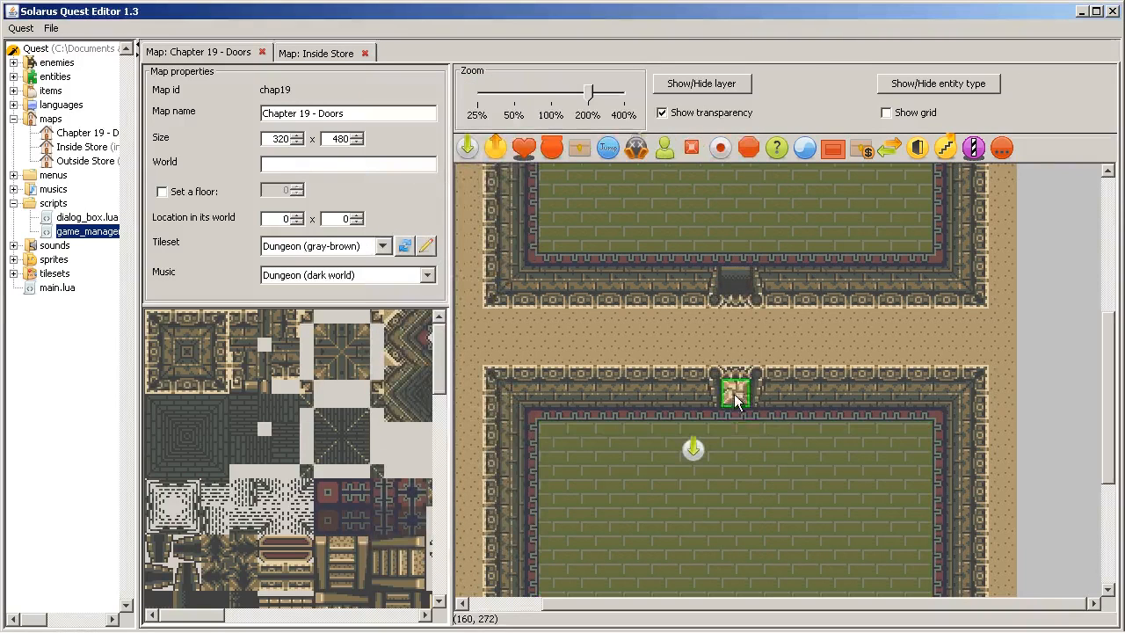
{"action": "left_click_drag", "start_coordinate": [736, 391], "coordinate": [763, 492]}
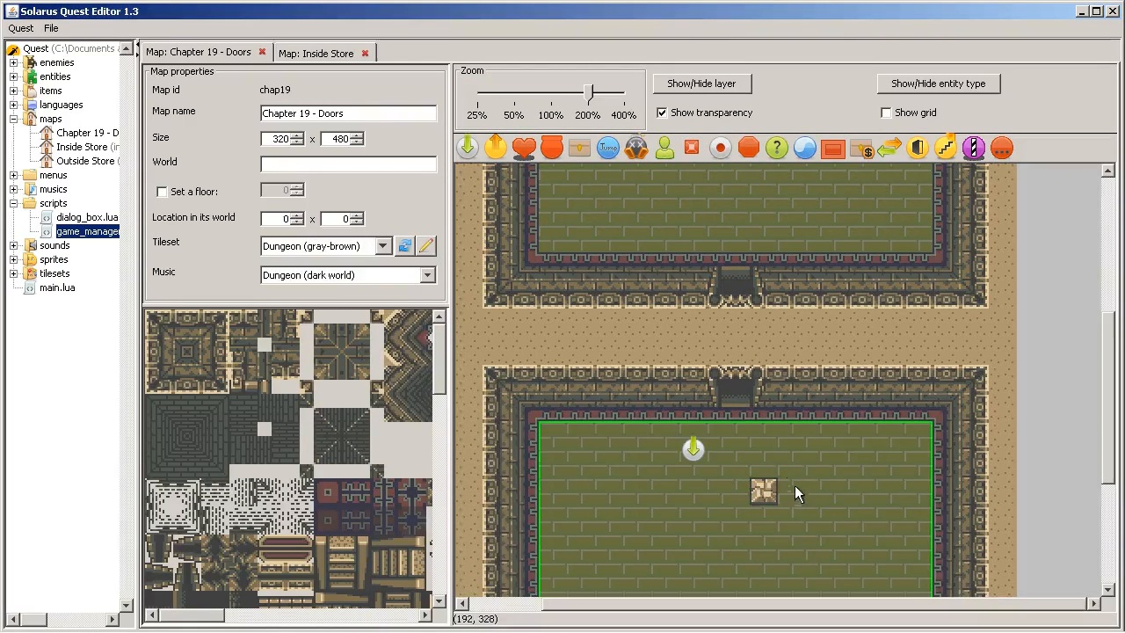
{"action": "left_click_drag", "start_coordinate": [763, 491], "coordinate": [749, 462]}
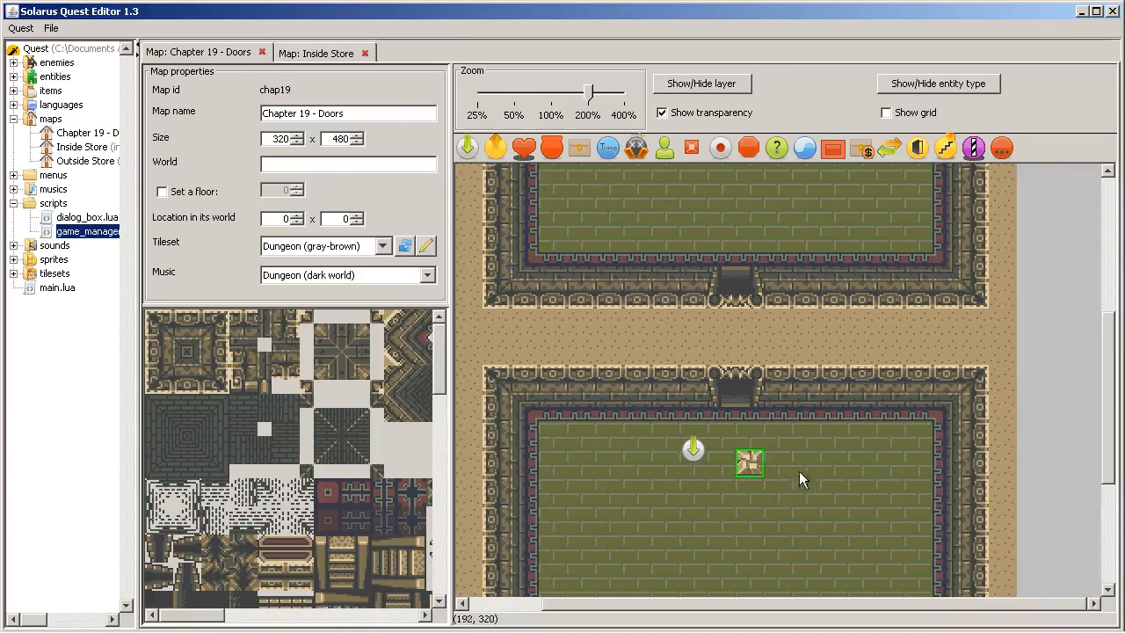
{"action": "double_click", "coordinate": [749, 464]}
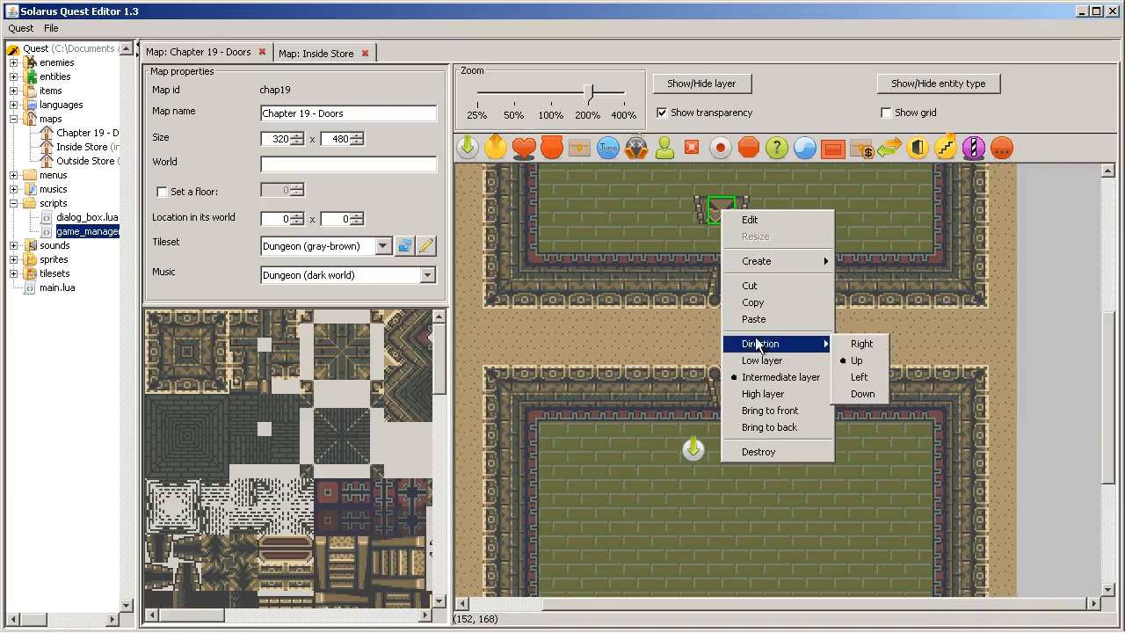
{"action": "mouse_move", "coordinate": [860, 413]}
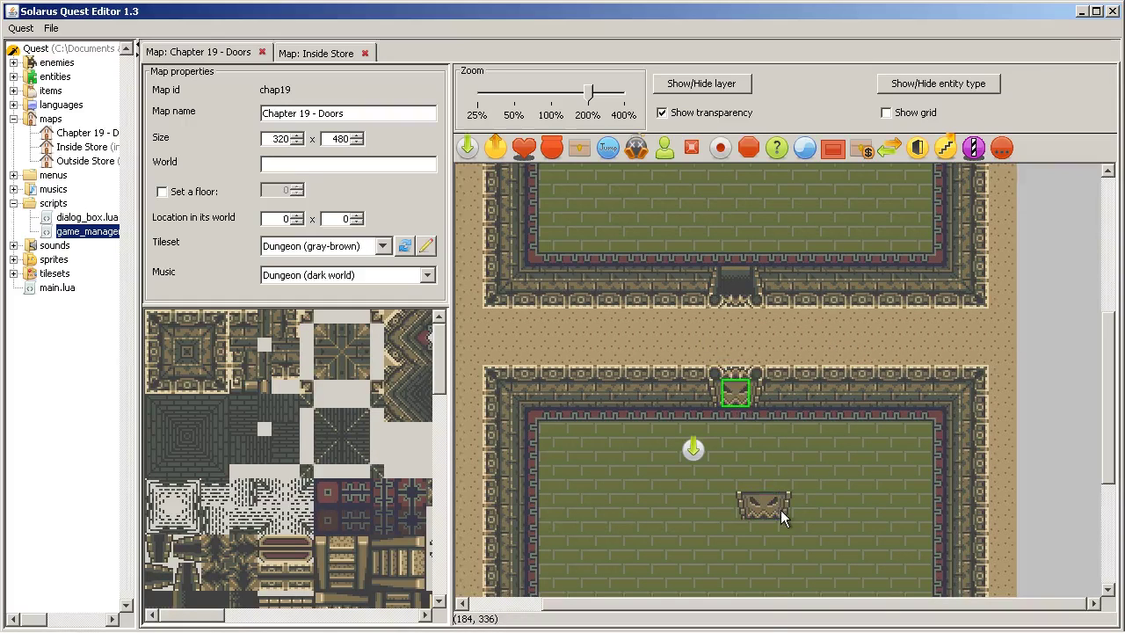
Set the upper room's door direction to Down toward the corridor, then deselect.
{"action": "right_click", "coordinate": [734, 275]}
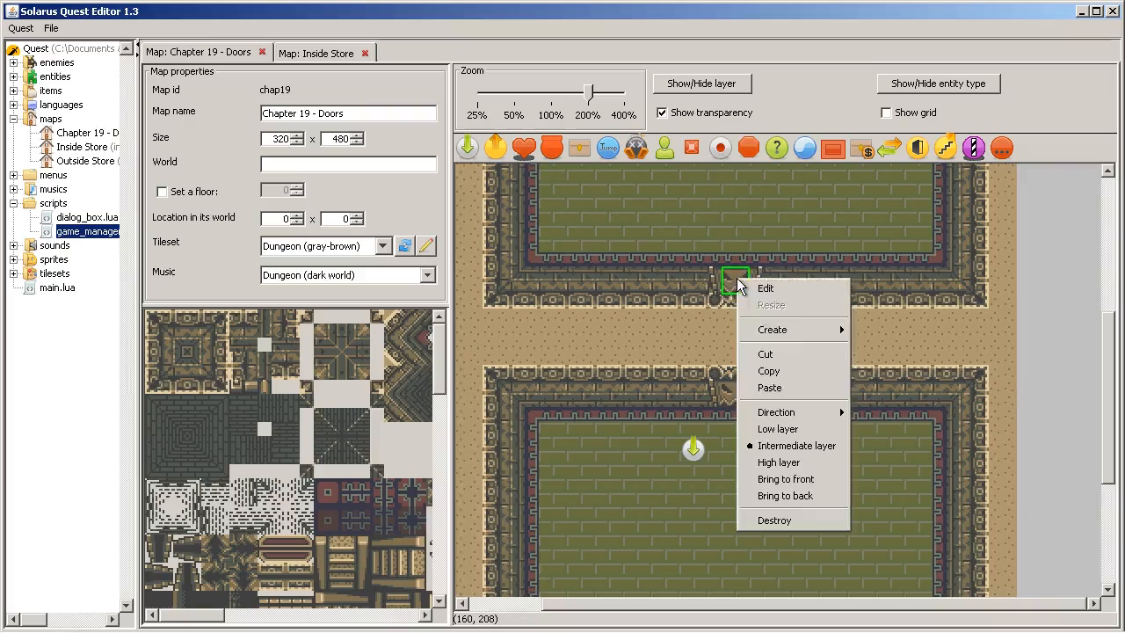
{"action": "left_click", "coordinate": [868, 461]}
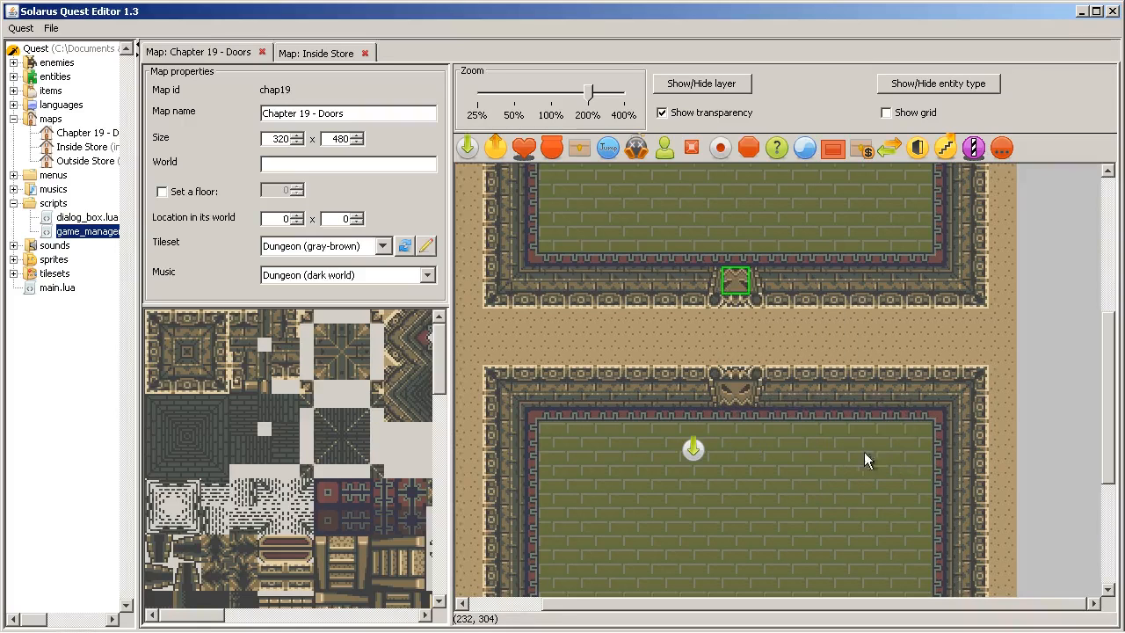
{"action": "left_click", "coordinate": [53, 39]}
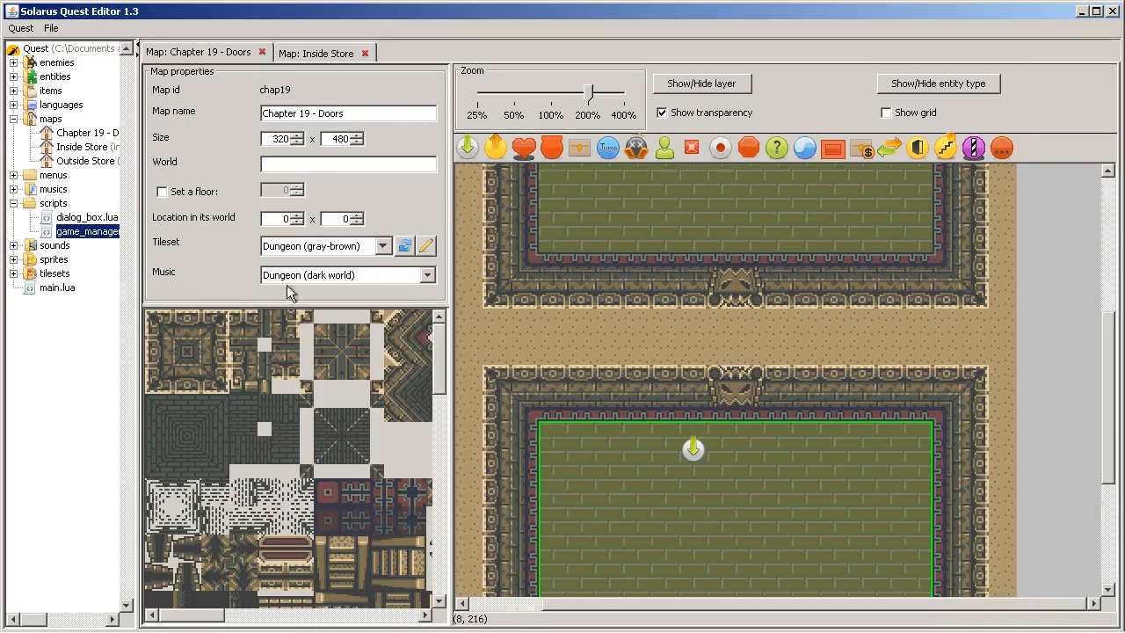
Open the Door (normal) sprite using the Dungeon (blue) image and view its closed animation.
{"action": "left_click", "coordinate": [14, 47]}
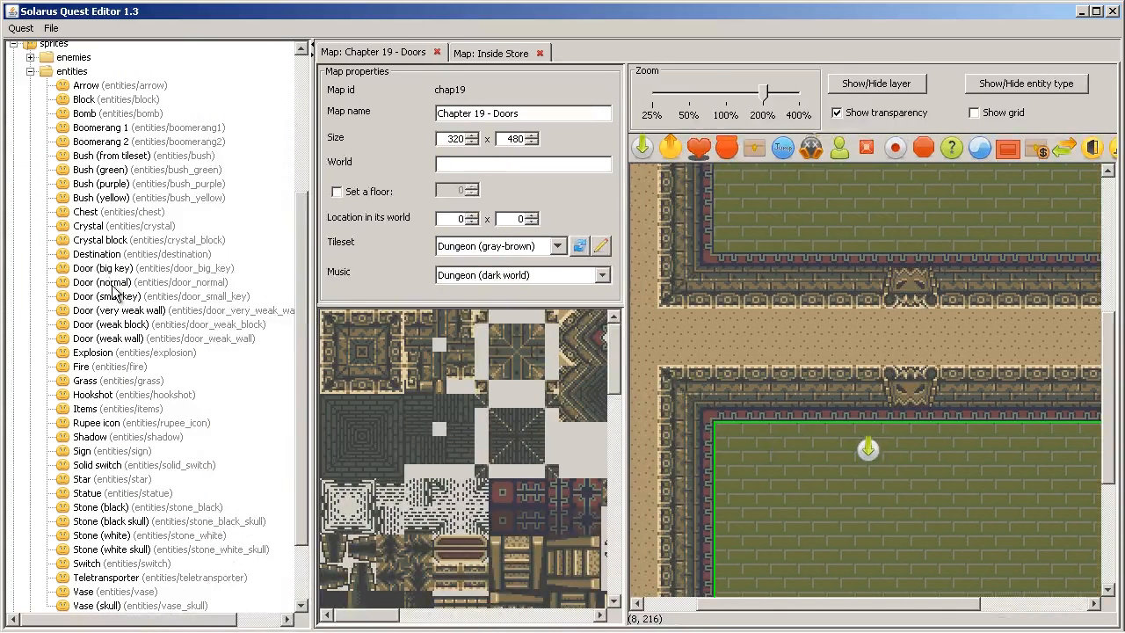
{"action": "double_click", "coordinate": [101, 281]}
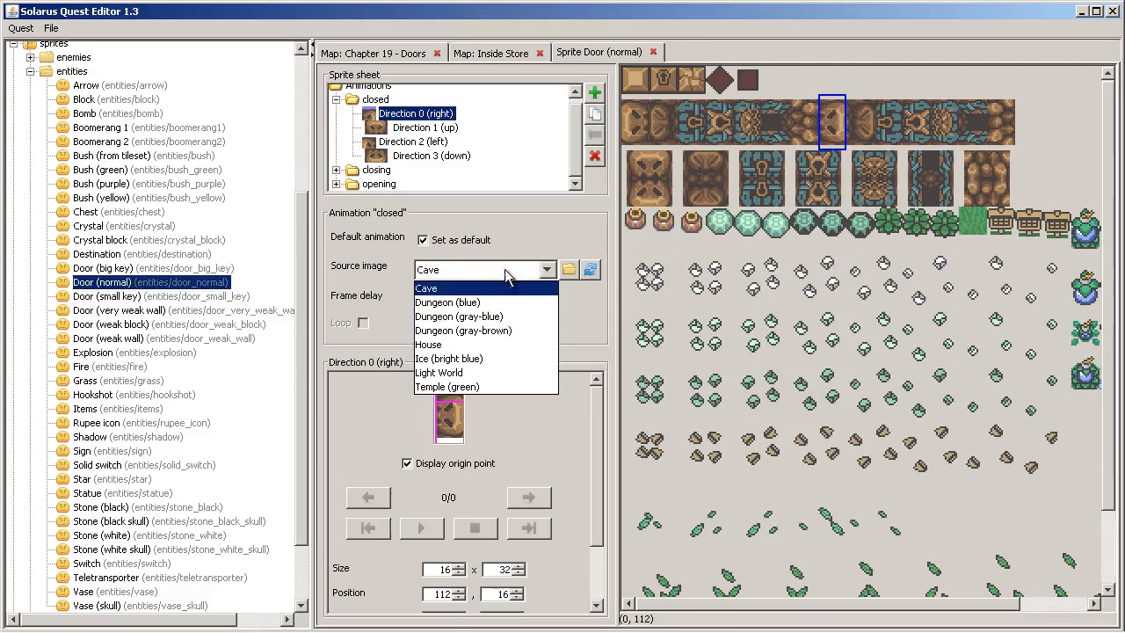
{"action": "left_click", "coordinate": [446, 301]}
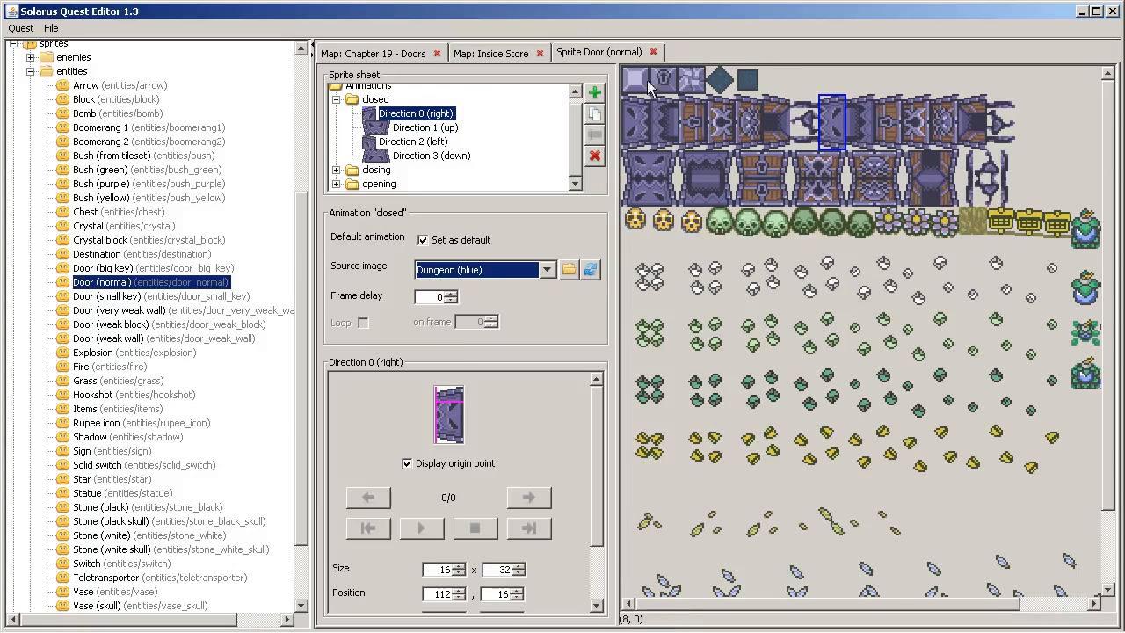
{"action": "left_click", "coordinate": [389, 52]}
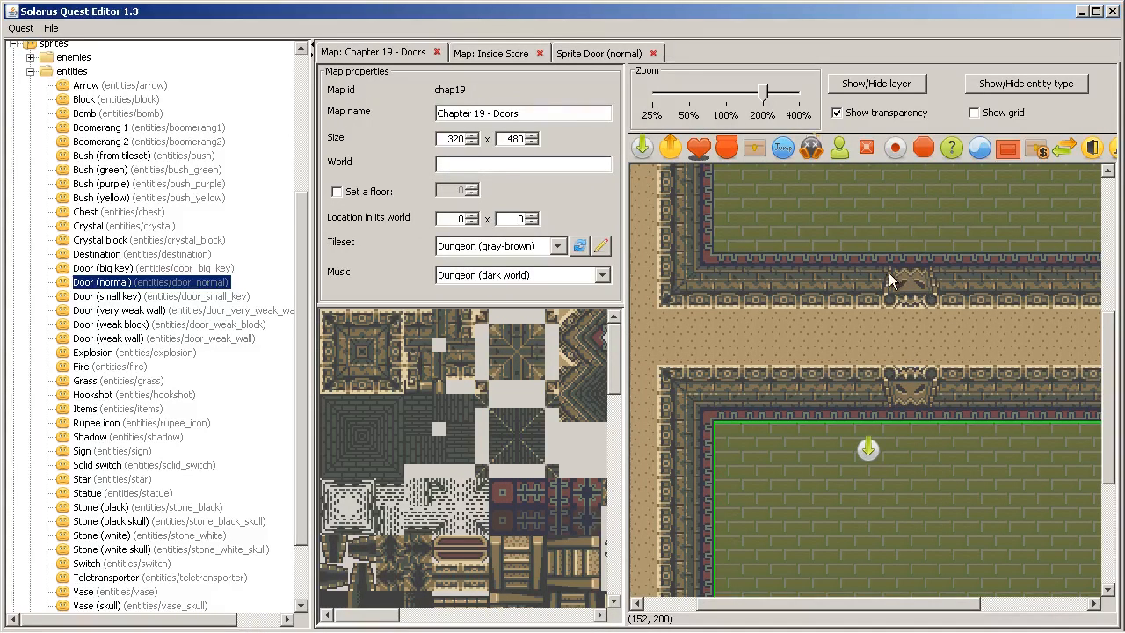
{"action": "mouse_move", "coordinate": [982, 290]}
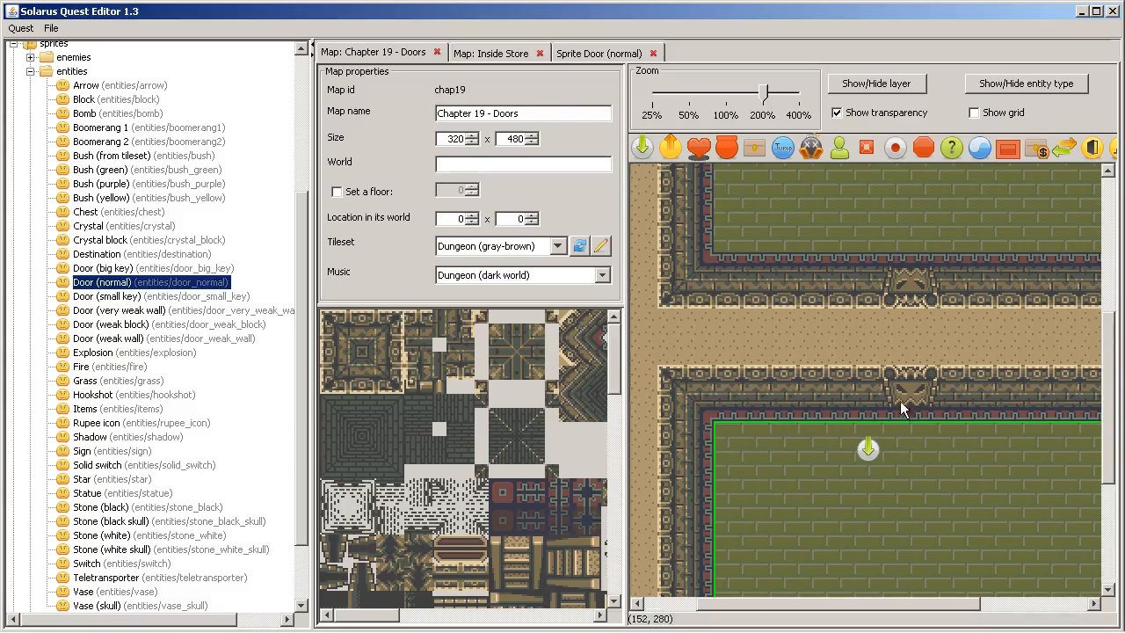
{"action": "left_click", "coordinate": [600, 52]}
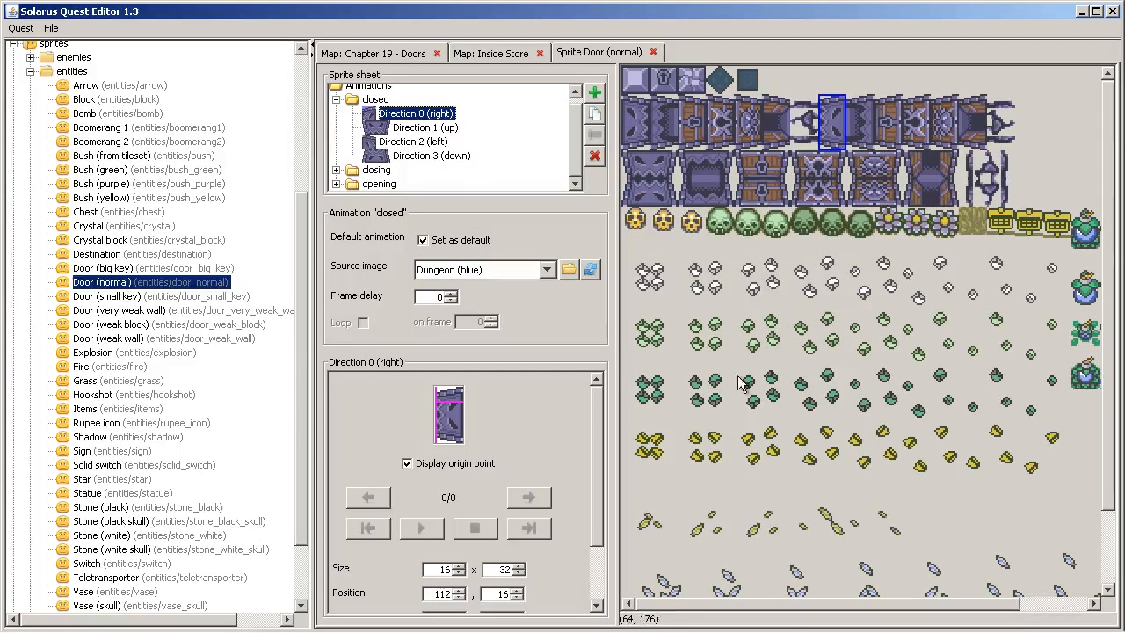
{"action": "mouse_move", "coordinate": [766, 128]}
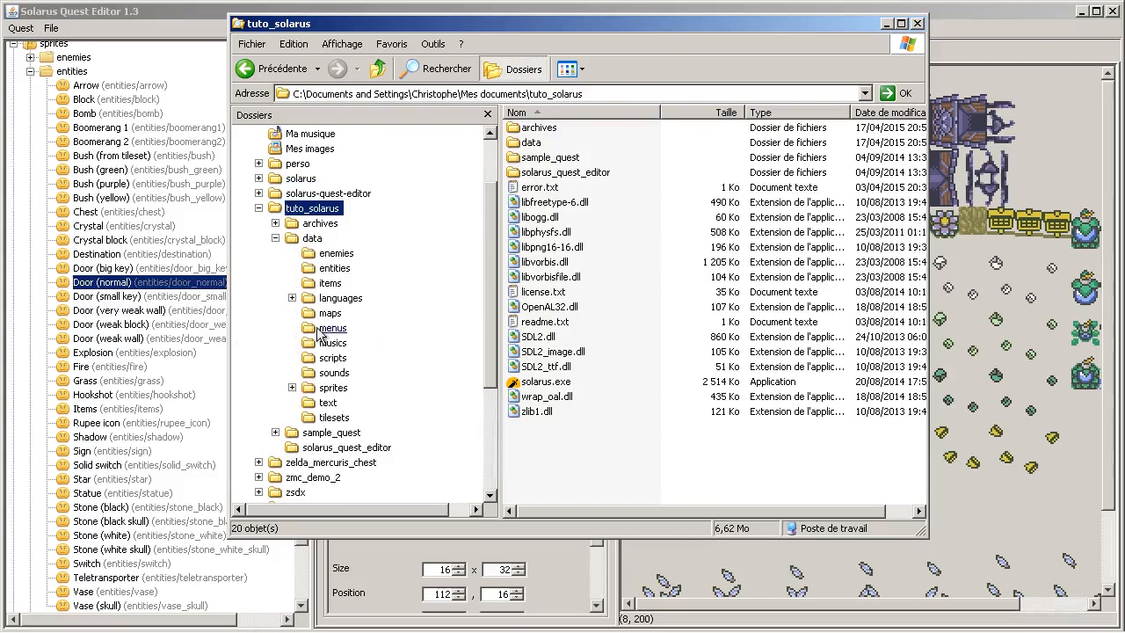
Preview dungeon_graybrown.entities.png and dungeon_graybrown.tiles.png from the tilesets folder, then close the viewer.
{"action": "double_click", "coordinate": [335, 417]}
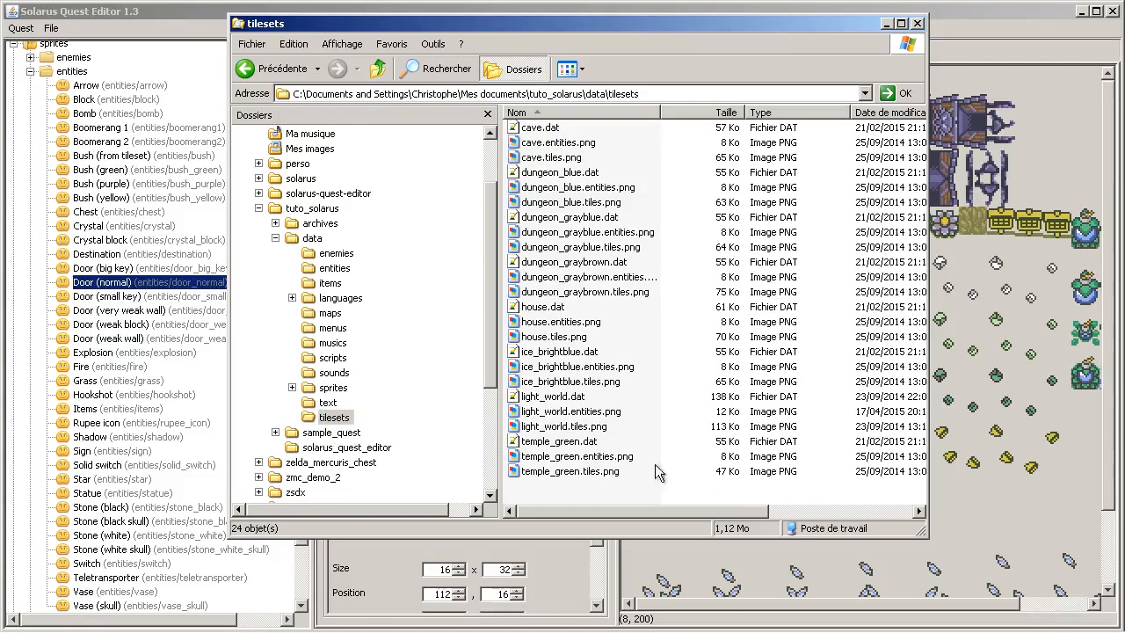
{"action": "mouse_move", "coordinate": [615, 263]}
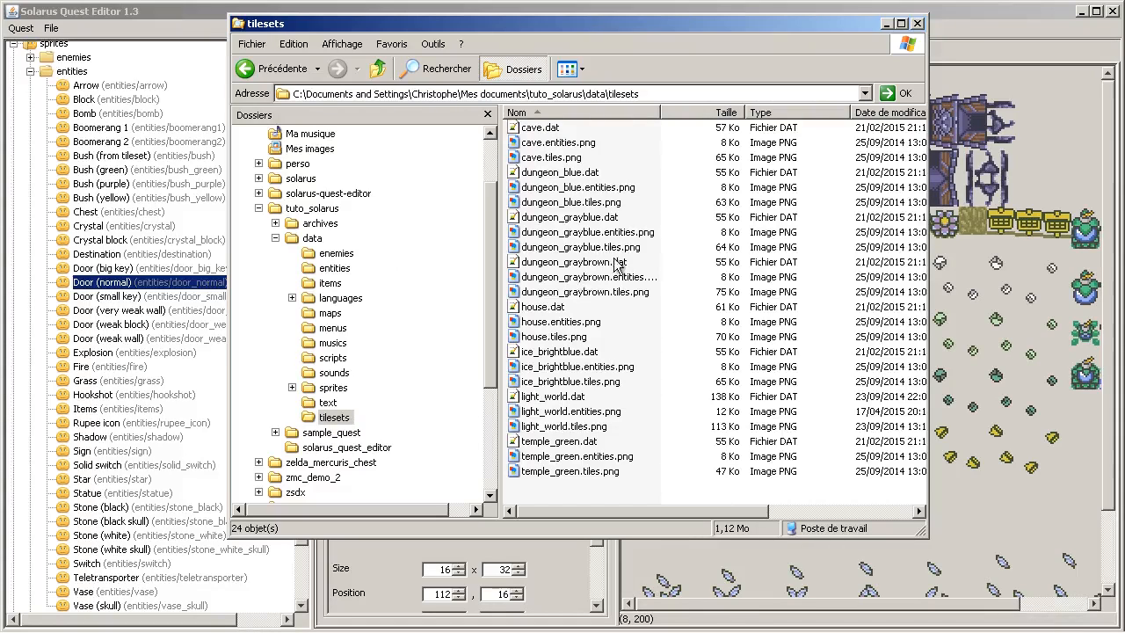
{"action": "mouse_move", "coordinate": [578, 297]}
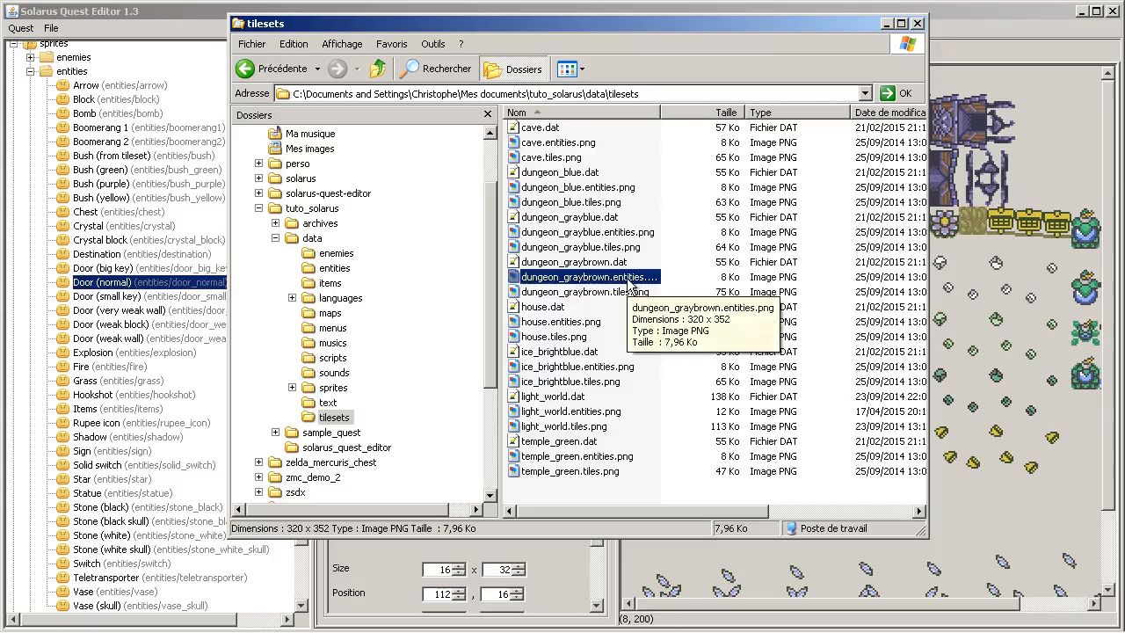
{"action": "double_click", "coordinate": [586, 276]}
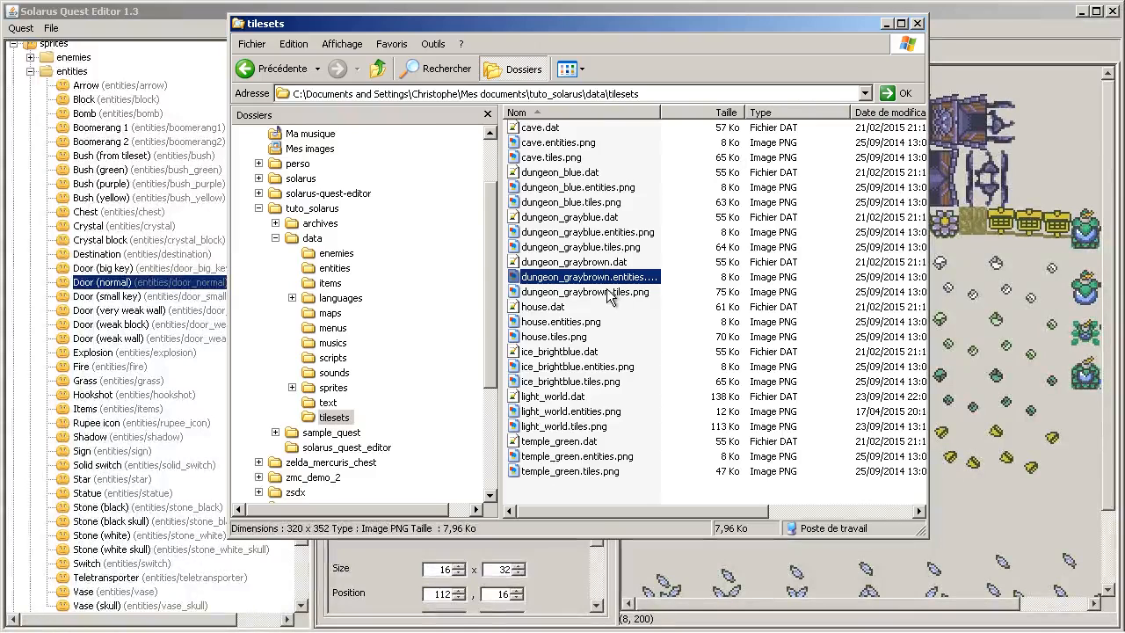
{"action": "double_click", "coordinate": [585, 292]}
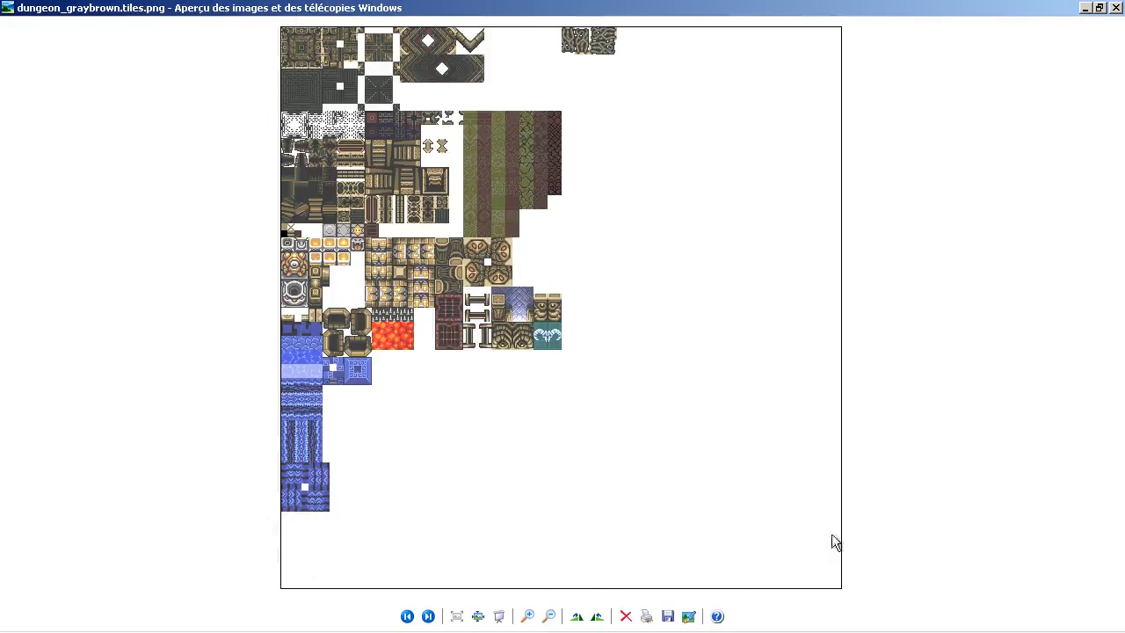
{"action": "mouse_move", "coordinate": [251, 607]}
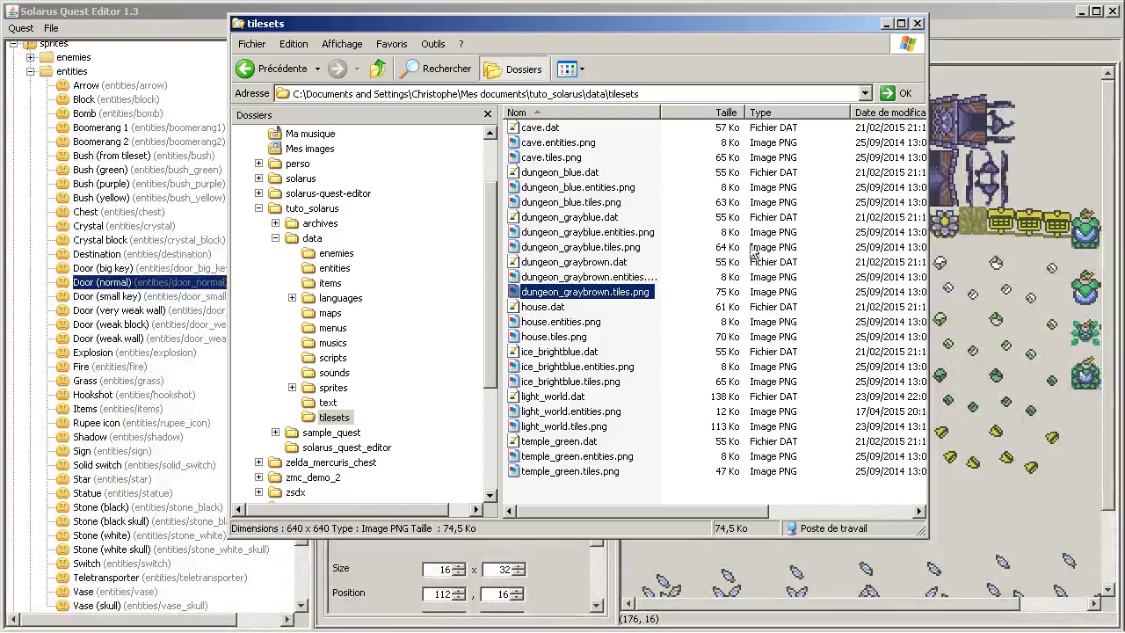
{"action": "double_click", "coordinate": [587, 276]}
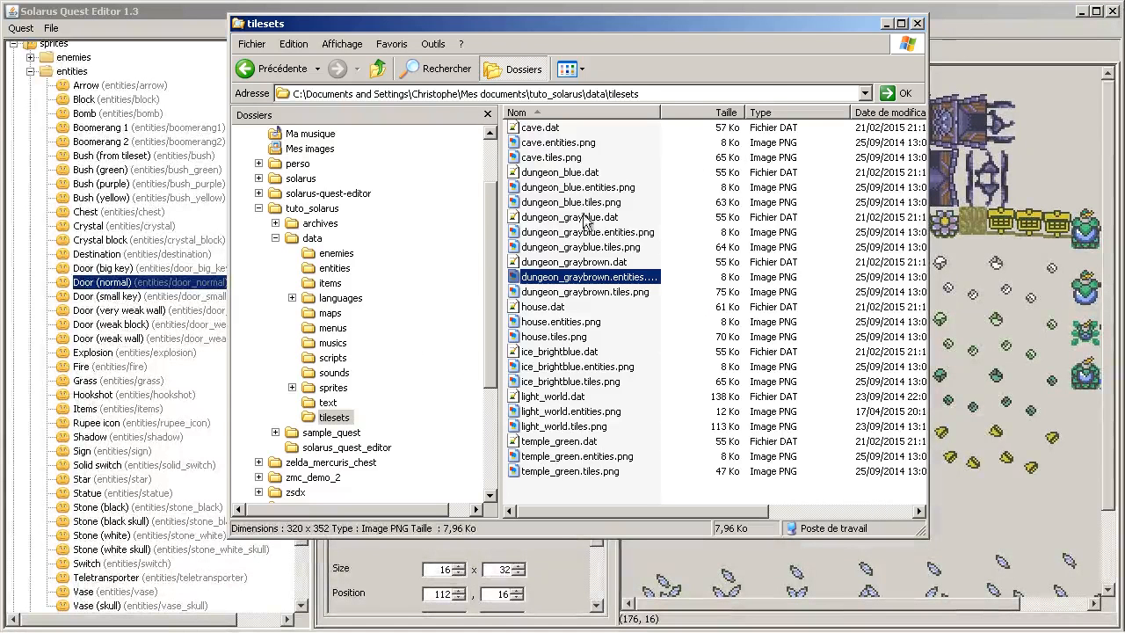
{"action": "double_click", "coordinate": [561, 321]}
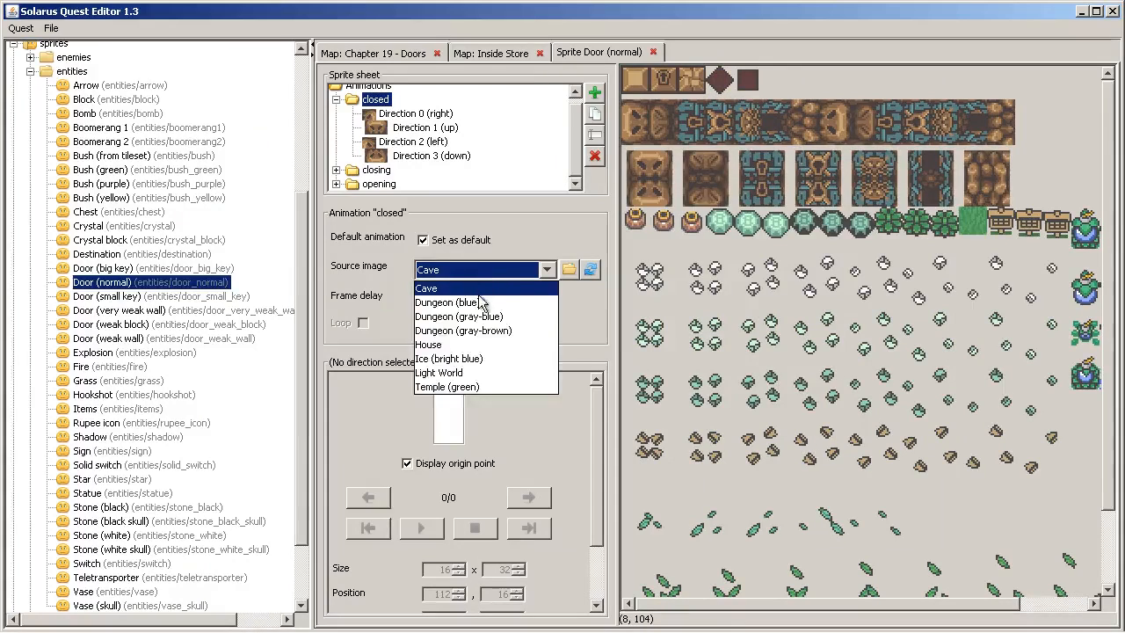
Preview the Door (normal) sprite using the Light World source image.
{"action": "left_click", "coordinate": [428, 344]}
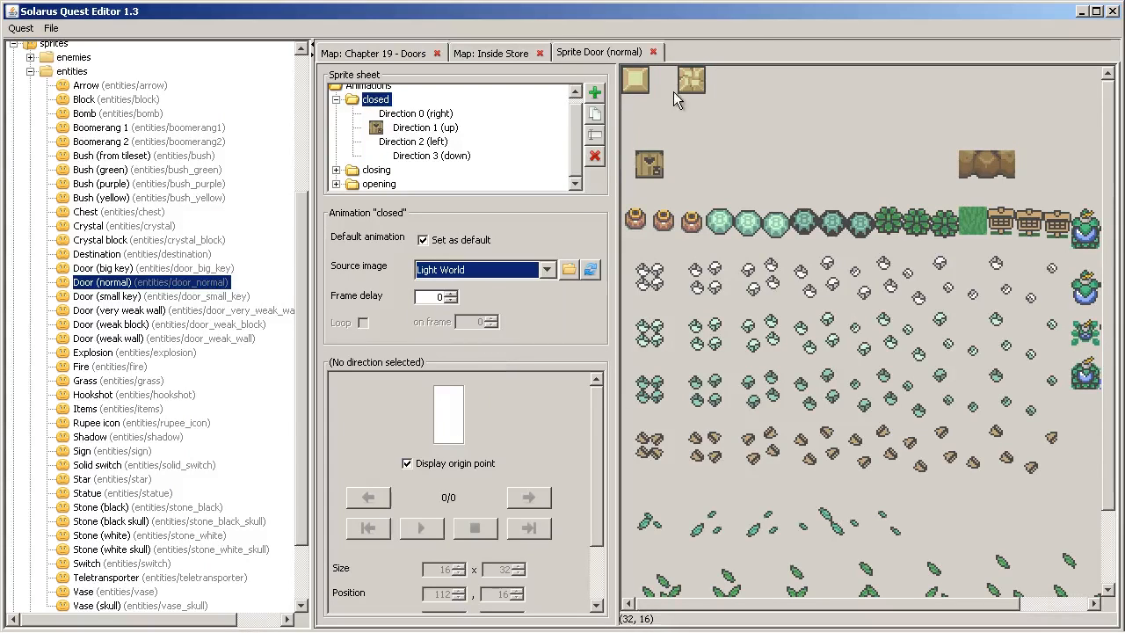
{"action": "mouse_move", "coordinate": [949, 161]}
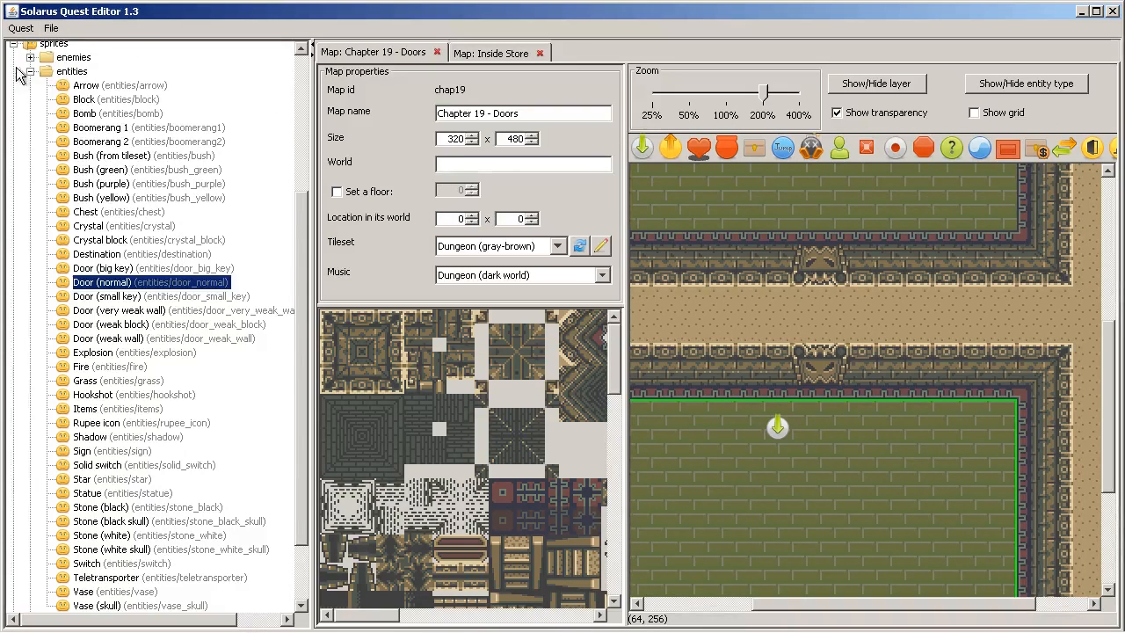
Place a switch named 'button' with the Switch sprite on the lower room floor.
{"action": "left_click", "coordinate": [34, 43]}
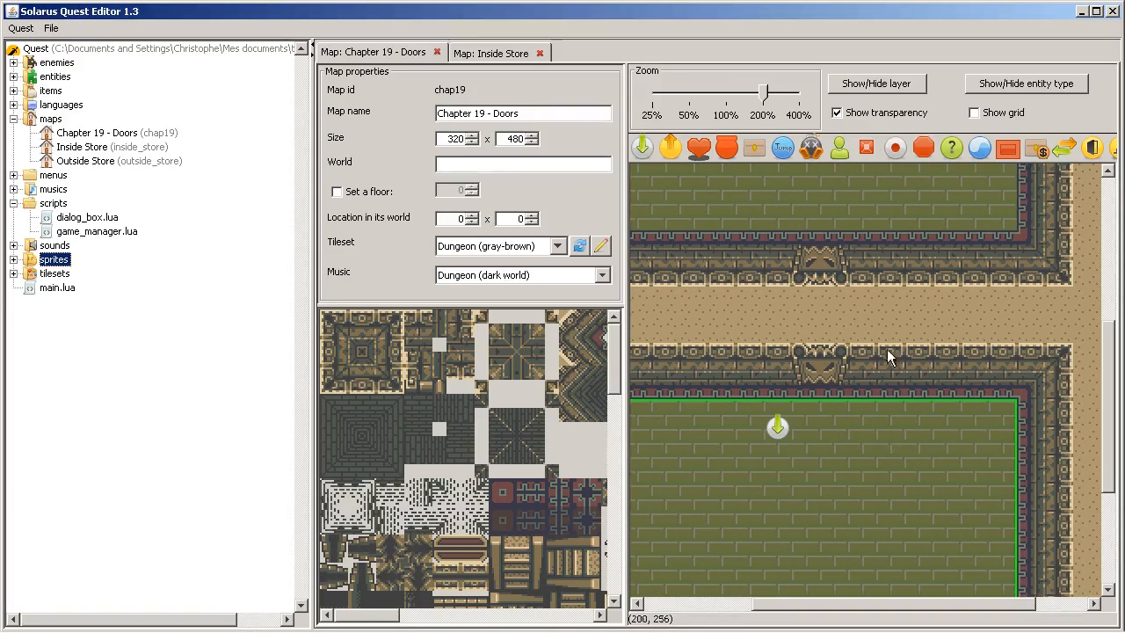
{"action": "left_click", "coordinate": [895, 147]}
{"action": "type", "text": "b"}
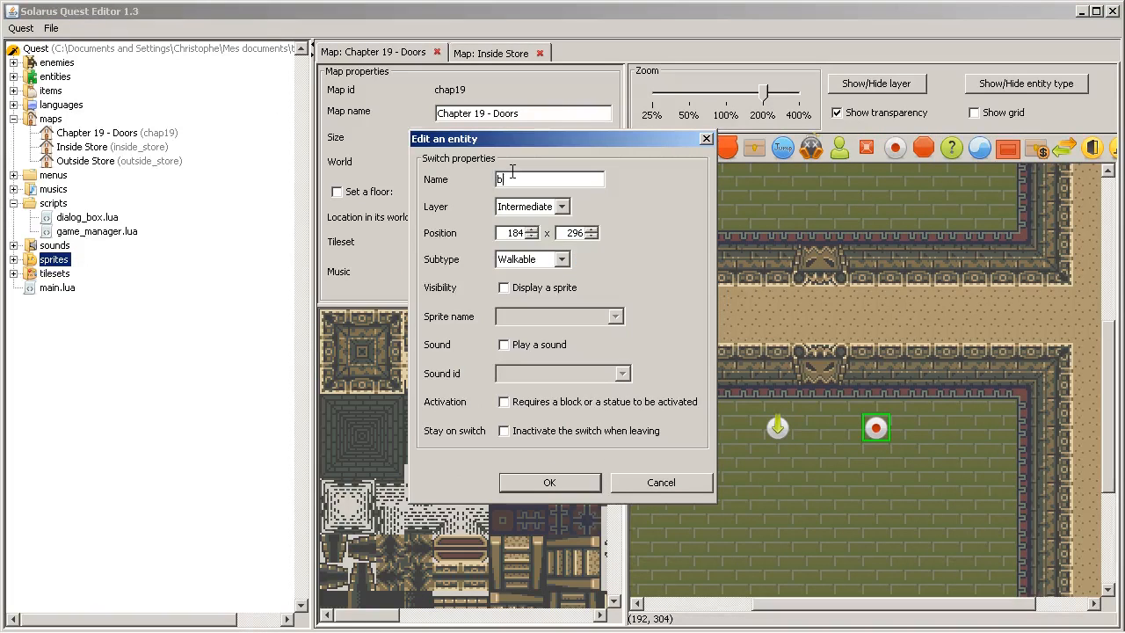
{"action": "type", "text": "utton"}
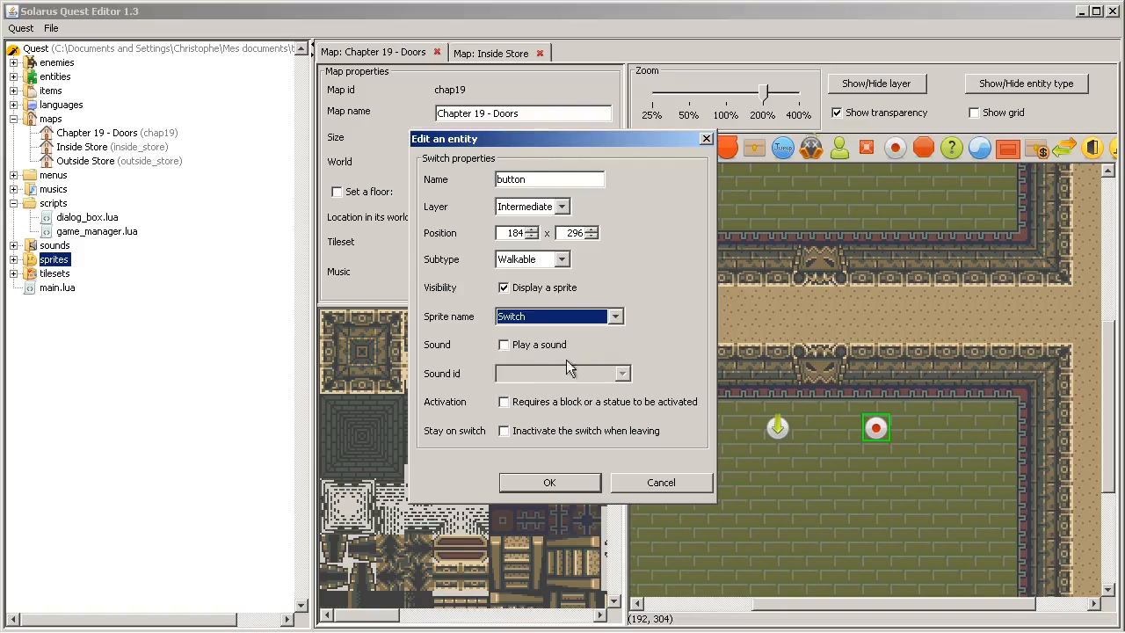
{"action": "left_click", "coordinate": [503, 344]}
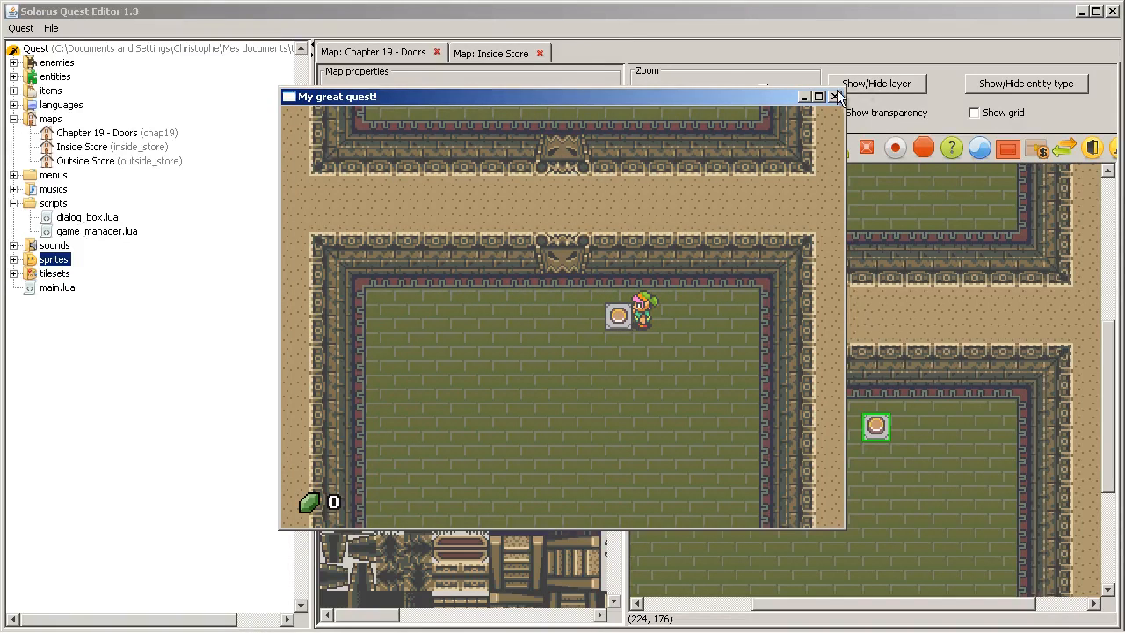
Create chap19.lua containing an empty button:on_activated() function, then return to the map.
{"action": "left_click", "coordinate": [832, 97]}
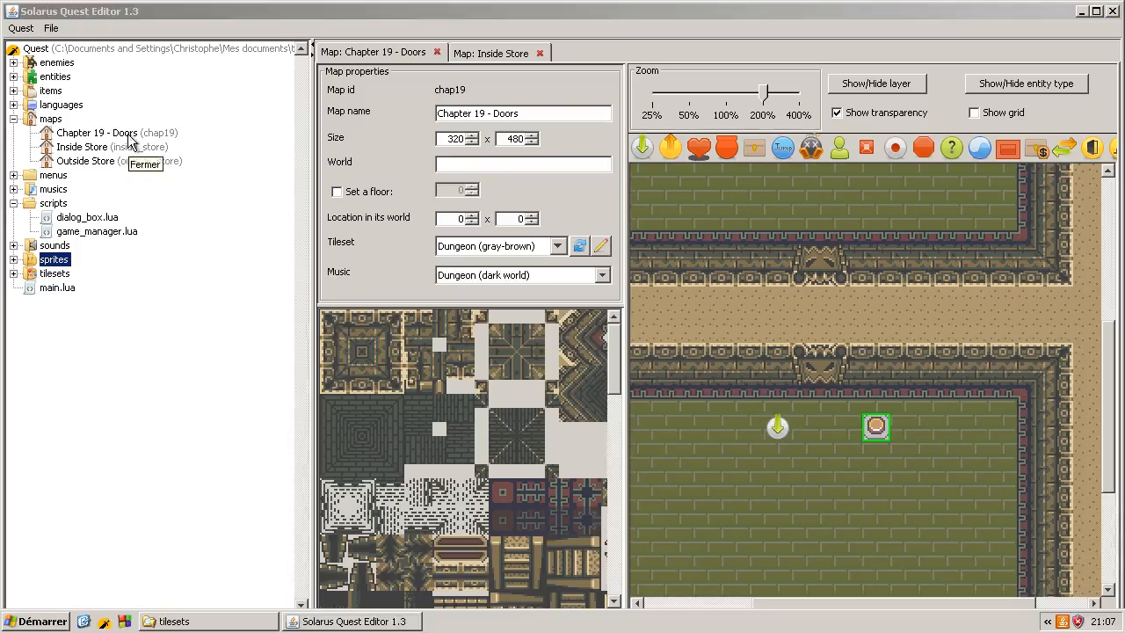
{"action": "double_click", "coordinate": [97, 132]}
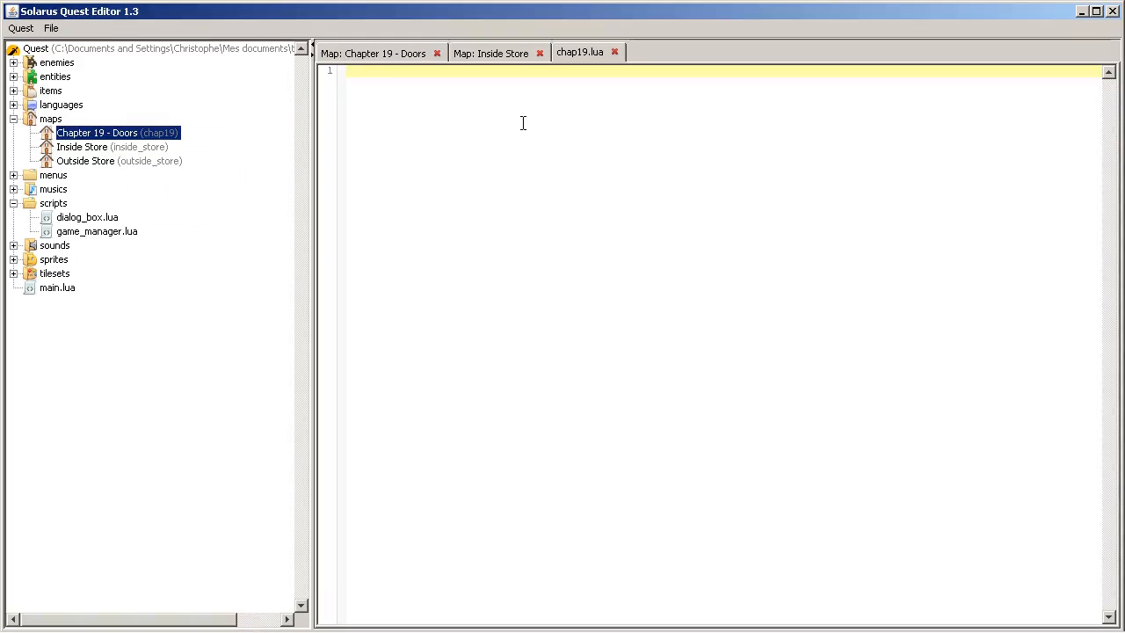
{"action": "type", "text": "local map = ..."}
{"action": "type", "text": "f"}
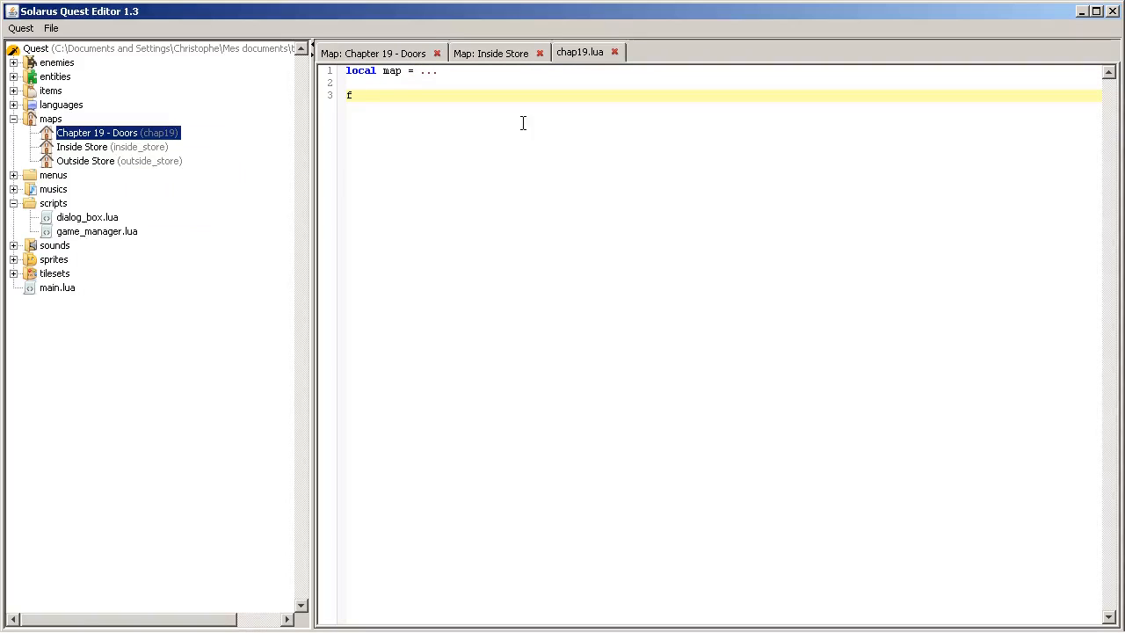
{"action": "type", "text": "unction s"}
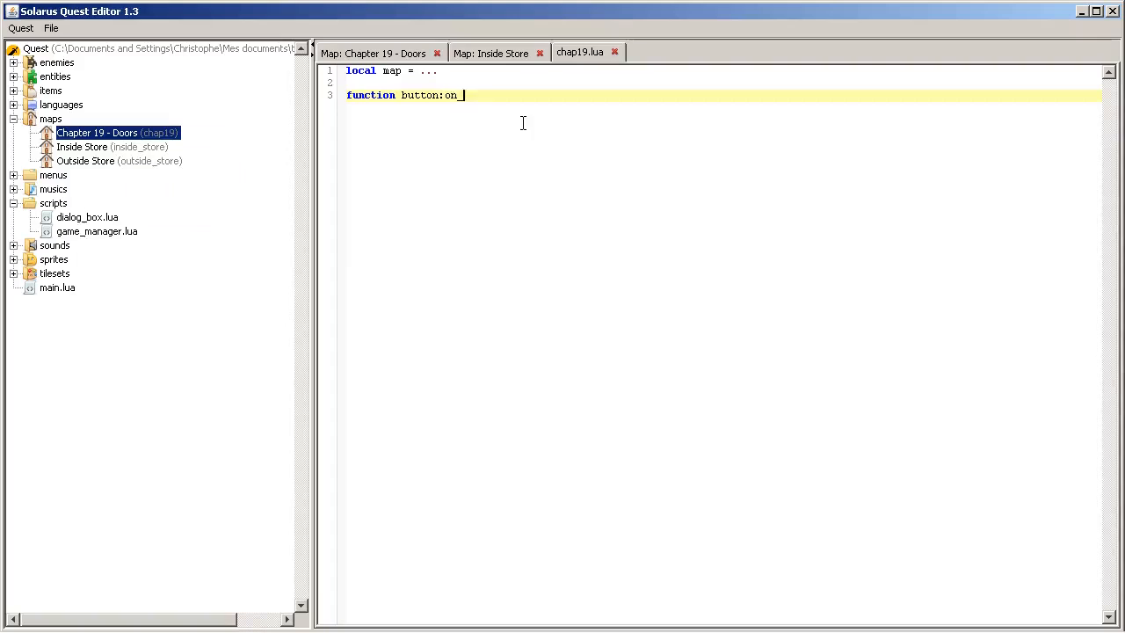
{"action": "type", "text": "activated()"}
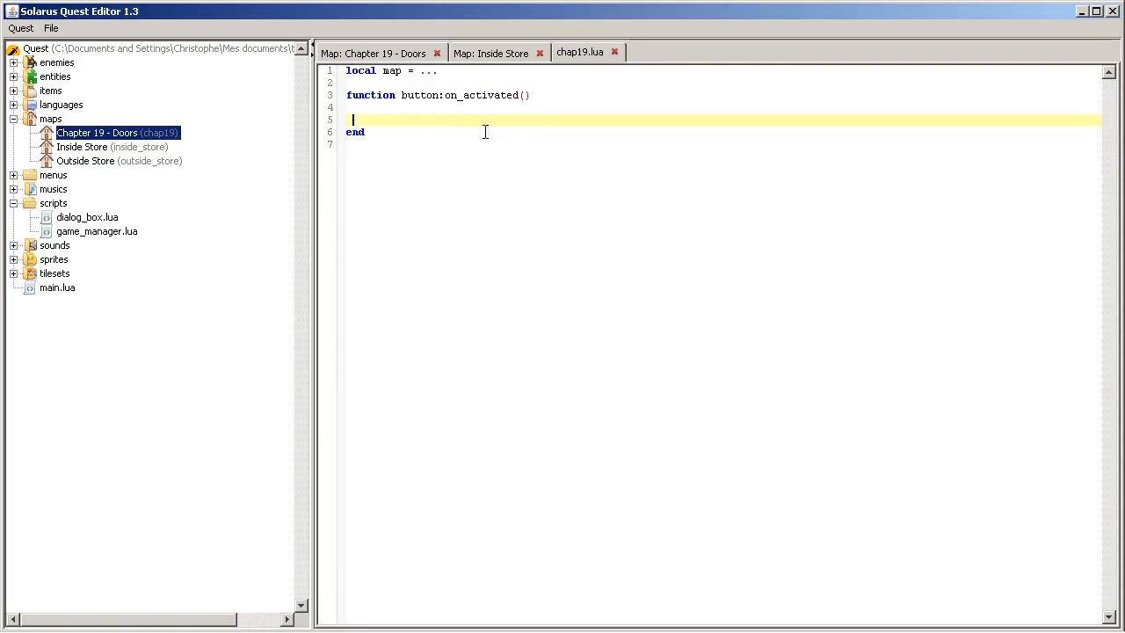
{"action": "left_click", "coordinate": [383, 53]}
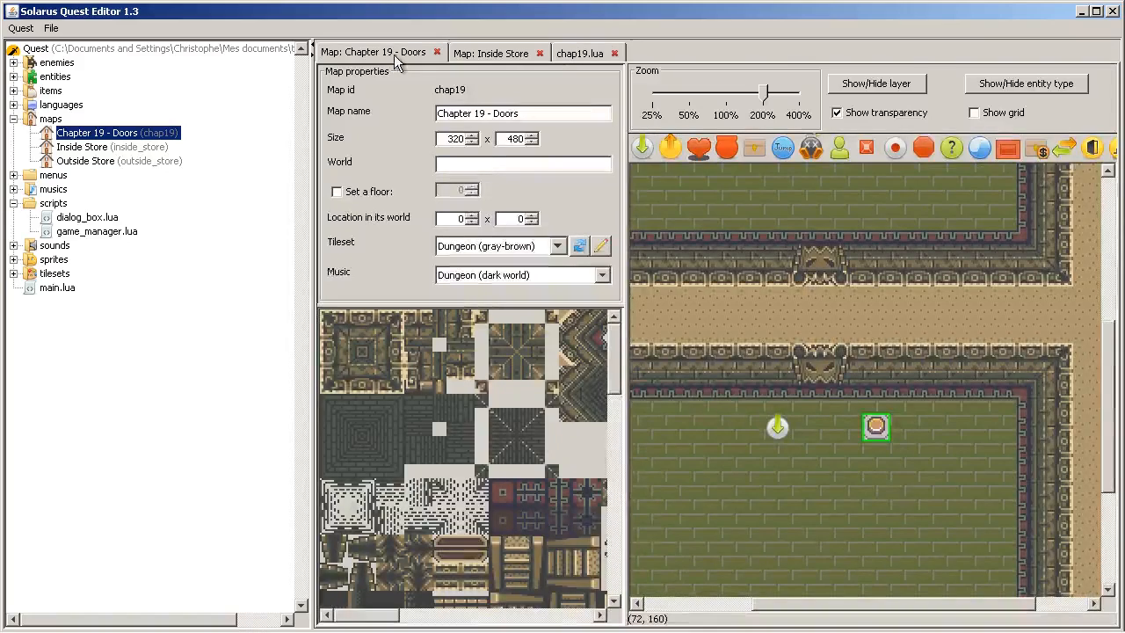
{"action": "mouse_move", "coordinate": [879, 436]}
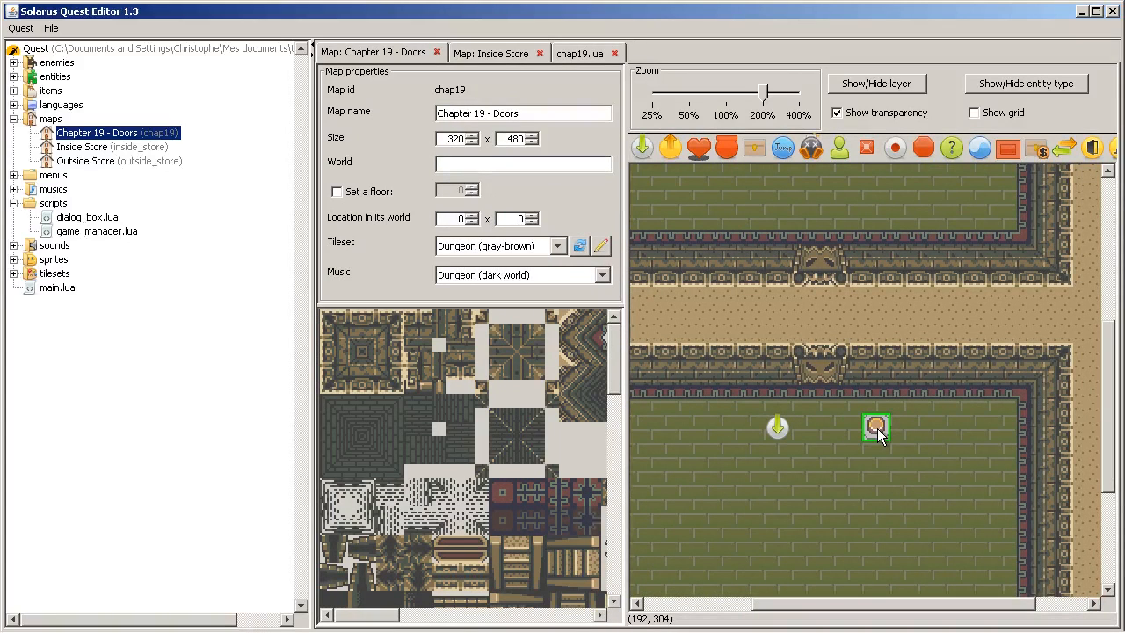
{"action": "mouse_move", "coordinate": [819, 377]}
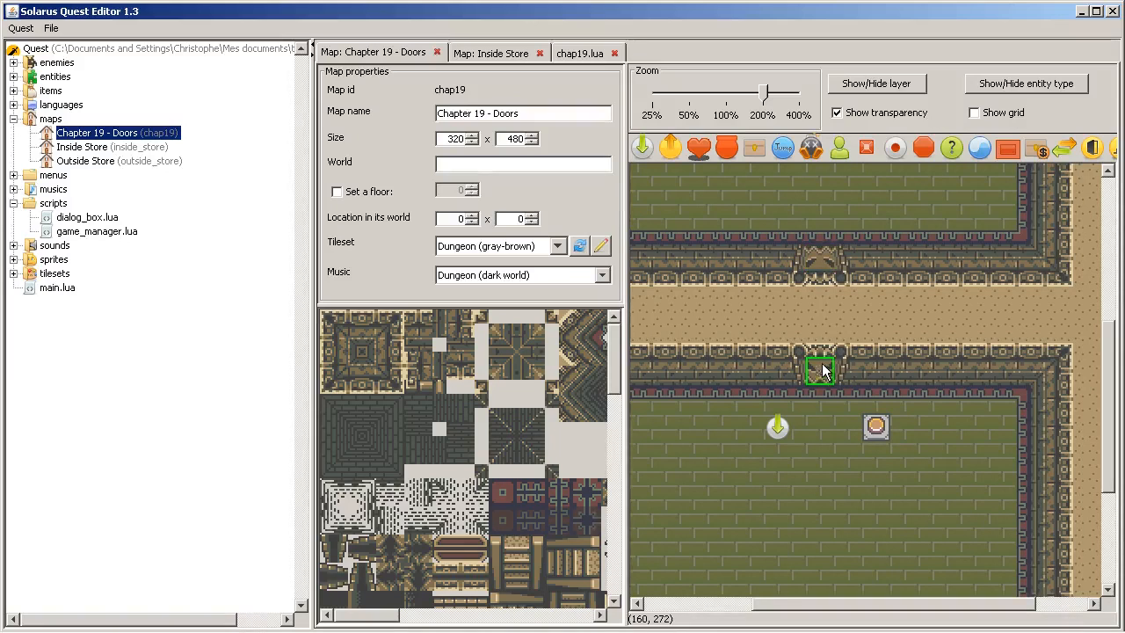
Name the two doors door_a and door_a_2, each with opening method Cannot open.
{"action": "left_click", "coordinate": [417, 331]}
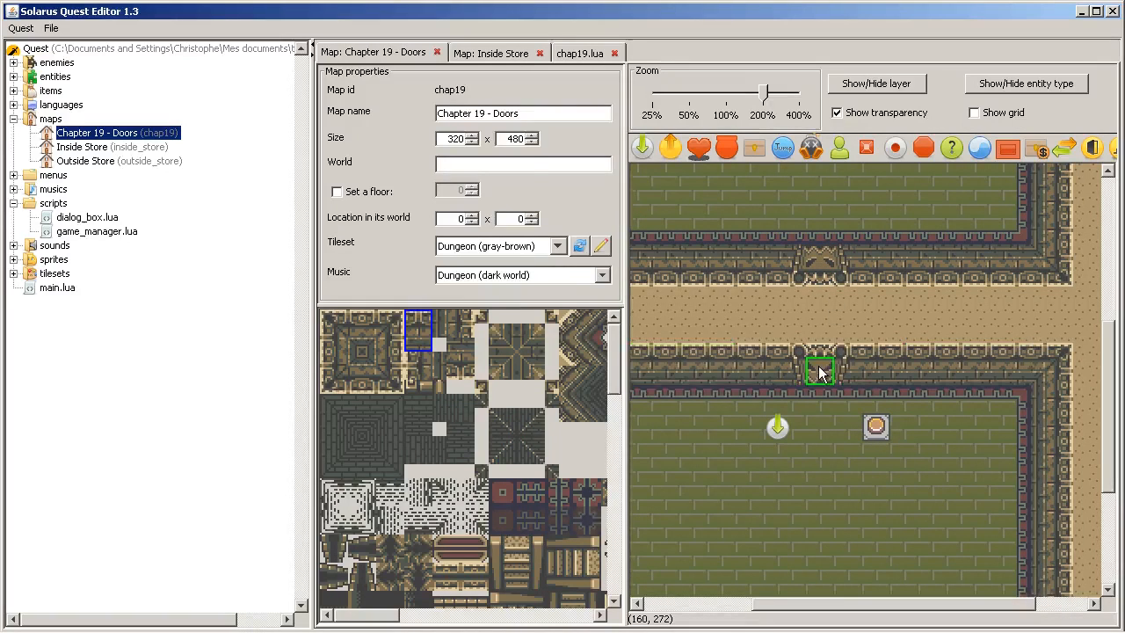
{"action": "double_click", "coordinate": [820, 371]}
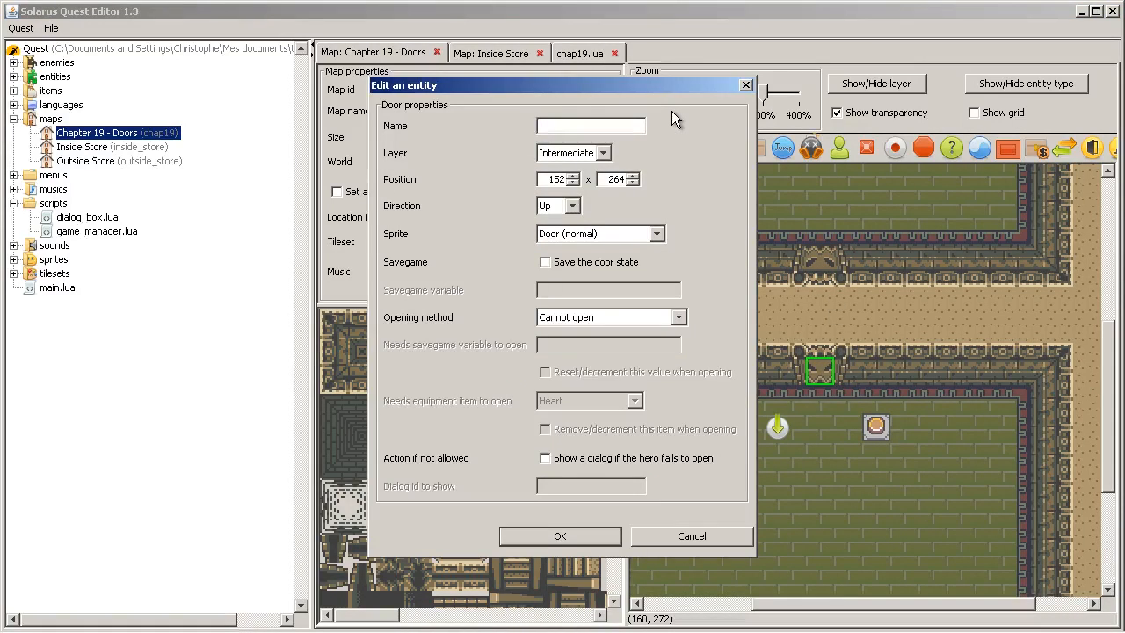
{"action": "type", "text": "door_a"}
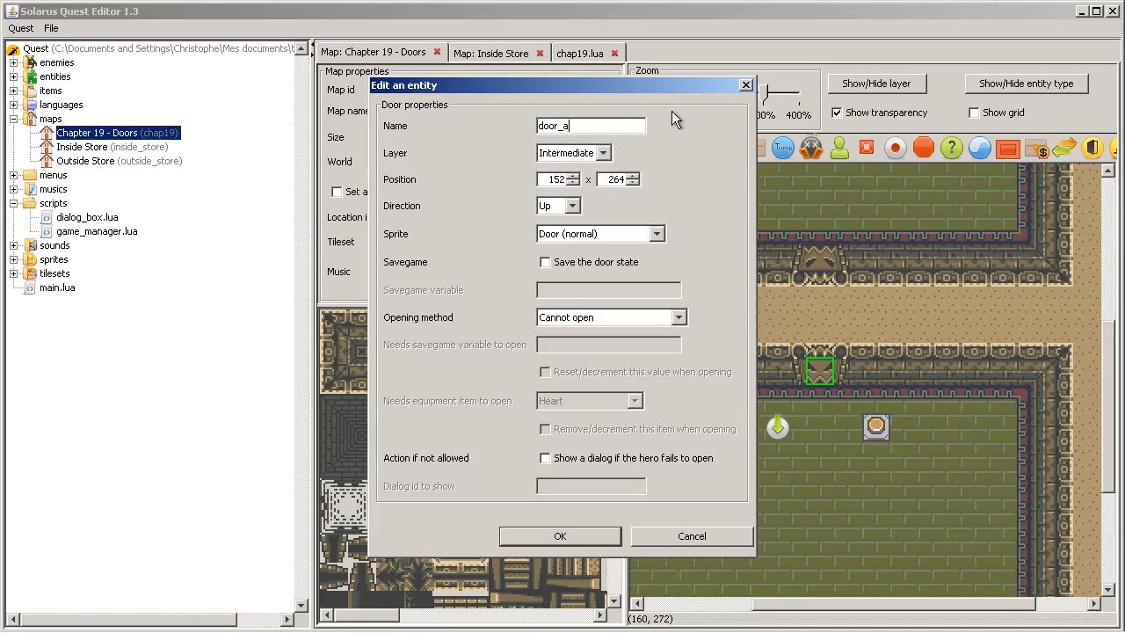
{"action": "mouse_move", "coordinate": [682, 297]}
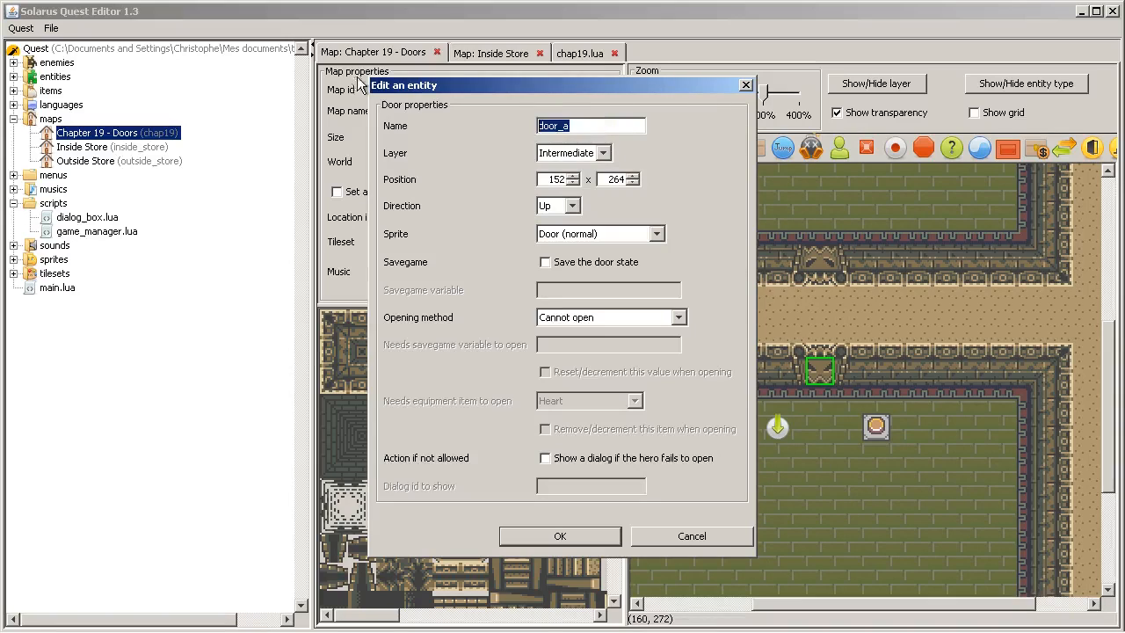
{"action": "mouse_move", "coordinate": [581, 520]}
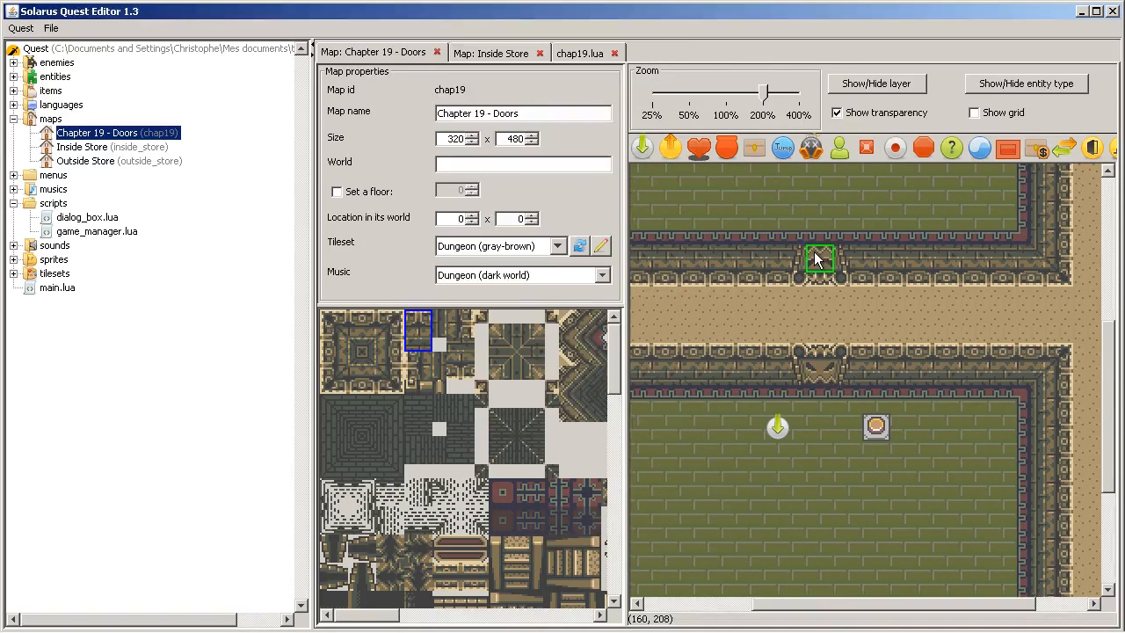
{"action": "double_click", "coordinate": [820, 259]}
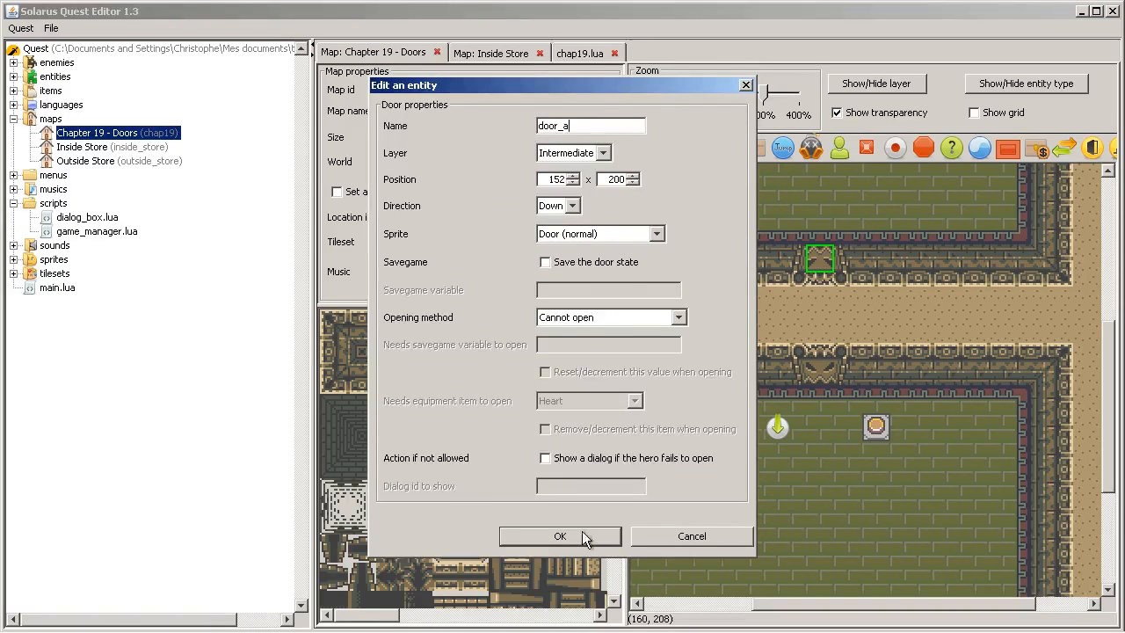
{"action": "left_click", "coordinate": [560, 536]}
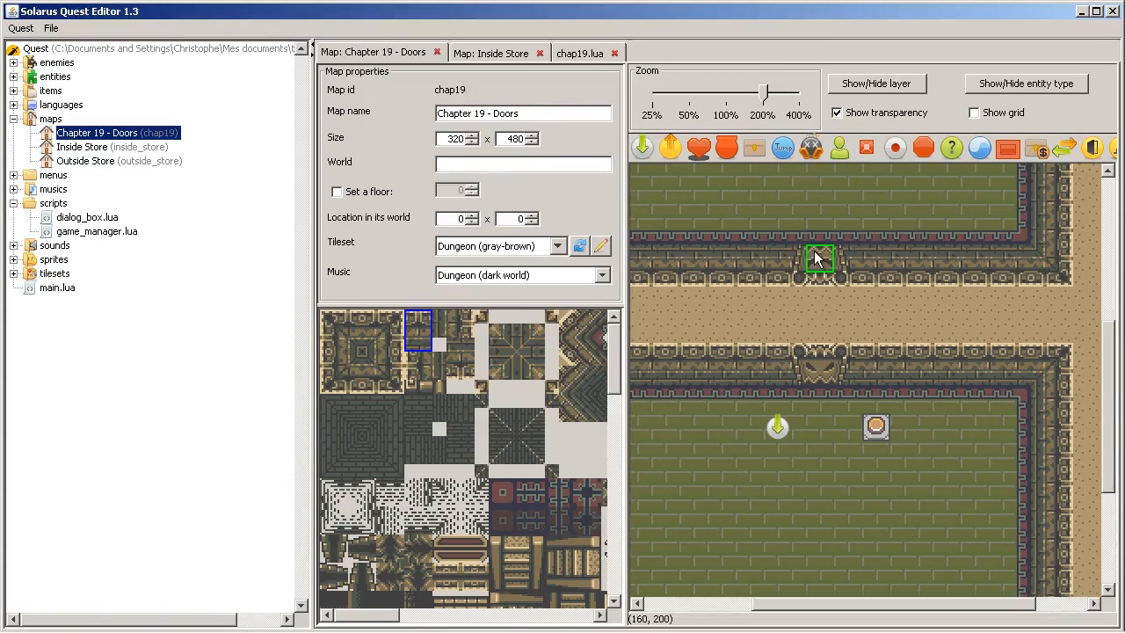
{"action": "double_click", "coordinate": [819, 259]}
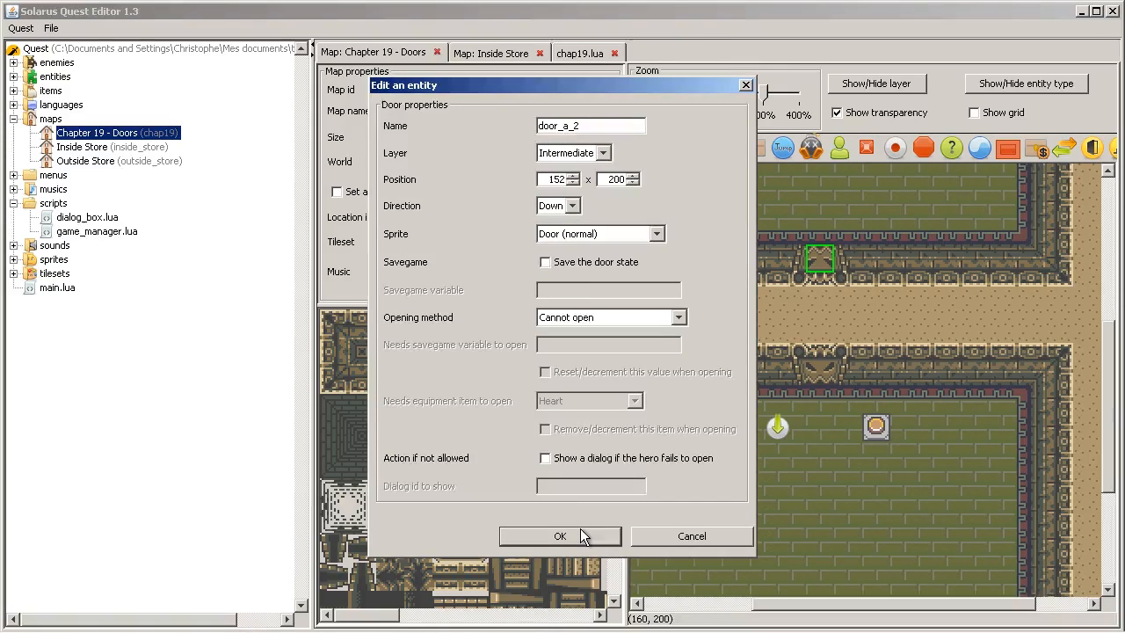
{"action": "left_click", "coordinate": [560, 537]}
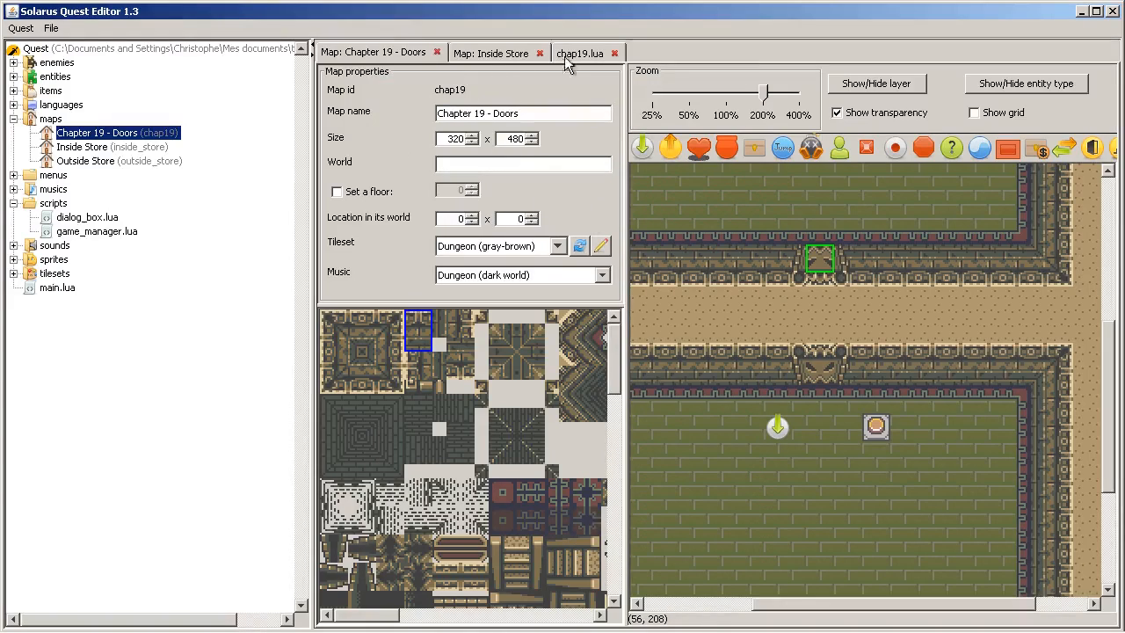
Add map:open_doors("door_a") inside button:on_activated and save chap19.lua.
{"action": "left_click", "coordinate": [583, 53]}
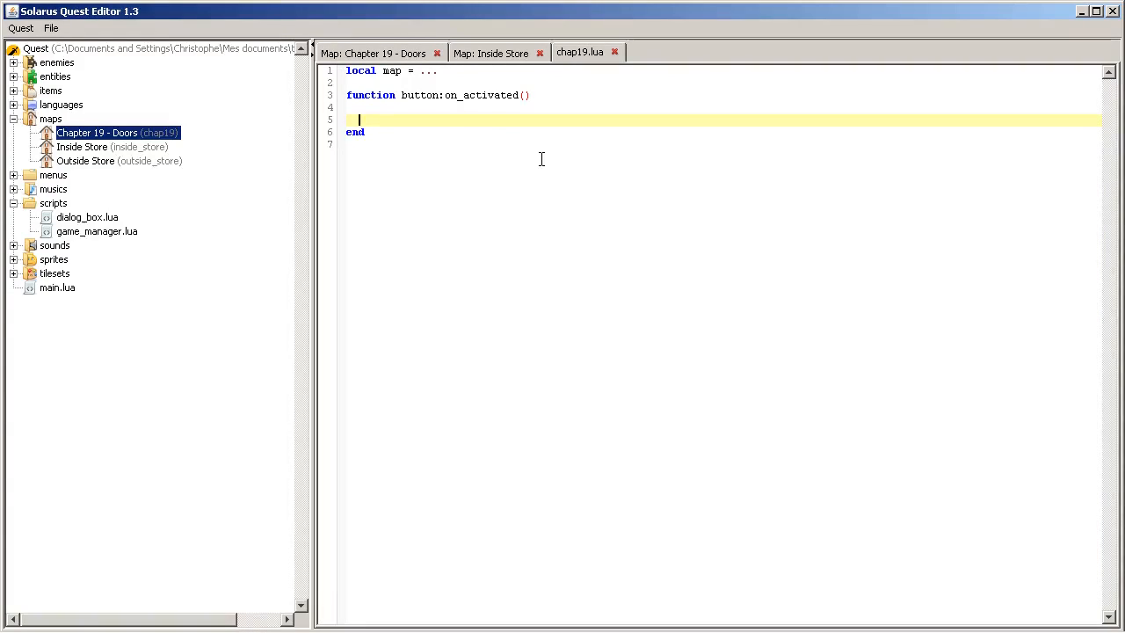
{"action": "type", "text": "map"}
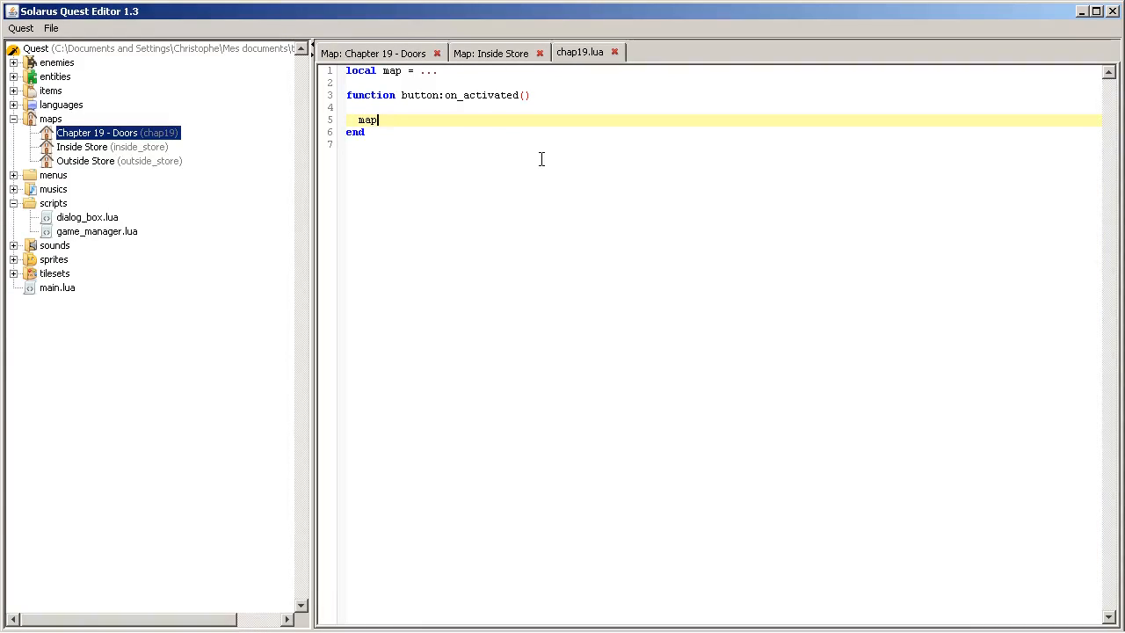
{"action": "type", "text": ":d"}
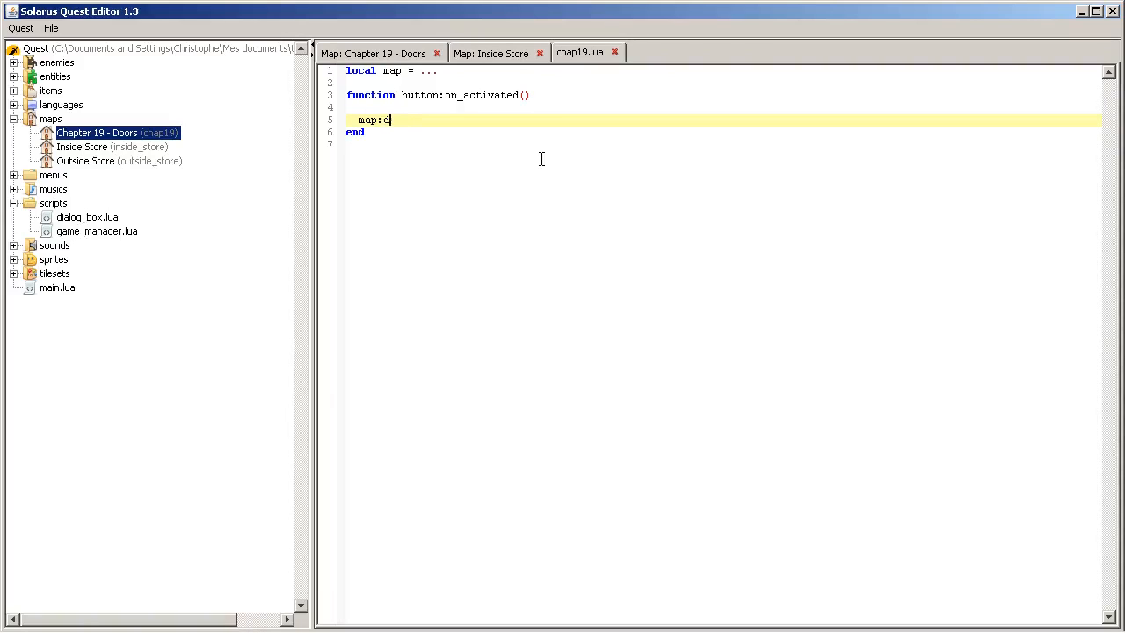
{"action": "type", "text": "open_do"}
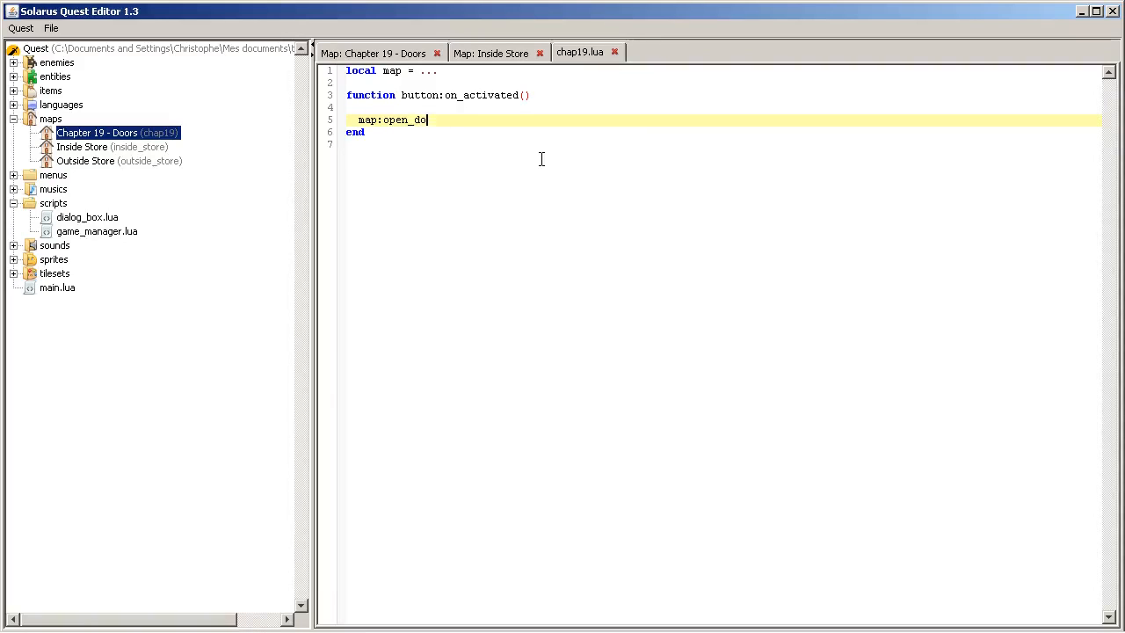
{"action": "type", "text": "ors(\""}
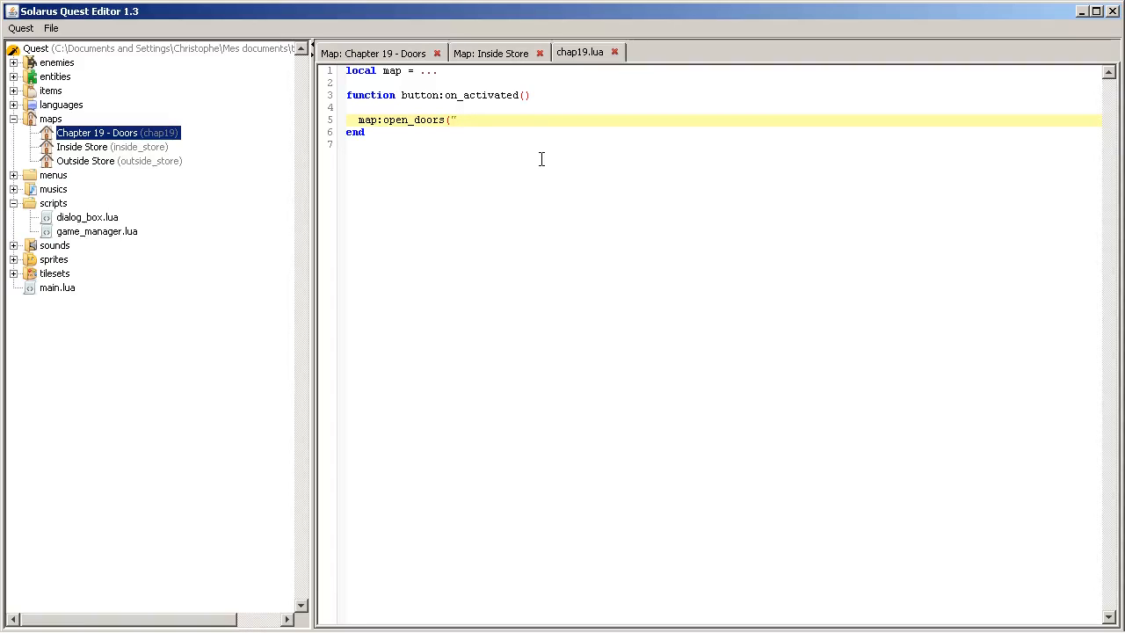
{"action": "type", "text": "door_a"}
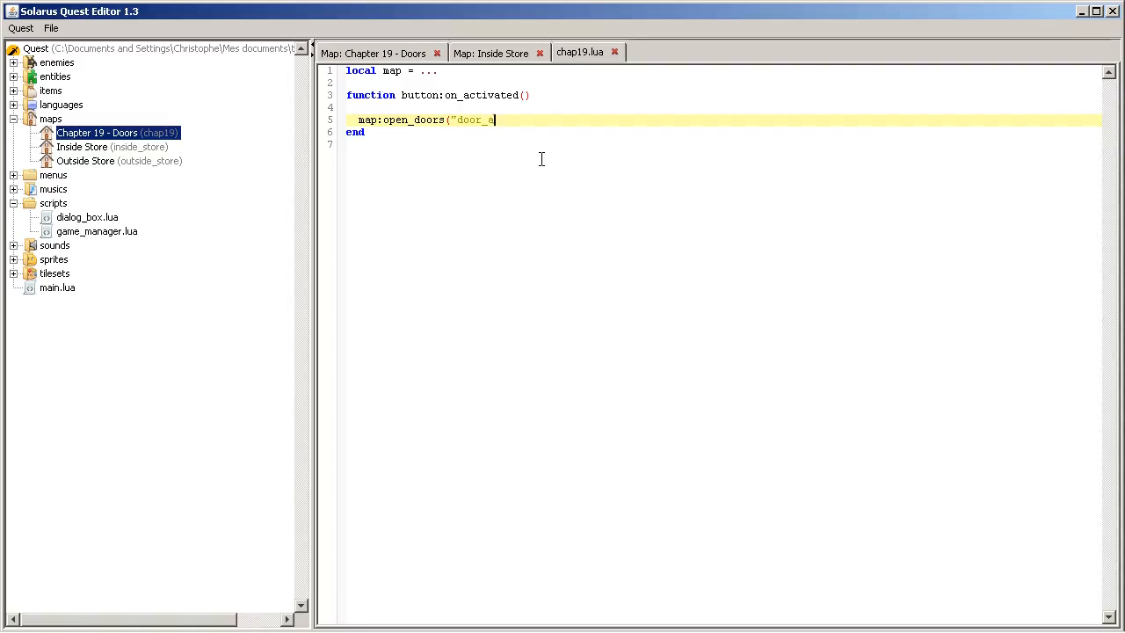
{"action": "type", "text": "\")"}
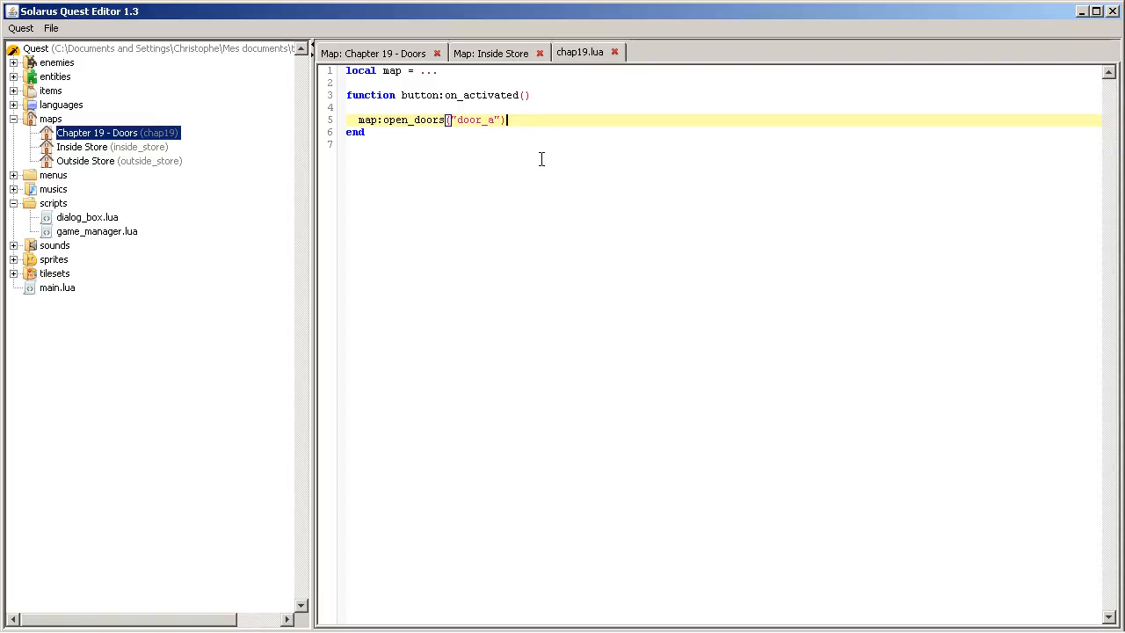
{"action": "left_click", "coordinate": [50, 32]}
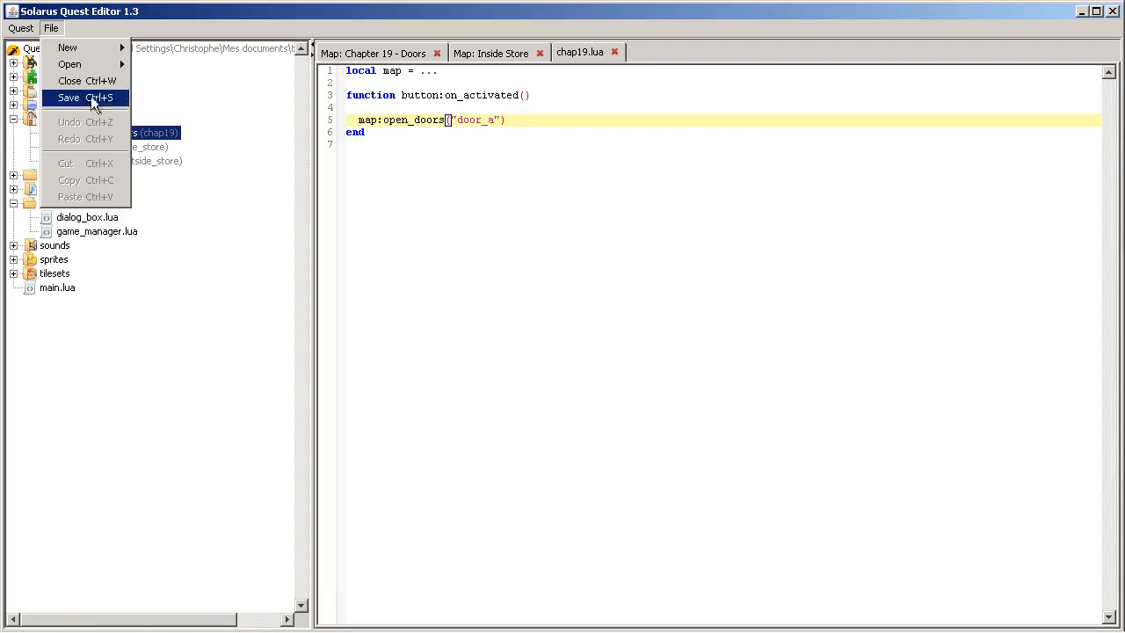
{"action": "left_click", "coordinate": [68, 99]}
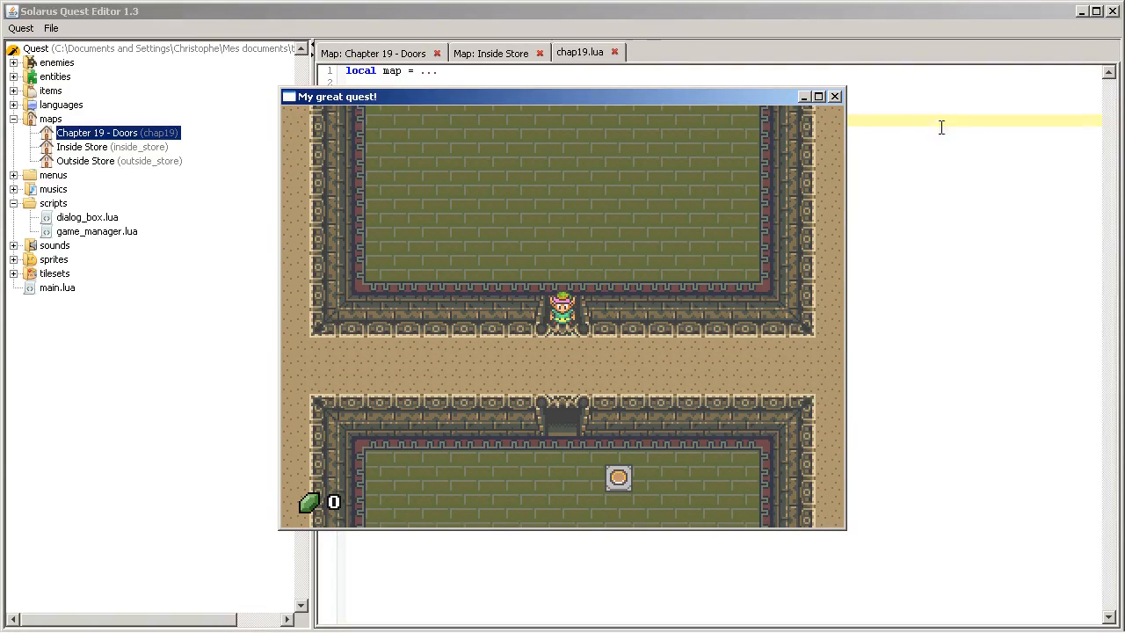
{"action": "left_click", "coordinate": [833, 96]}
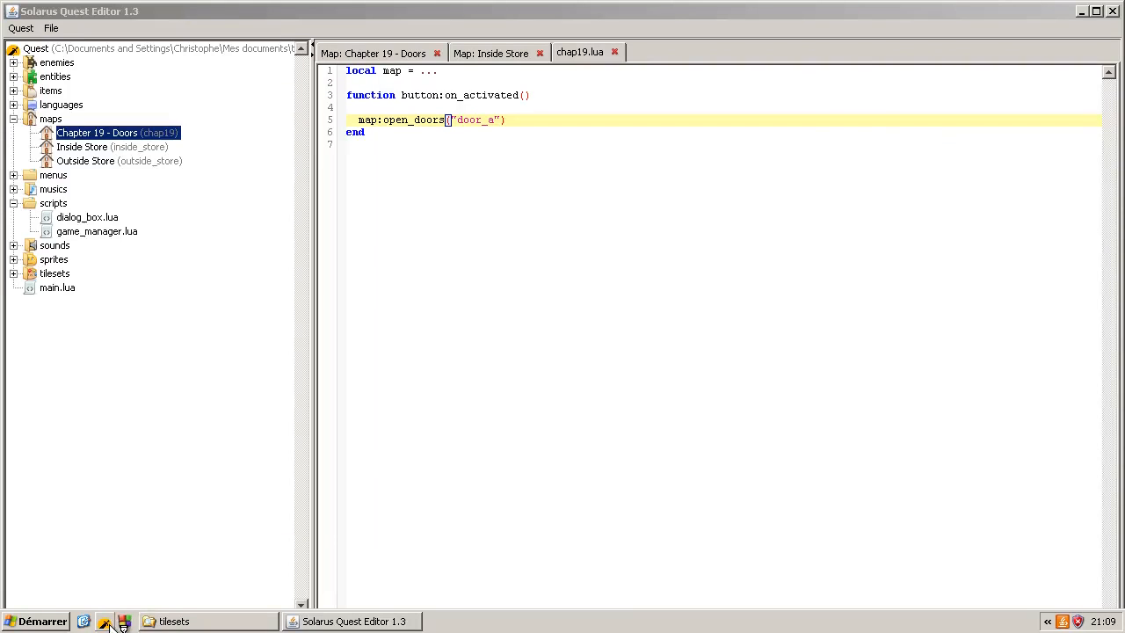
{"action": "left_click", "coordinate": [107, 623]}
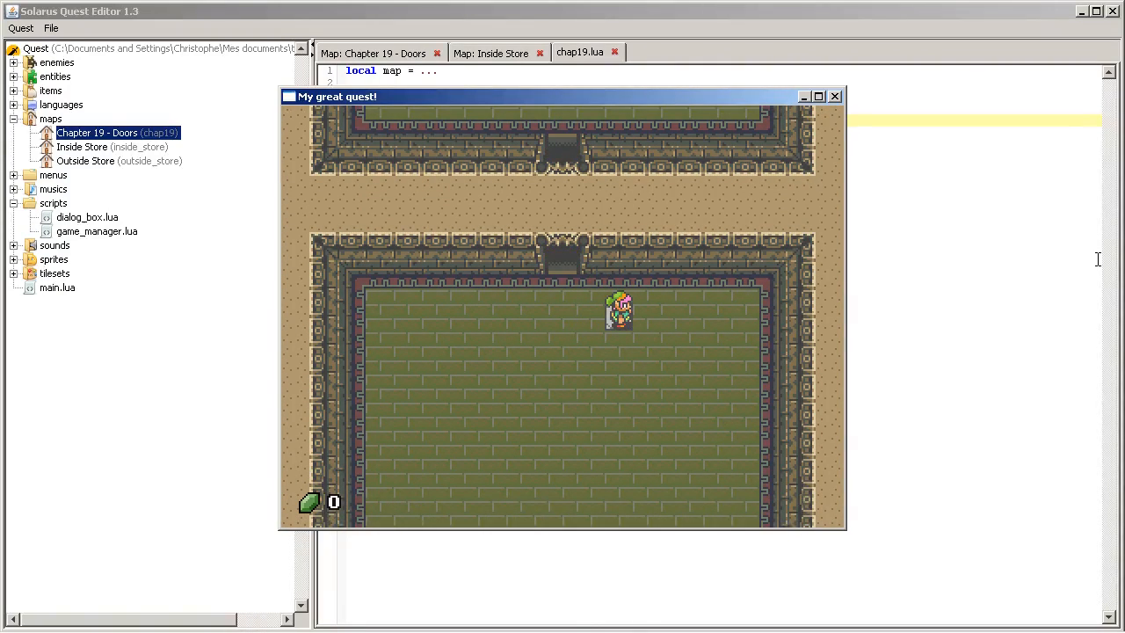
{"action": "mouse_move", "coordinate": [837, 98]}
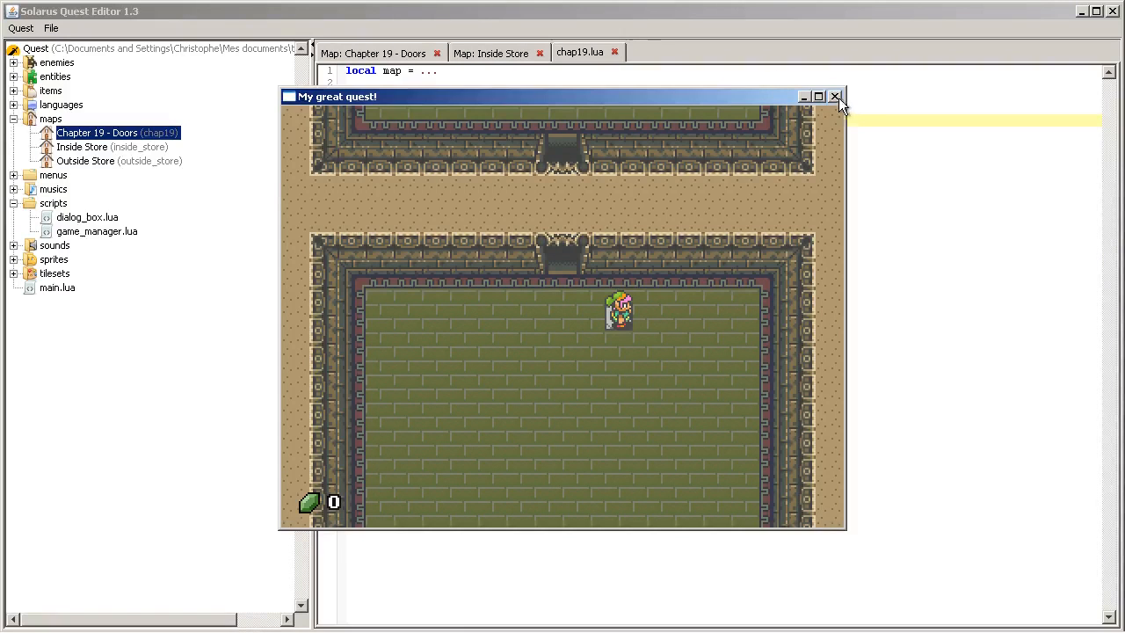
{"action": "left_click", "coordinate": [837, 95]}
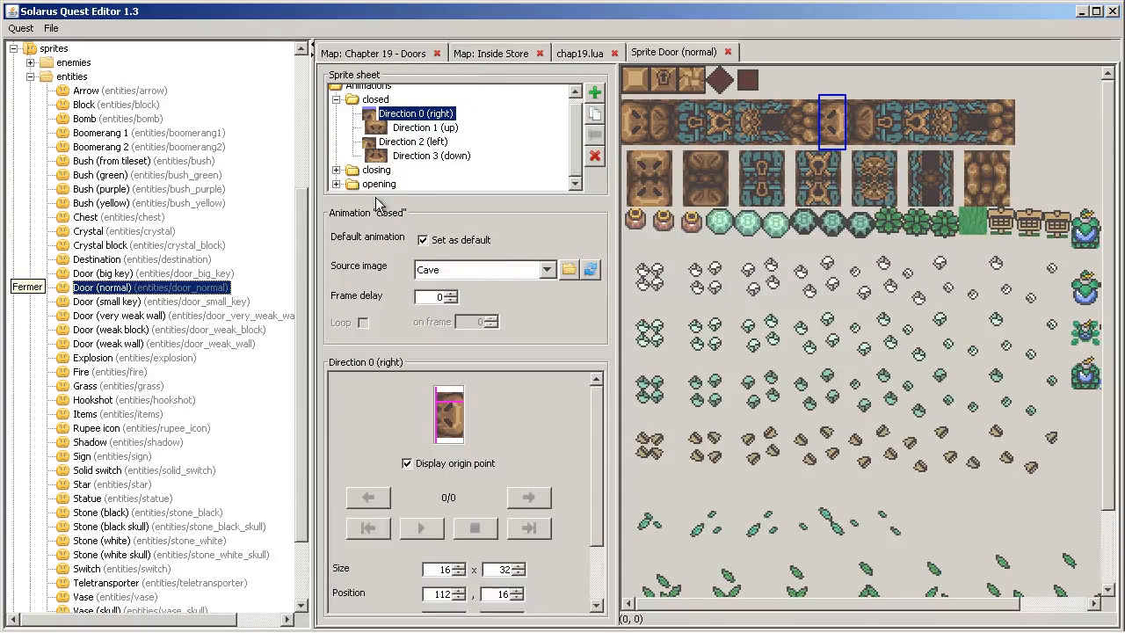
Review the Door (normal) sprite's closed and opening animations, then close the sprite.
{"action": "left_click", "coordinate": [337, 105]}
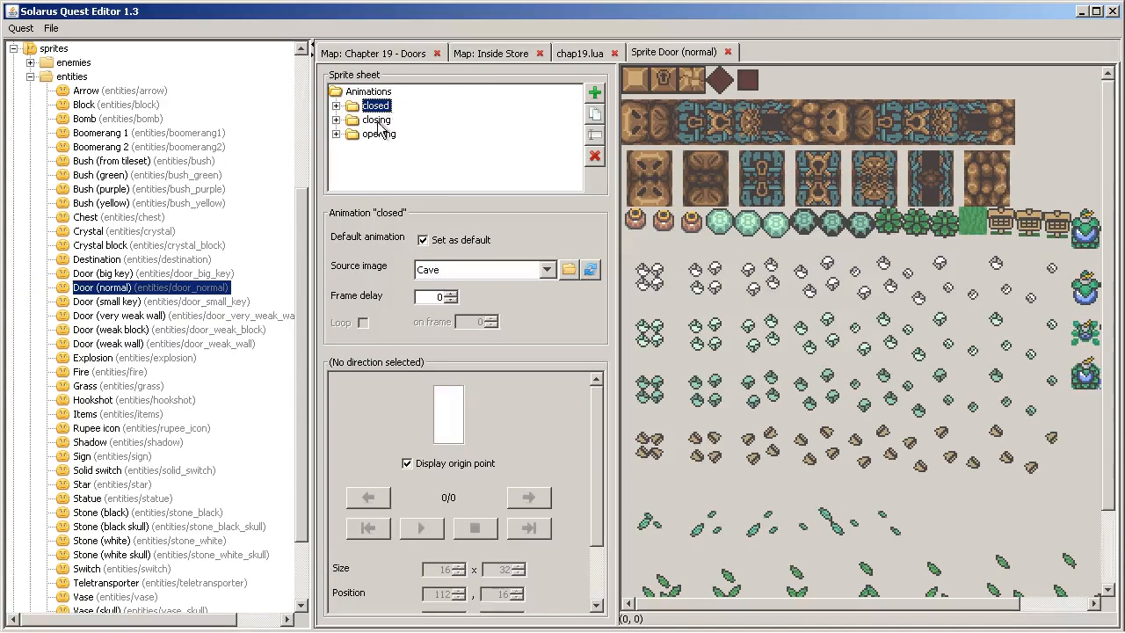
{"action": "left_click", "coordinate": [379, 134]}
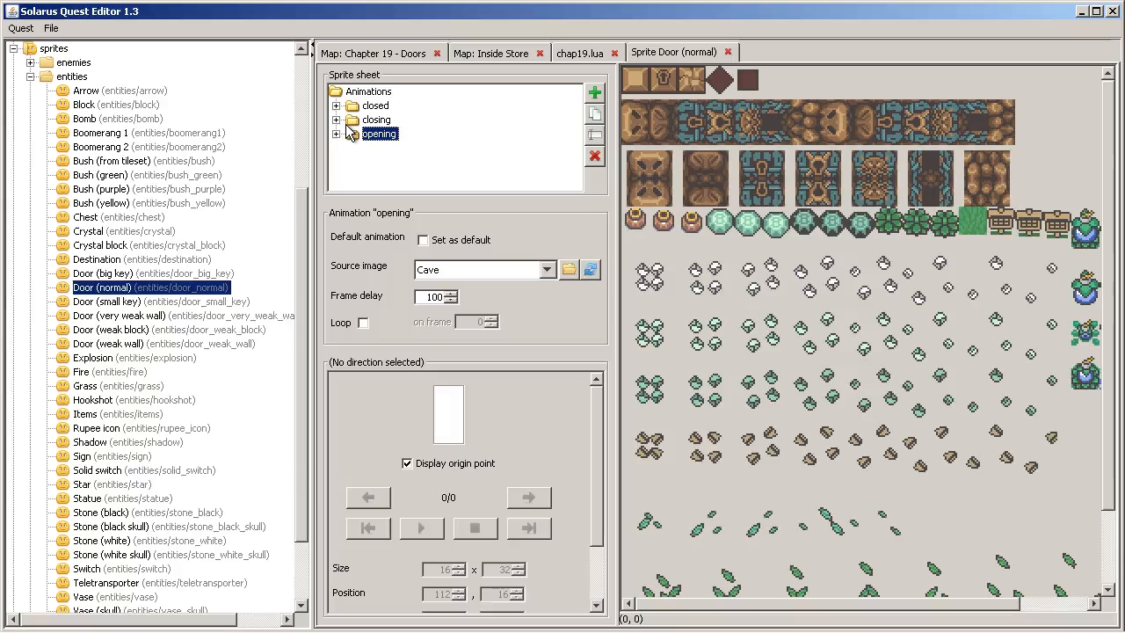
{"action": "mouse_move", "coordinate": [401, 139]}
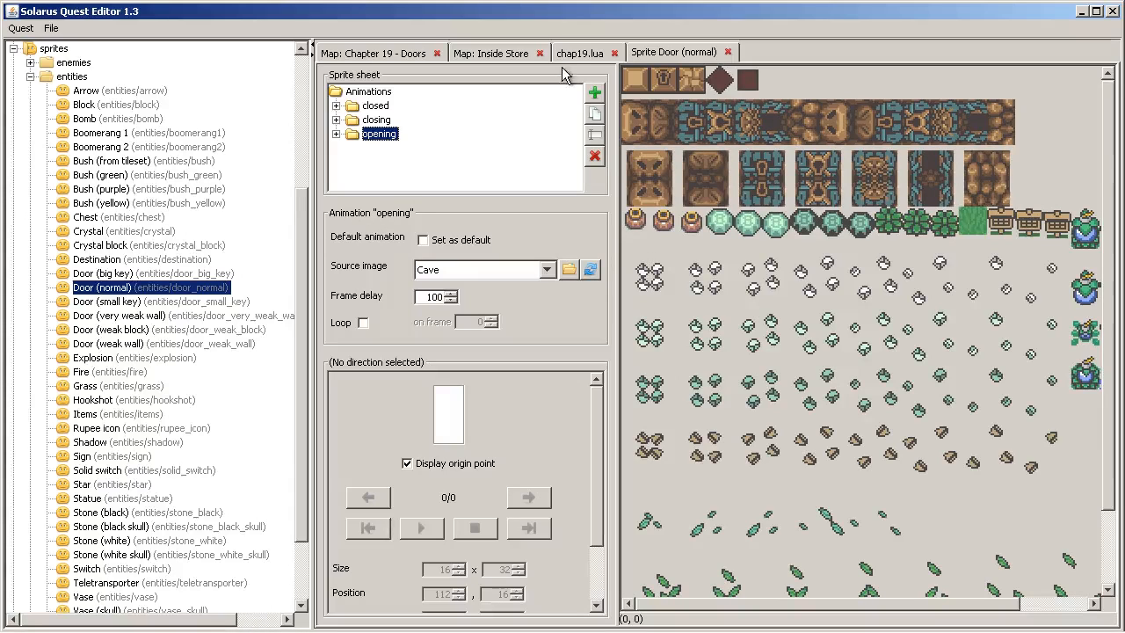
{"action": "mouse_move", "coordinate": [547, 218]}
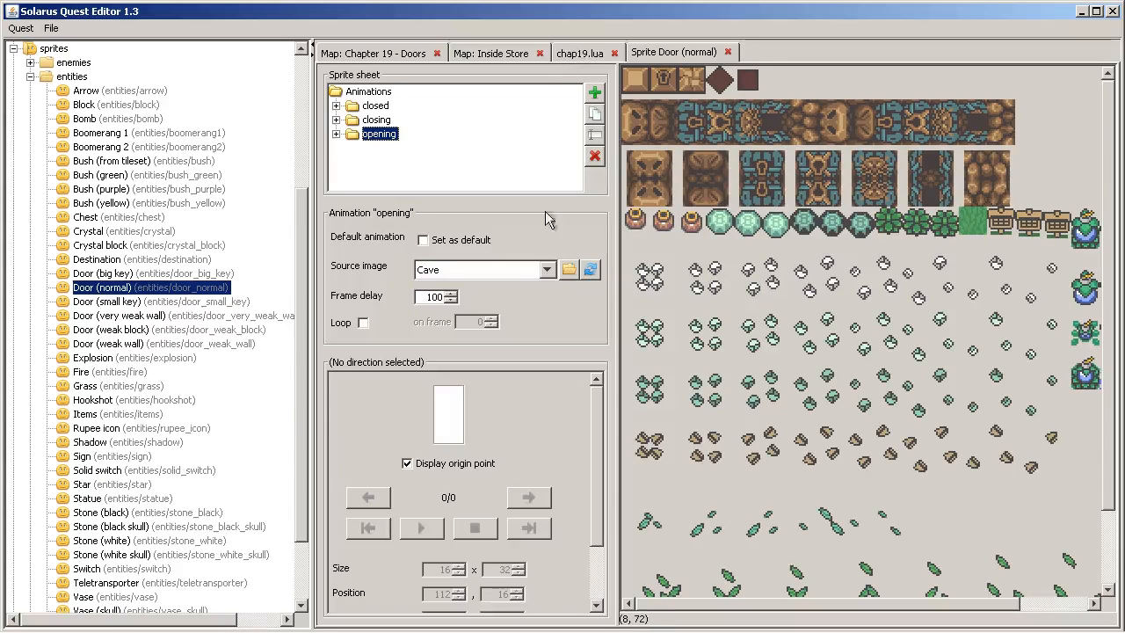
{"action": "mouse_move", "coordinate": [721, 81]}
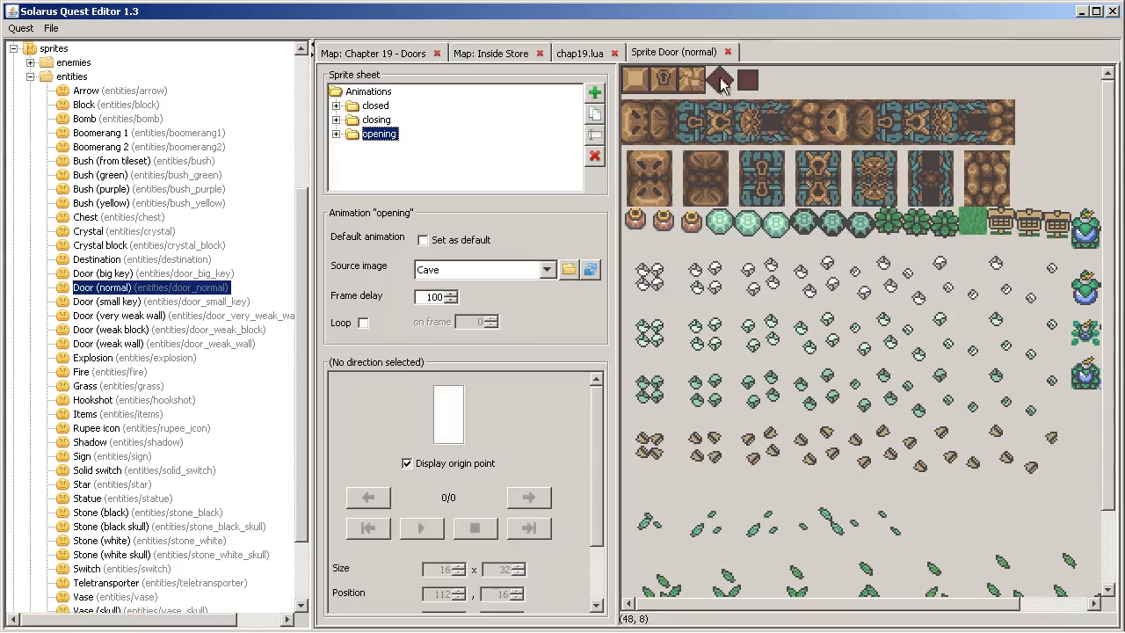
{"action": "left_click", "coordinate": [491, 53]}
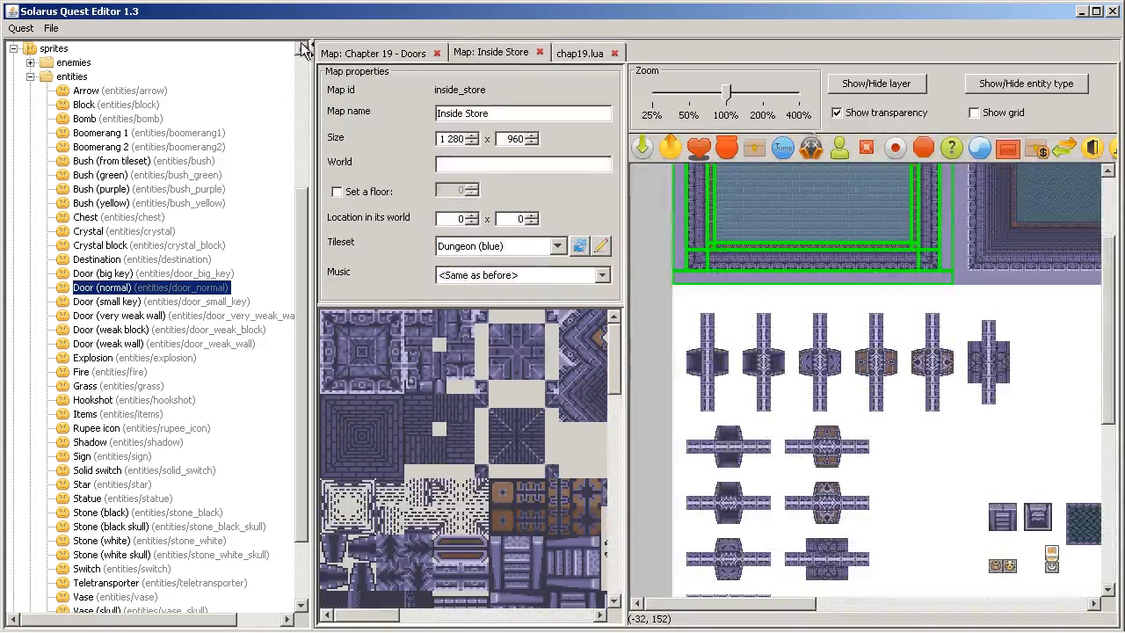
Return to the Chapter 19 - Doors map and select both doors between the rooms.
{"action": "left_click", "coordinate": [385, 52]}
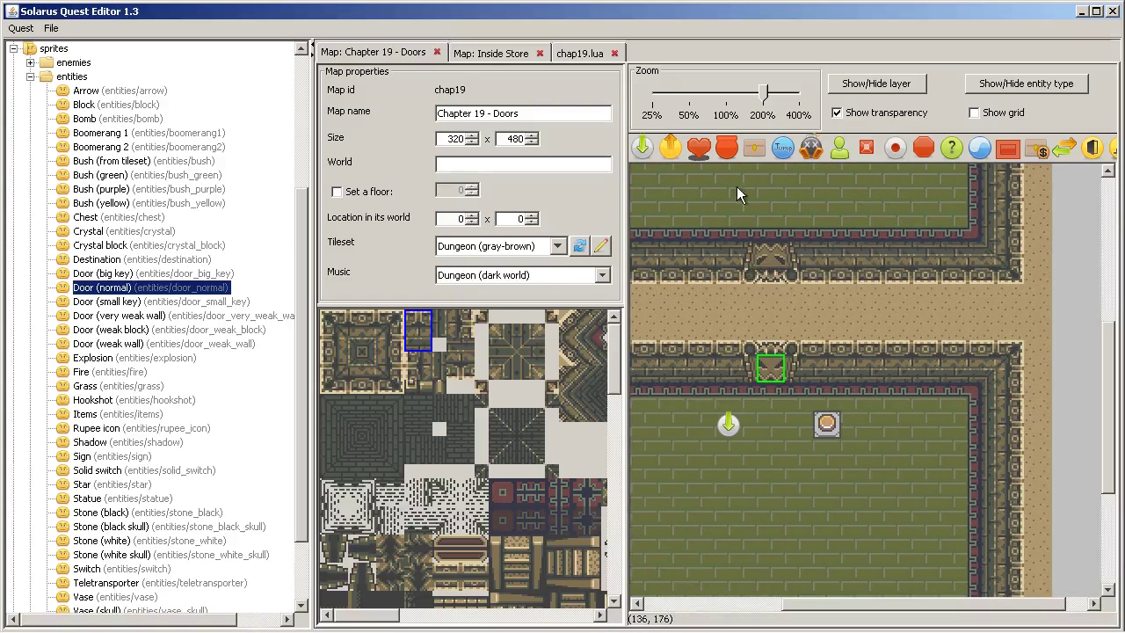
{"action": "left_click_drag", "start_coordinate": [720, 204], "coordinate": [923, 431]}
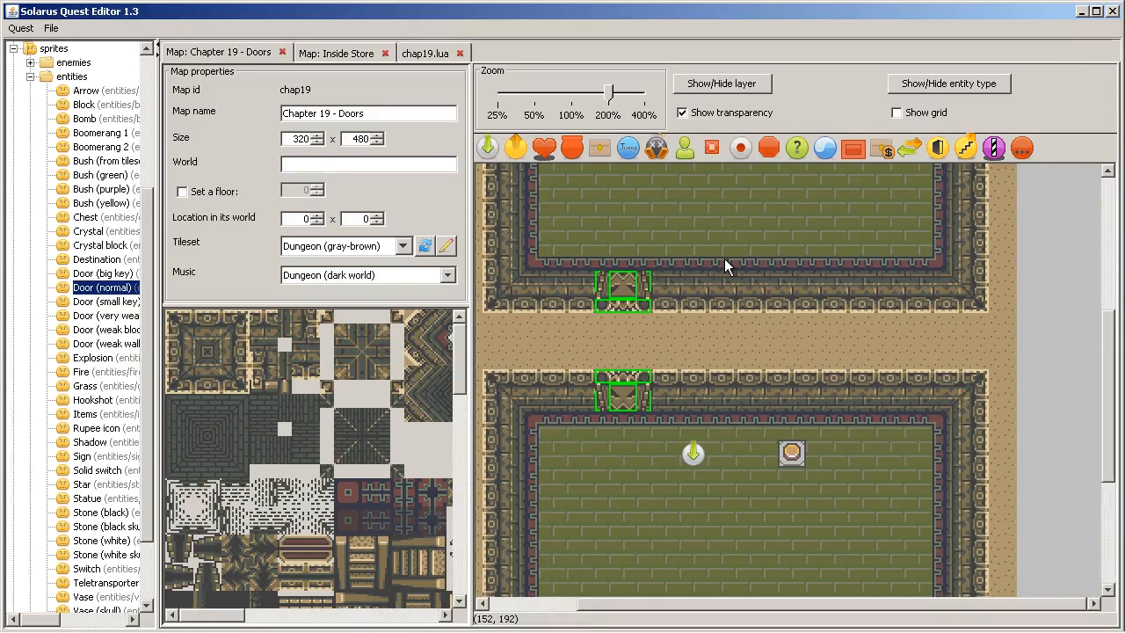
{"action": "mouse_move", "coordinate": [766, 412]}
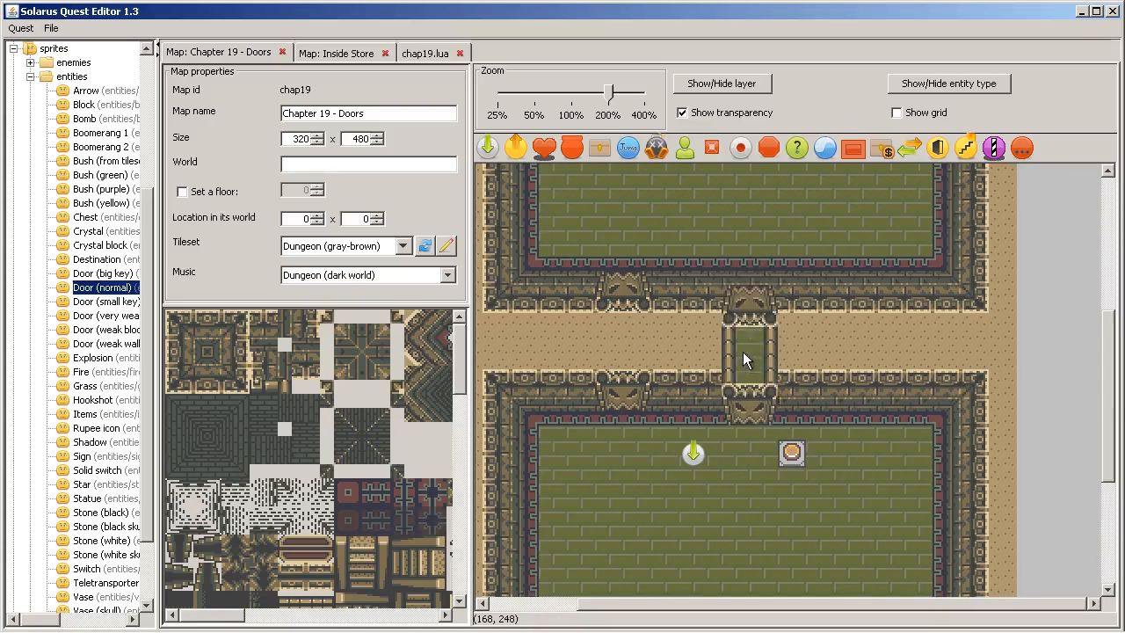
{"action": "left_click", "coordinate": [741, 350]}
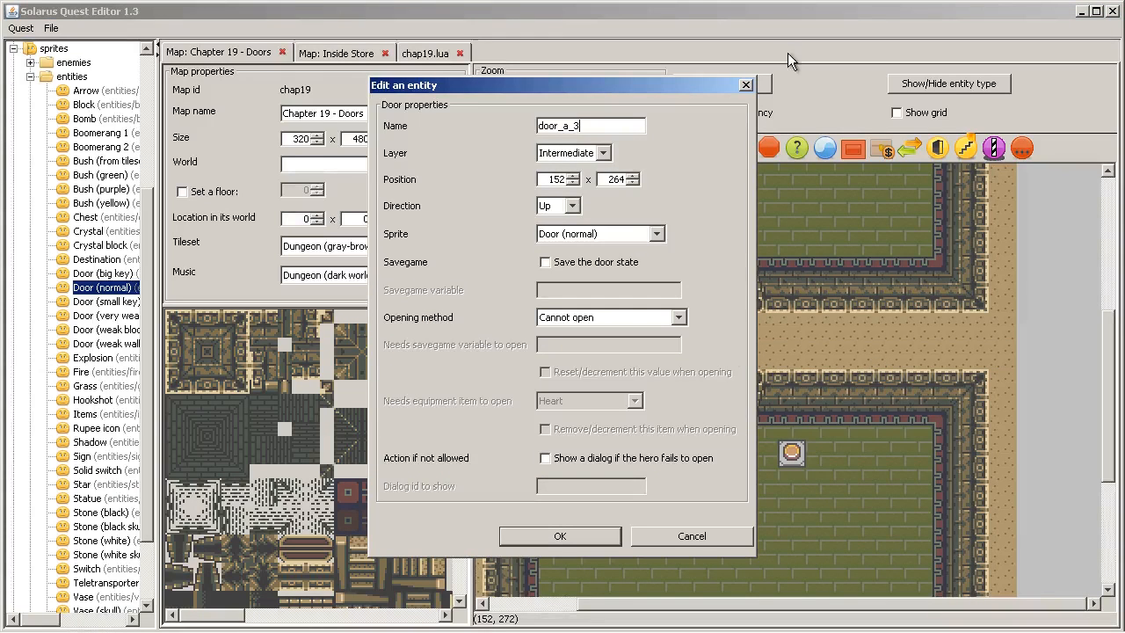
{"action": "type", "text": "door_b"}
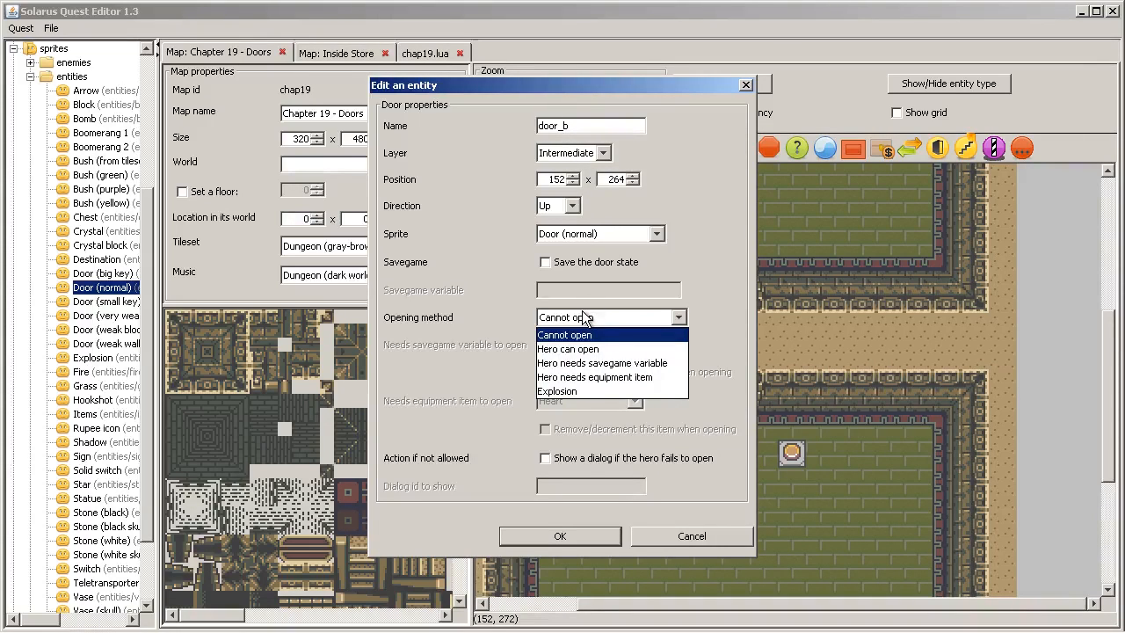
{"action": "mouse_move", "coordinate": [568, 349]}
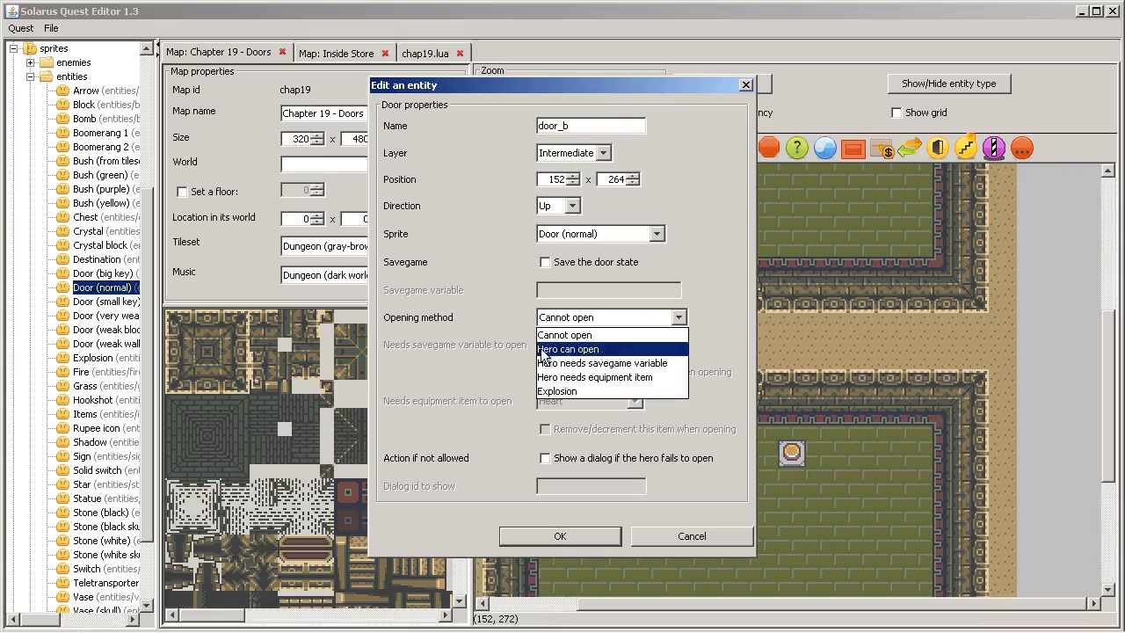
{"action": "mouse_move", "coordinate": [600, 353]}
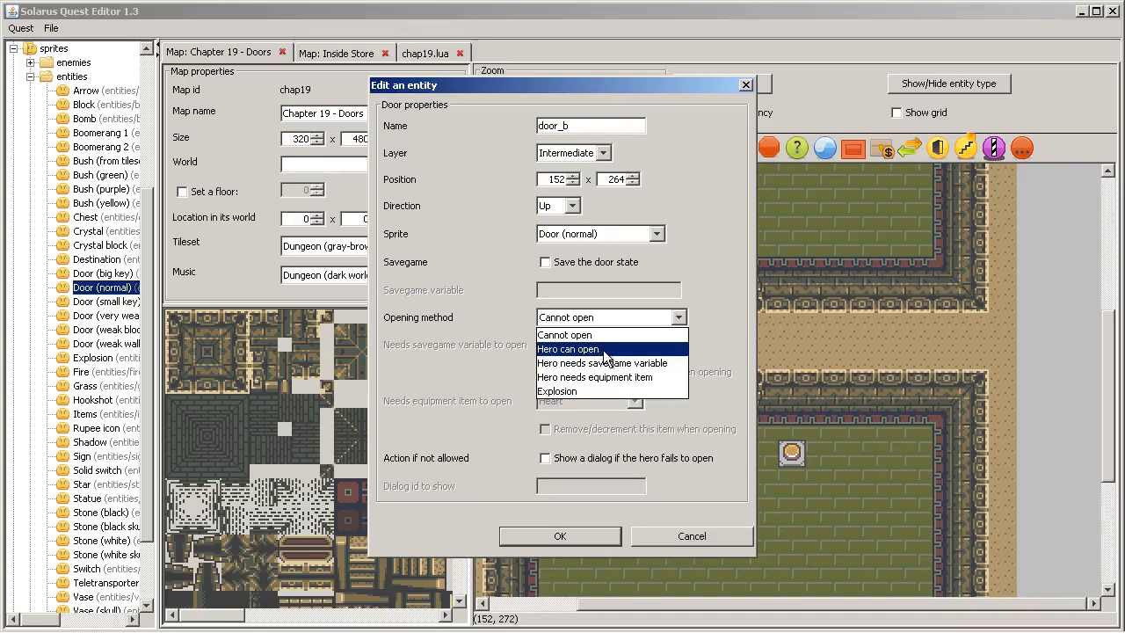
{"action": "left_click", "coordinate": [560, 536]}
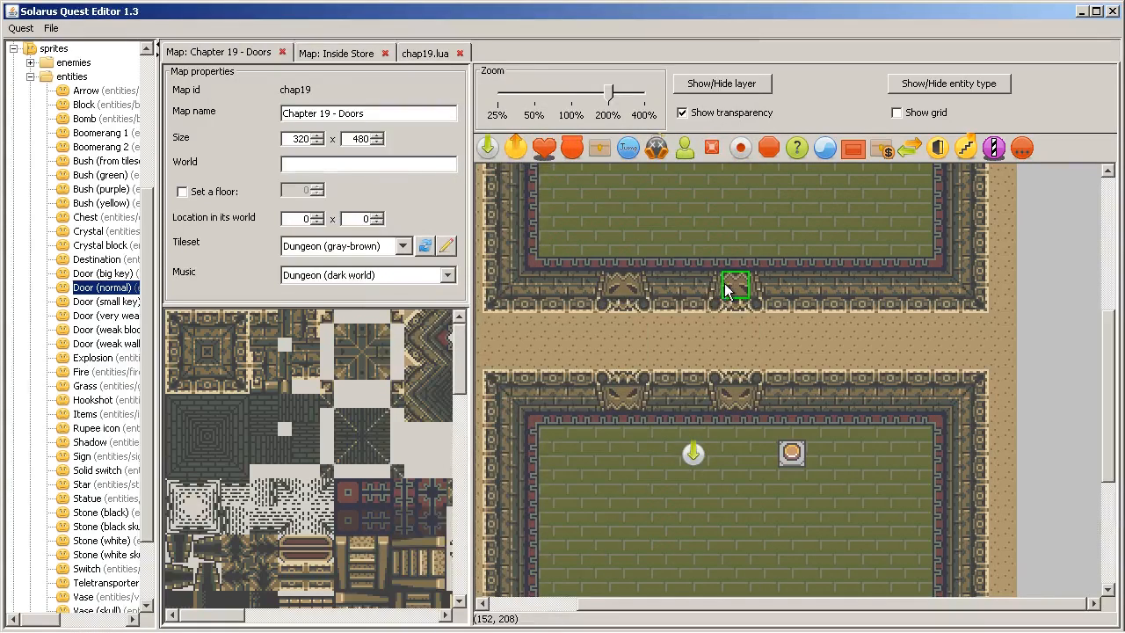
{"action": "double_click", "coordinate": [737, 290]}
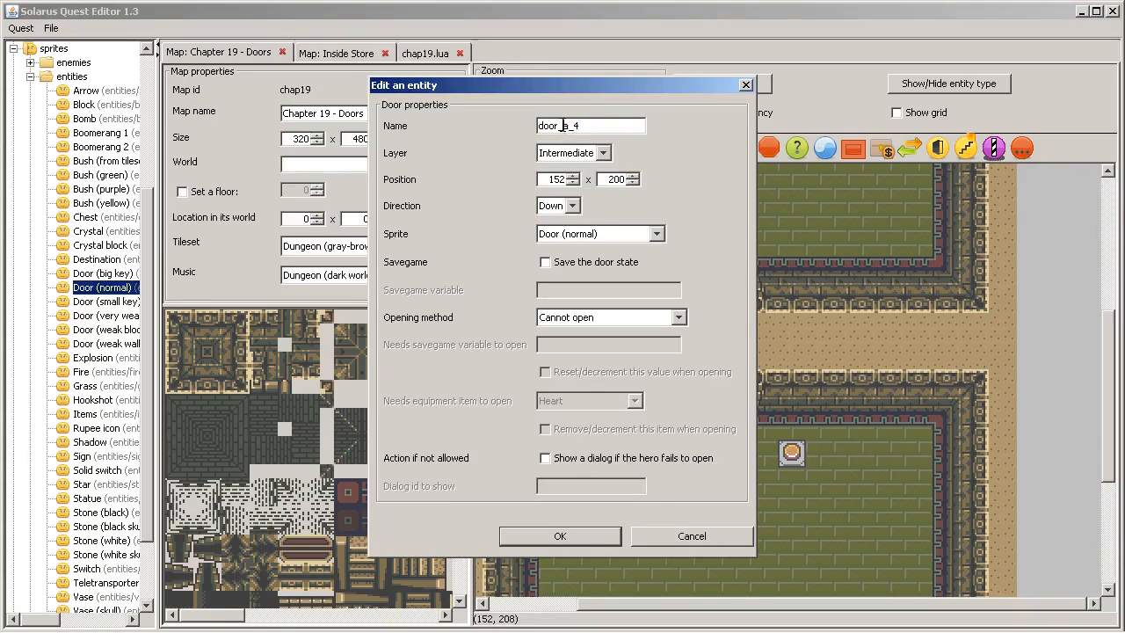
{"action": "left_click", "coordinate": [560, 536]}
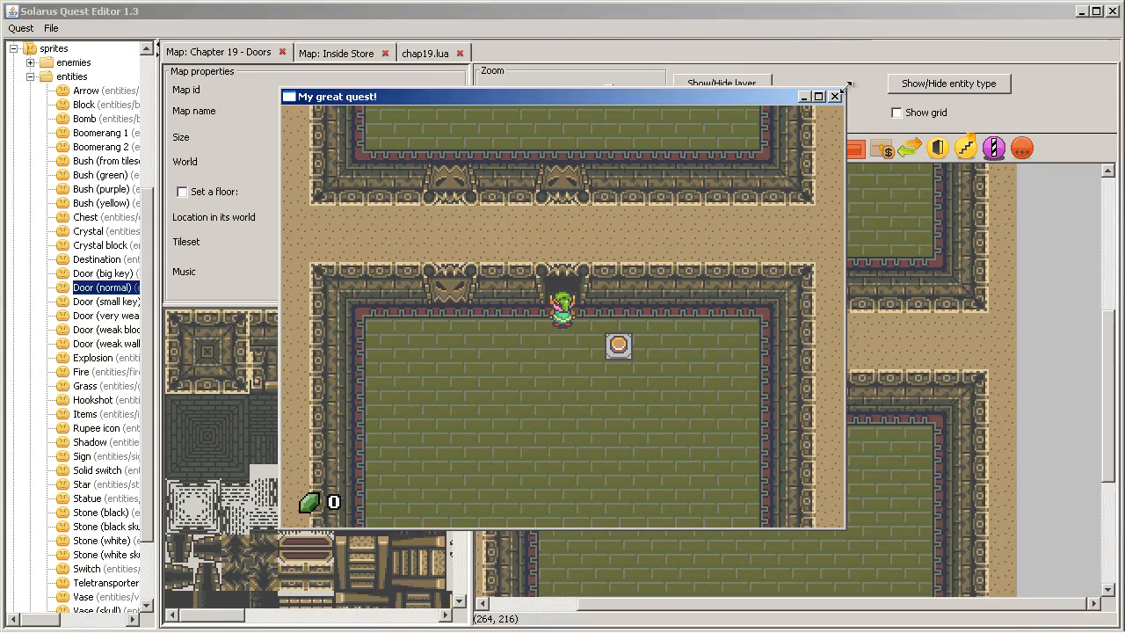
{"action": "mouse_move", "coordinate": [835, 97]}
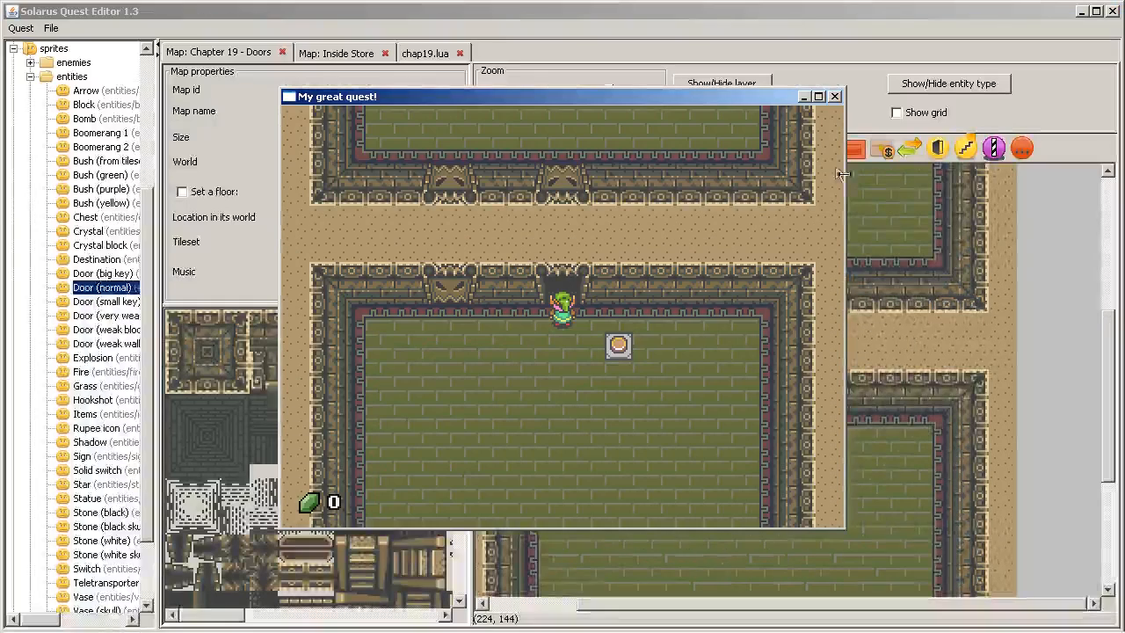
{"action": "left_click", "coordinate": [834, 97]}
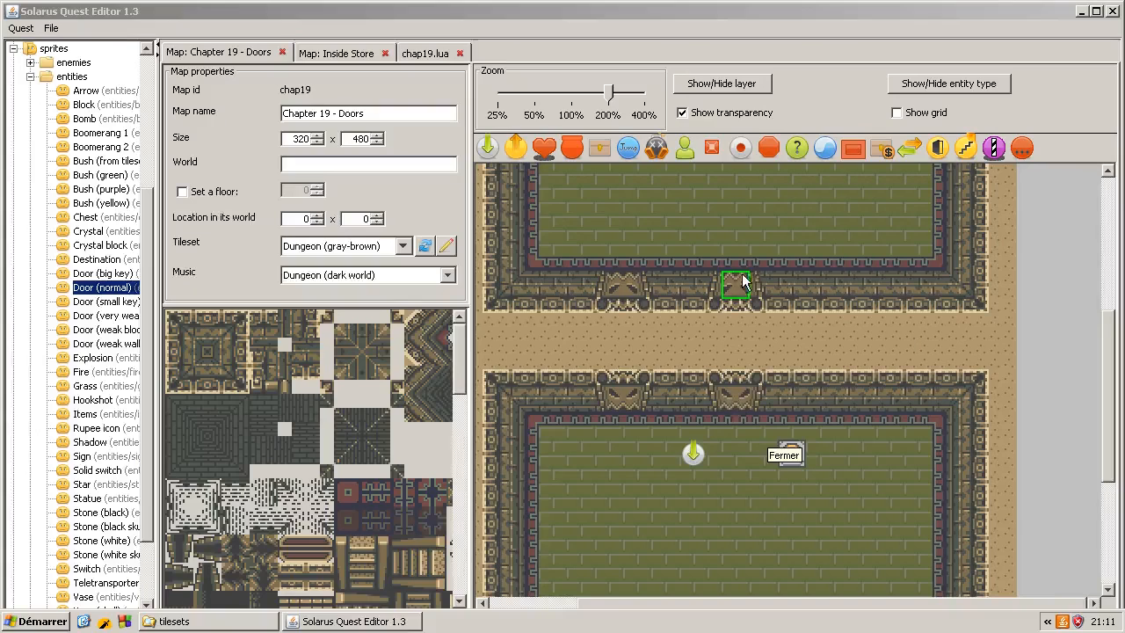
Make door_b save its state in the savegame variable chap19_door_b.
{"action": "double_click", "coordinate": [731, 285]}
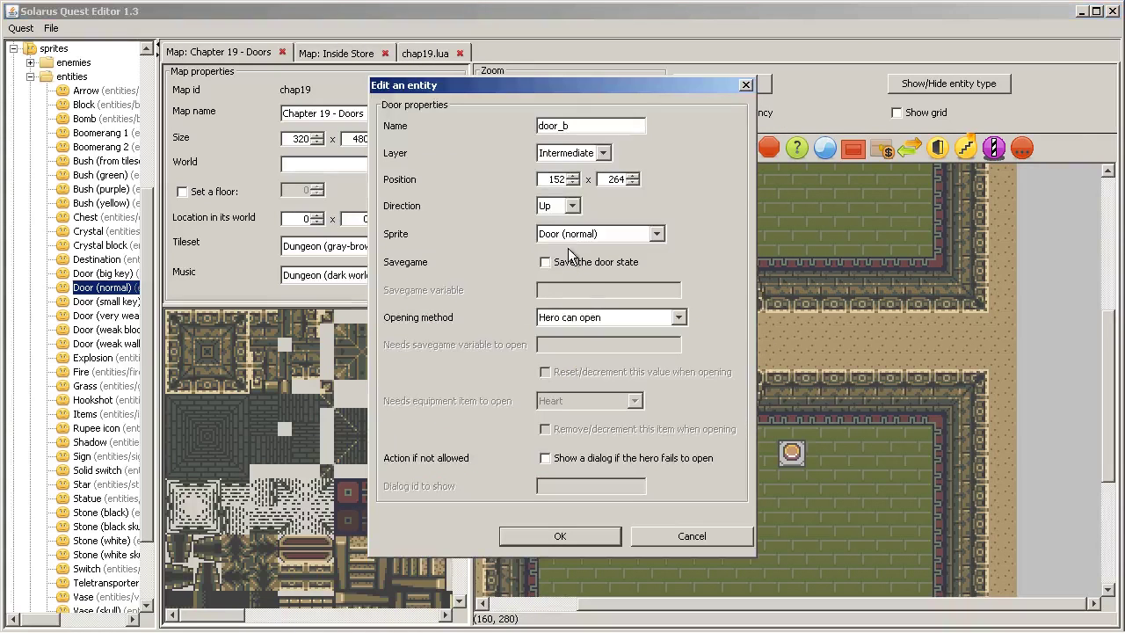
{"action": "left_click", "coordinate": [545, 261]}
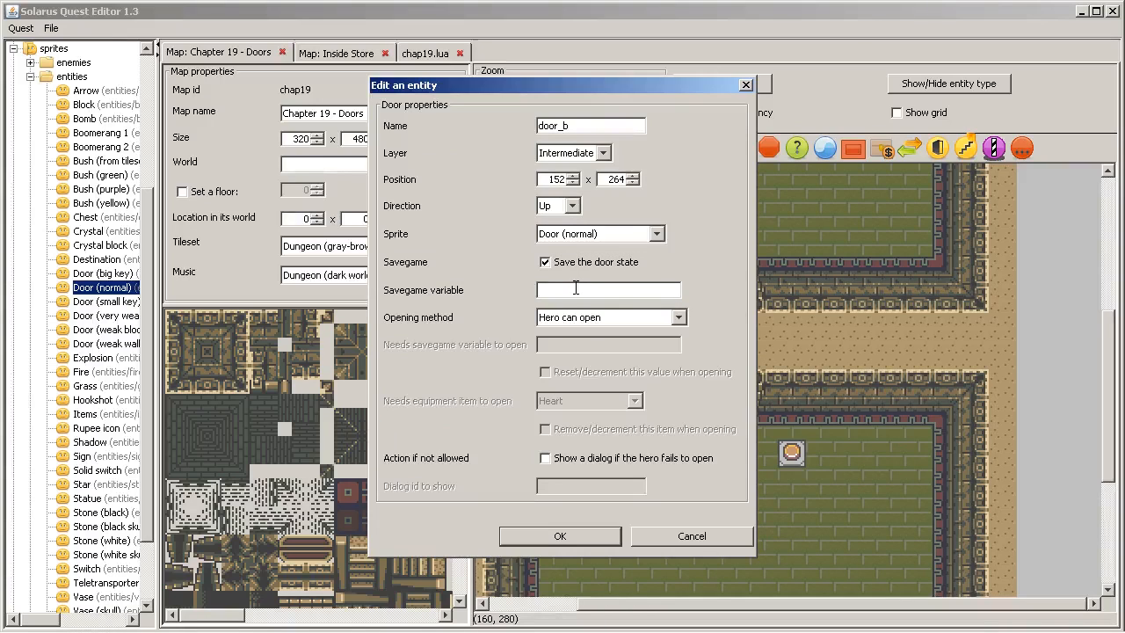
{"action": "type", "text": "chap19_"}
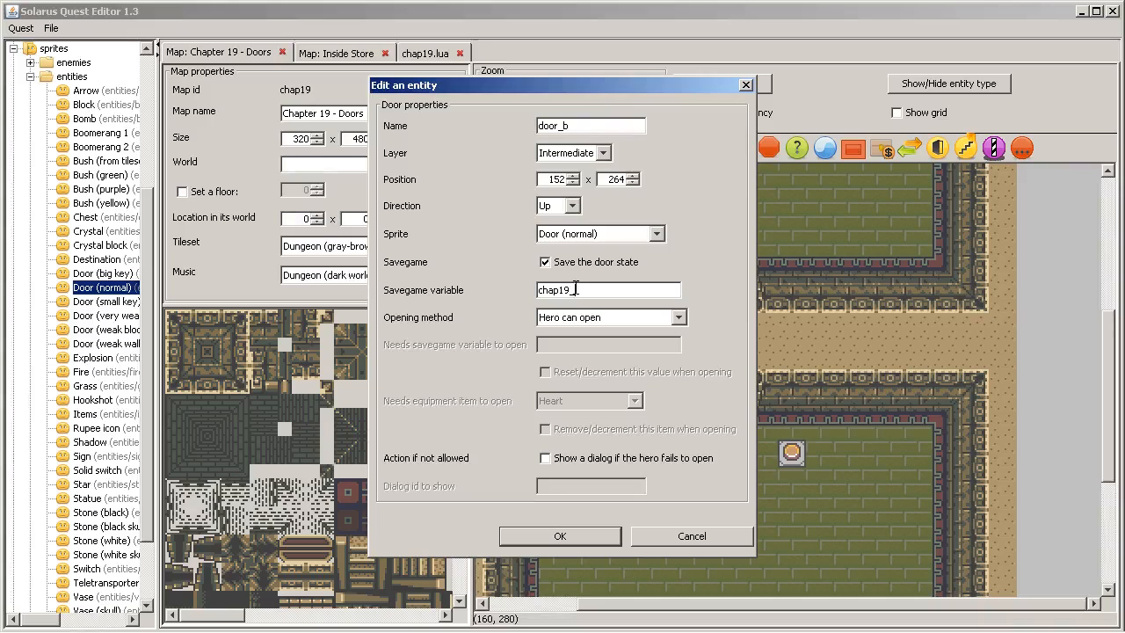
{"action": "type", "text": "door_b"}
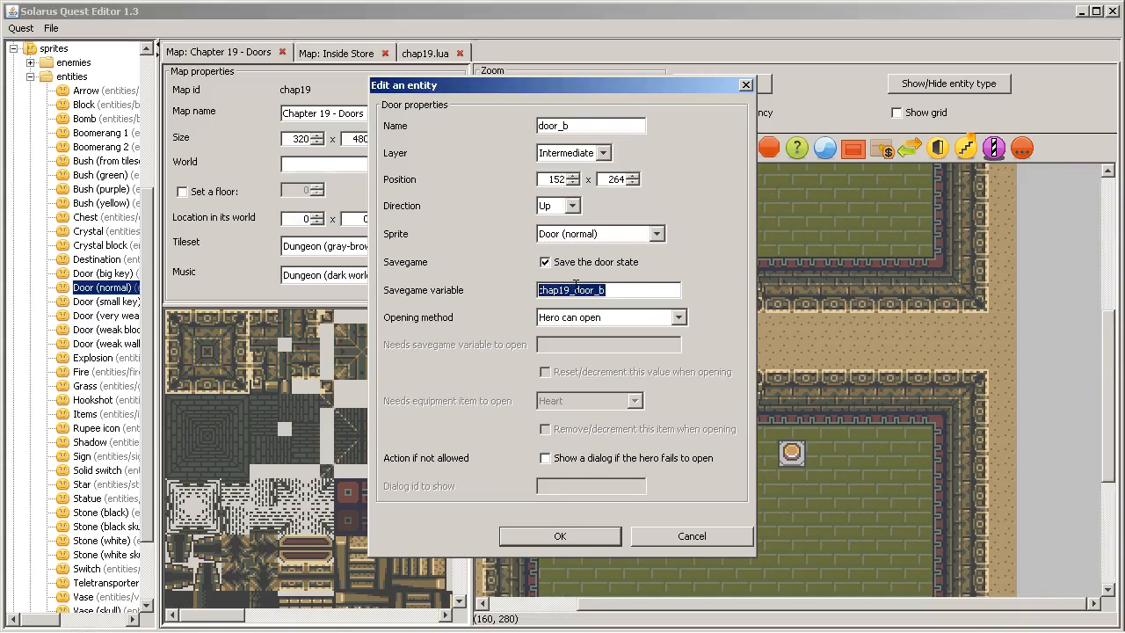
{"action": "left_click", "coordinate": [560, 536]}
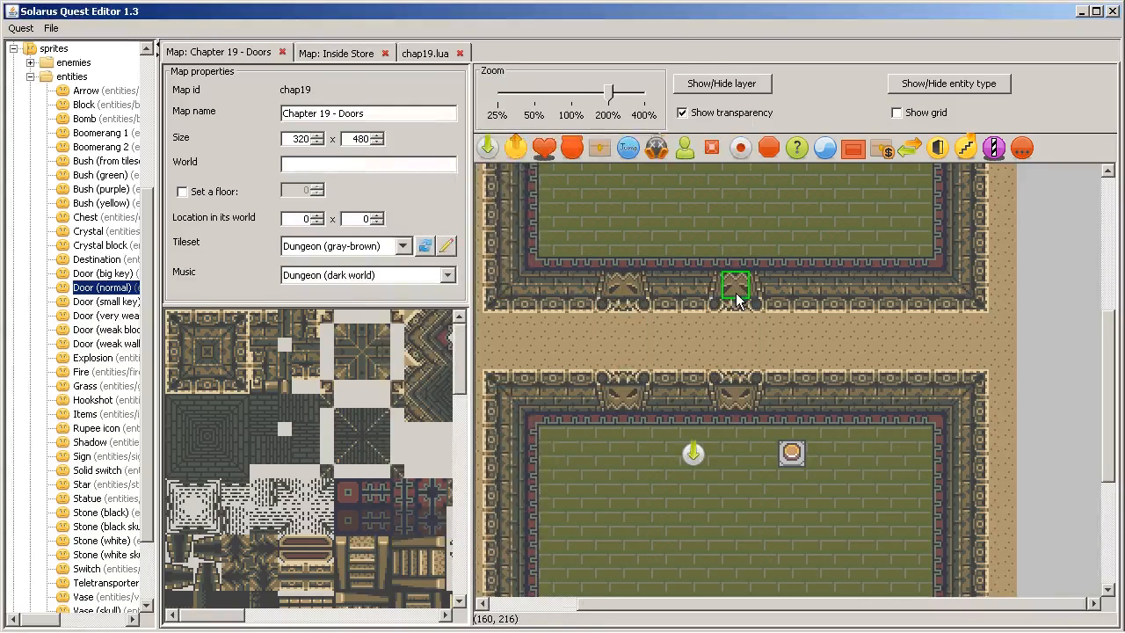
Make door_b_2 also save its state in chap19_door_b.
{"action": "double_click", "coordinate": [732, 287]}
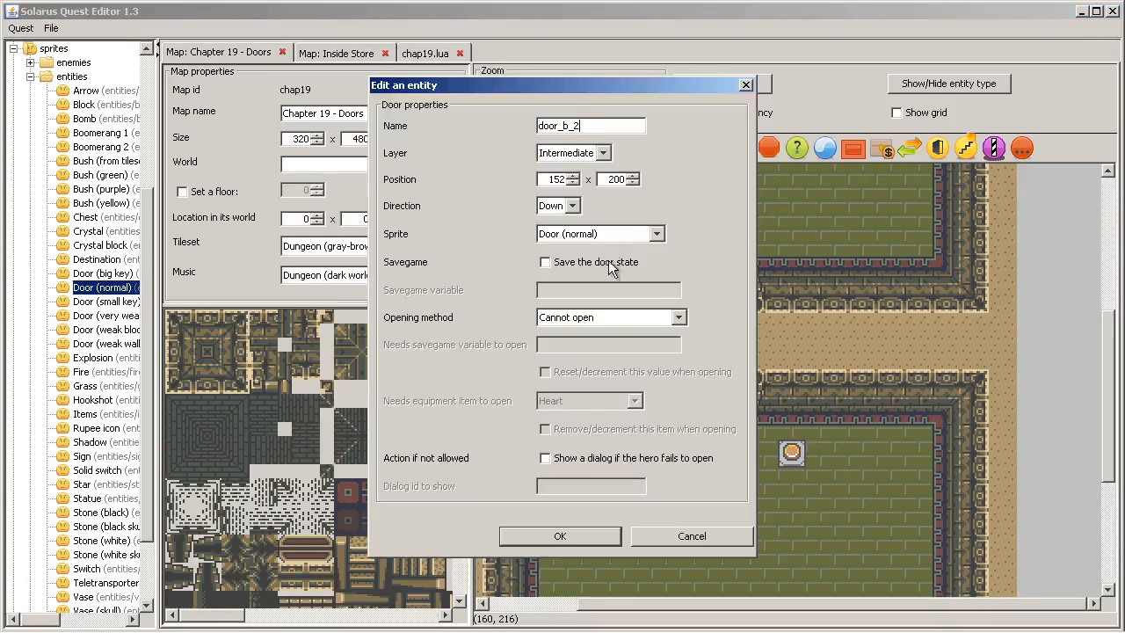
{"action": "left_click", "coordinate": [544, 262]}
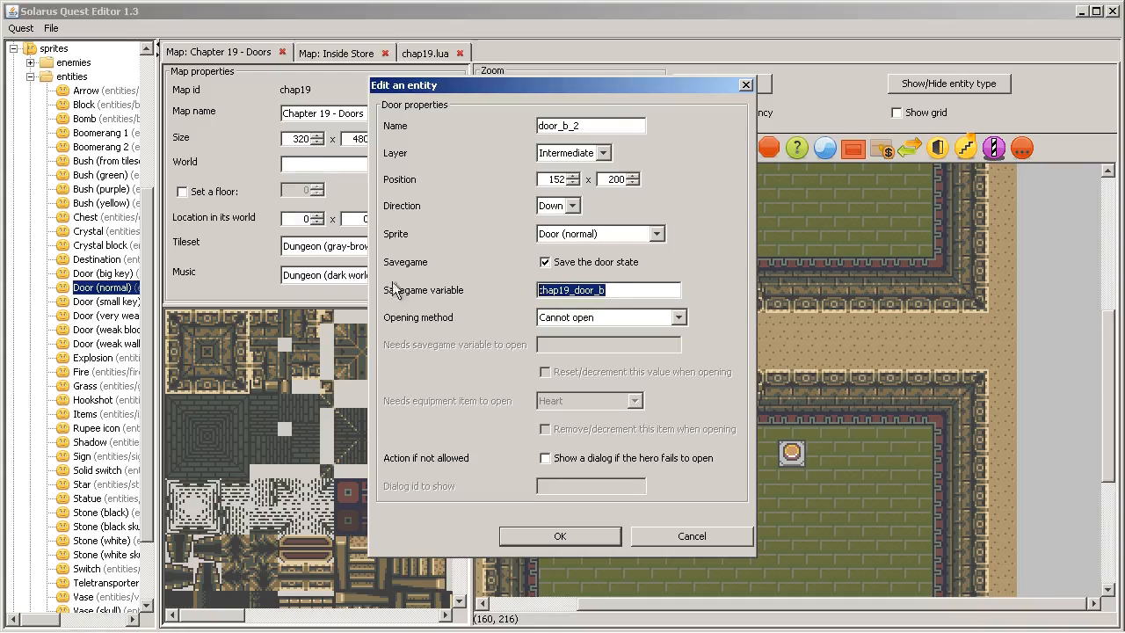
{"action": "left_click", "coordinate": [560, 536]}
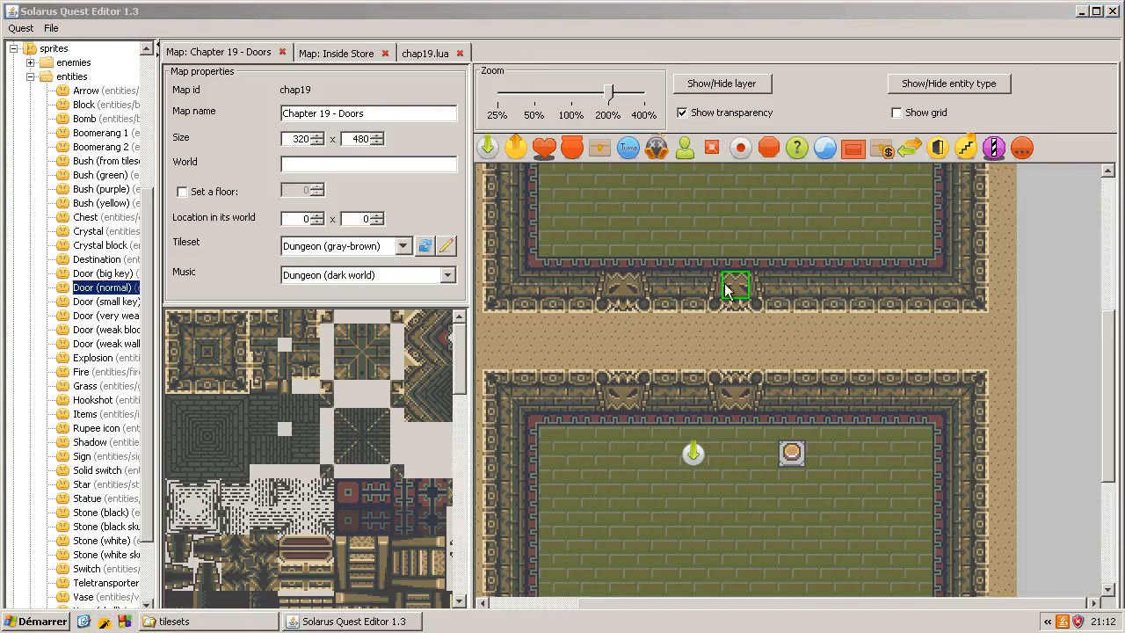
Set door_b's opening method to Hero needs savegame variable.
{"action": "left_click", "coordinate": [677, 148]}
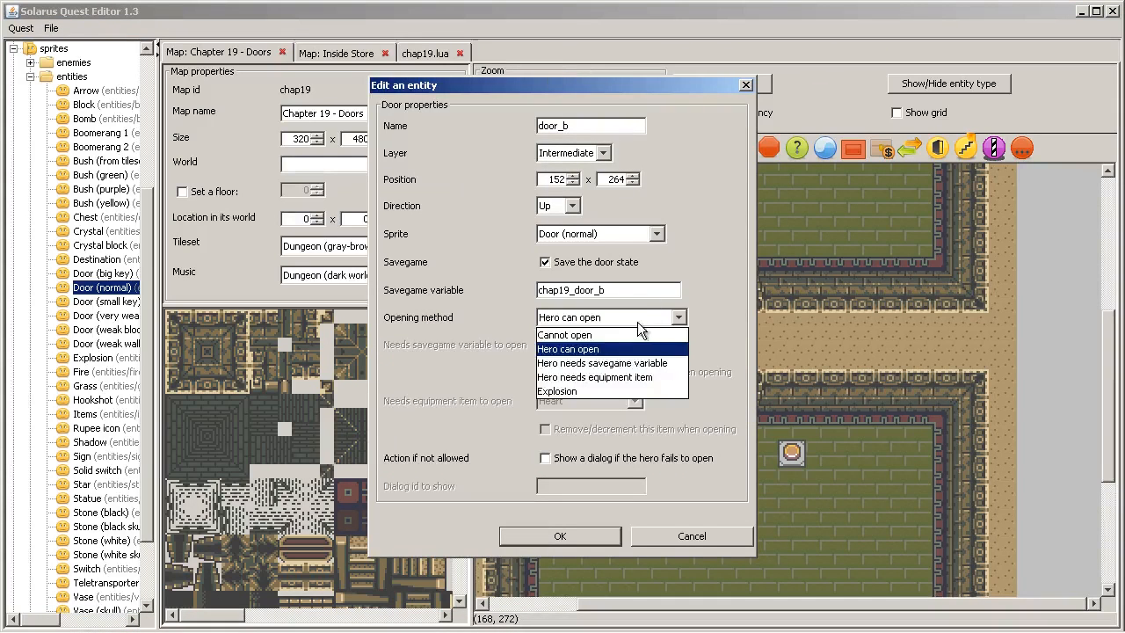
{"action": "mouse_move", "coordinate": [704, 377]}
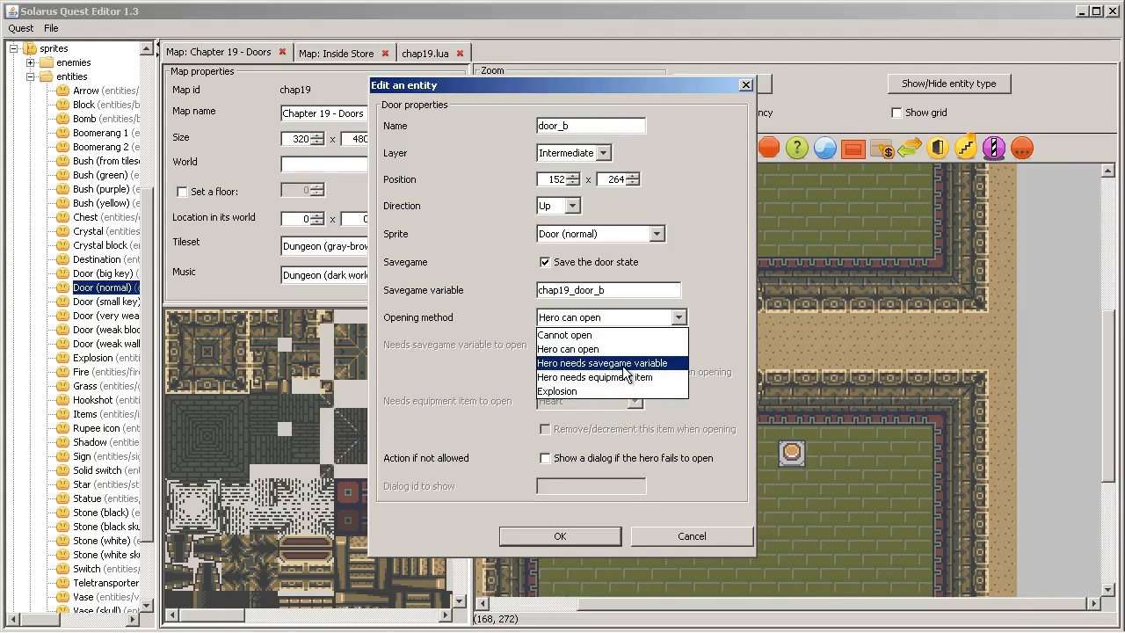
{"action": "left_click", "coordinate": [603, 362]}
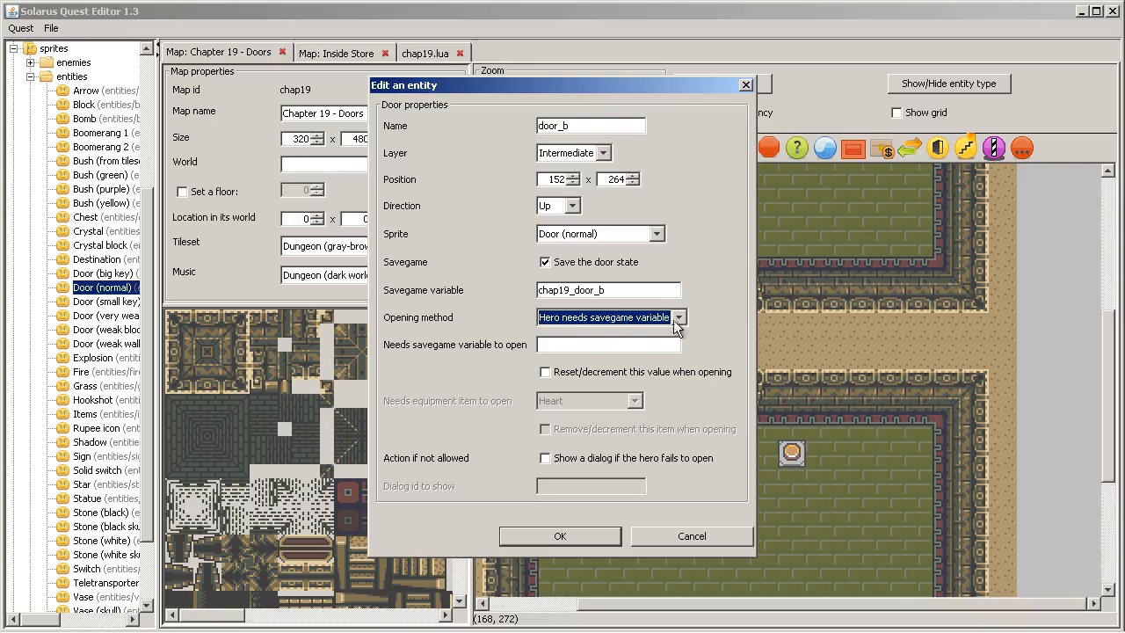
{"action": "left_click", "coordinate": [608, 345]}
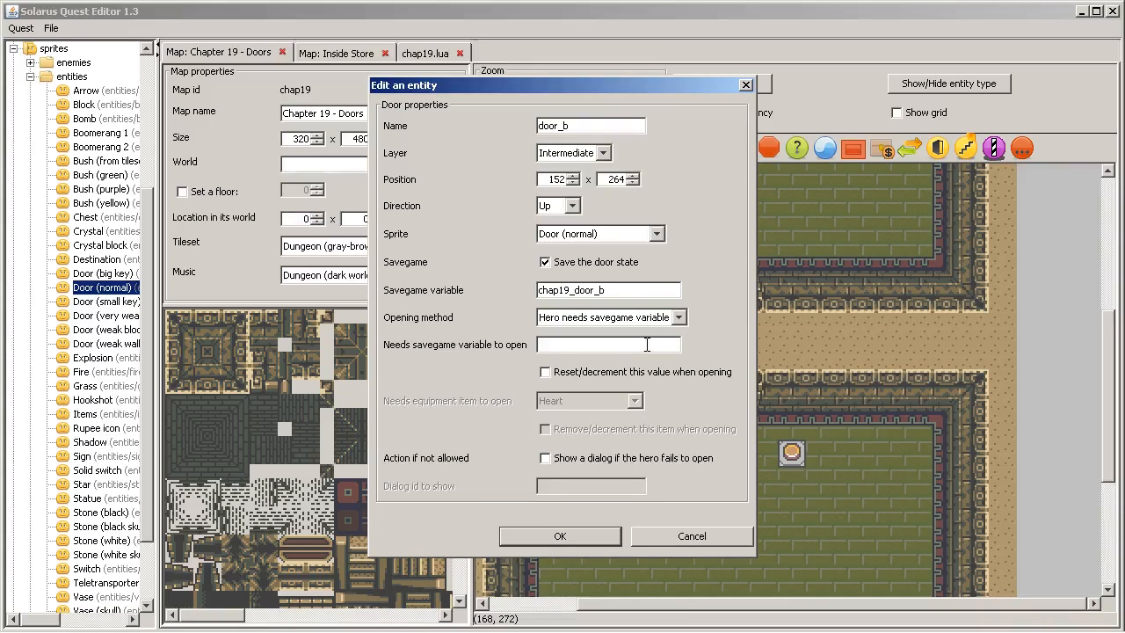
{"action": "mouse_move", "coordinate": [639, 344]}
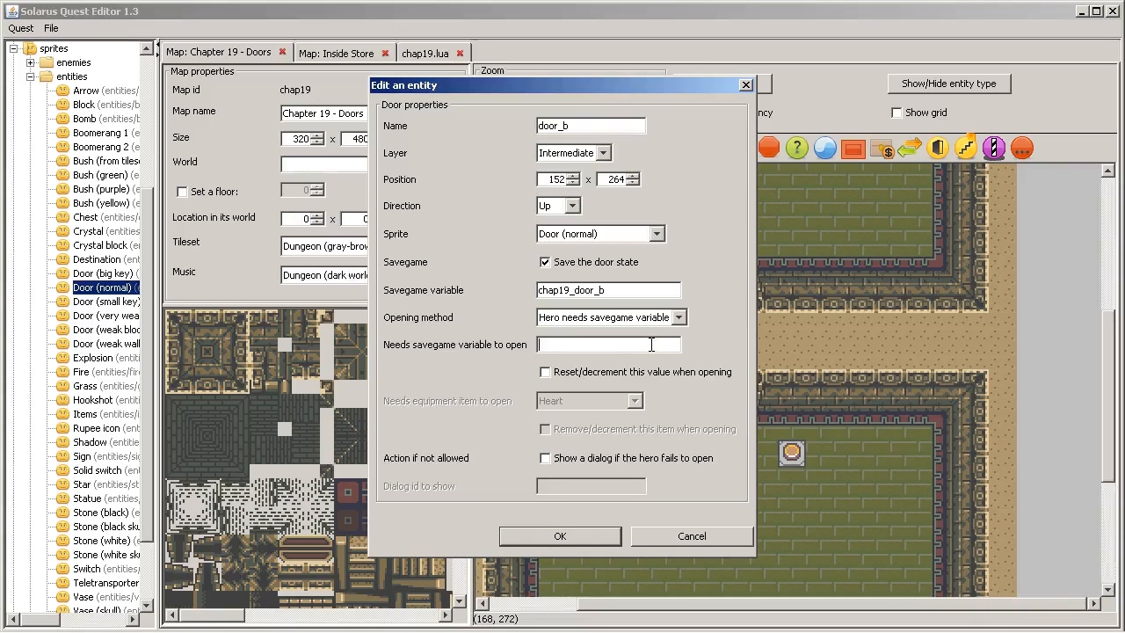
{"action": "mouse_move", "coordinate": [630, 343]}
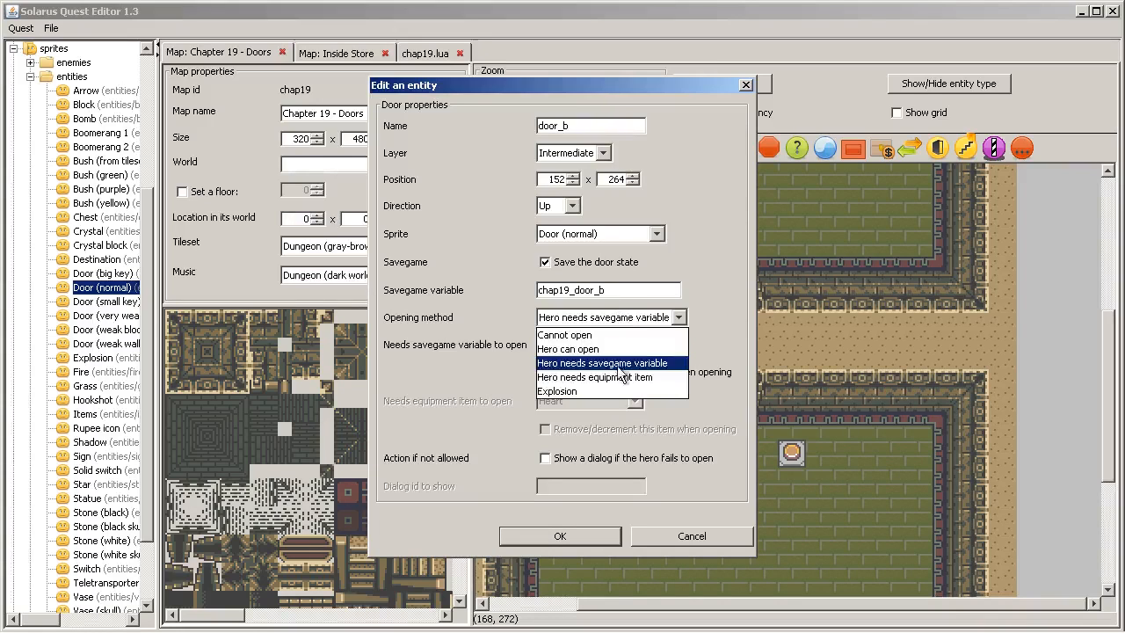
{"action": "mouse_move", "coordinate": [618, 377]}
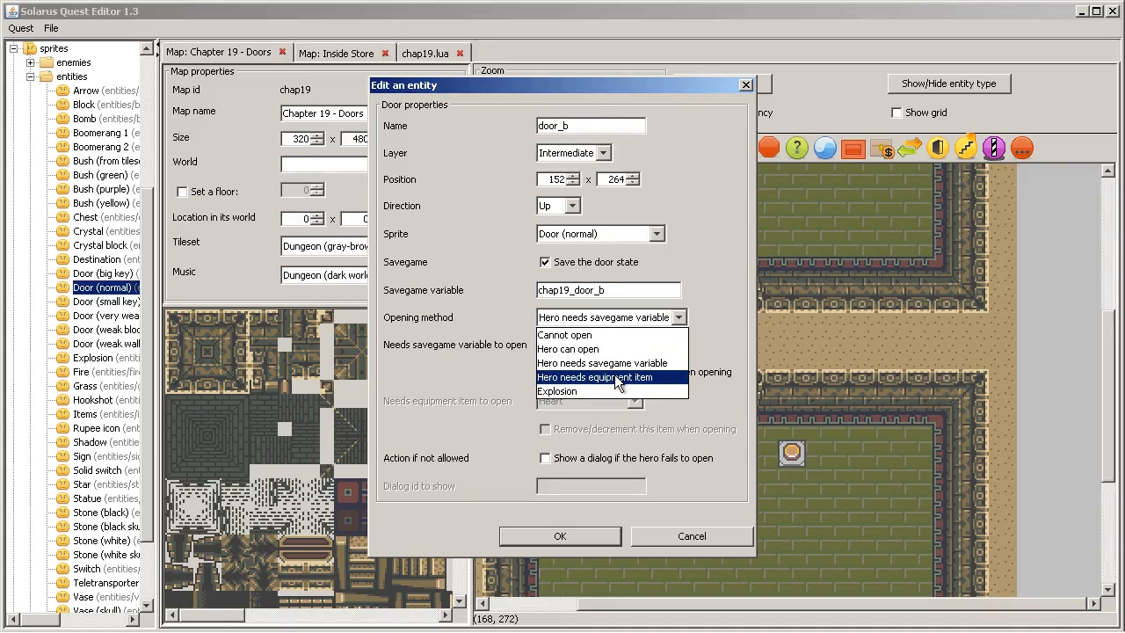
Make door_b open only with the Heart equipment item, consuming it on opening.
{"action": "left_click", "coordinate": [595, 377]}
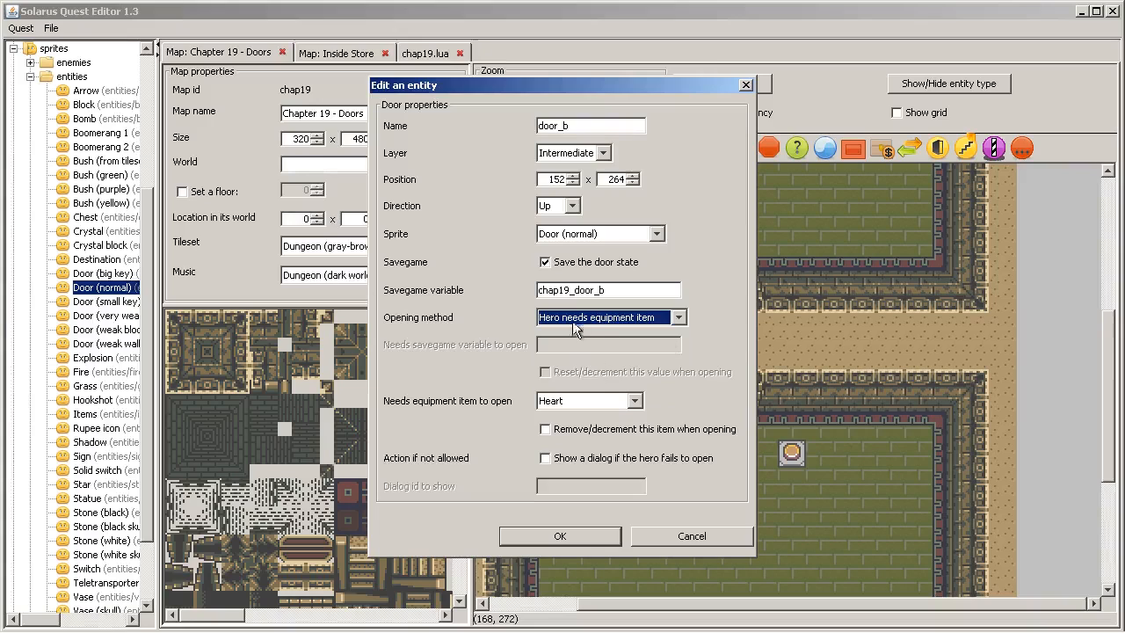
{"action": "mouse_move", "coordinate": [621, 332]}
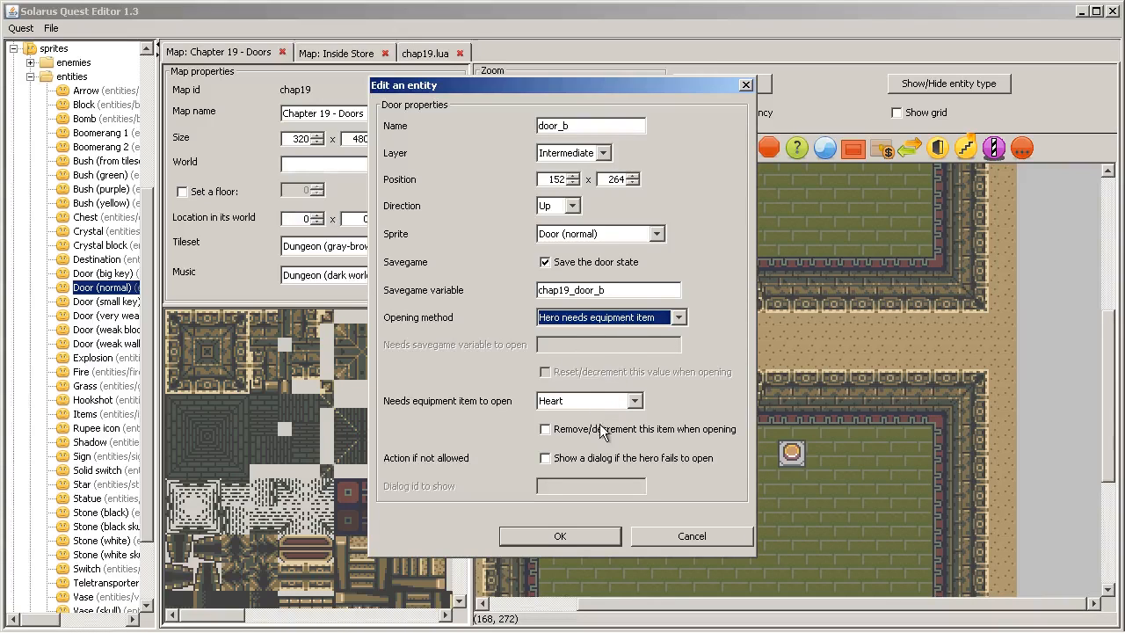
{"action": "mouse_move", "coordinate": [615, 387]}
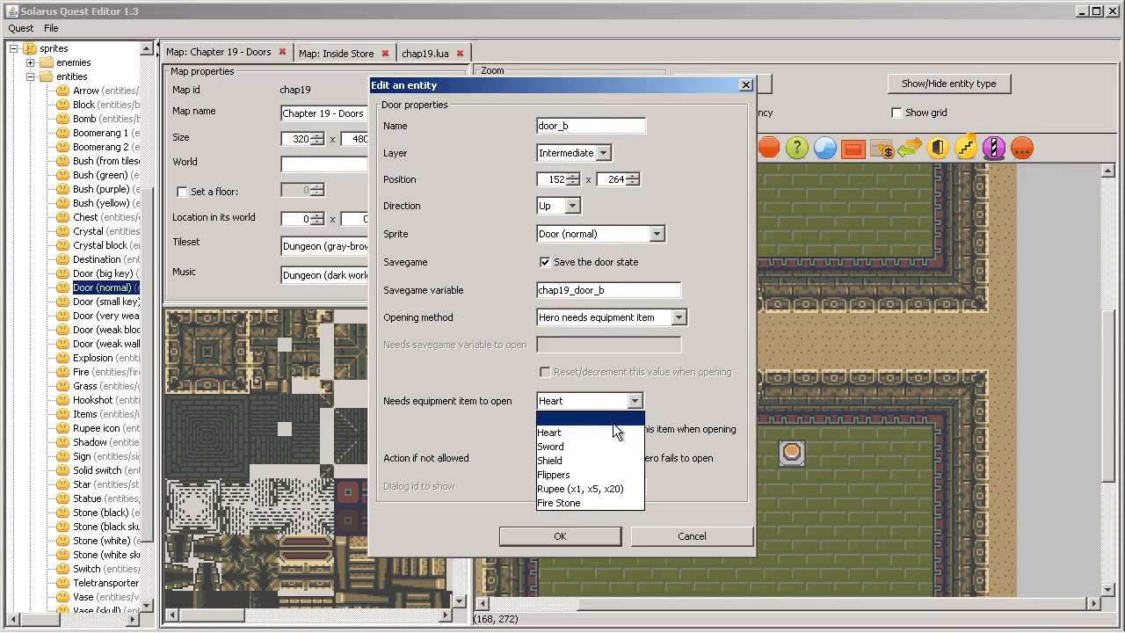
{"action": "mouse_move", "coordinate": [589, 489]}
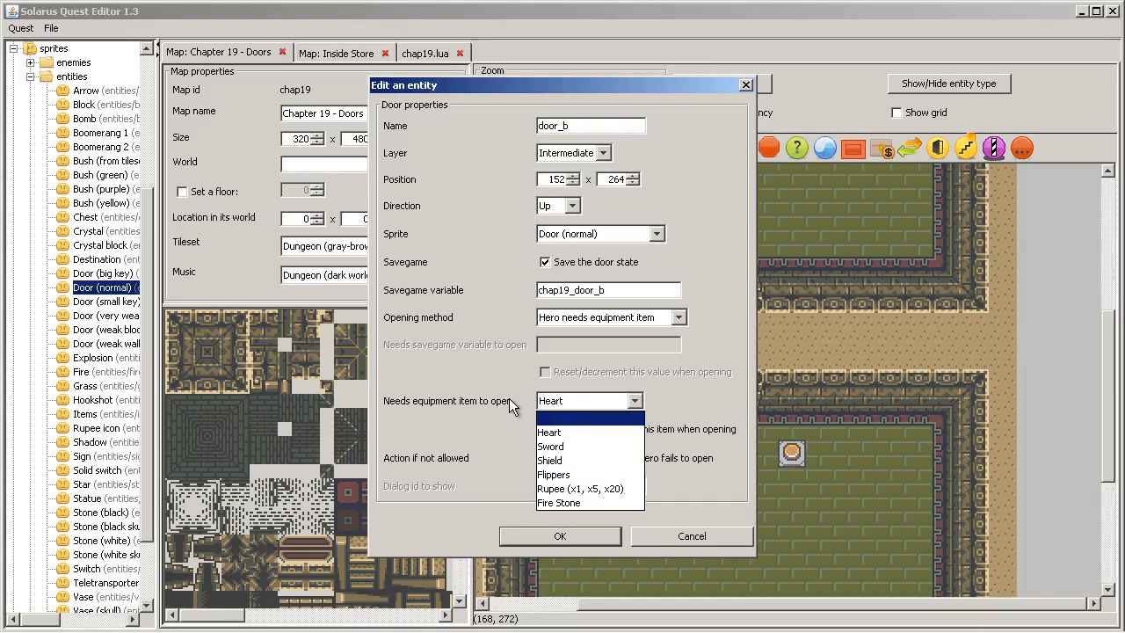
{"action": "mouse_move", "coordinate": [526, 437]}
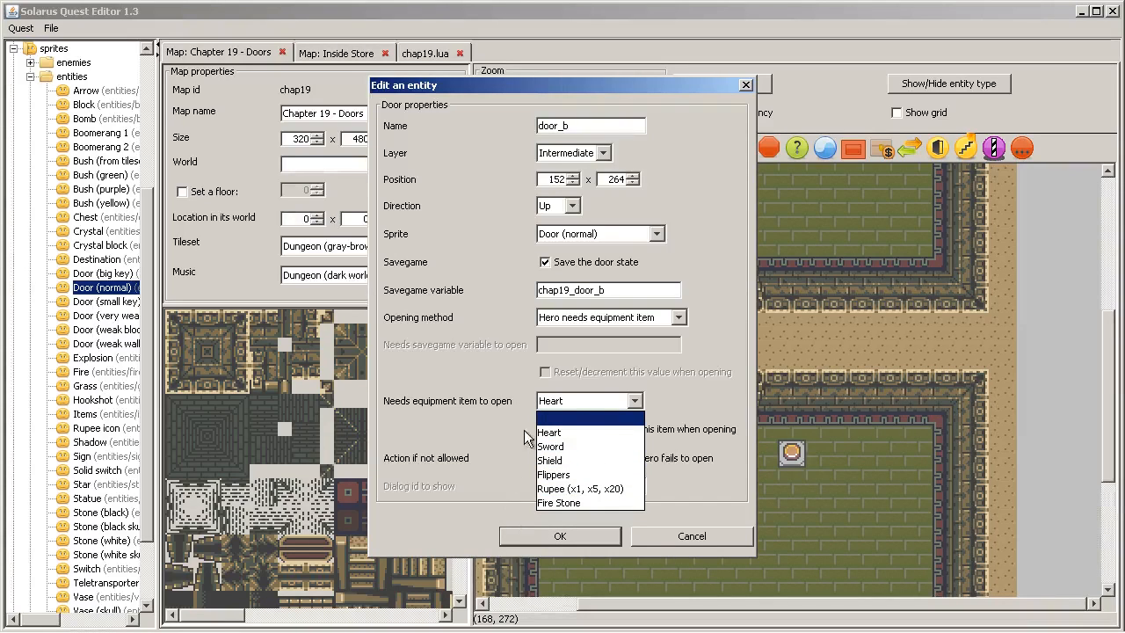
{"action": "left_click", "coordinate": [548, 432]}
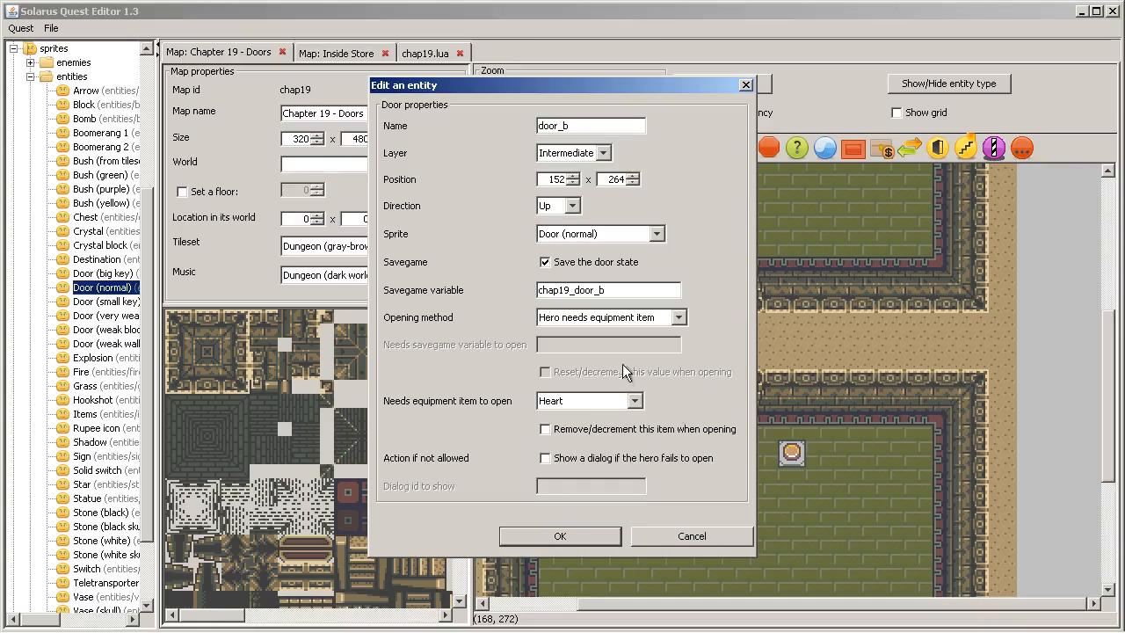
{"action": "mouse_move", "coordinate": [672, 388]}
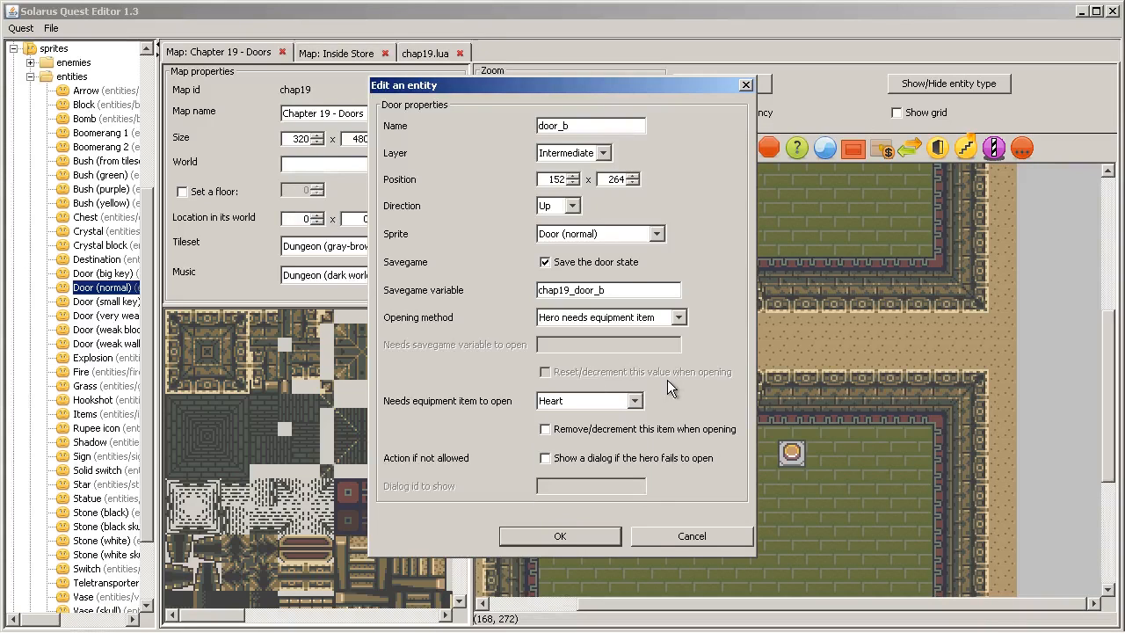
{"action": "left_click", "coordinate": [545, 429]}
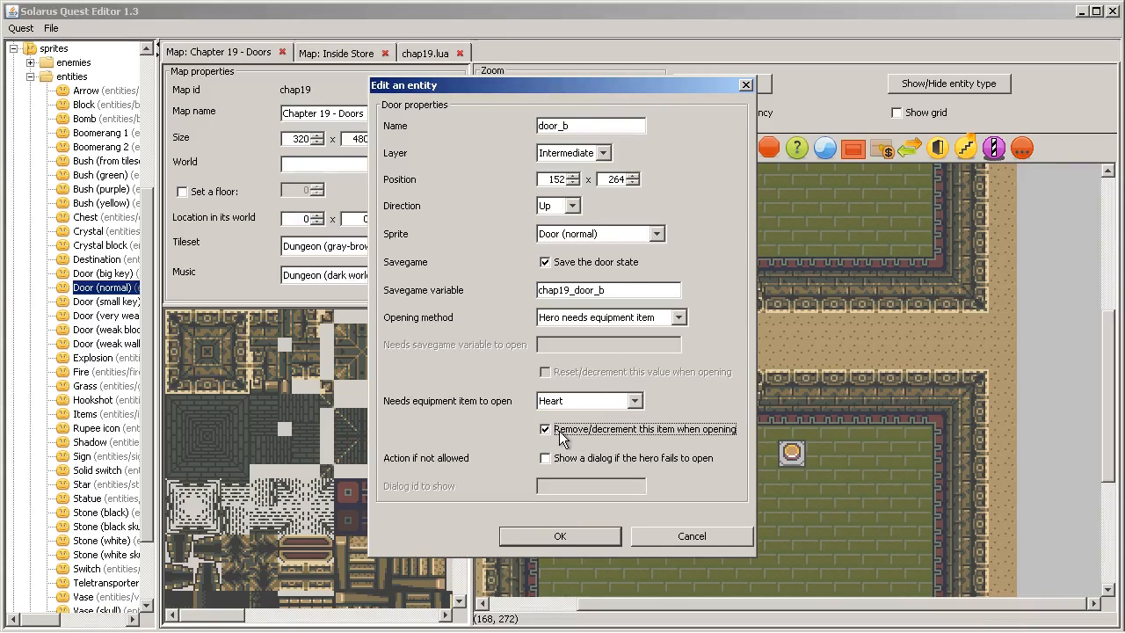
{"action": "mouse_move", "coordinate": [690, 444]}
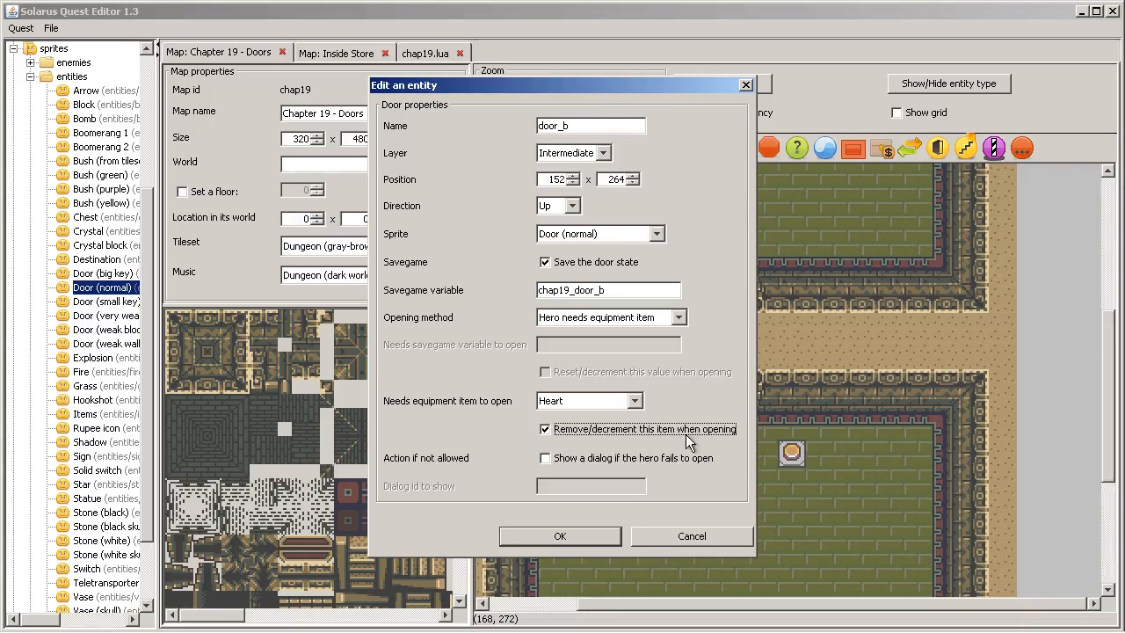
{"action": "mouse_move", "coordinate": [627, 365]}
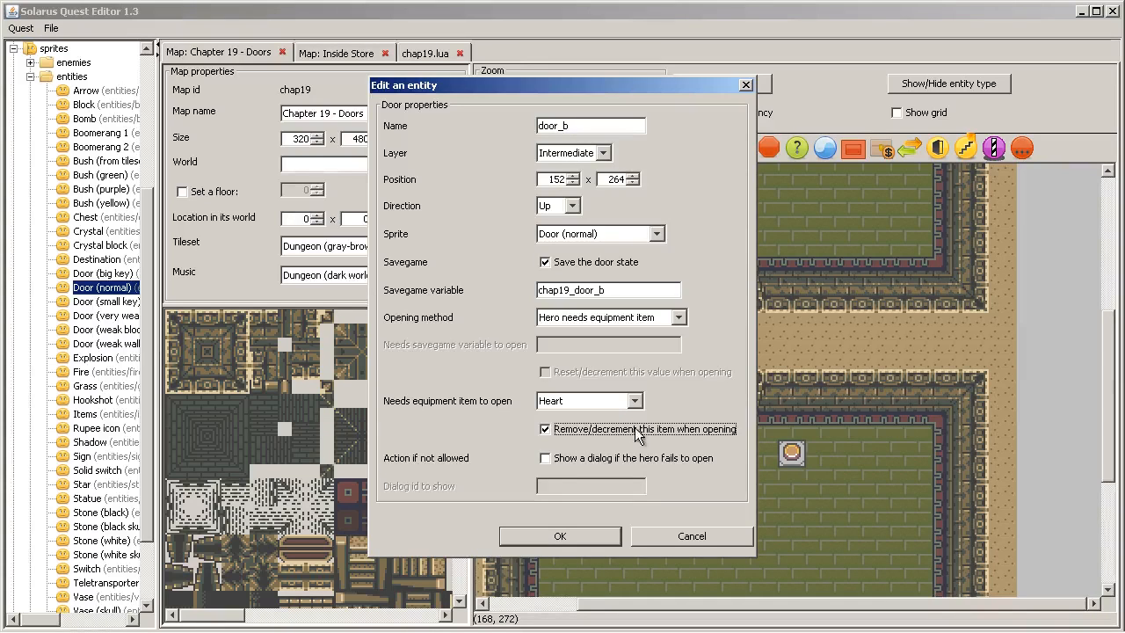
{"action": "mouse_move", "coordinate": [656, 413]}
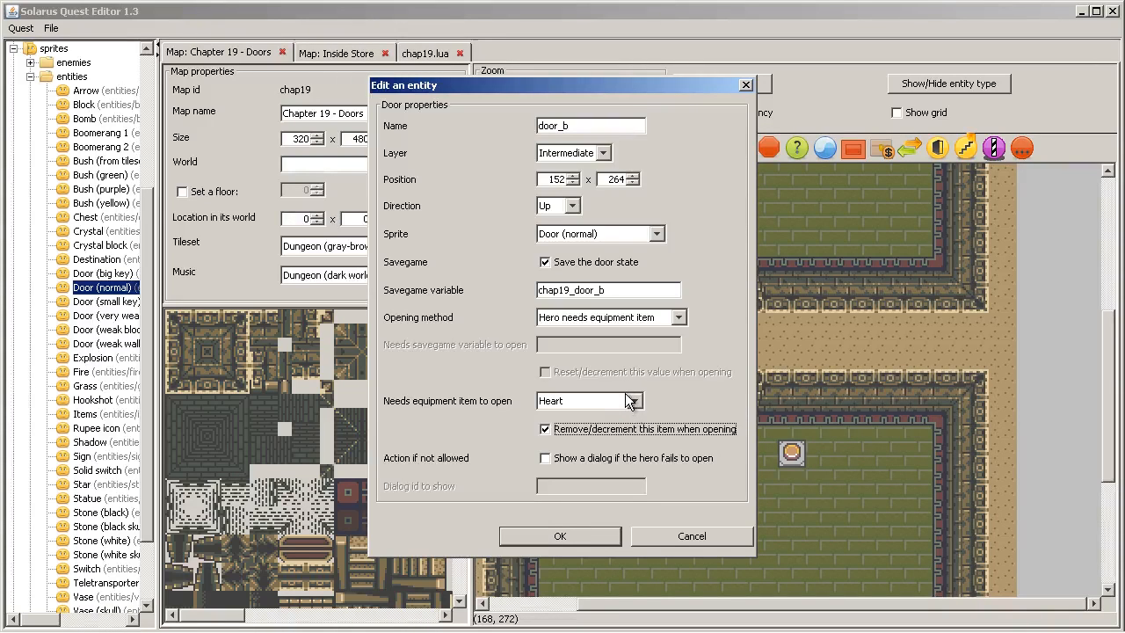
{"action": "mouse_move", "coordinate": [651, 407]}
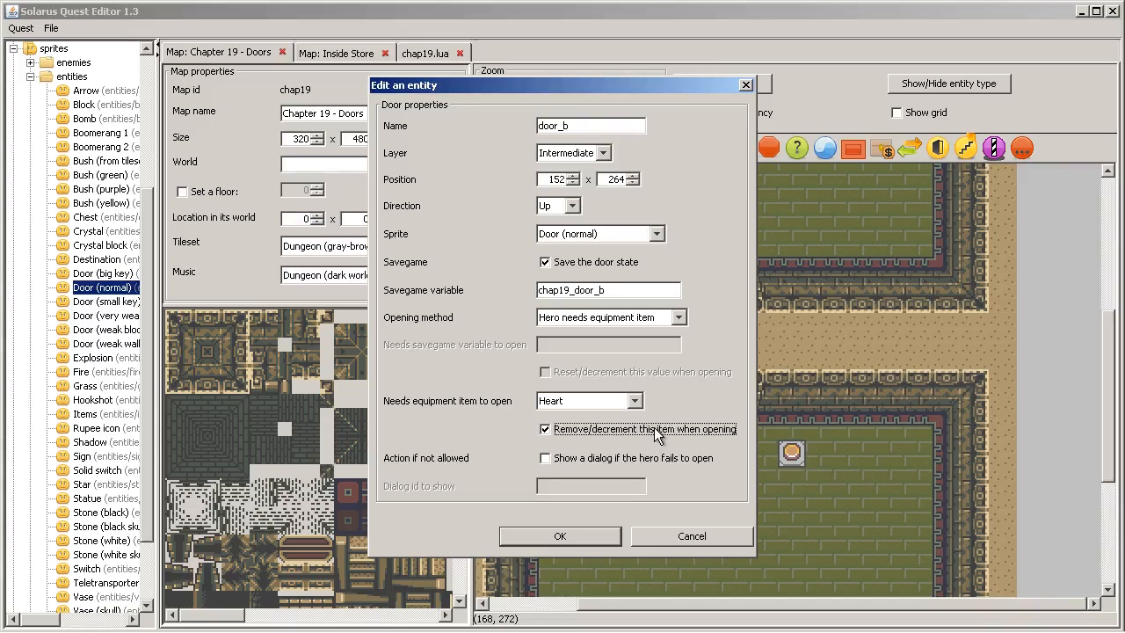
{"action": "mouse_move", "coordinate": [662, 433]}
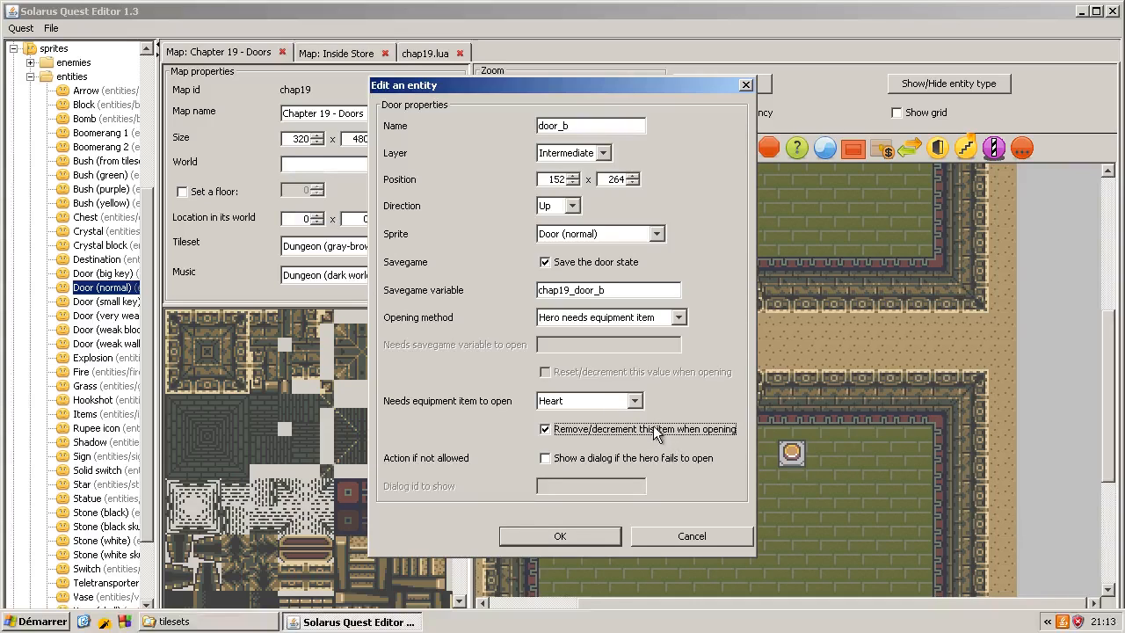
Untick Heart removal, toggle the failure dialog option, and bring up the Sprite choices.
{"action": "left_click", "coordinate": [545, 429]}
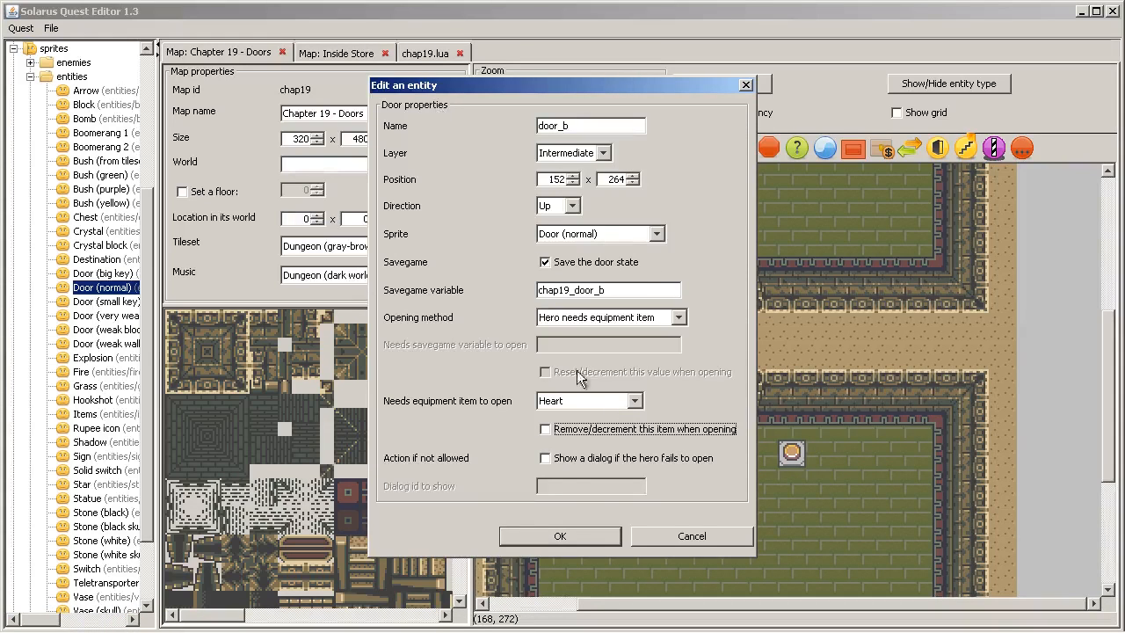
{"action": "left_click", "coordinate": [545, 459]}
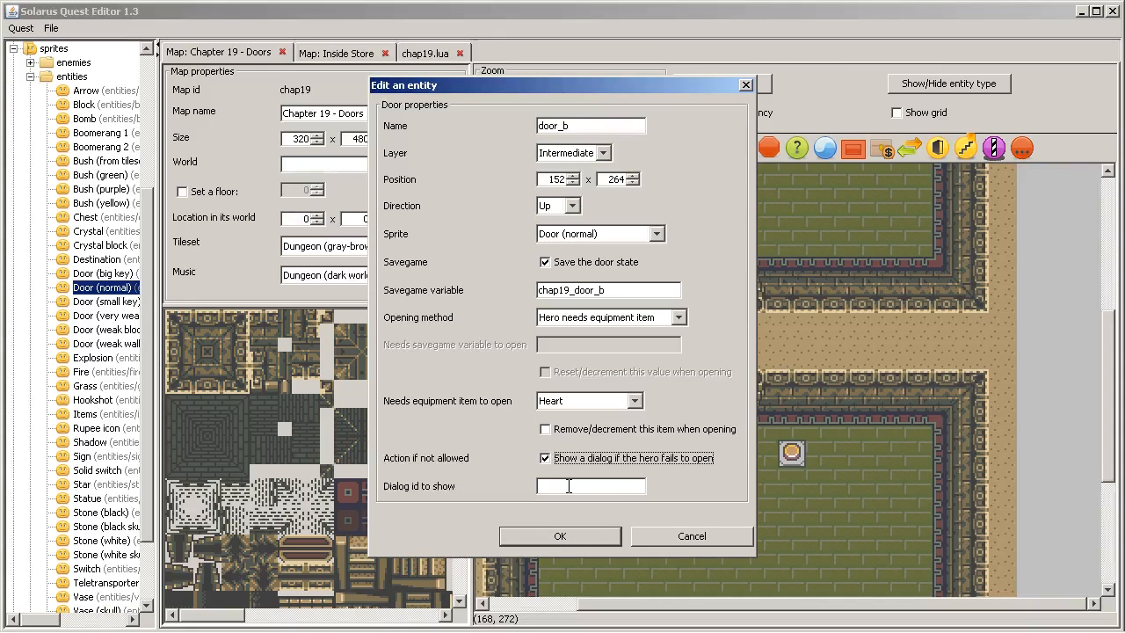
{"action": "mouse_move", "coordinate": [643, 482]}
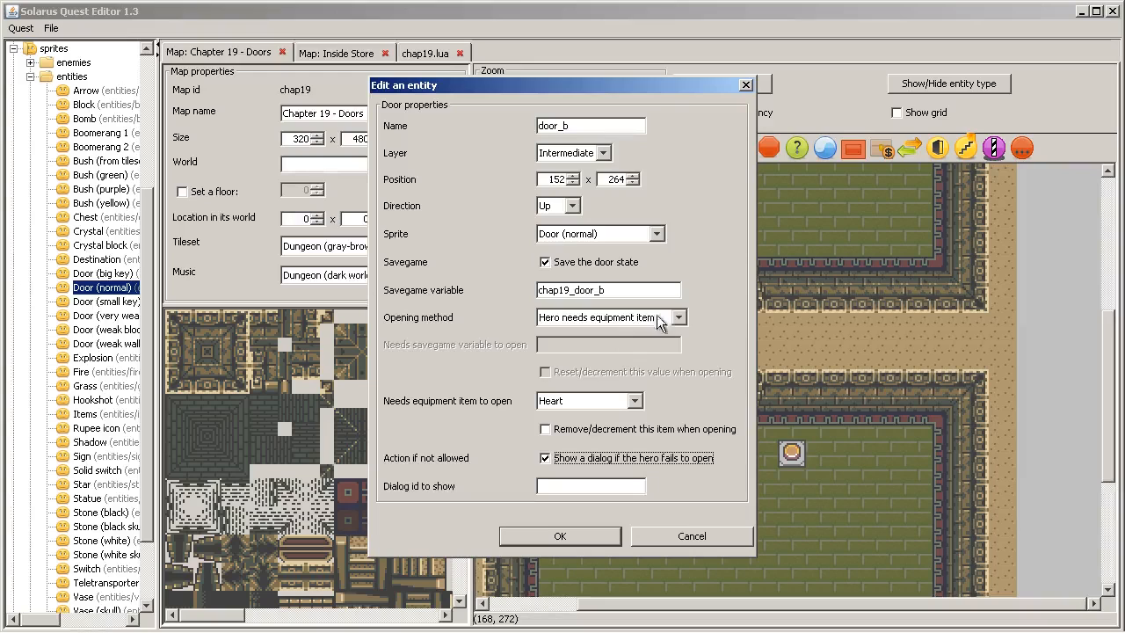
{"action": "mouse_move", "coordinate": [701, 536]}
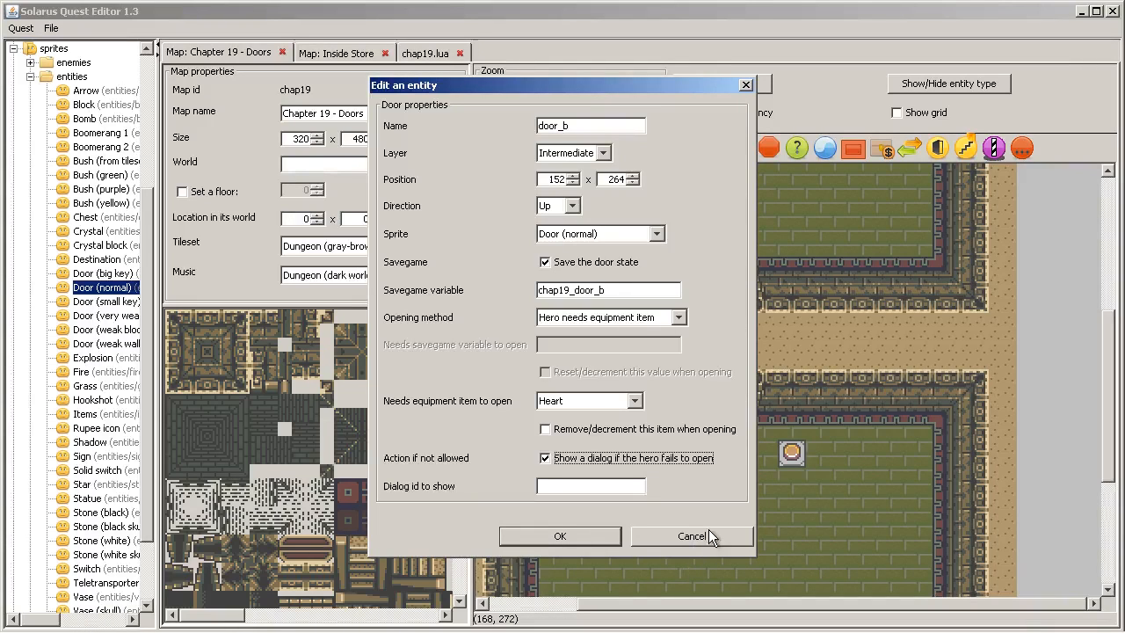
{"action": "mouse_move", "coordinate": [613, 537]}
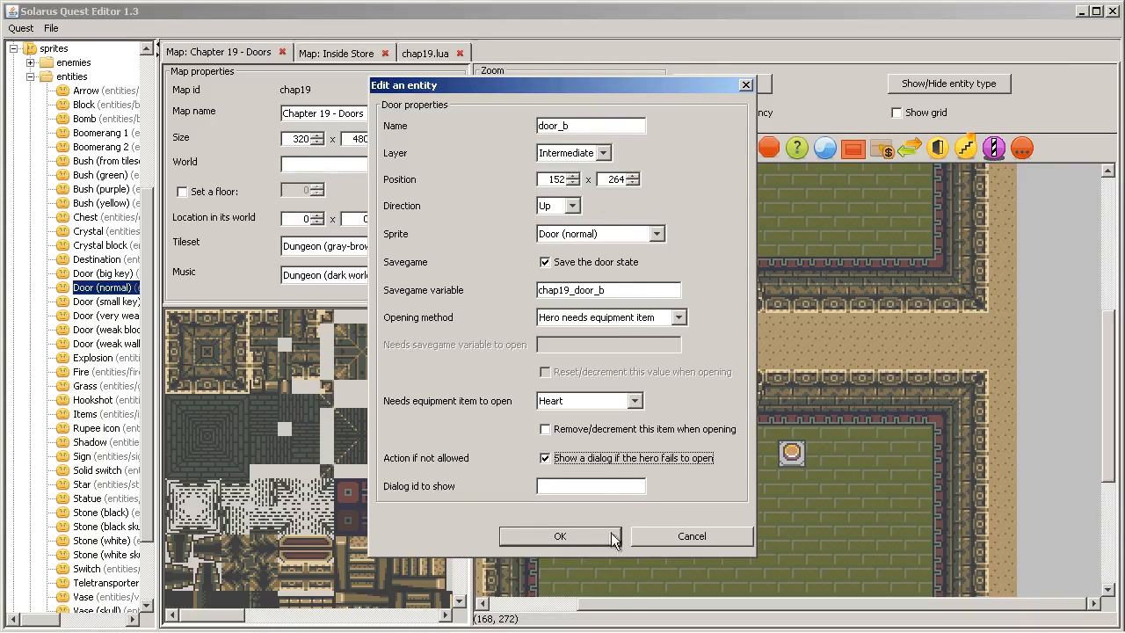
{"action": "left_click", "coordinate": [545, 458]}
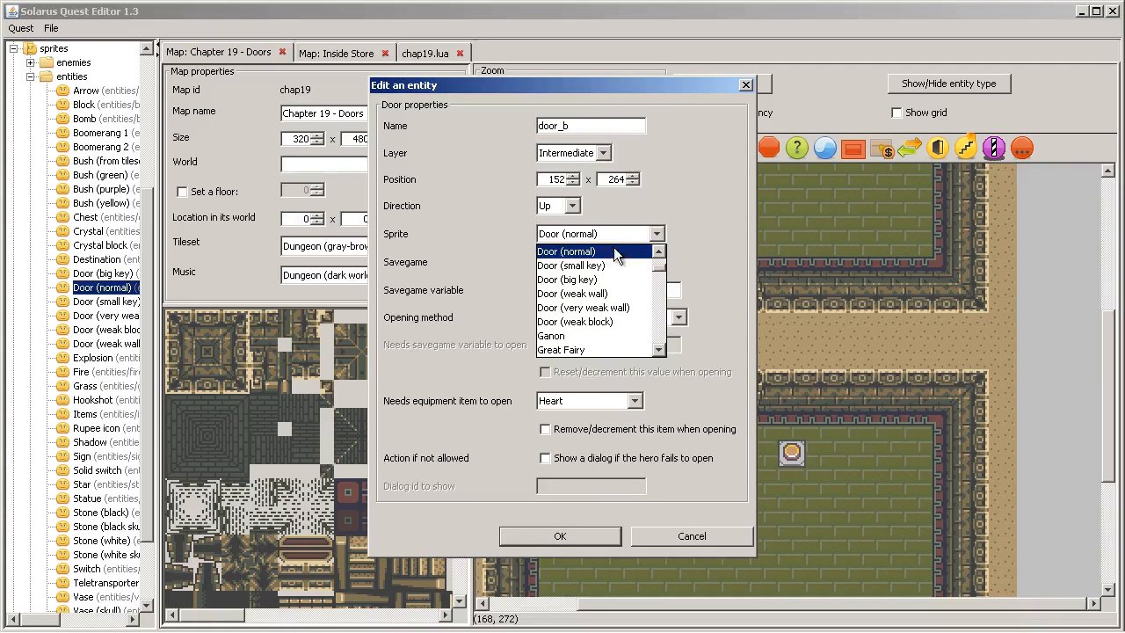
Give door_b the 'Door (big key)' sprite, require the Sword item, and confirm.
{"action": "left_click", "coordinate": [569, 278]}
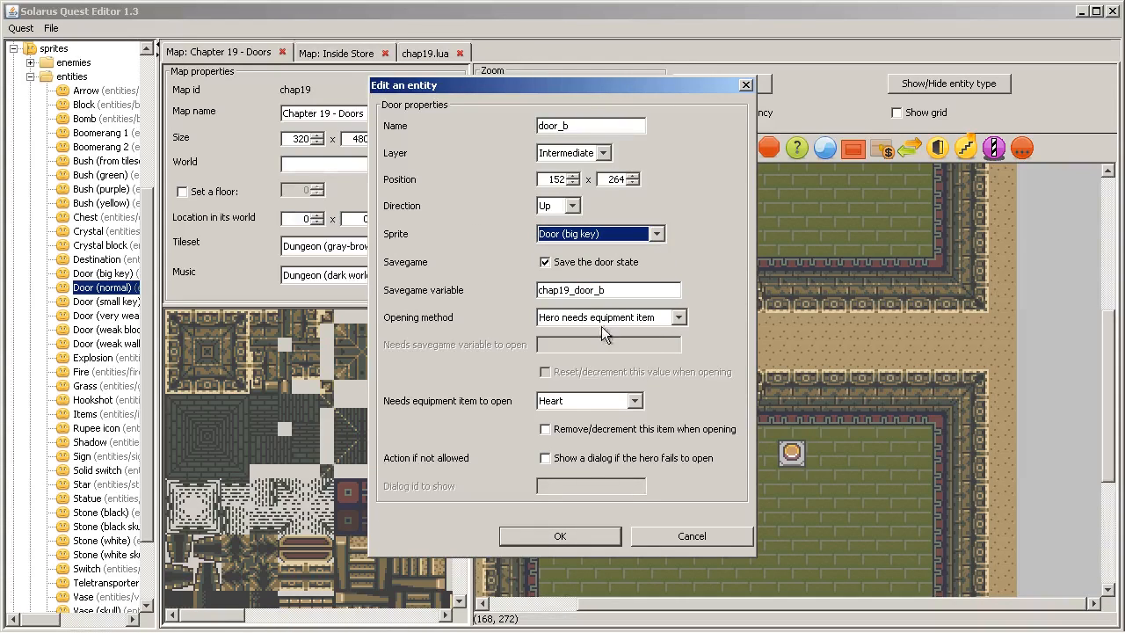
{"action": "mouse_move", "coordinate": [601, 409]}
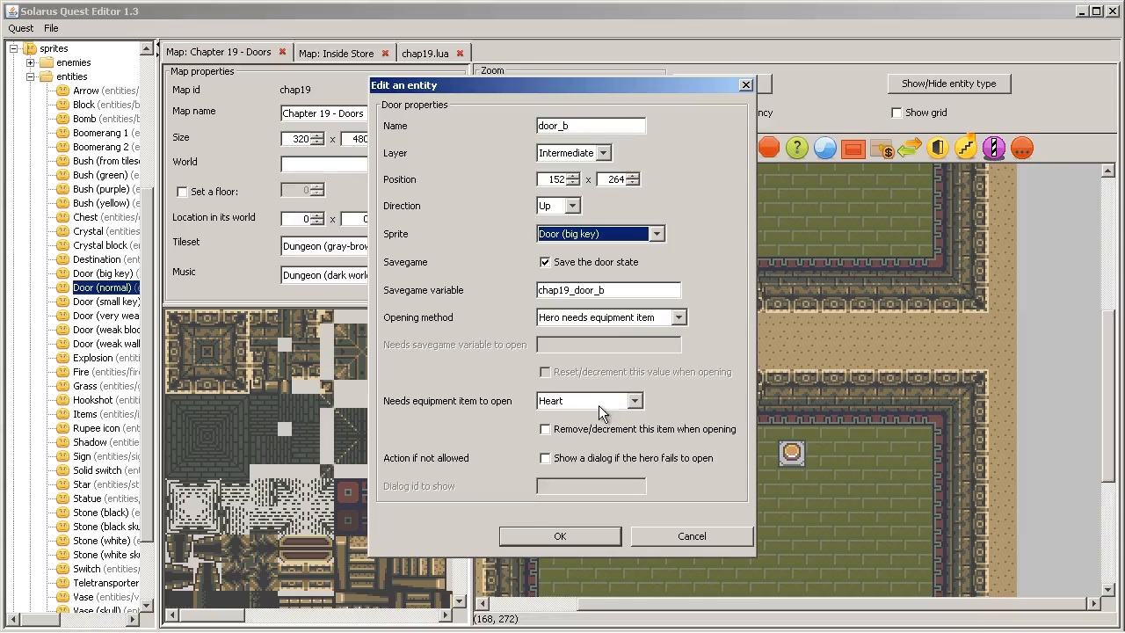
{"action": "left_click", "coordinate": [635, 400]}
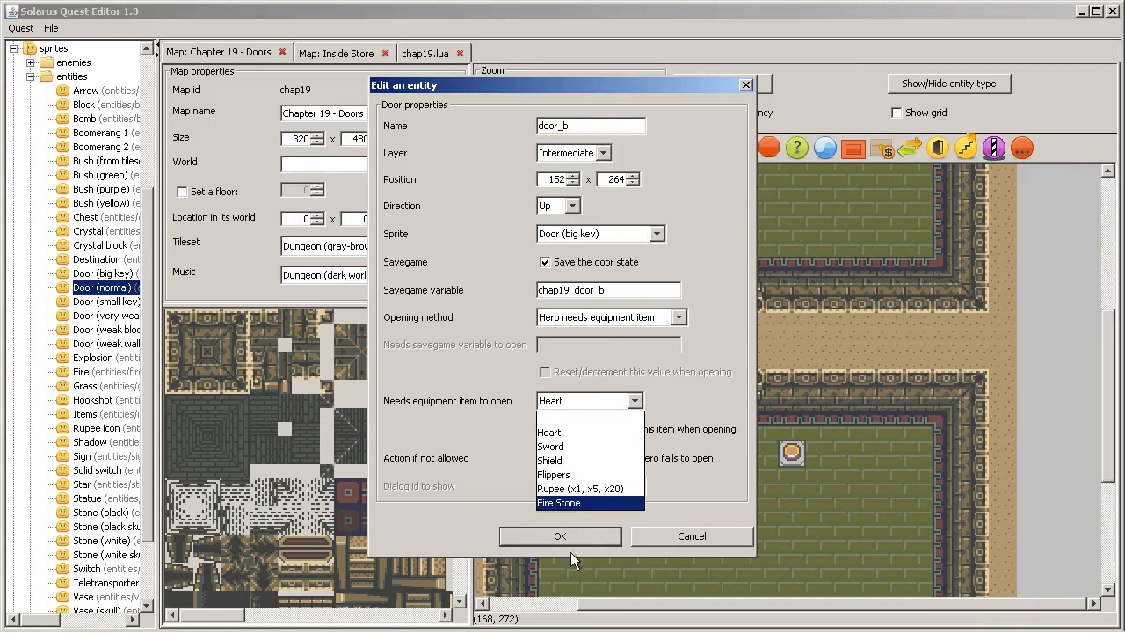
{"action": "mouse_move", "coordinate": [553, 474]}
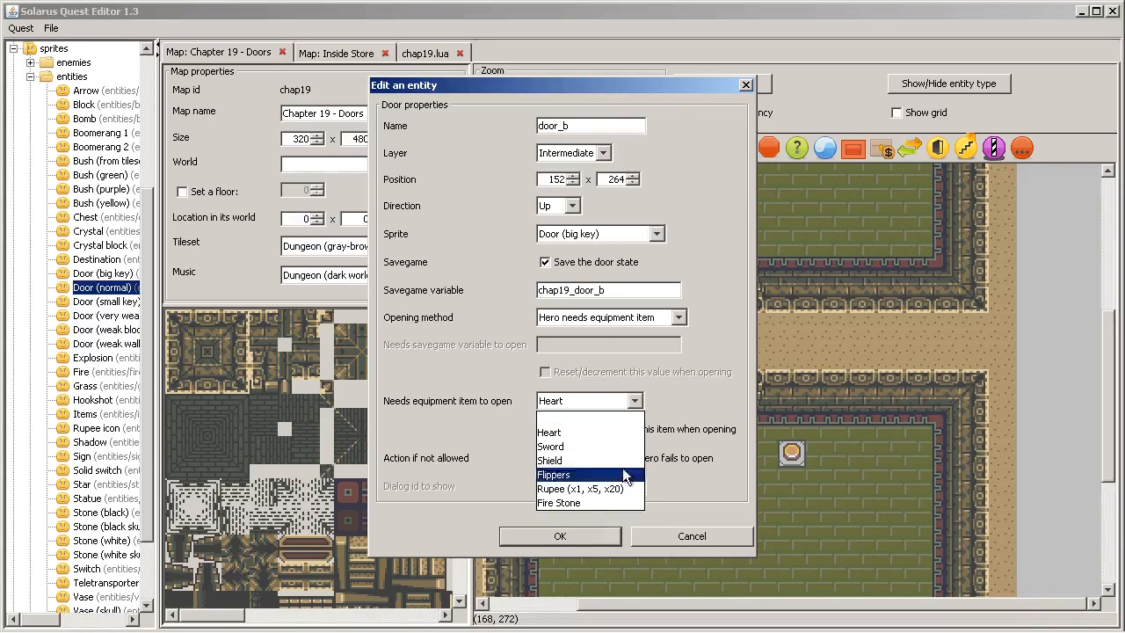
{"action": "mouse_move", "coordinate": [577, 447]}
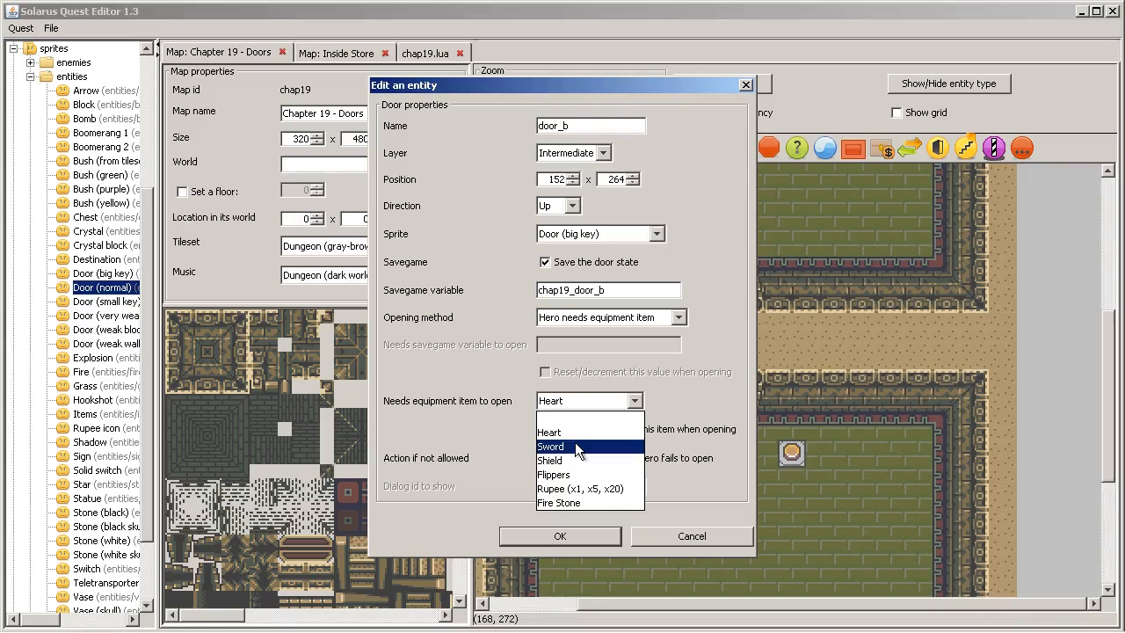
{"action": "left_click", "coordinate": [551, 447]}
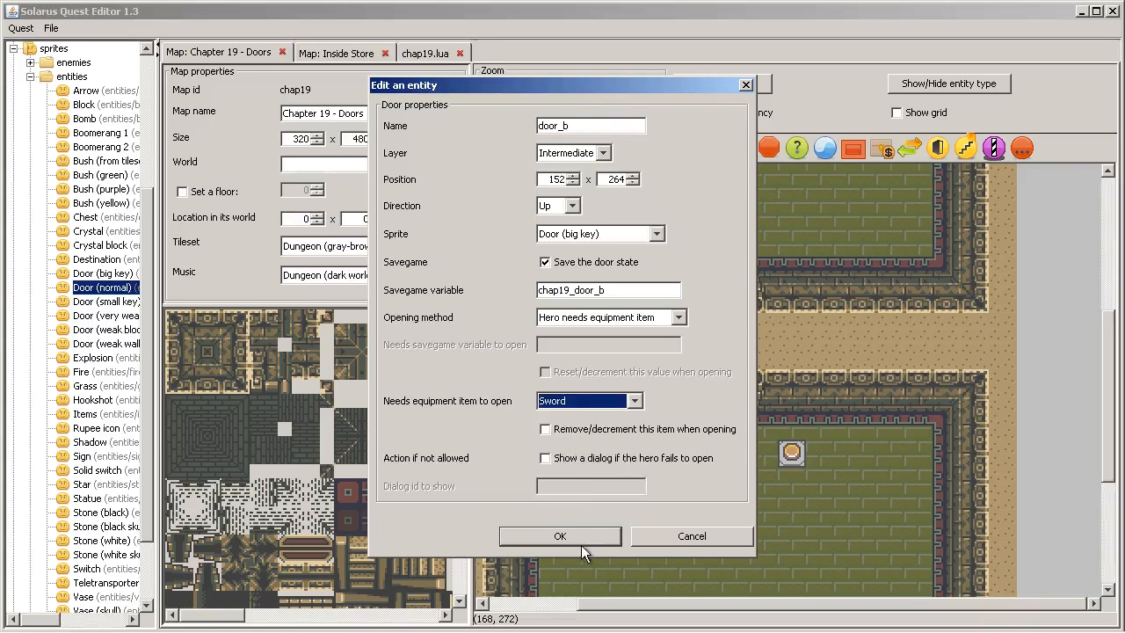
{"action": "left_click", "coordinate": [561, 537]}
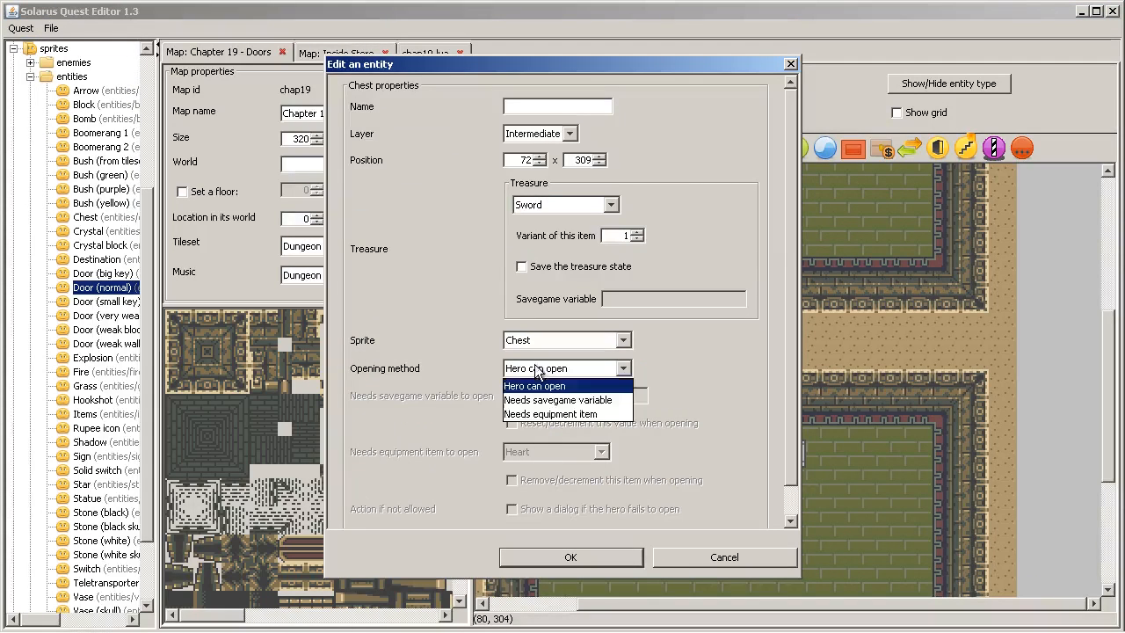
Review the chest's opening method options, keep 'Hero can open', and close the dialog.
{"action": "left_click", "coordinate": [534, 386]}
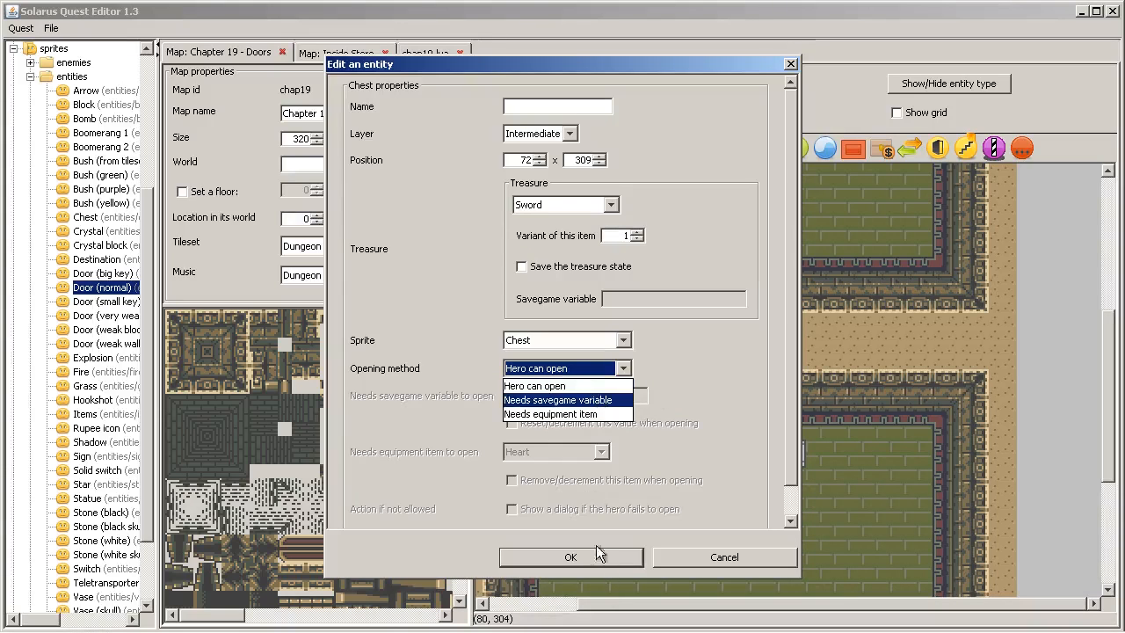
{"action": "left_click", "coordinate": [571, 558]}
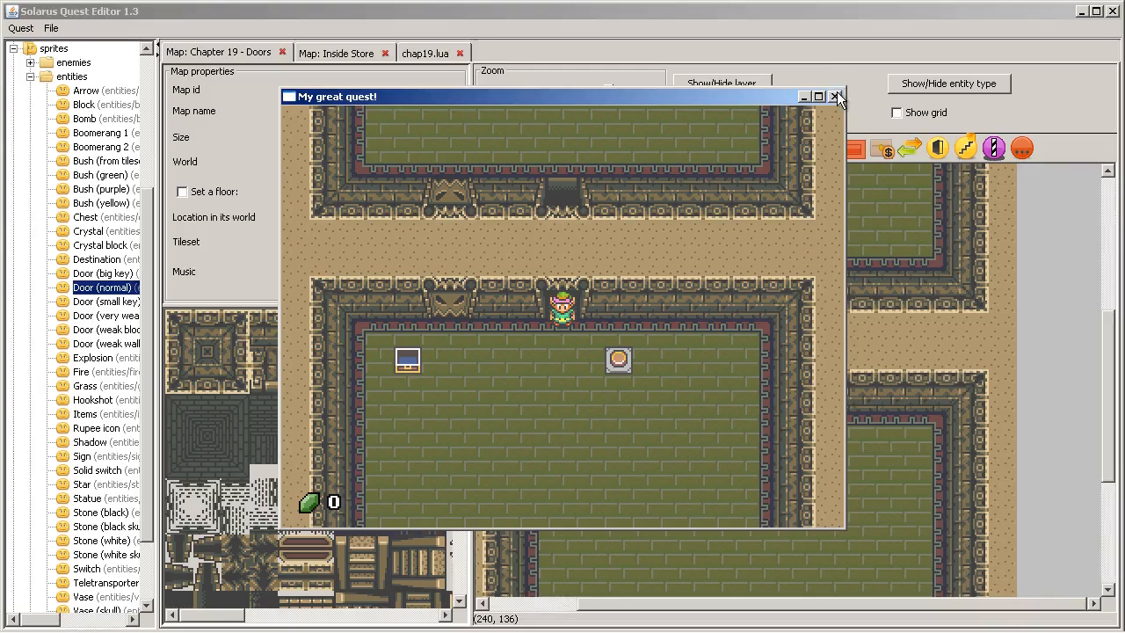
Close the running 'My great quest!' test game window.
{"action": "left_click", "coordinate": [836, 96]}
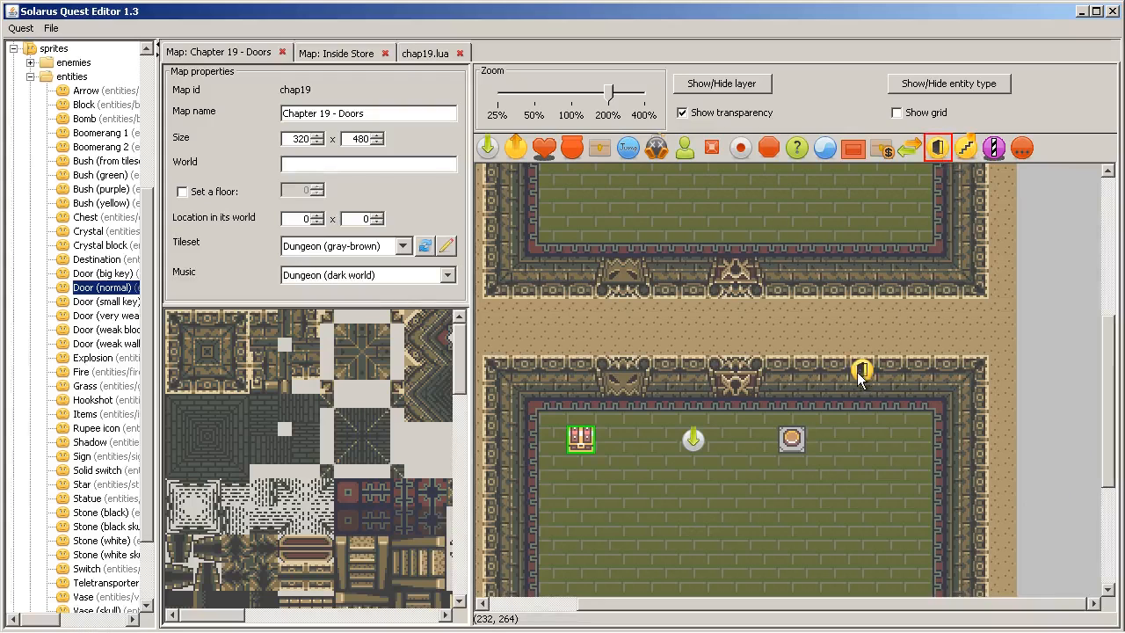
Name the new door door_c, set opening by Explosion, save state as chap19_weak_wall.
{"action": "double_click", "coordinate": [861, 371]}
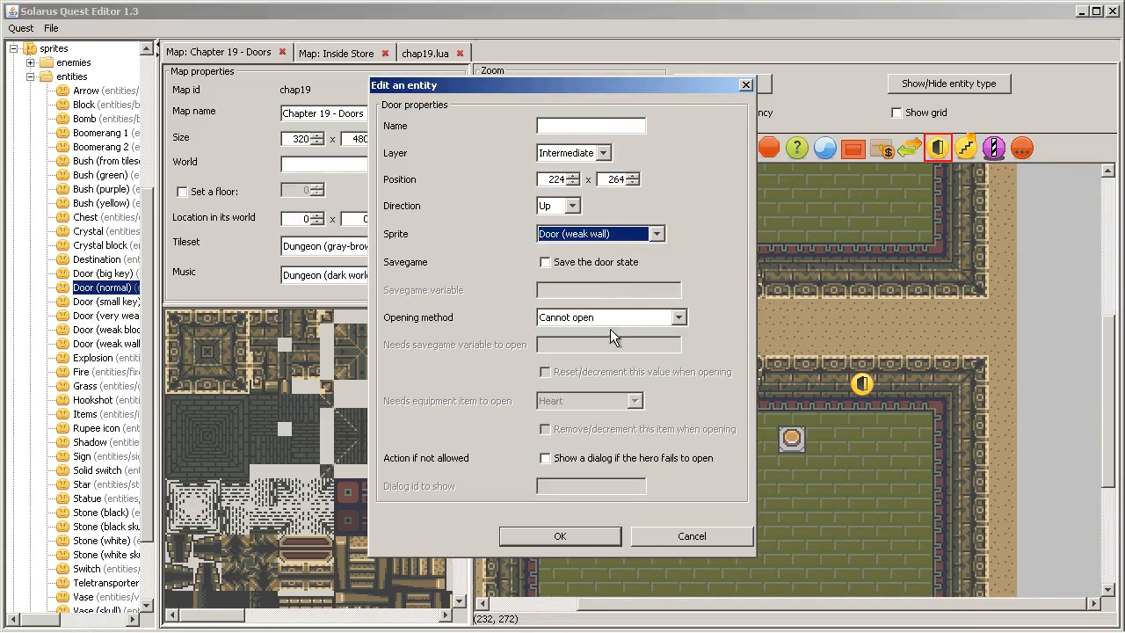
{"action": "left_click", "coordinate": [544, 262]}
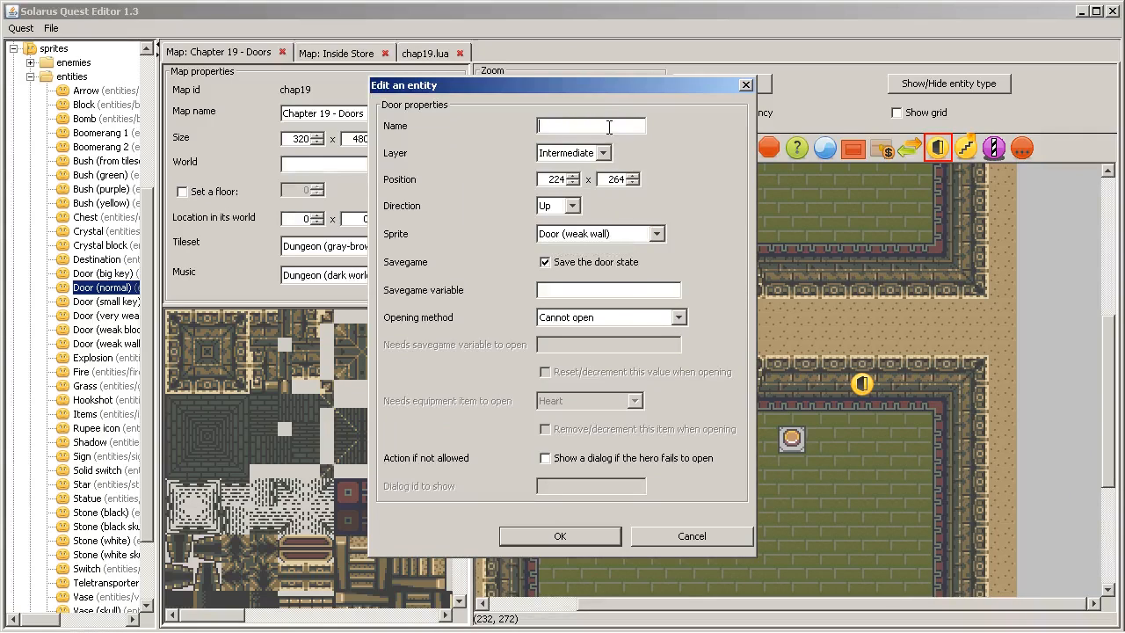
{"action": "type", "text": "di"}
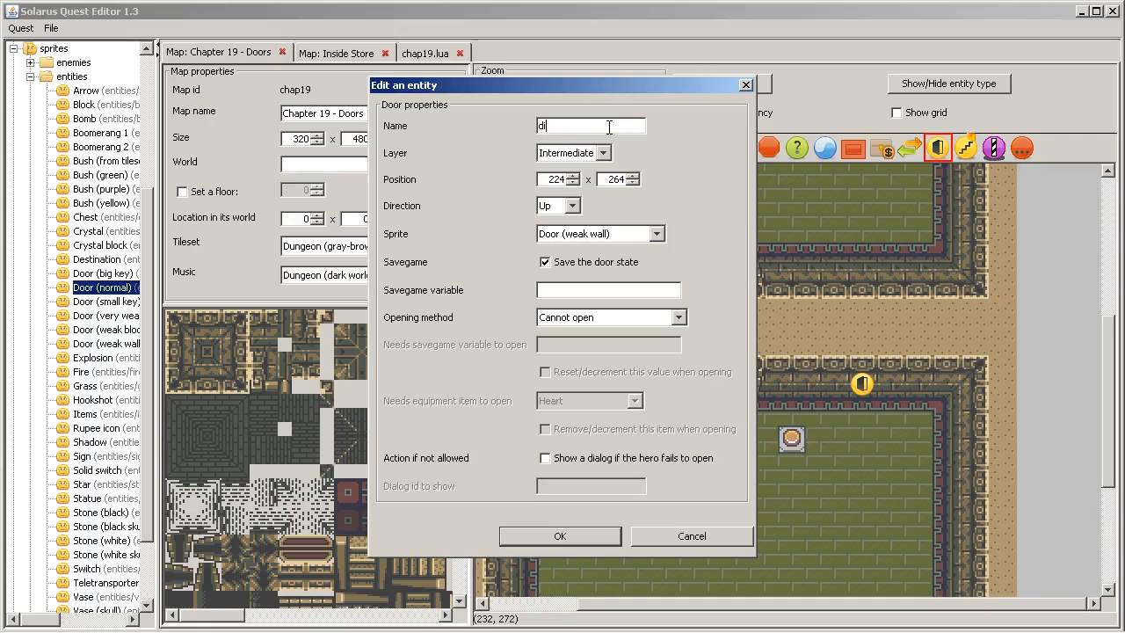
{"action": "type", "text": "oor_c"}
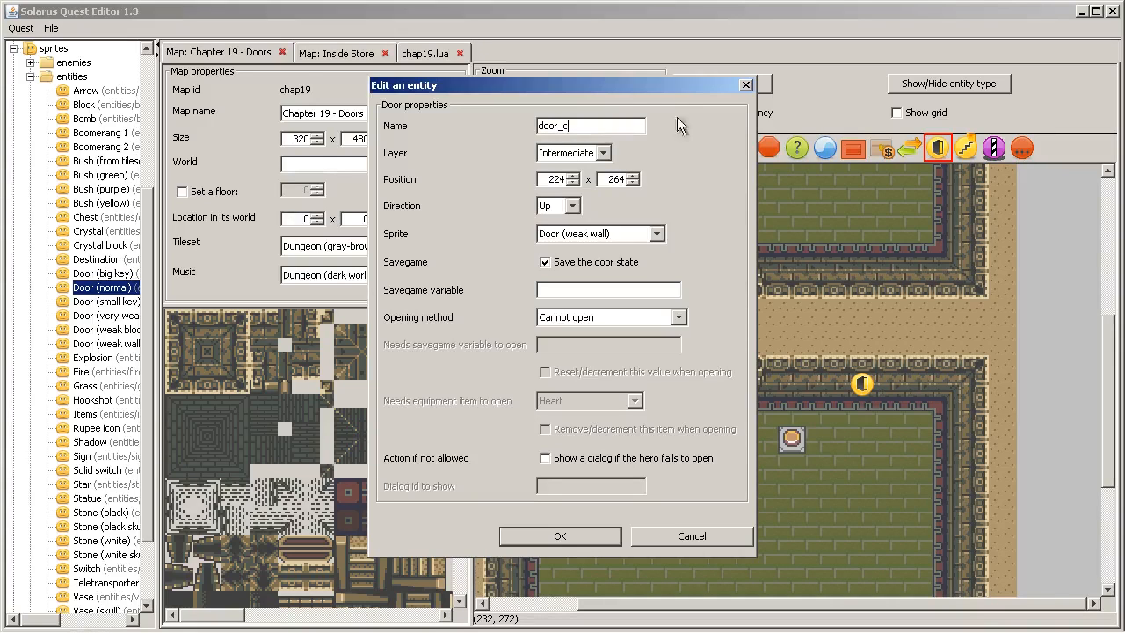
{"action": "left_click", "coordinate": [583, 126]}
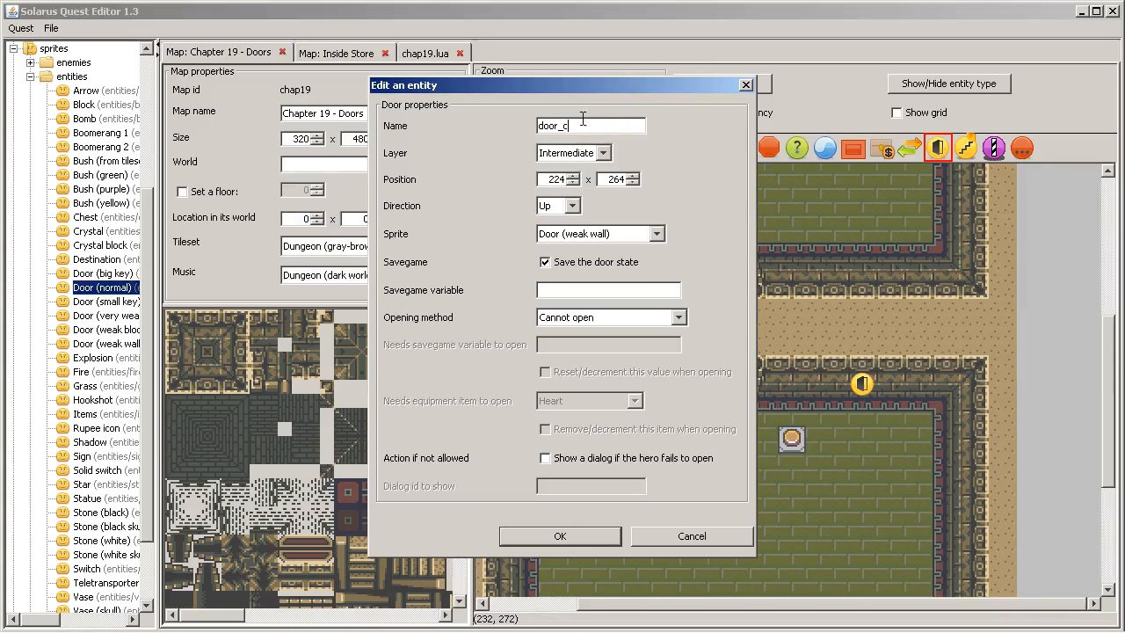
{"action": "mouse_move", "coordinate": [895, 393]}
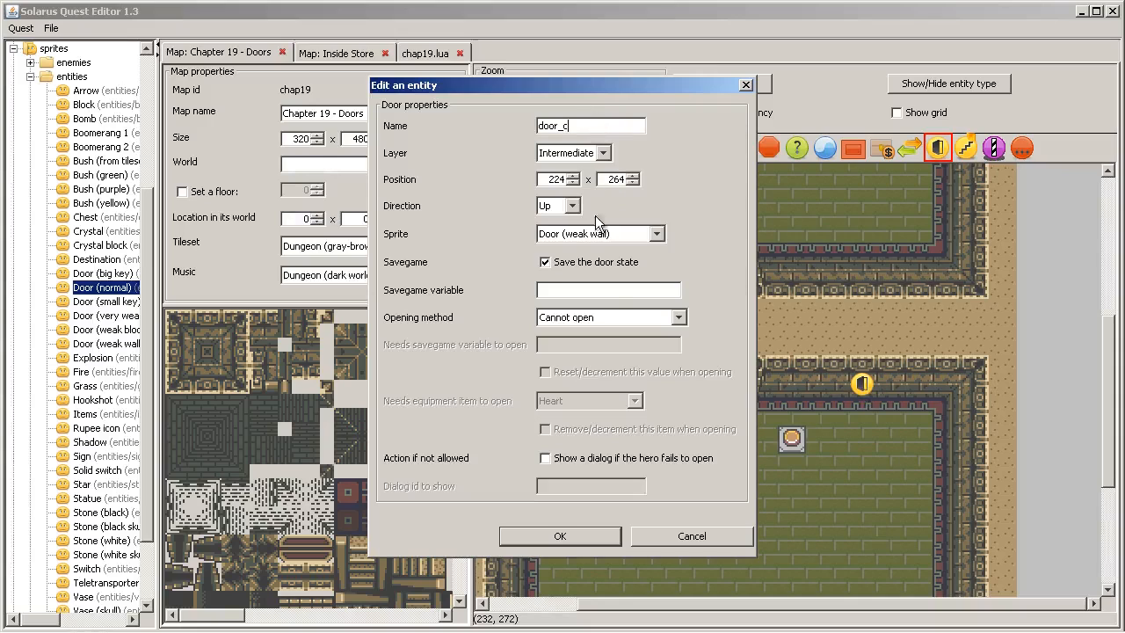
{"action": "left_click", "coordinate": [580, 125]}
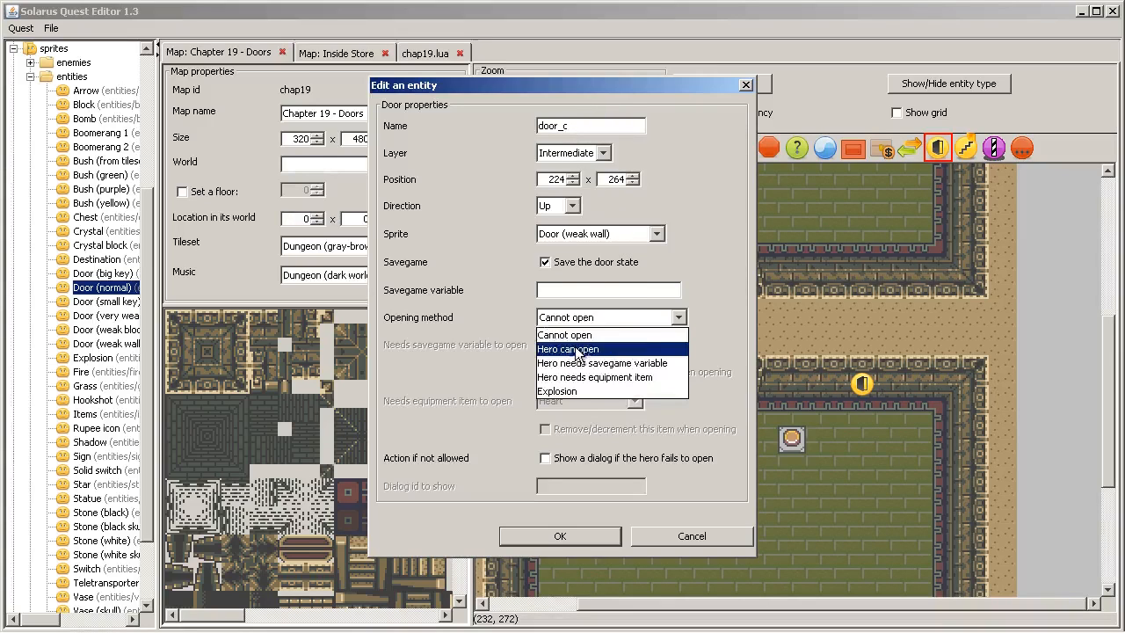
{"action": "mouse_move", "coordinate": [570, 393]}
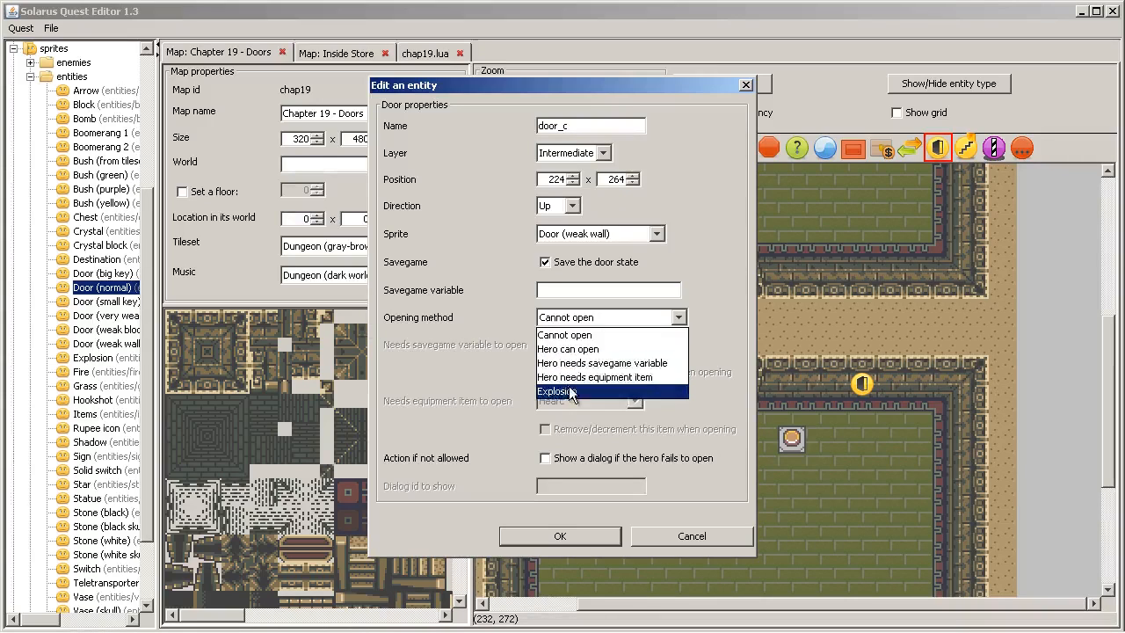
{"action": "left_click", "coordinate": [558, 390]}
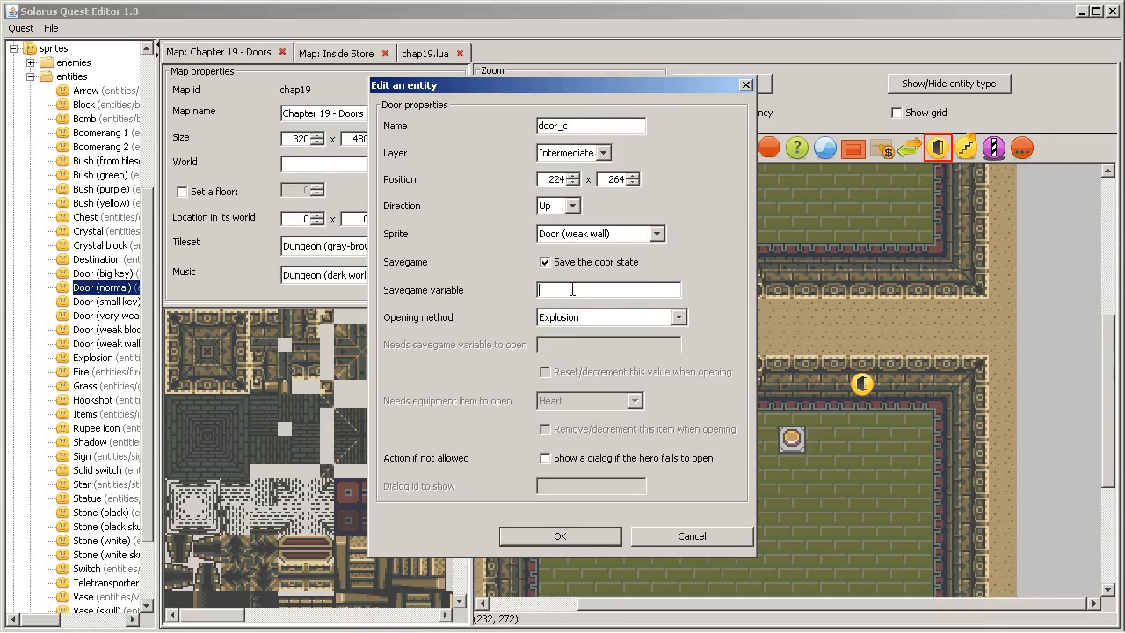
{"action": "type", "text": "chap19_weak_wall"}
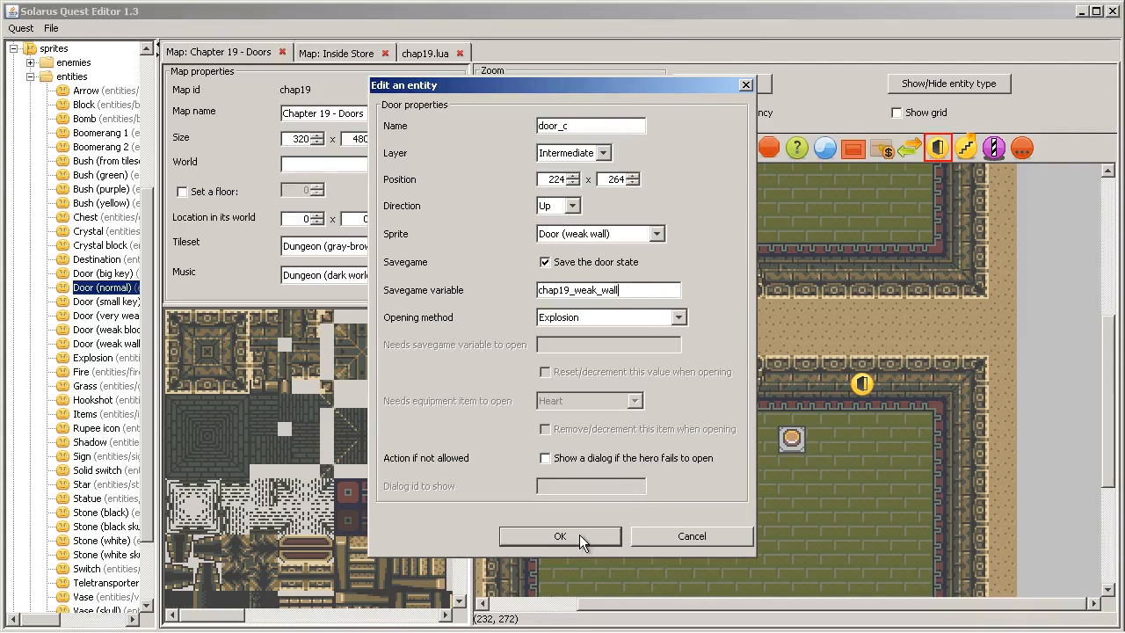
{"action": "left_click", "coordinate": [560, 537]}
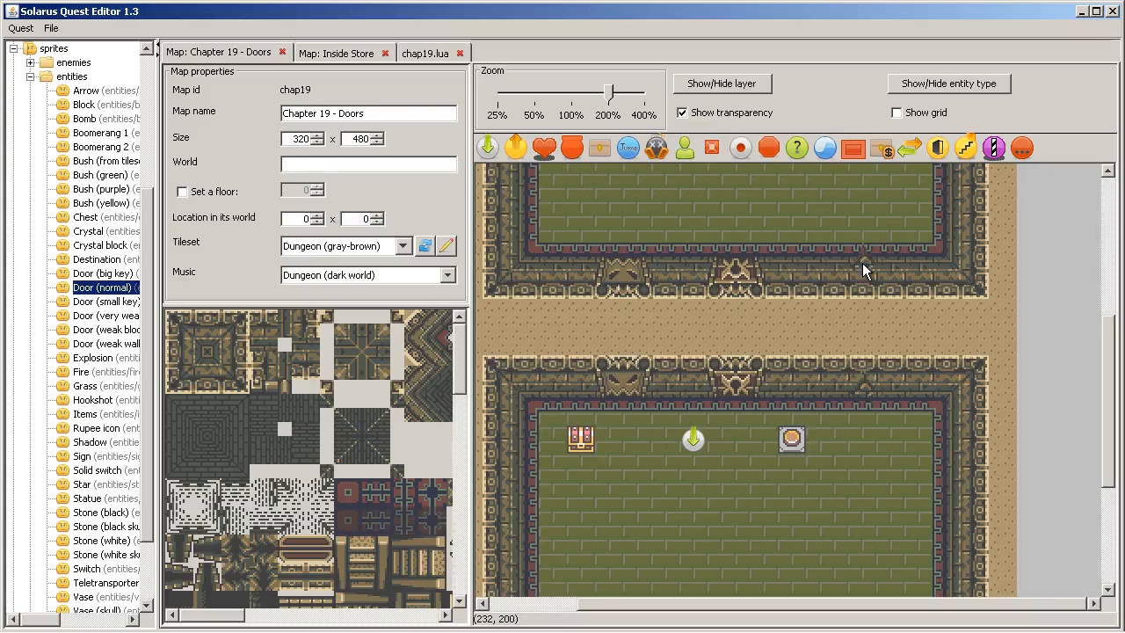
Remove the passage entities on the walls between the upper and lower rooms.
{"action": "right_click", "coordinate": [861, 268]}
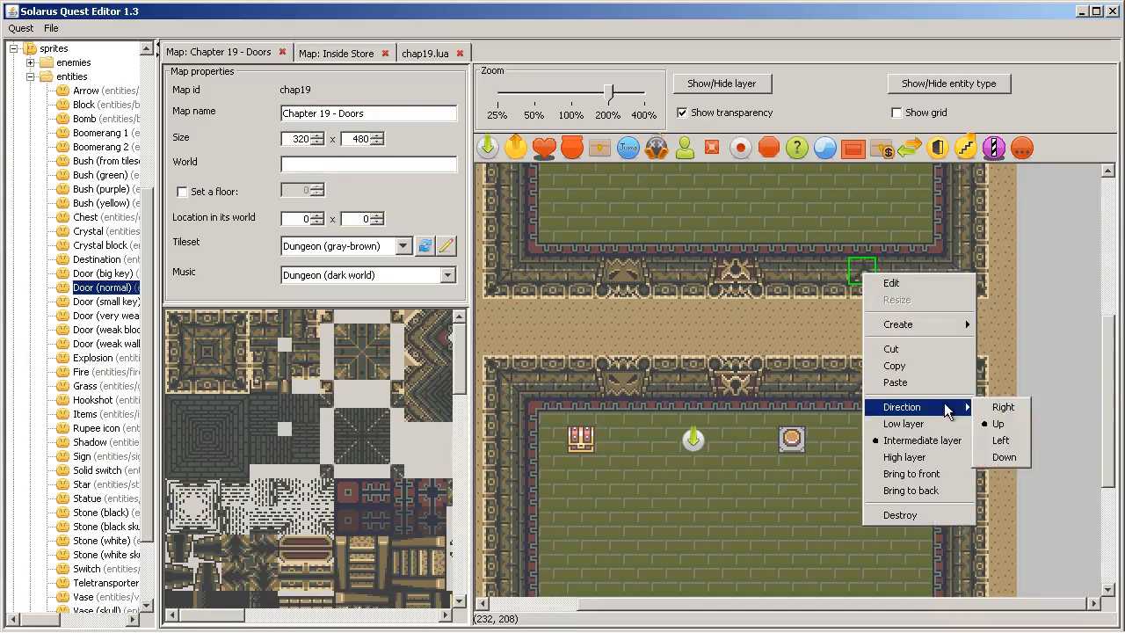
{"action": "left_click", "coordinate": [891, 282]}
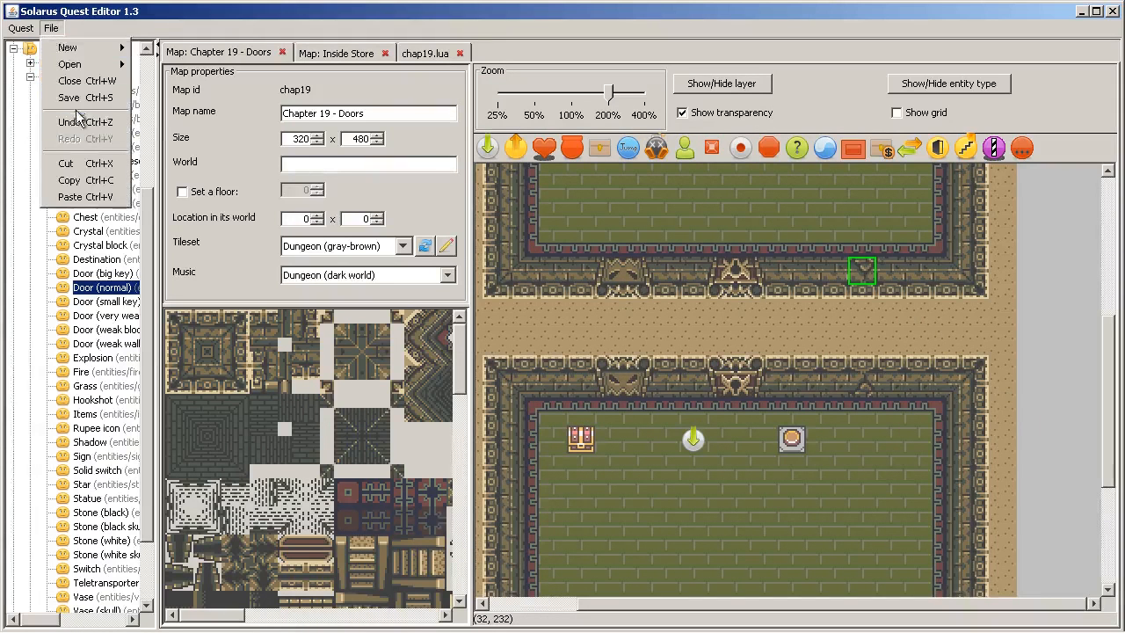
{"action": "left_click", "coordinate": [724, 83]}
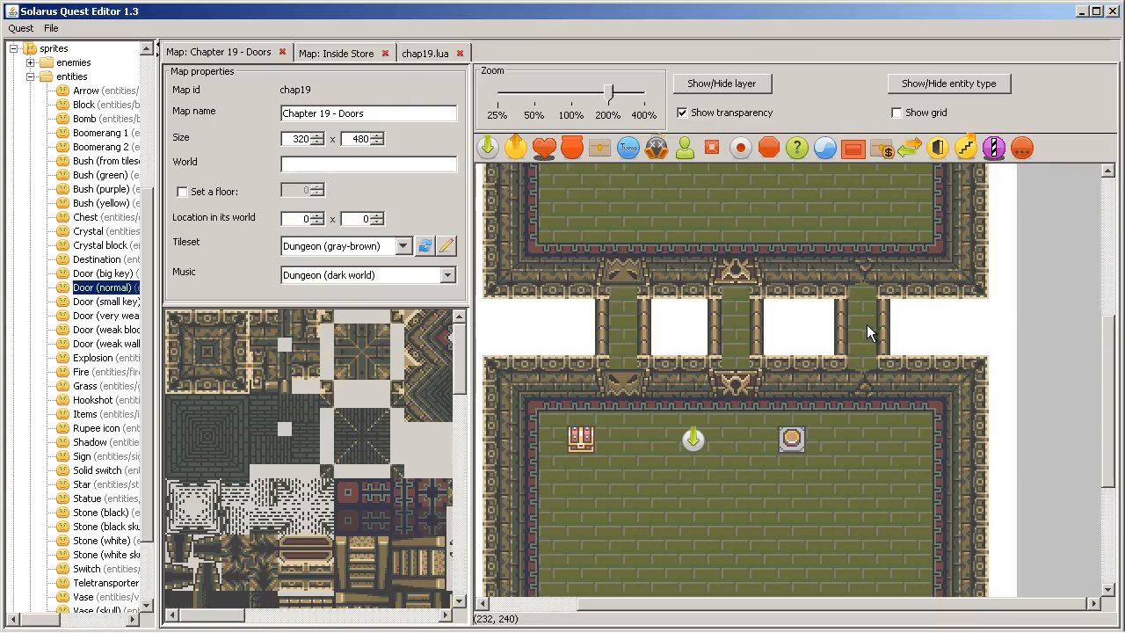
{"action": "left_click", "coordinate": [861, 332]}
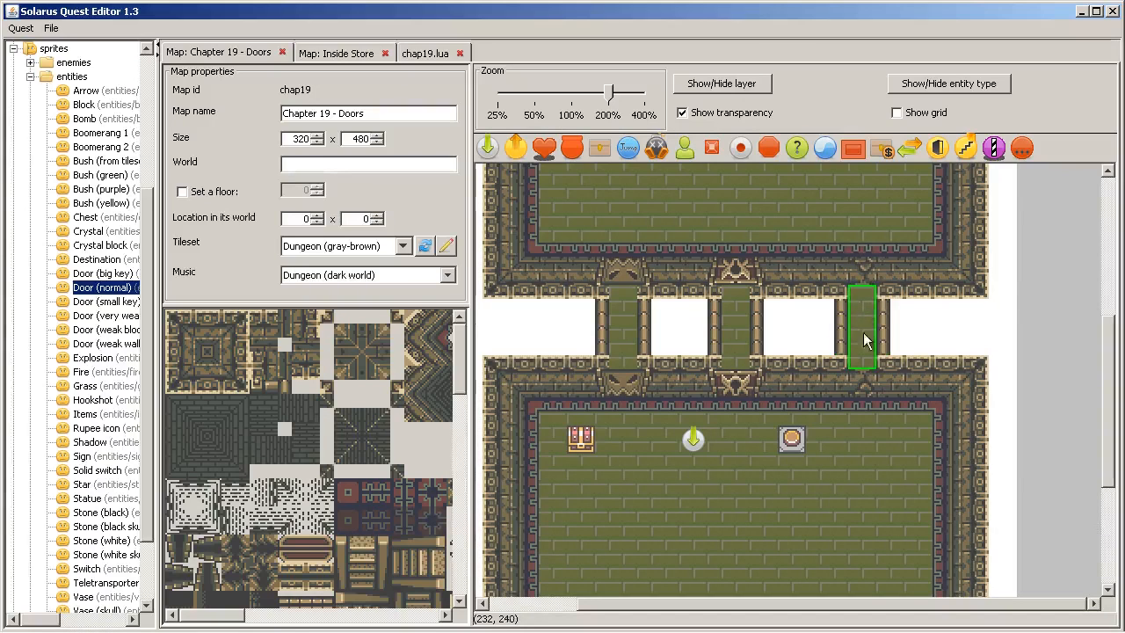
{"action": "left_click", "coordinate": [722, 84]}
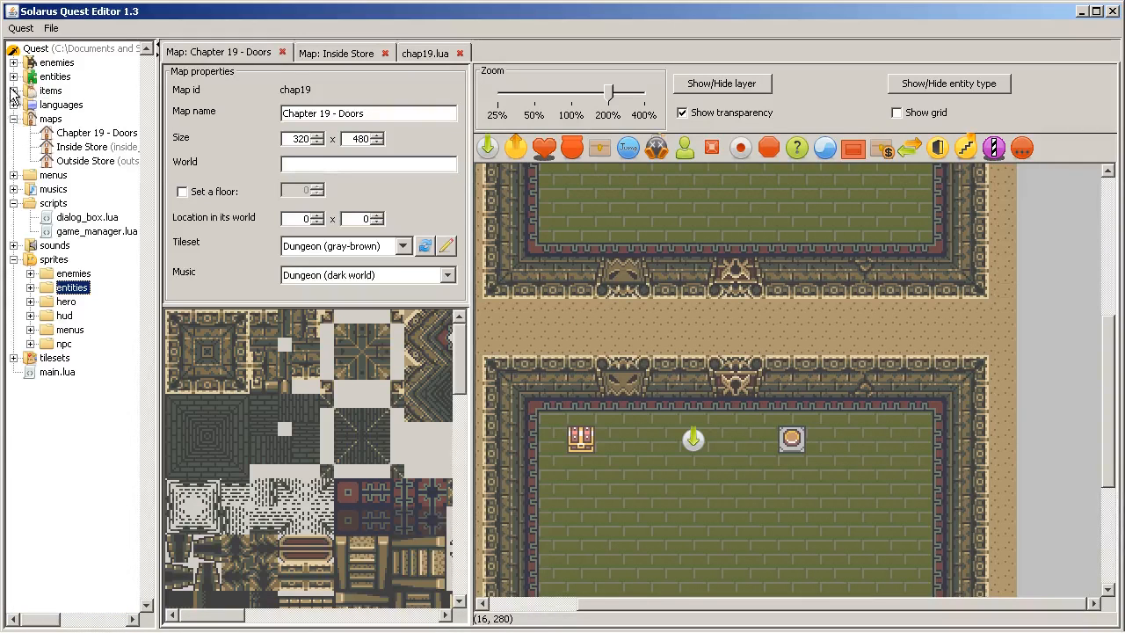
Expand the items folder, select the lower room's floor switch, and view chap19.lua.
{"action": "left_click", "coordinate": [21, 90]}
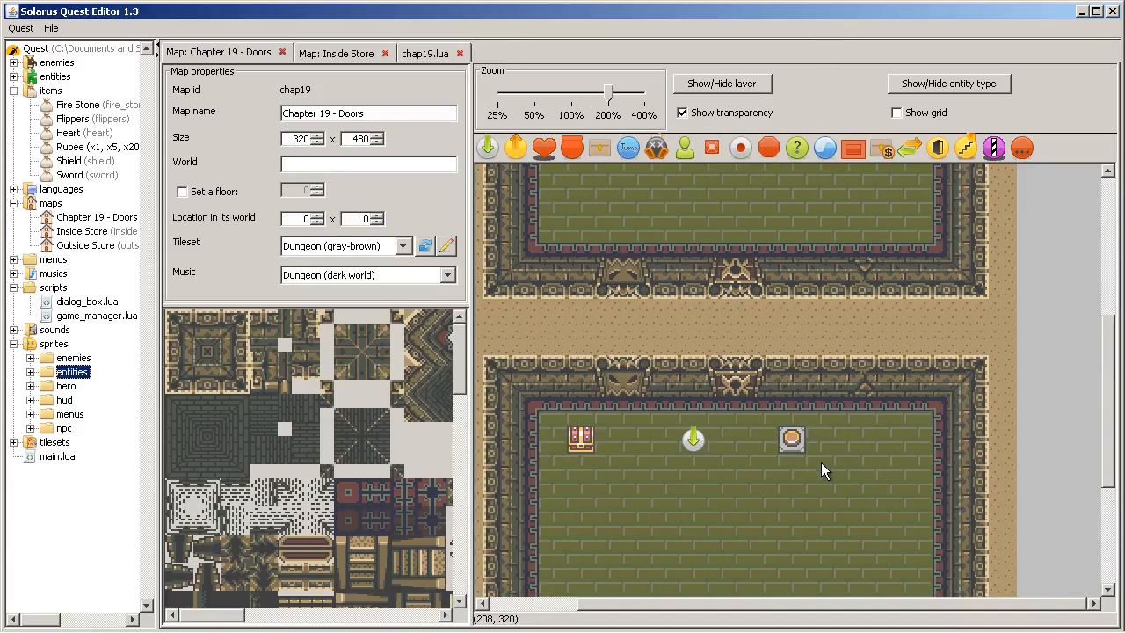
{"action": "left_click", "coordinate": [792, 440]}
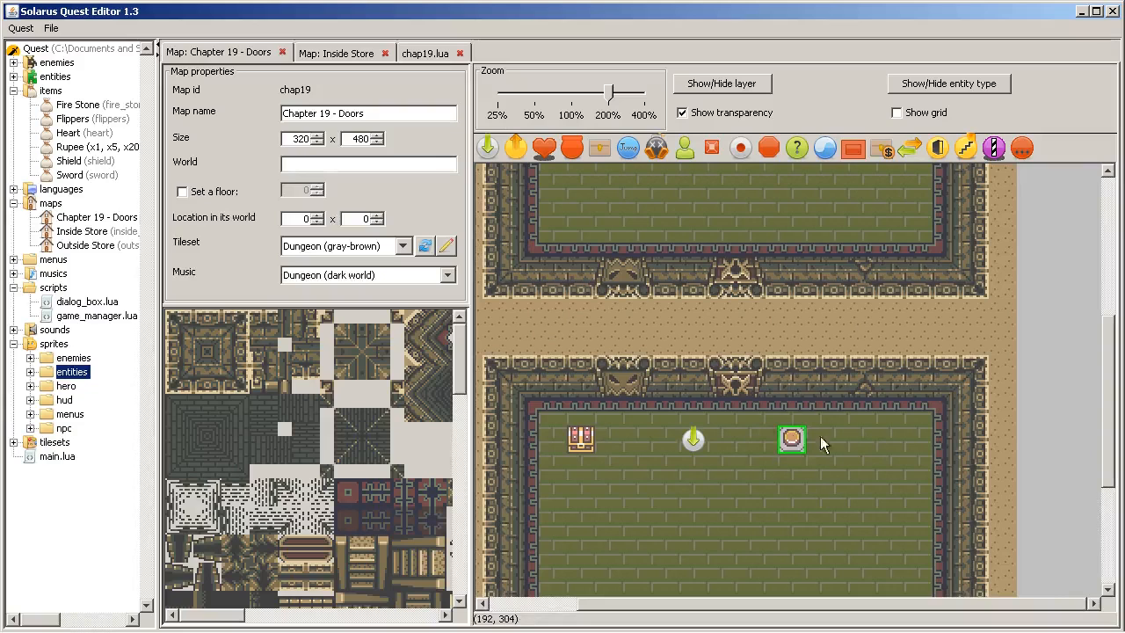
{"action": "left_click", "coordinate": [421, 53]}
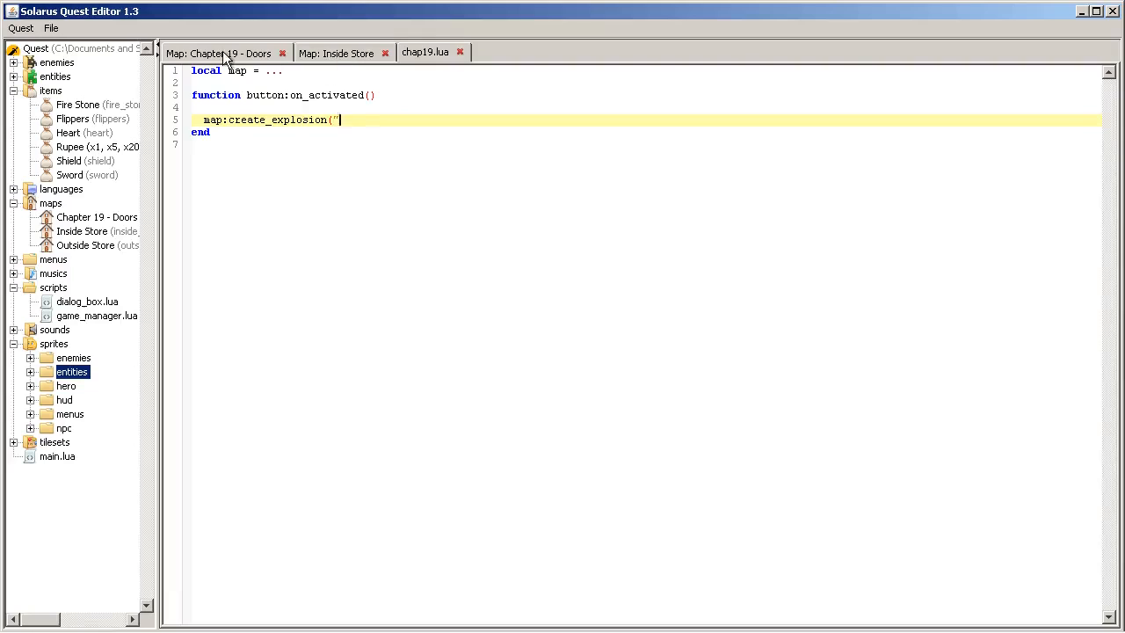
Complete map:create_explosion with x = 232, y = 288, layer = 1, then return to the map.
{"action": "left_click", "coordinate": [218, 54]}
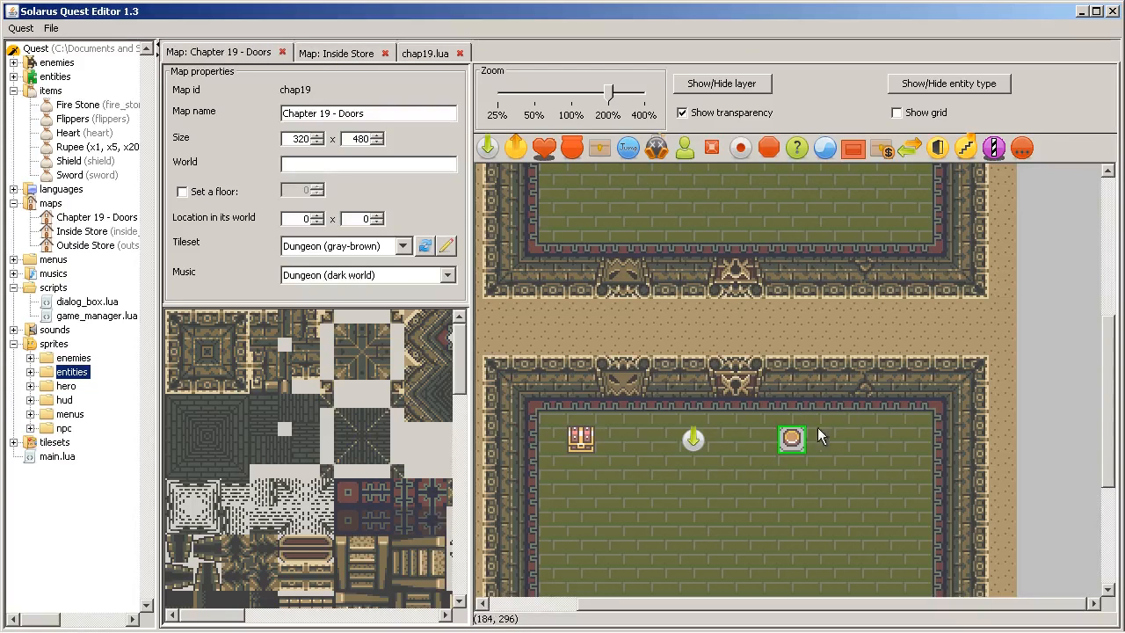
{"action": "mouse_move", "coordinate": [866, 420]}
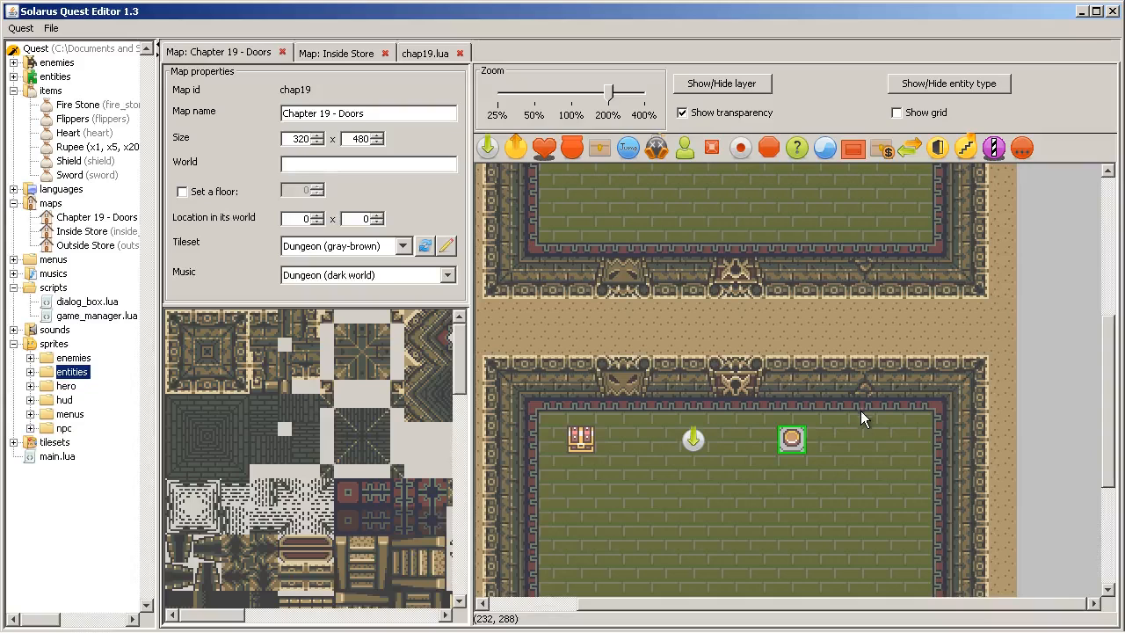
{"action": "mouse_move", "coordinate": [851, 393]}
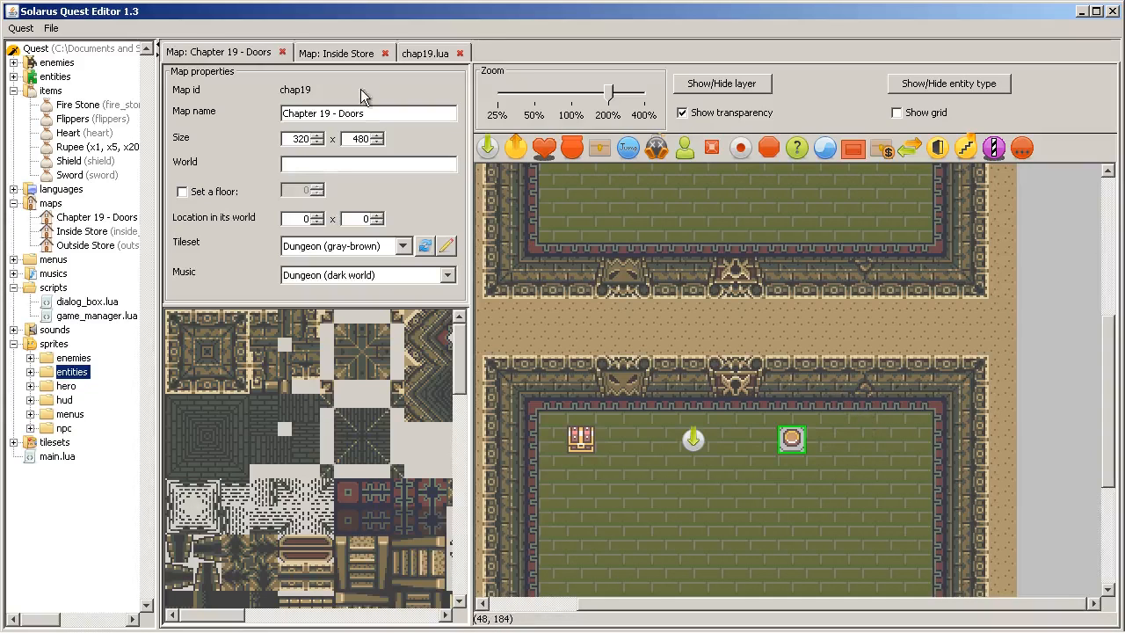
{"action": "left_click", "coordinate": [424, 53]}
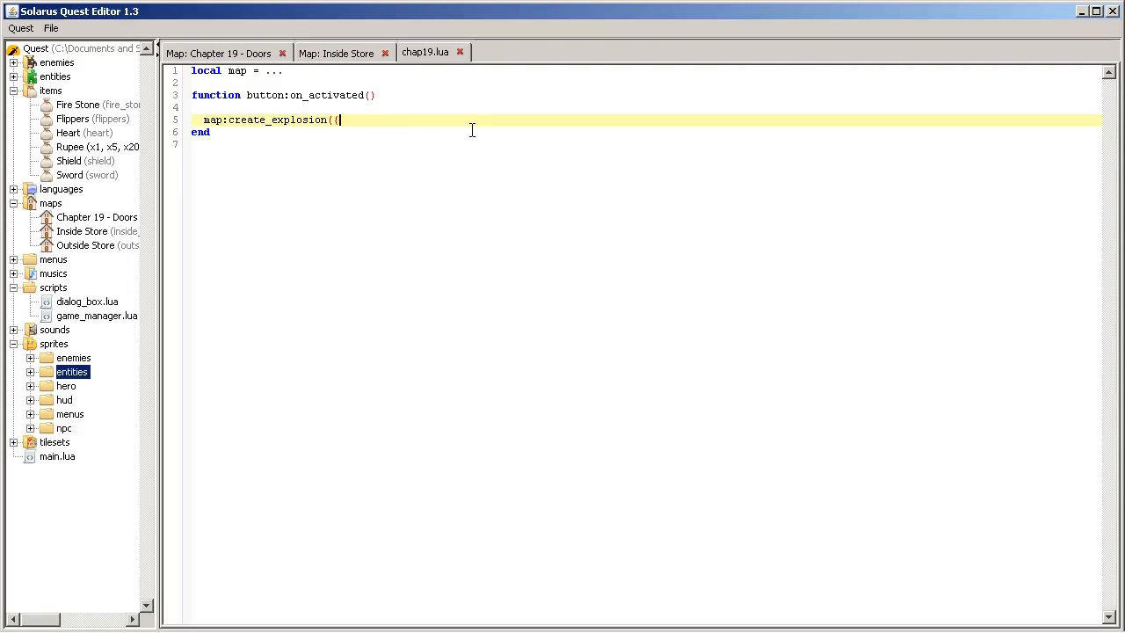
{"action": "type", "text": "x ="}
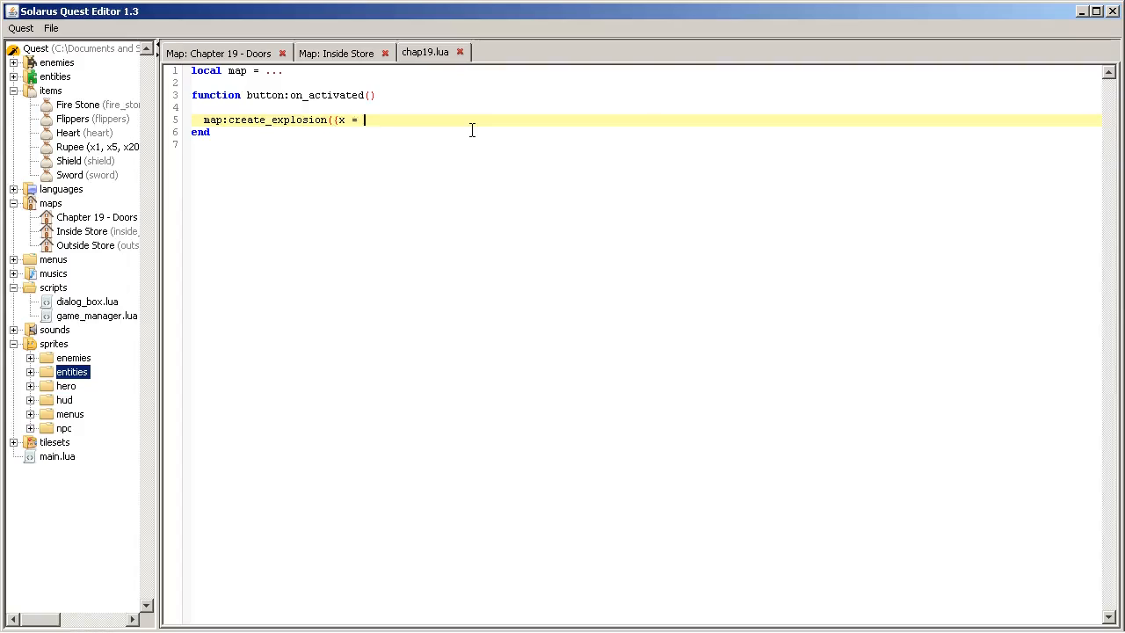
{"action": "type", "text": "232,"}
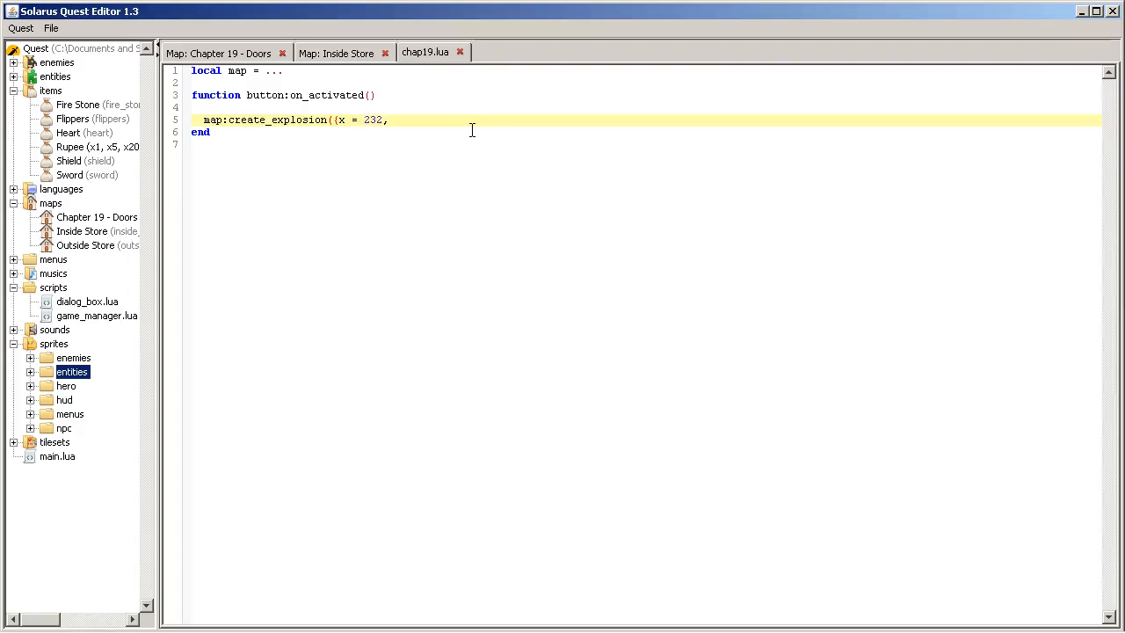
{"action": "type", "text": "y = 2"}
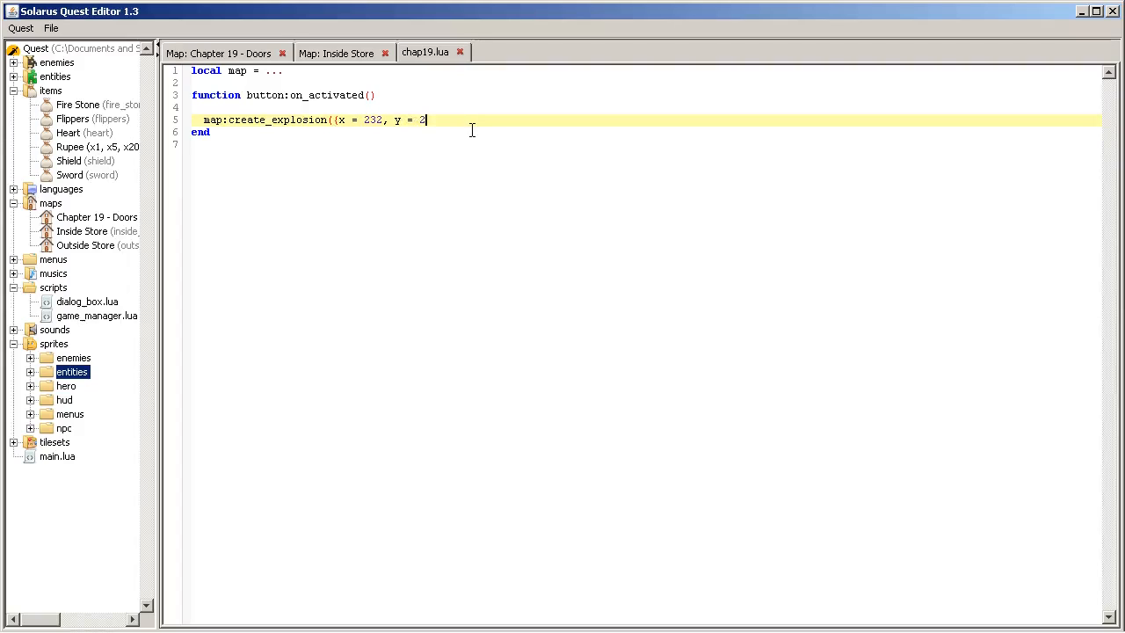
{"action": "type", "text": "88;"}
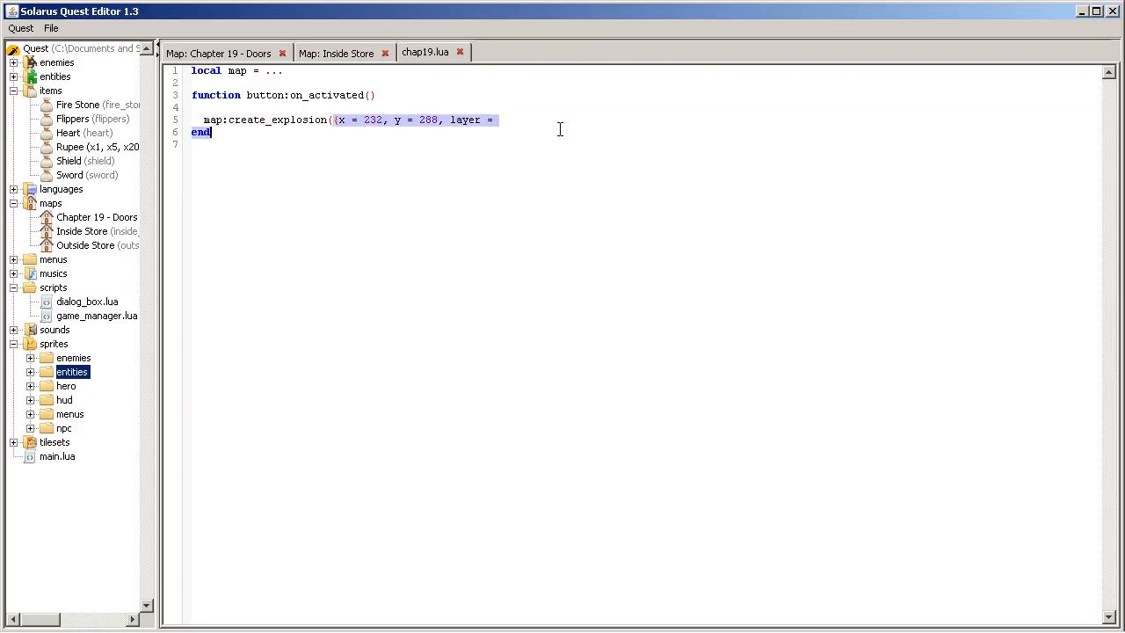
{"action": "left_click", "coordinate": [576, 120]}
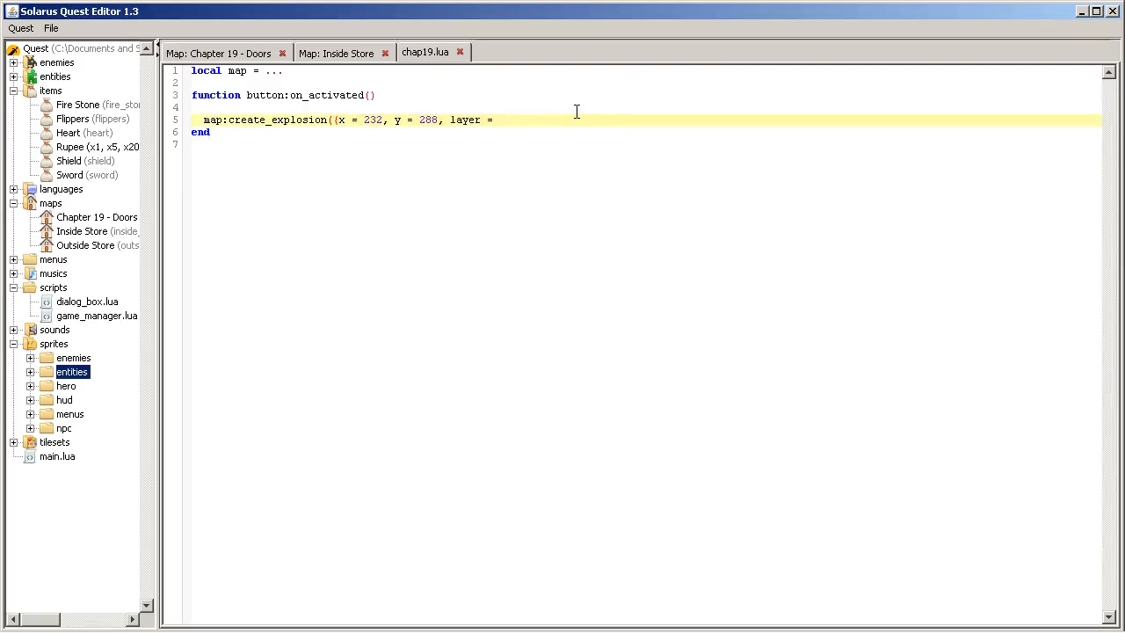
{"action": "type", "text": "1})"}
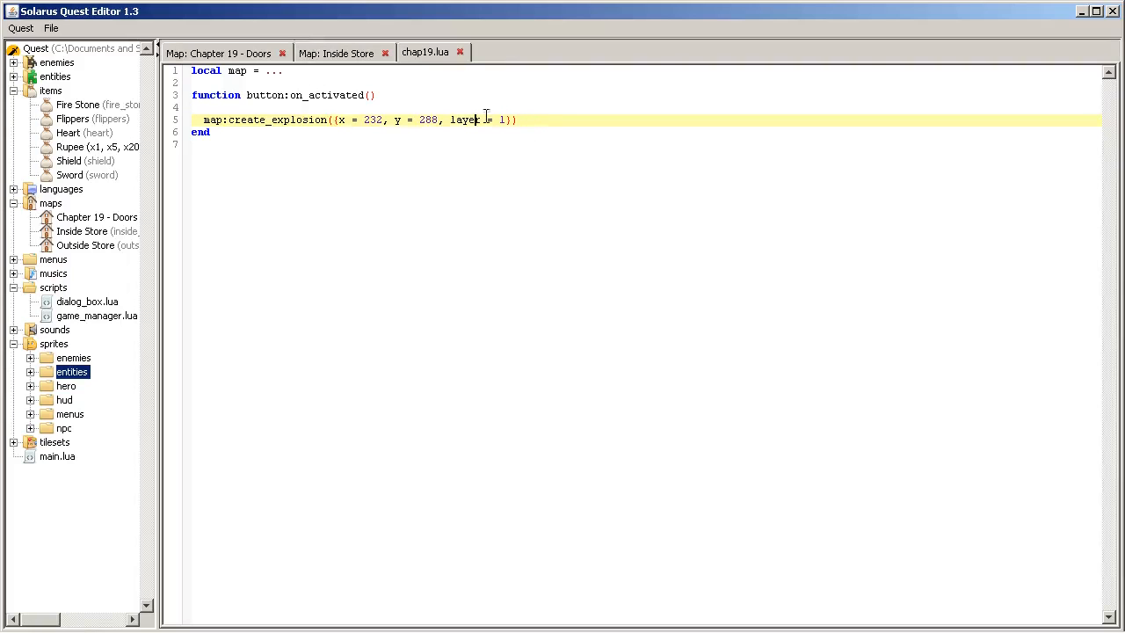
{"action": "left_click", "coordinate": [218, 54]}
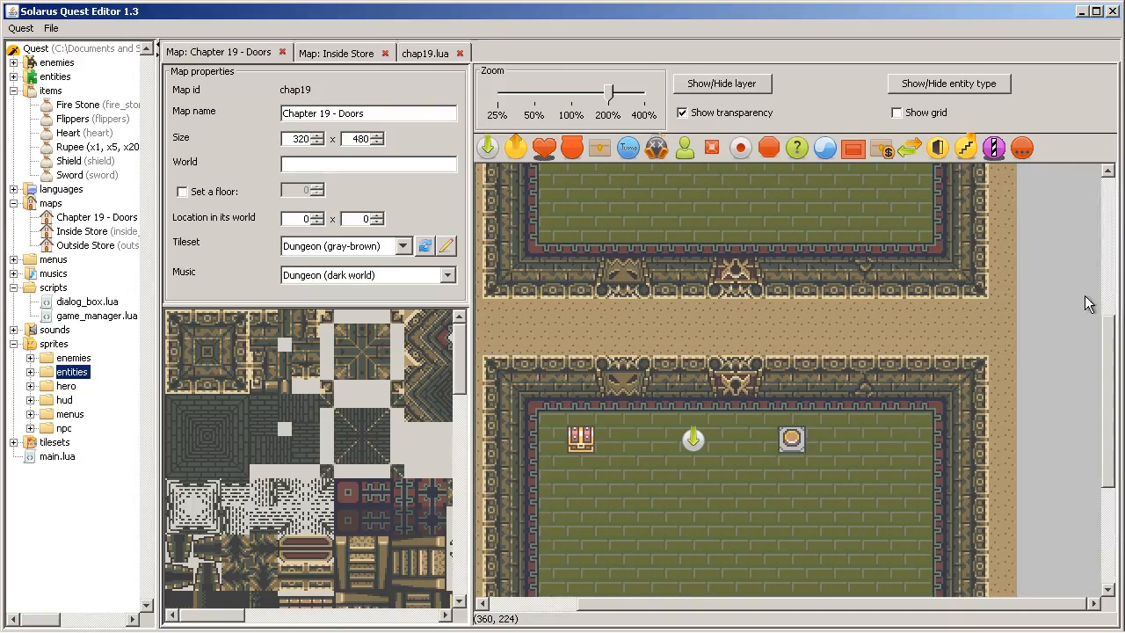
{"action": "mouse_move", "coordinate": [456, 85]}
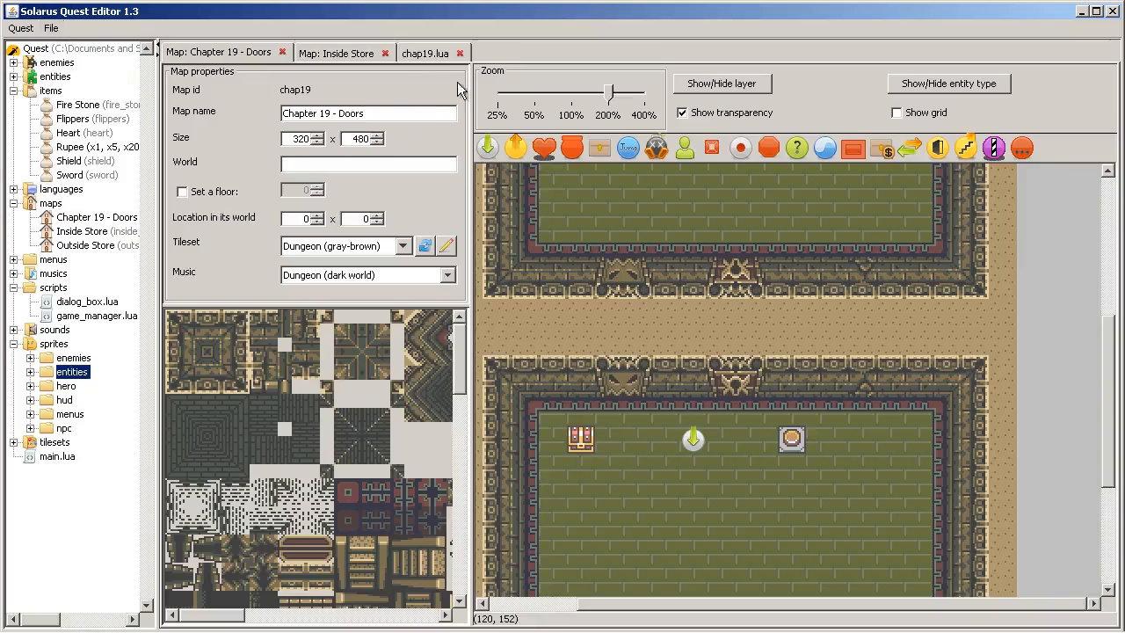
{"action": "left_click", "coordinate": [427, 53]}
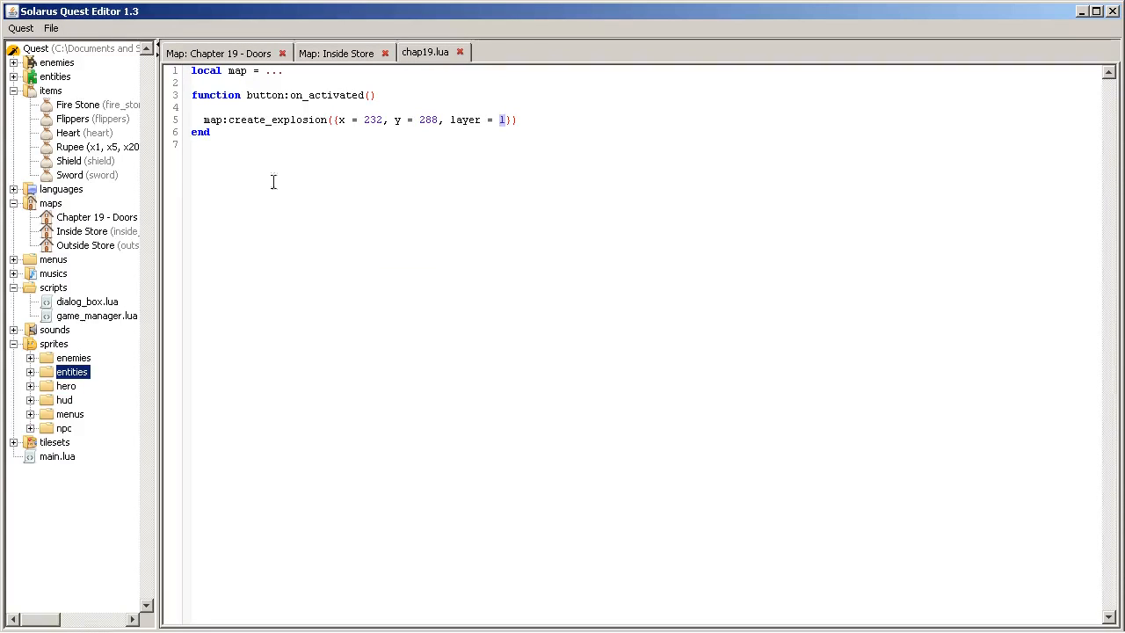
{"action": "left_click", "coordinate": [220, 53]}
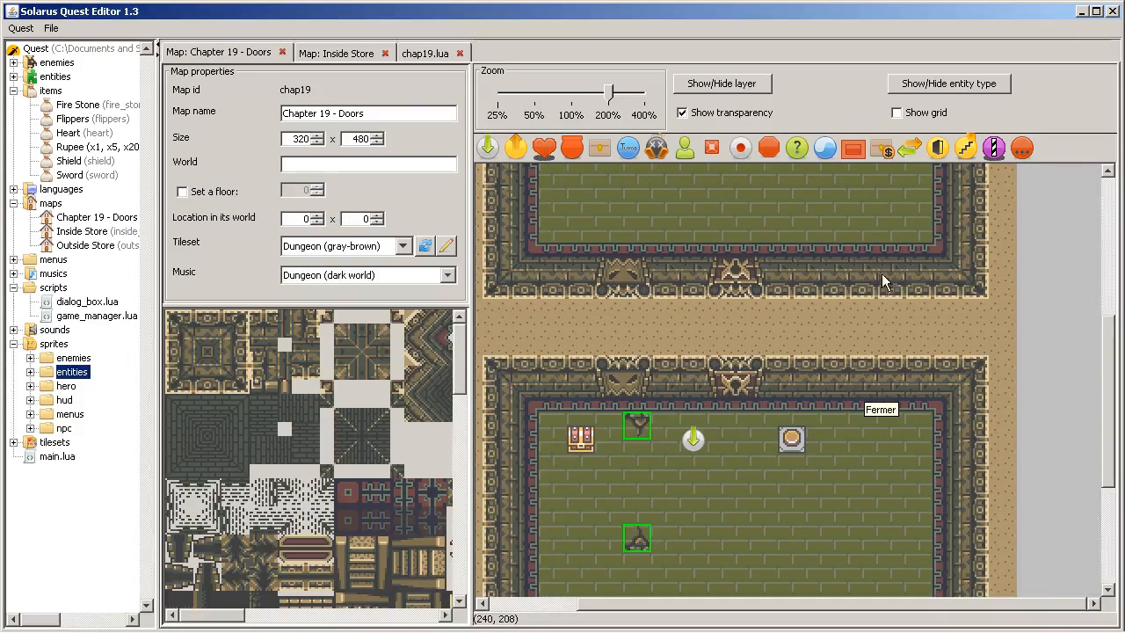
{"action": "mouse_move", "coordinate": [766, 256]}
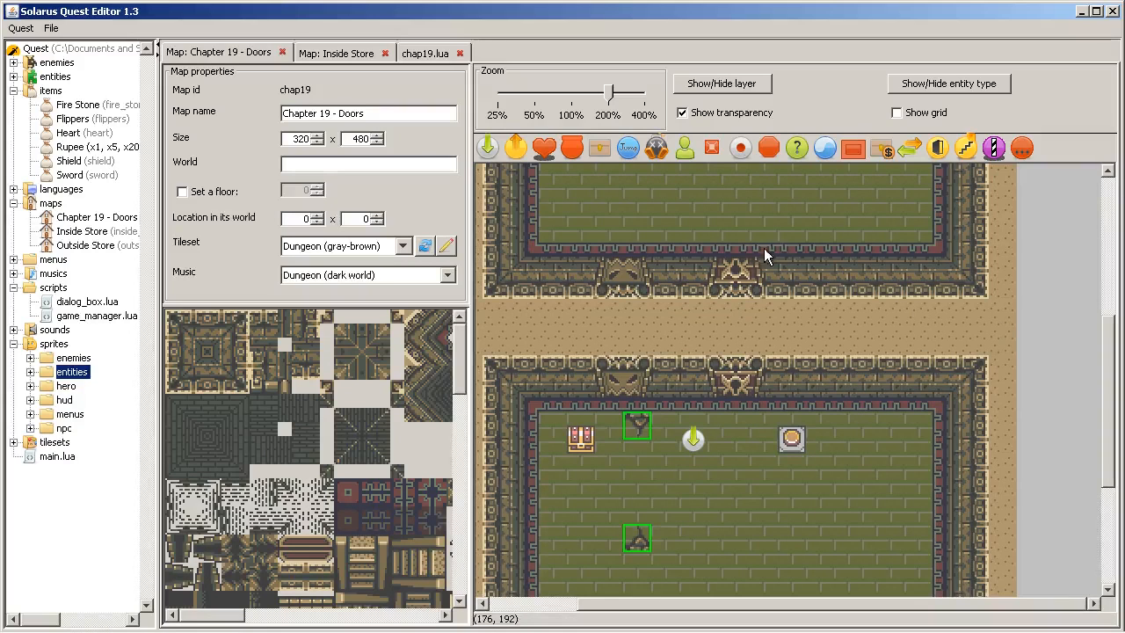
{"action": "mouse_move", "coordinate": [781, 254]}
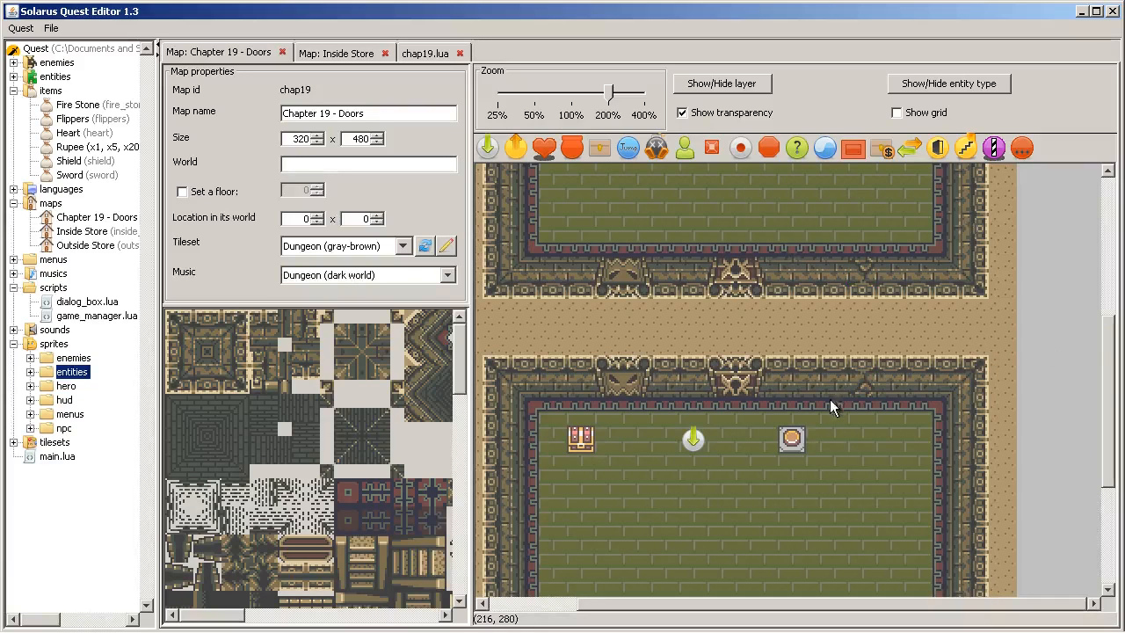
{"action": "mouse_move", "coordinate": [858, 421]}
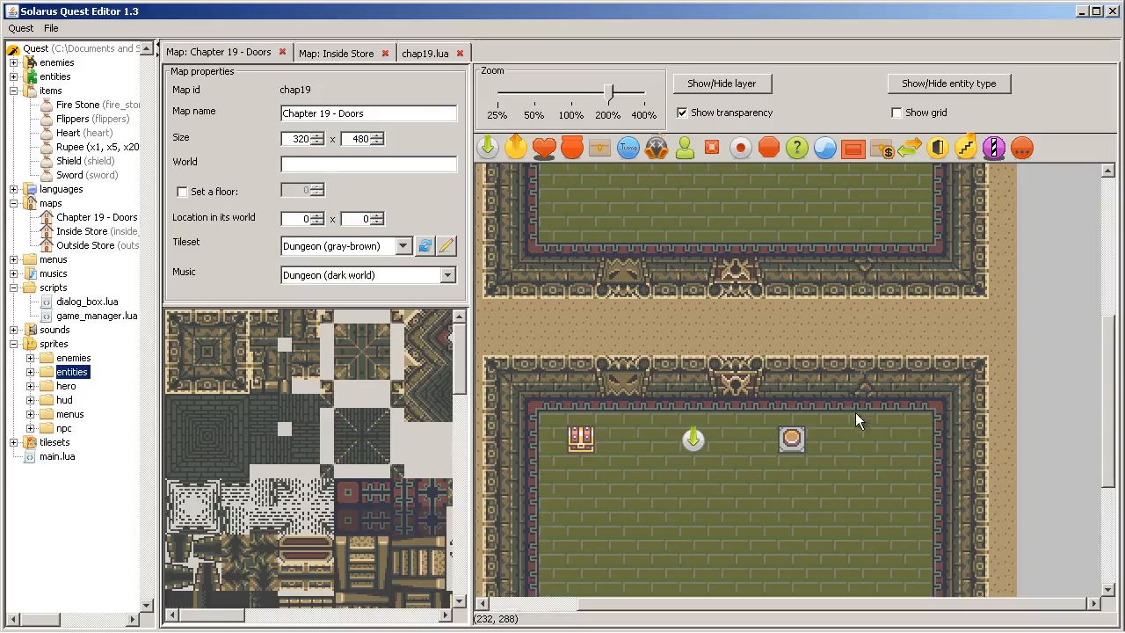
{"action": "mouse_move", "coordinate": [607, 385]}
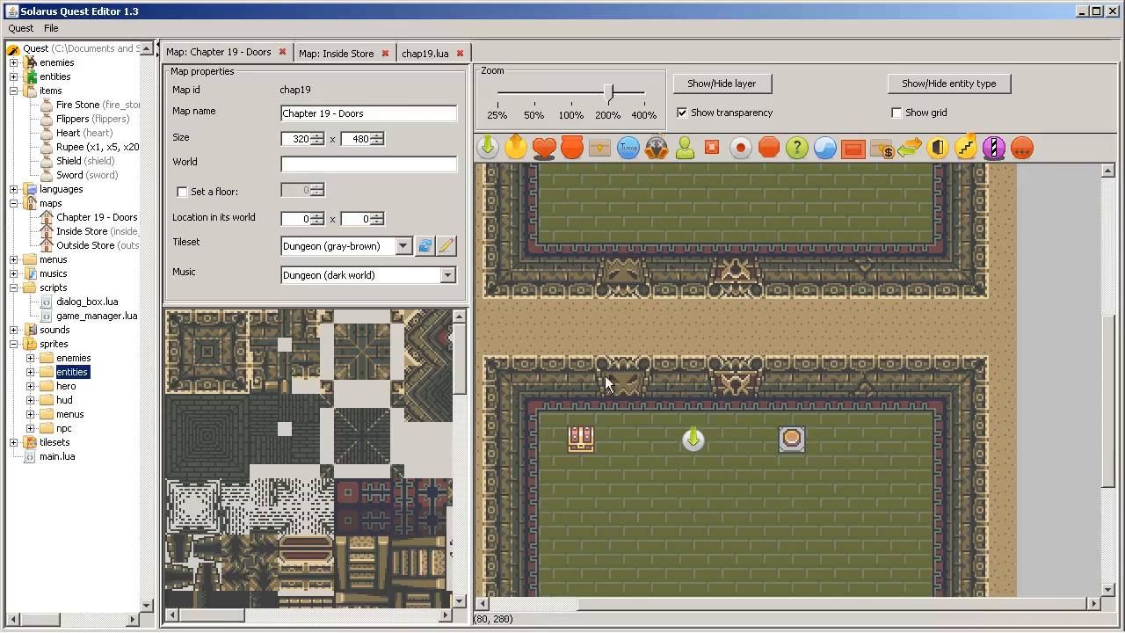
{"action": "mouse_move", "coordinate": [900, 256]}
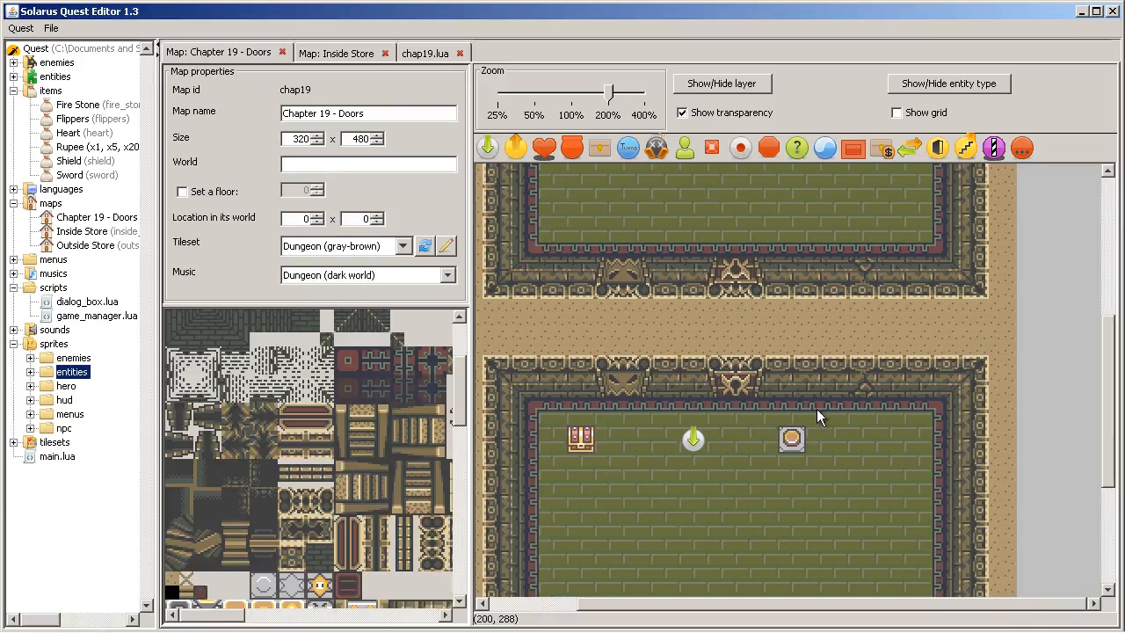
Pick the cracked wall tile and place it on the lower room's wall.
{"action": "left_click", "coordinate": [236, 473]}
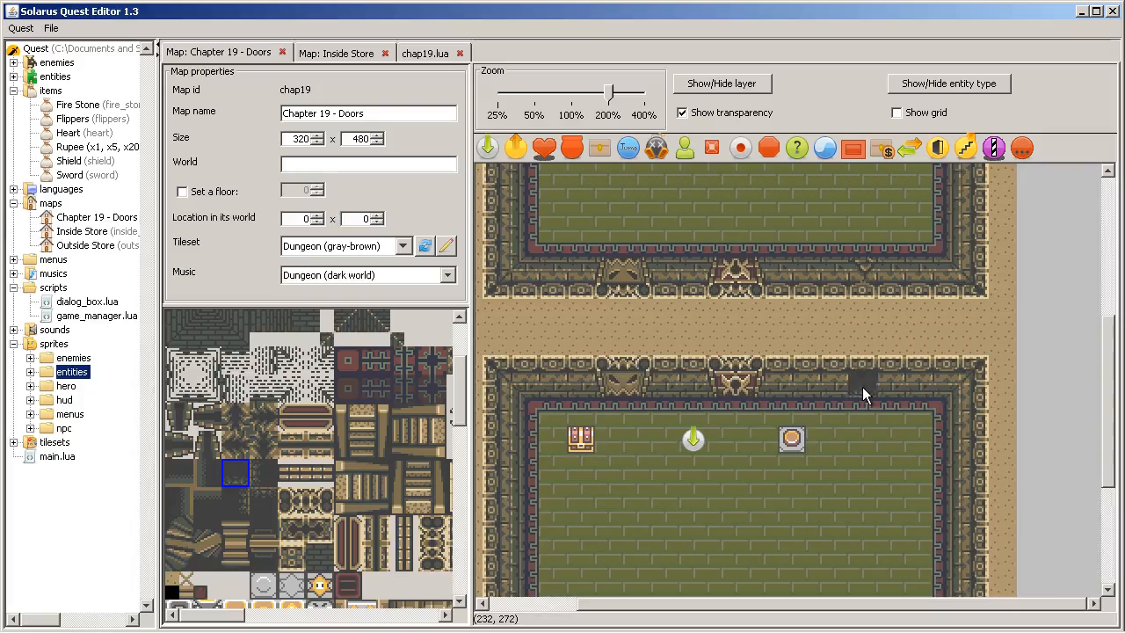
{"action": "left_click", "coordinate": [862, 386]}
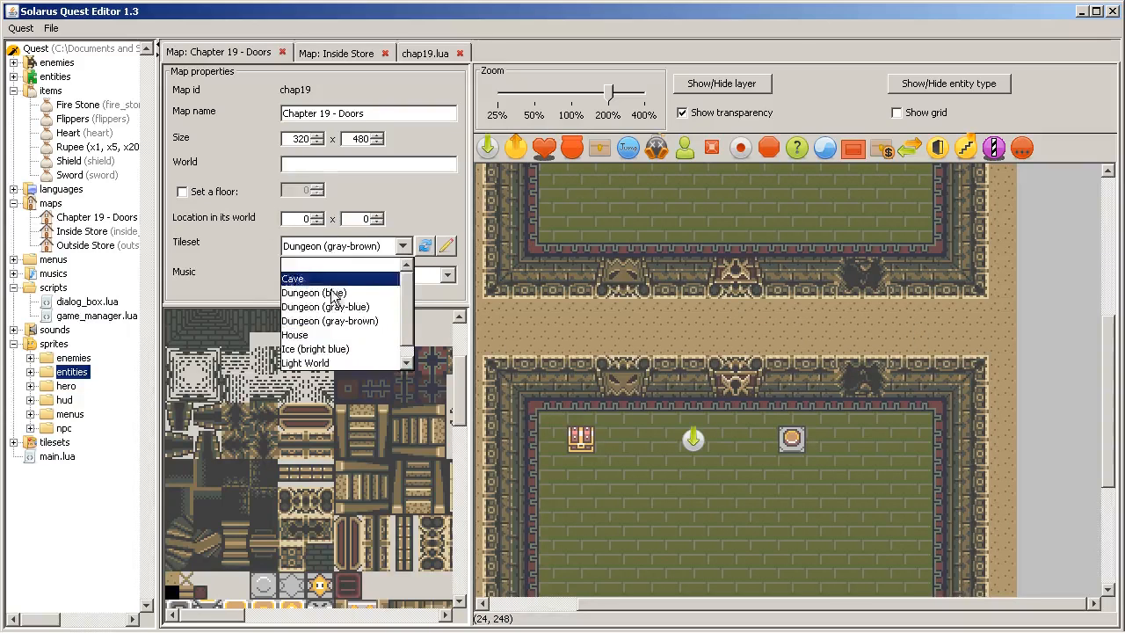
{"action": "mouse_move", "coordinate": [335, 292]}
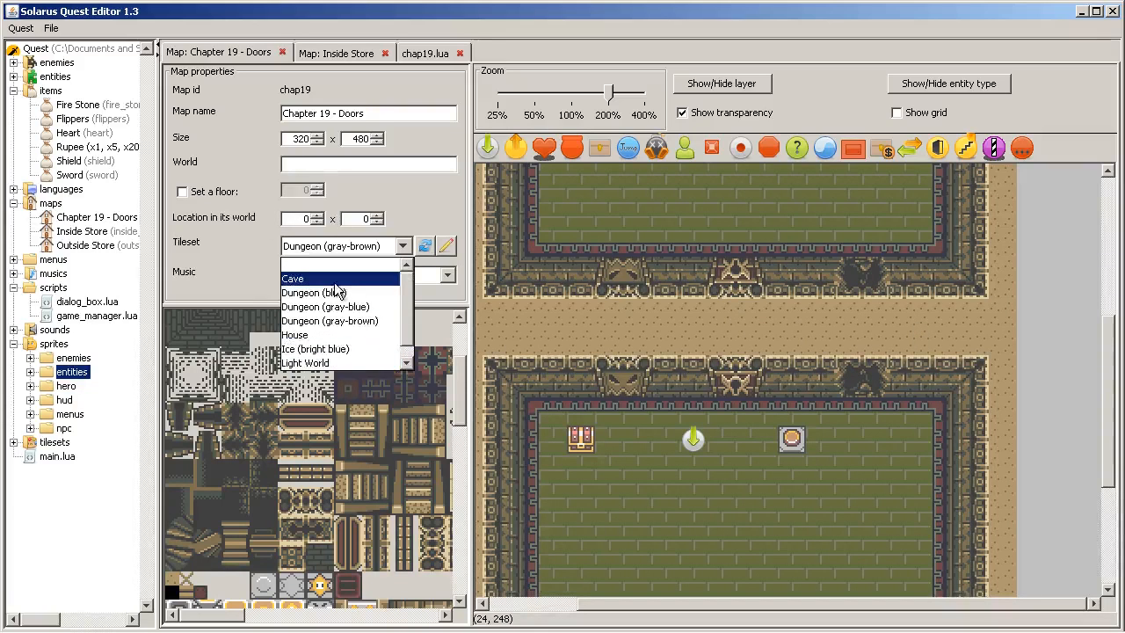
Preview the map under the Cave, Ice and Temple tilesets, then settle on Dungeon (gray-brown).
{"action": "left_click", "coordinate": [292, 278]}
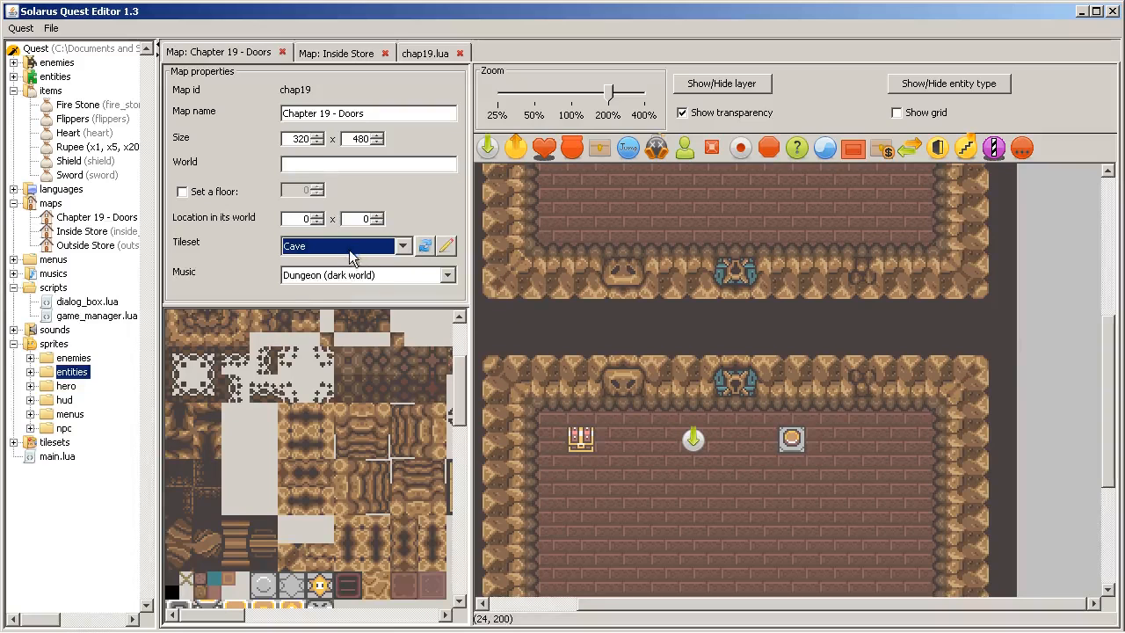
{"action": "left_click", "coordinate": [342, 246]}
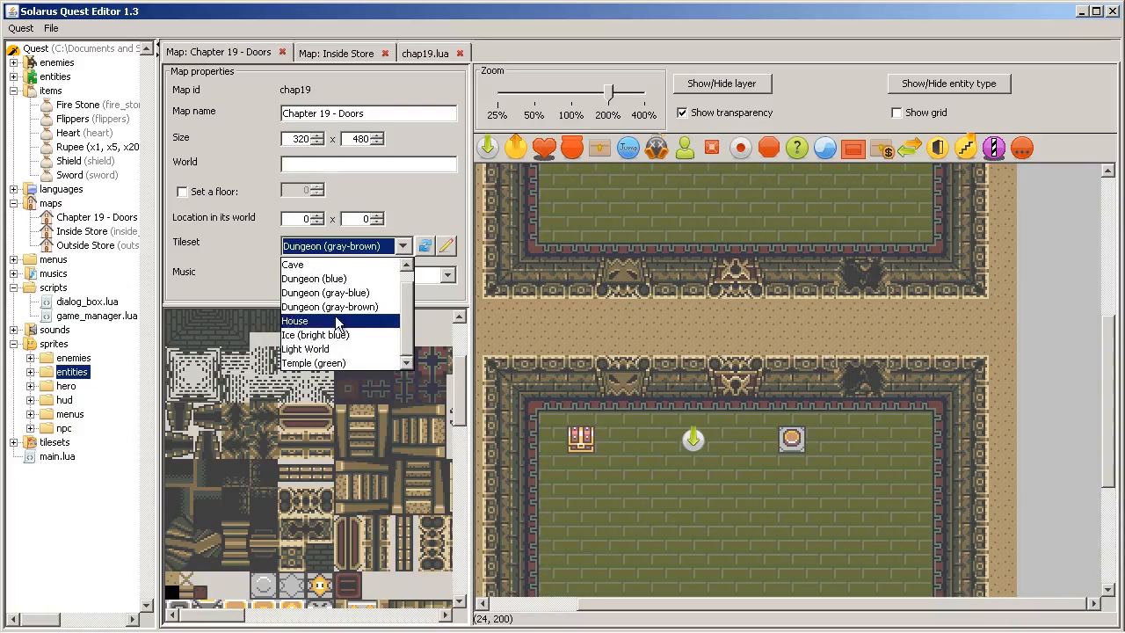
{"action": "left_click", "coordinate": [295, 321]}
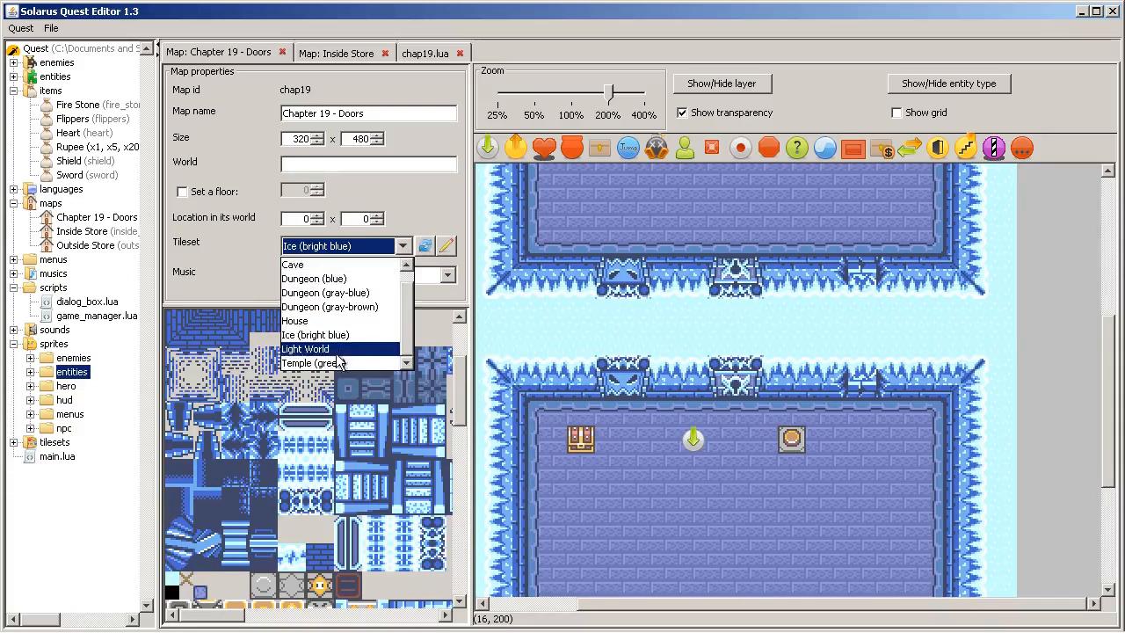
{"action": "left_click", "coordinate": [314, 364]}
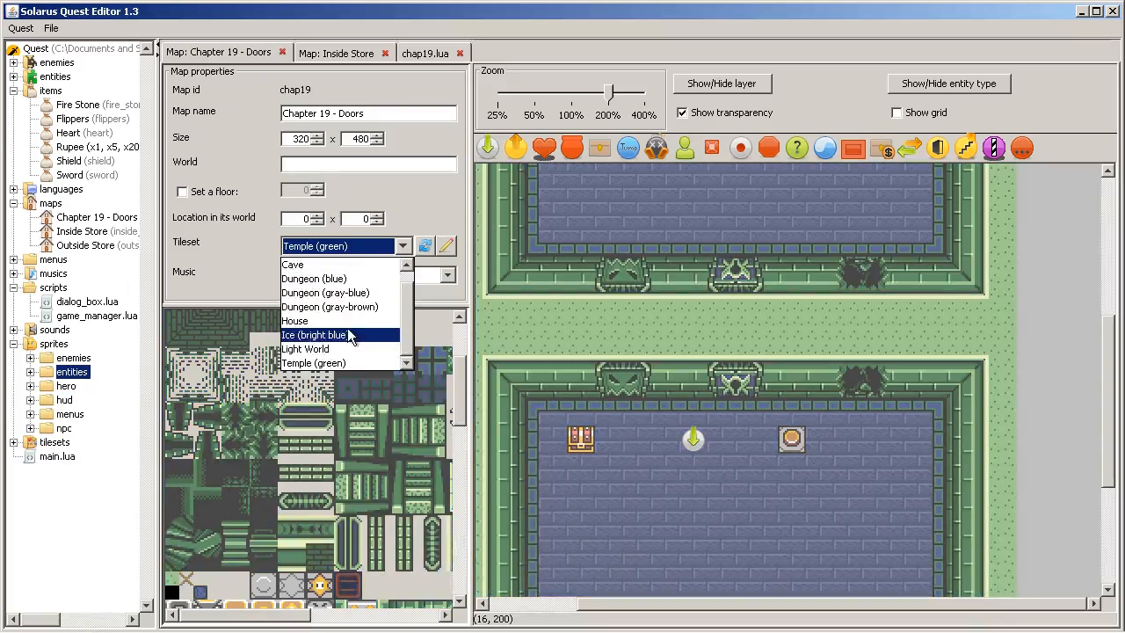
{"action": "mouse_move", "coordinate": [341, 306]}
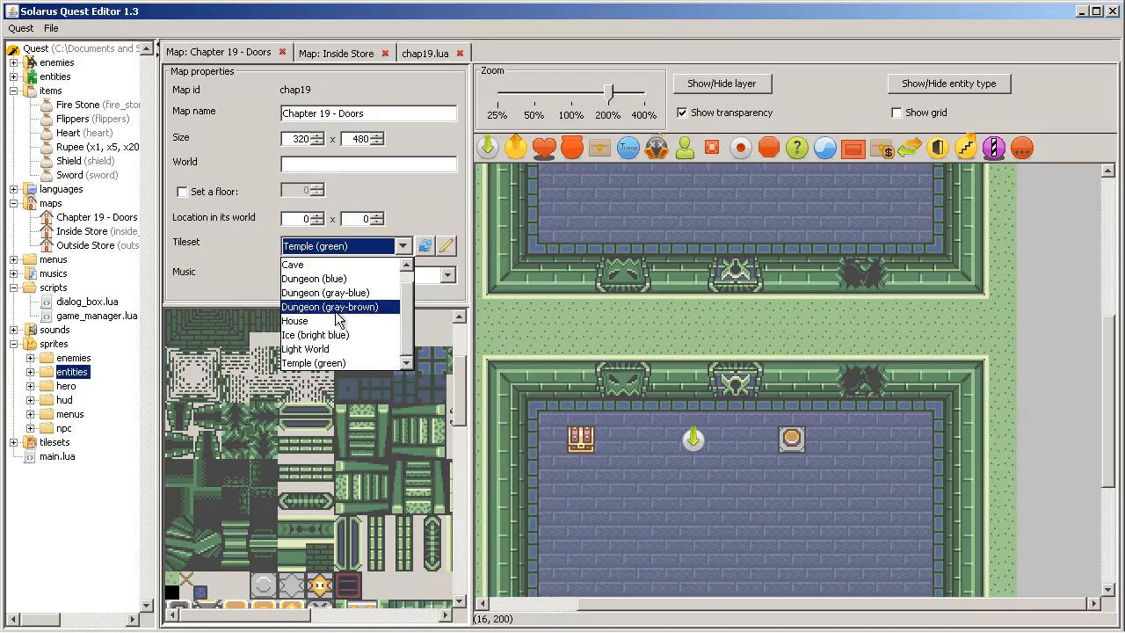
{"action": "left_click", "coordinate": [330, 306]}
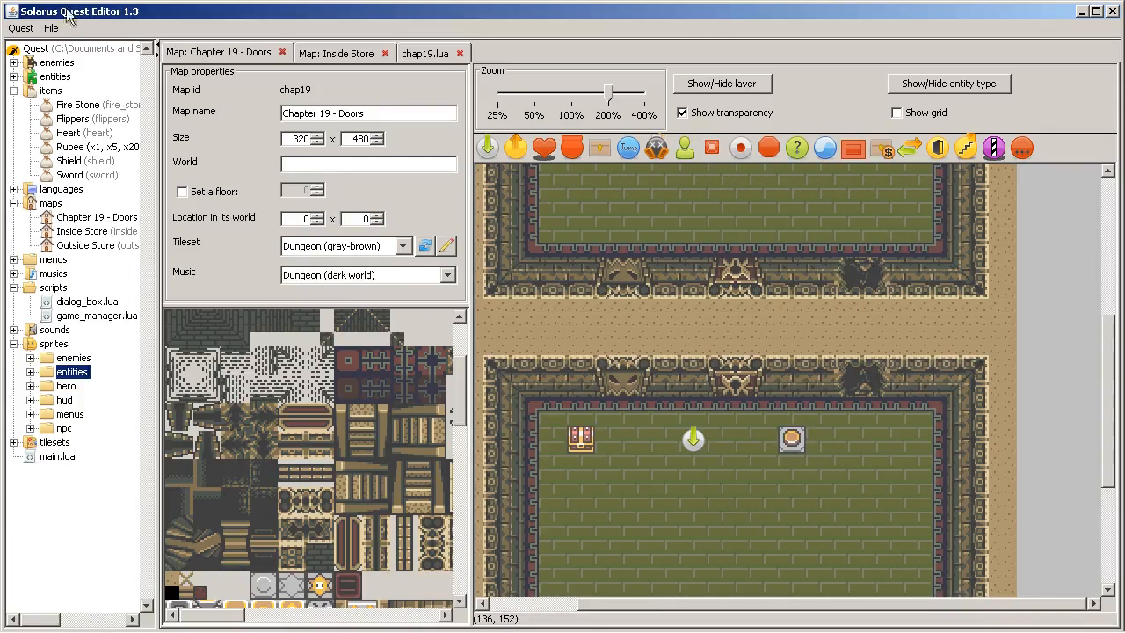
{"action": "mouse_move", "coordinate": [896, 306]}
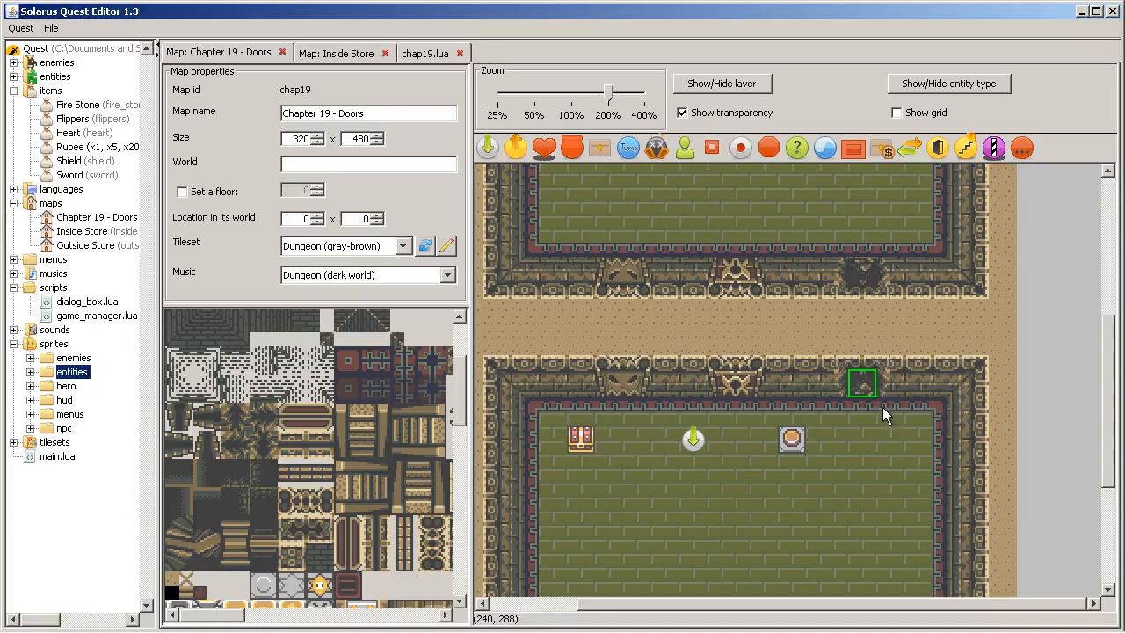
{"action": "double_click", "coordinate": [862, 383]}
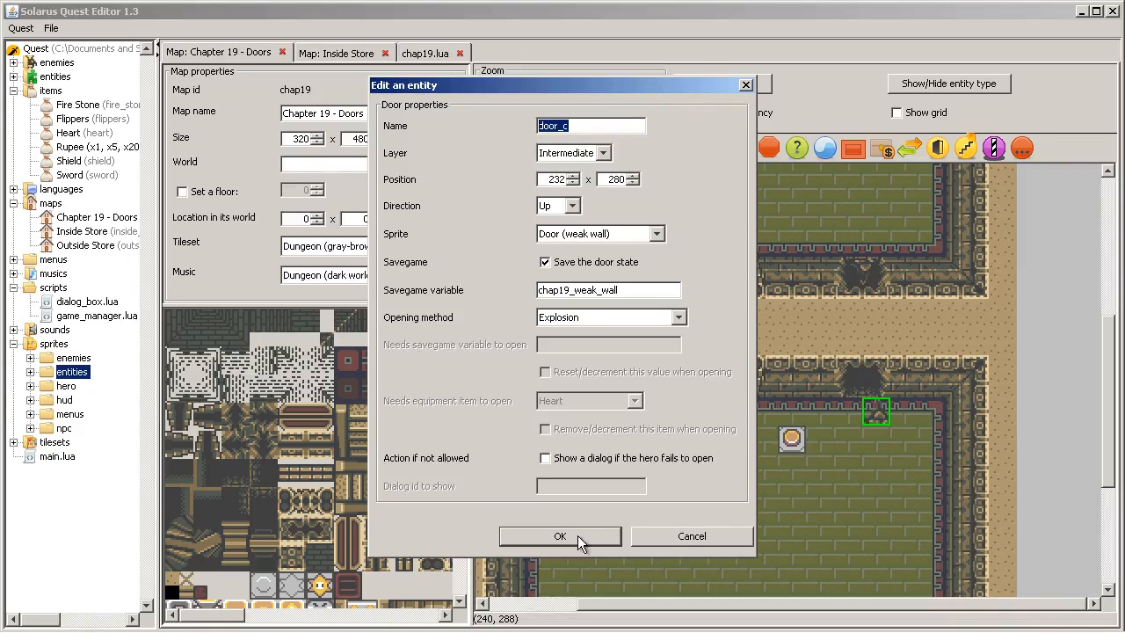
{"action": "left_click", "coordinate": [560, 536]}
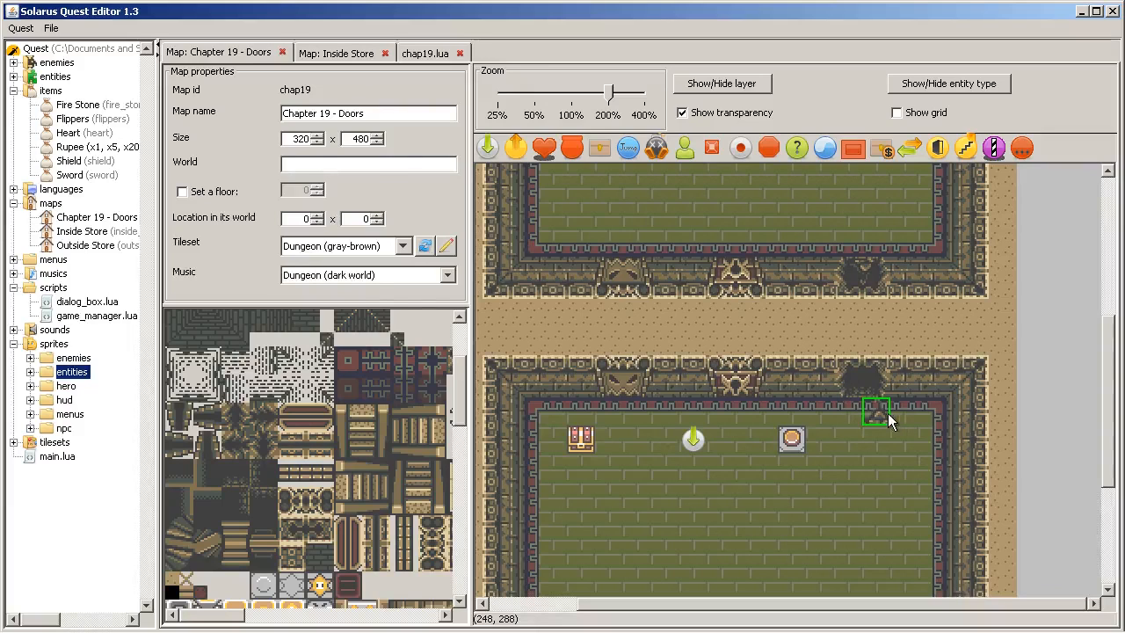
{"action": "double_click", "coordinate": [876, 410]}
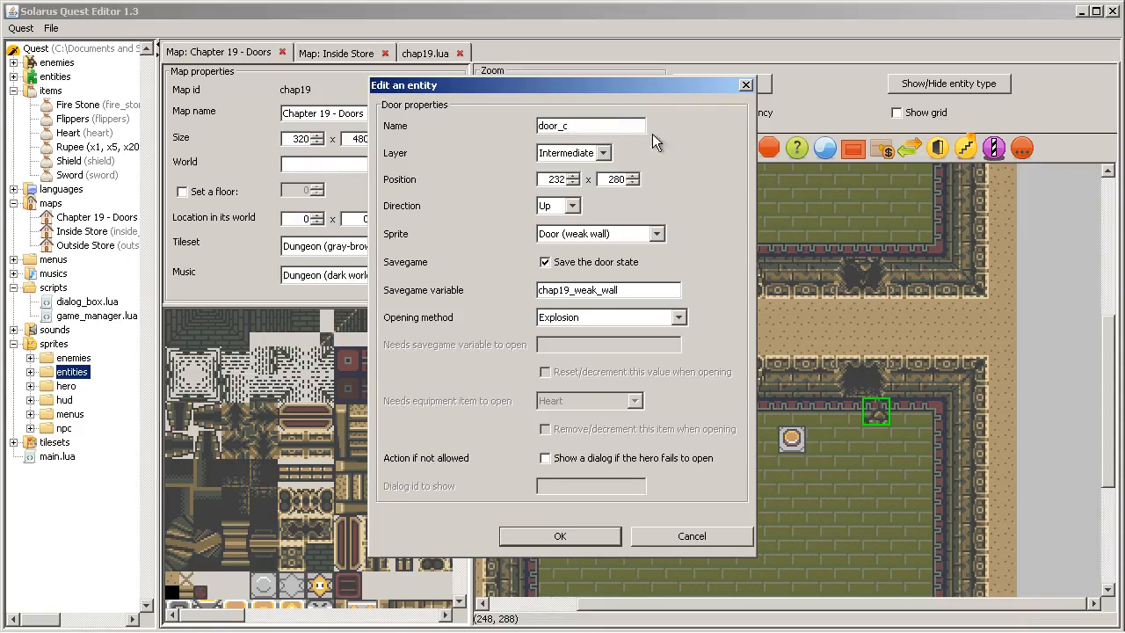
{"action": "mouse_move", "coordinate": [763, 88]}
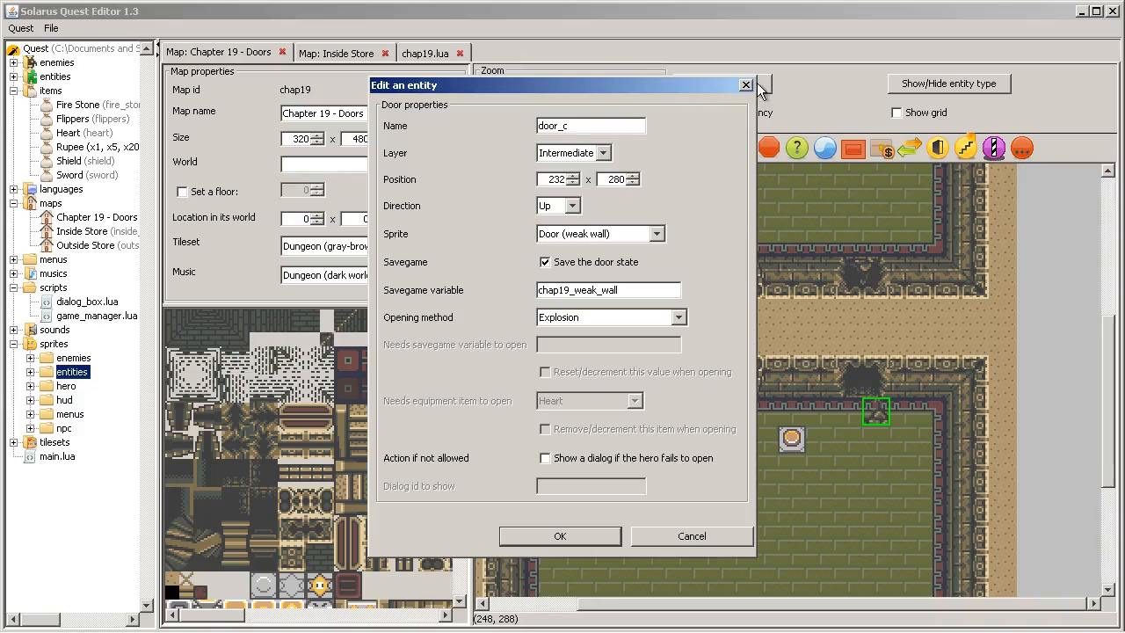
{"action": "mouse_move", "coordinate": [747, 88]}
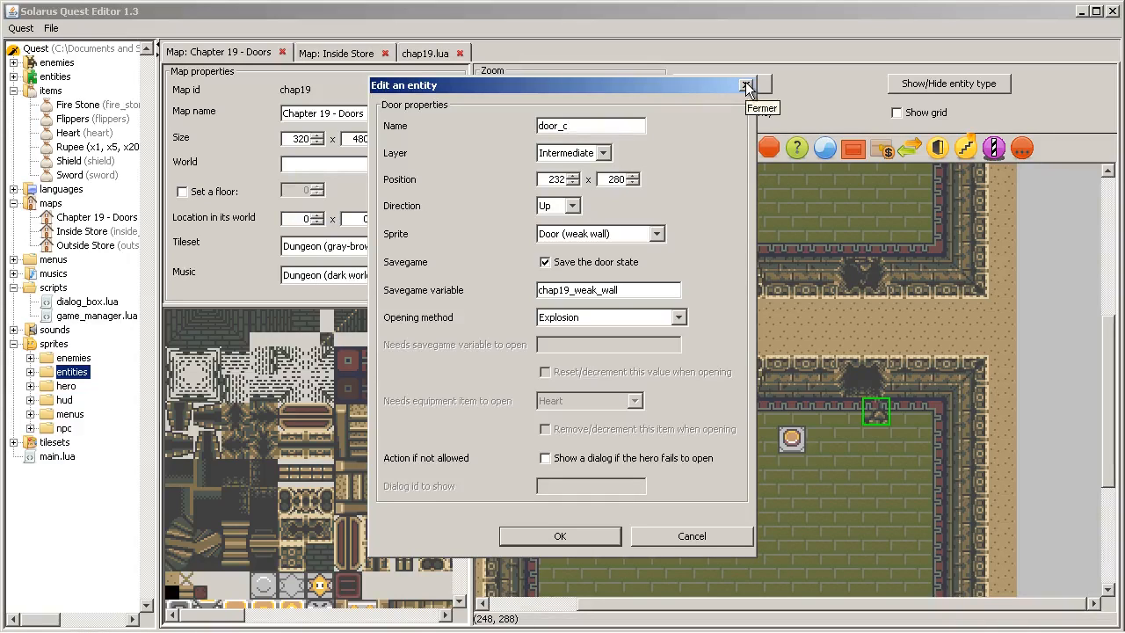
{"action": "mouse_move", "coordinate": [822, 99]}
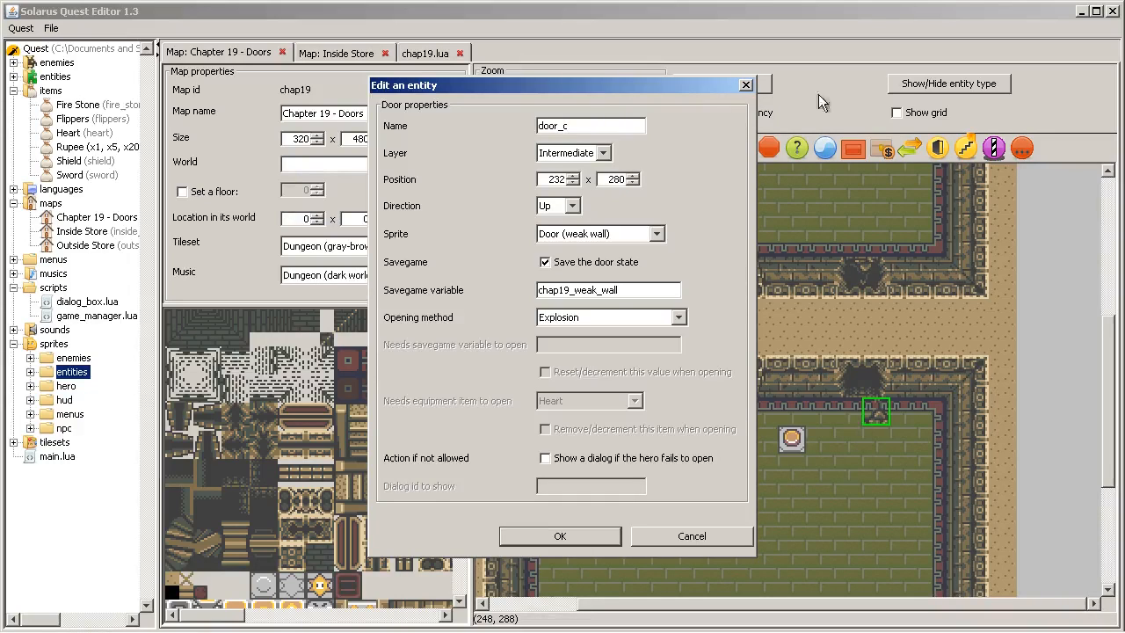
{"action": "left_click", "coordinate": [590, 126]}
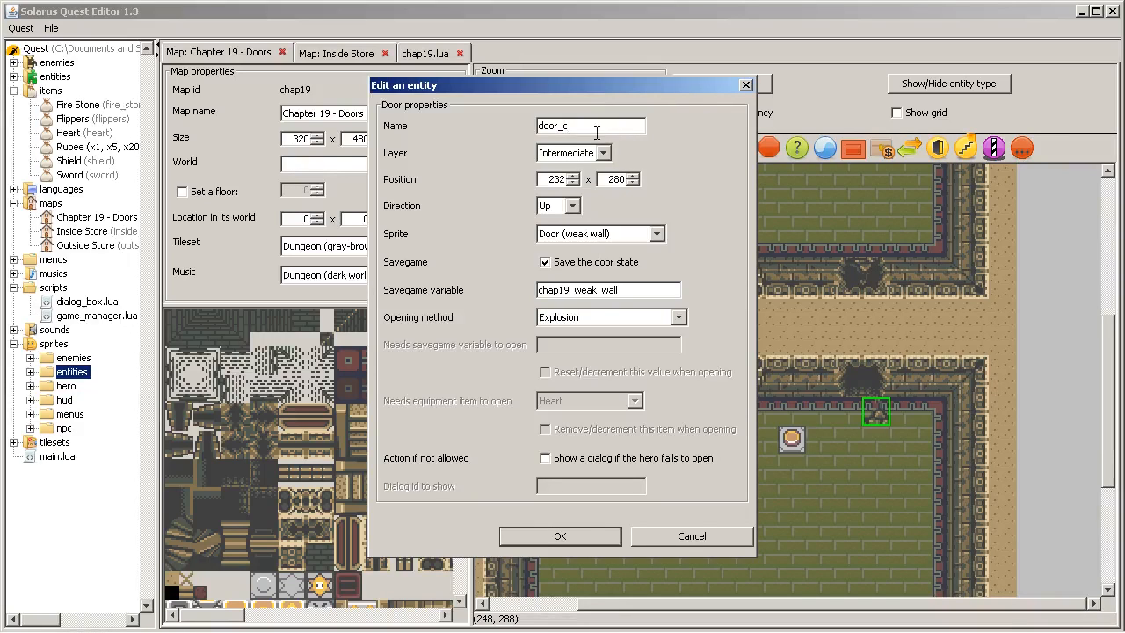
{"action": "mouse_move", "coordinate": [746, 84]}
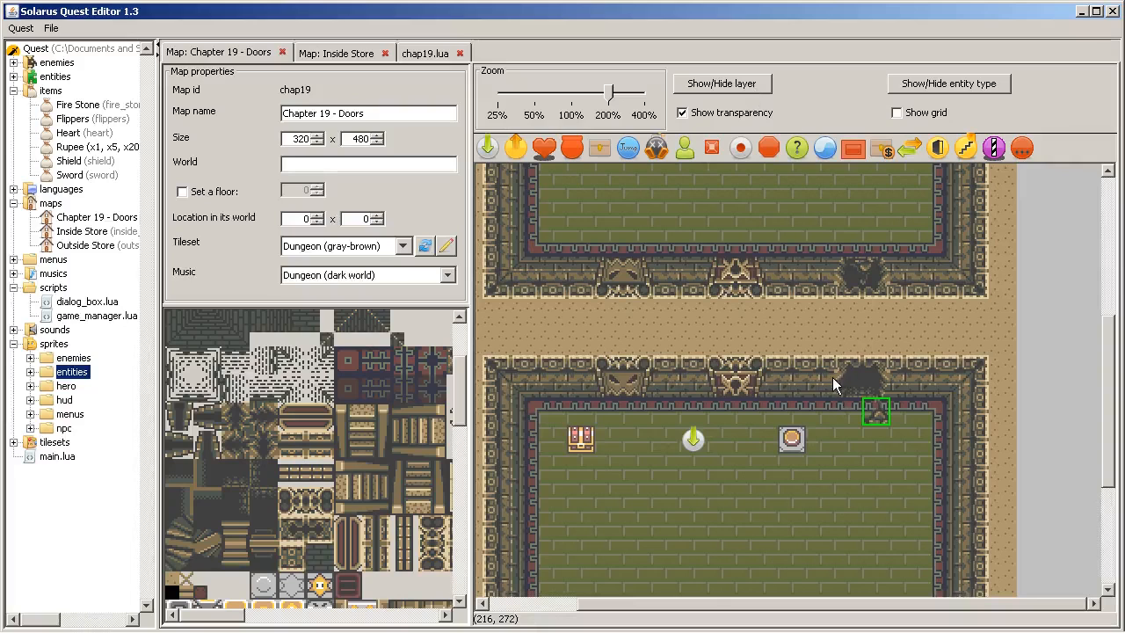
{"action": "double_click", "coordinate": [876, 412]}
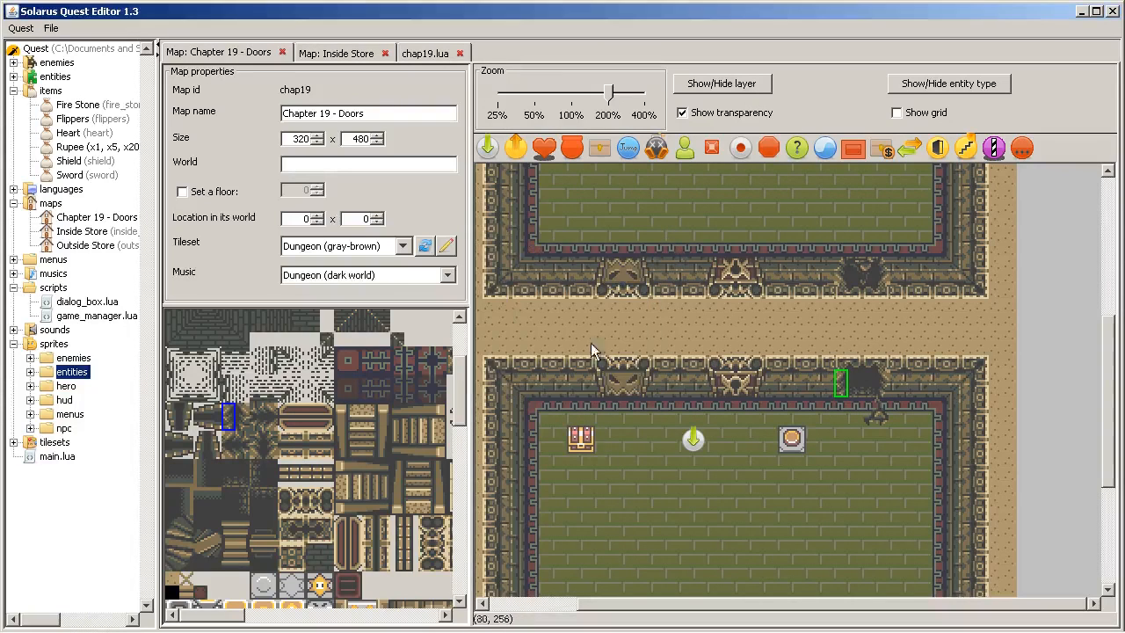
{"action": "mouse_move", "coordinate": [840, 385]}
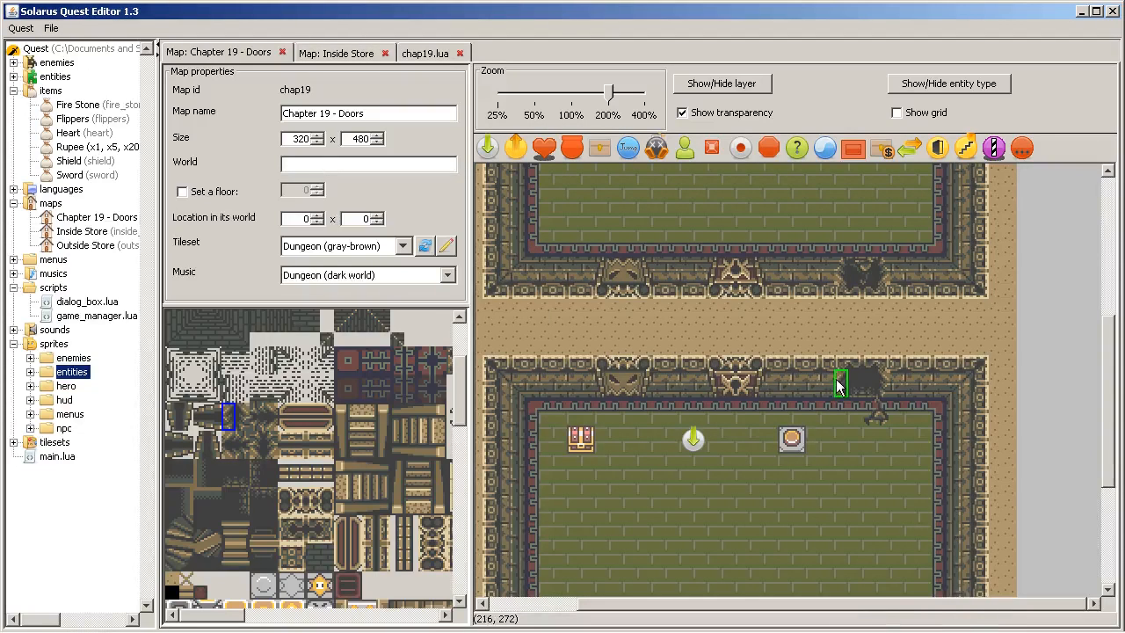
Convert the narrow wall tile beside the weak wall to a dynamic tile and inspect neighbouring wall tiles.
{"action": "right_click", "coordinate": [843, 389]}
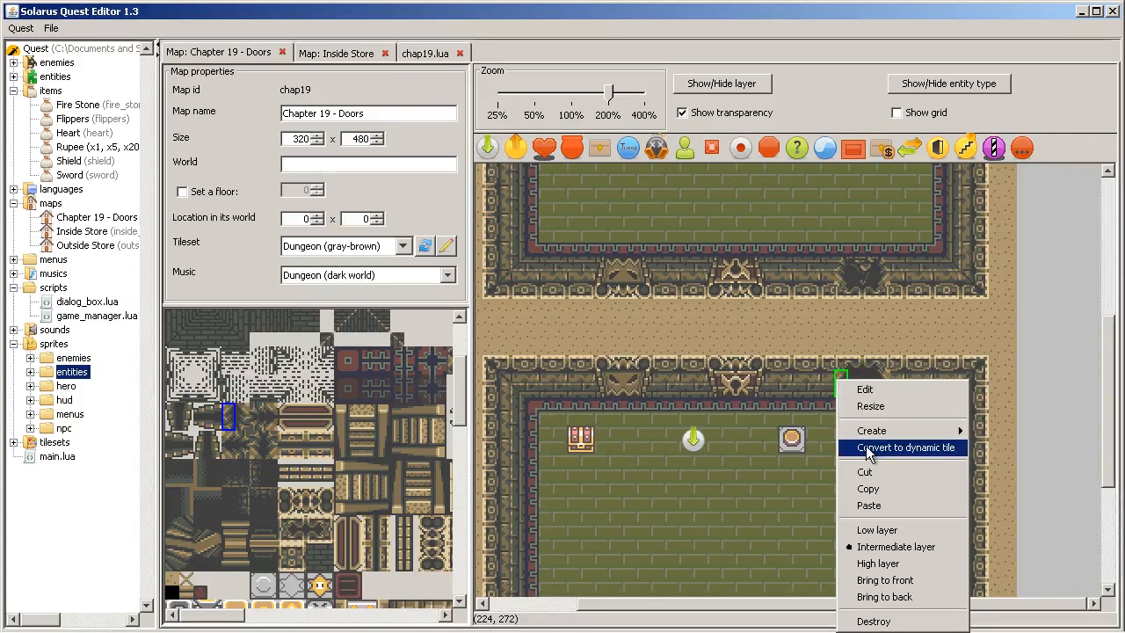
{"action": "left_click", "coordinate": [903, 448]}
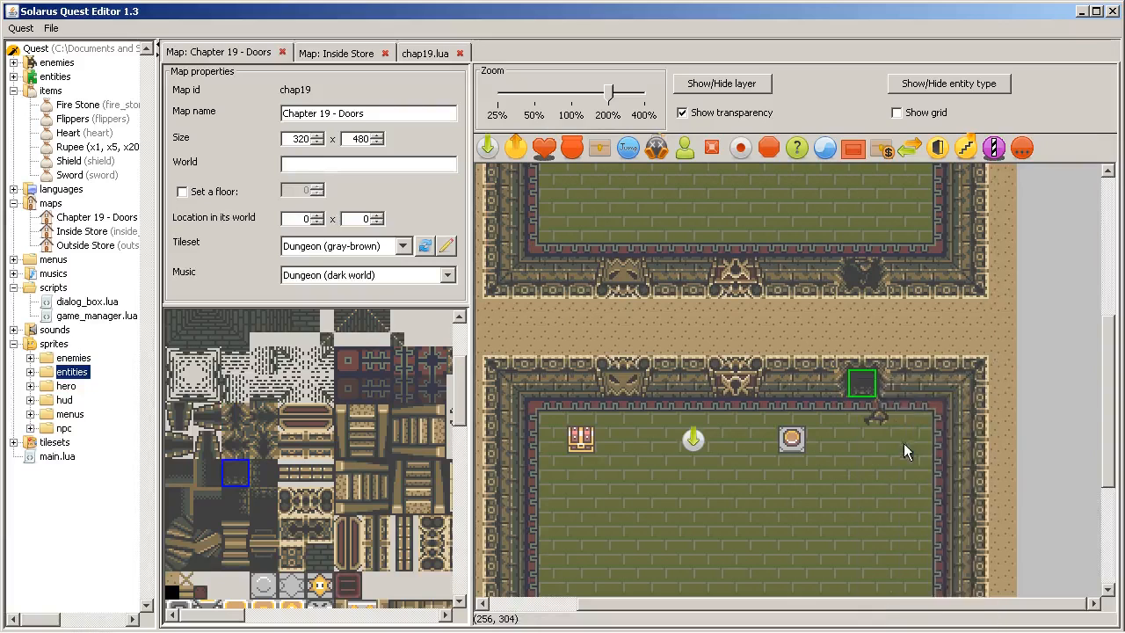
{"action": "right_click", "coordinate": [864, 383]}
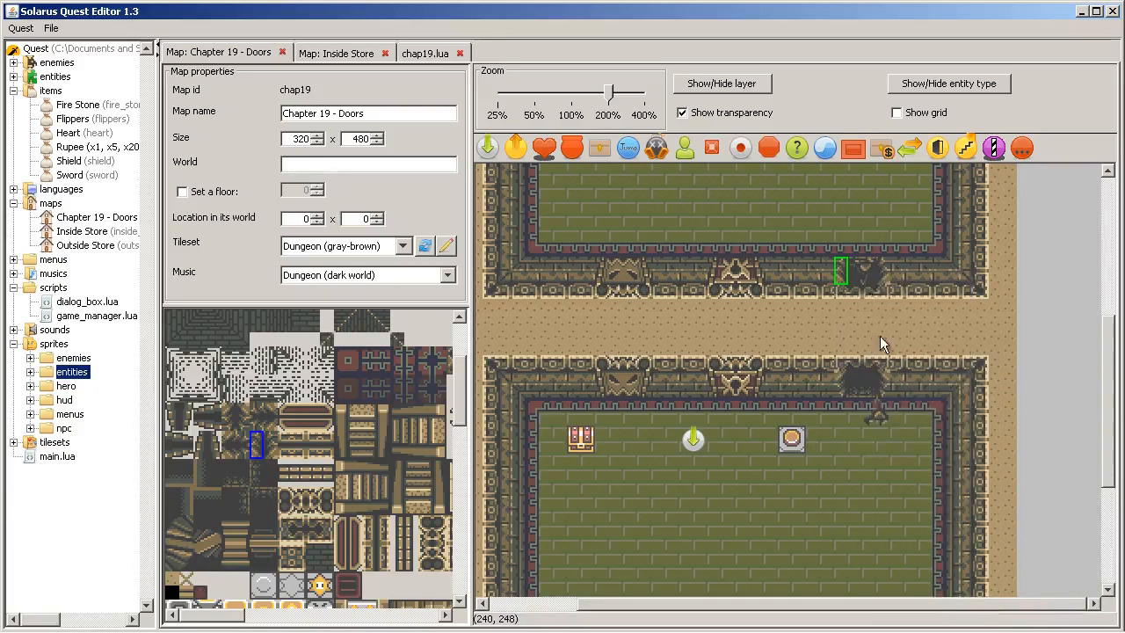
{"action": "right_click", "coordinate": [882, 271]}
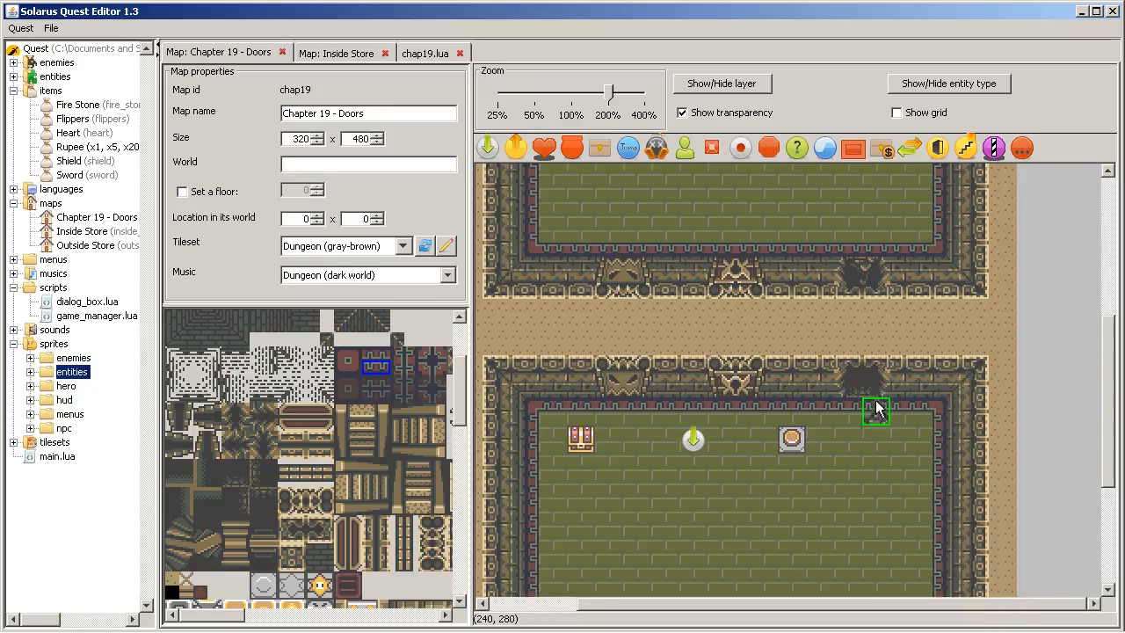
Check door_c's properties, then name the narrow dynamic tile door_c_open.
{"action": "double_click", "coordinate": [877, 411]}
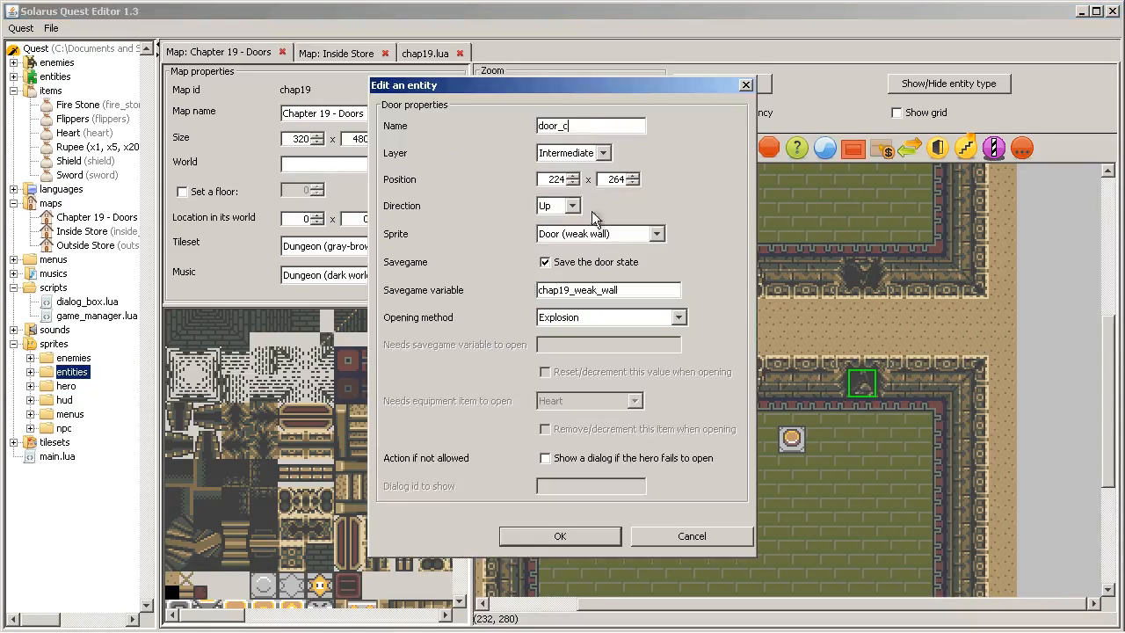
{"action": "left_click", "coordinate": [560, 536]}
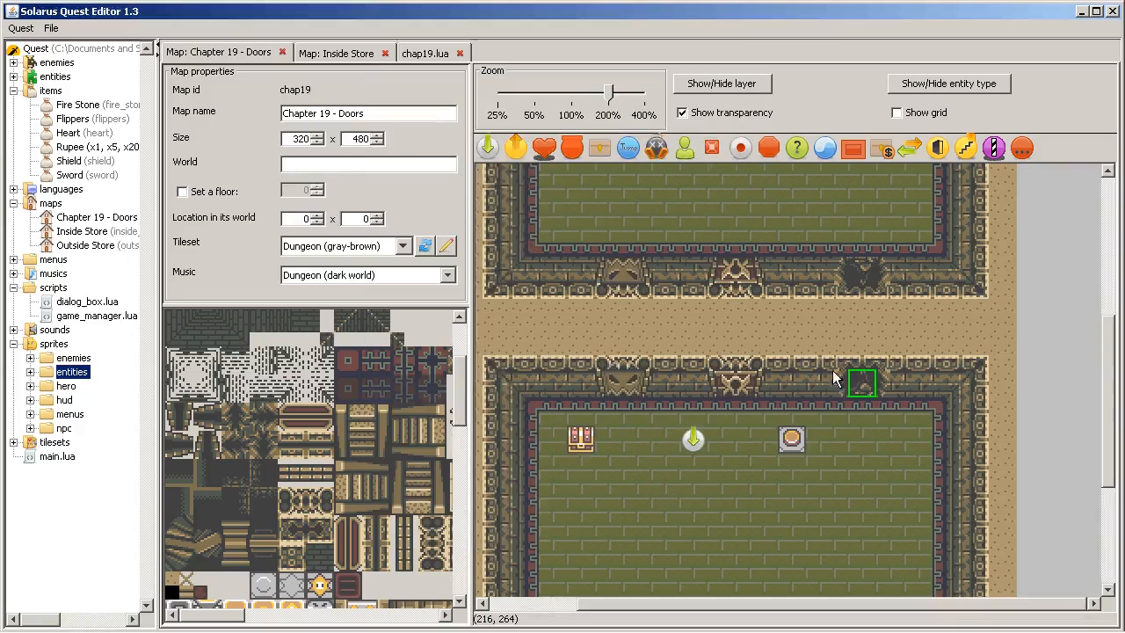
{"action": "double_click", "coordinate": [862, 383]}
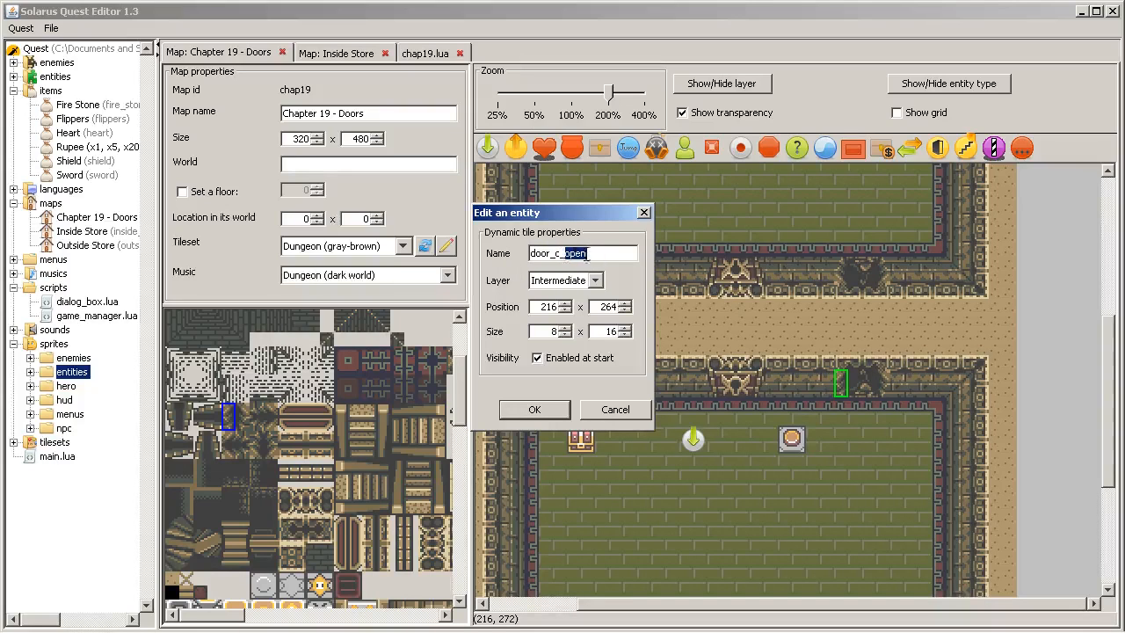
{"action": "left_click", "coordinate": [554, 253]}
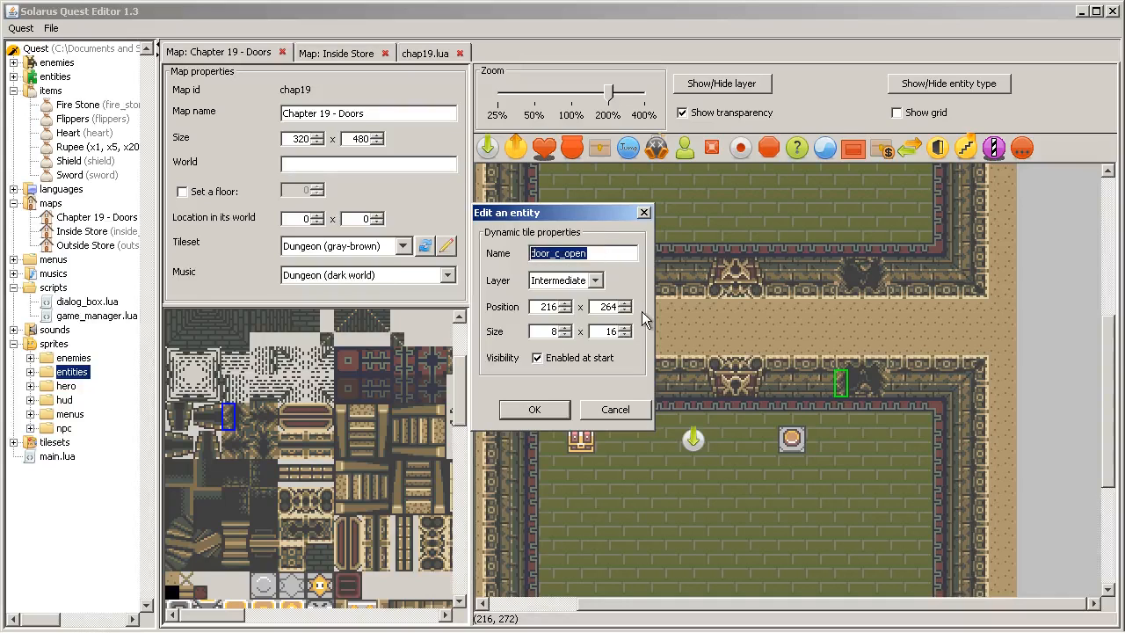
{"action": "mouse_move", "coordinate": [615, 481]}
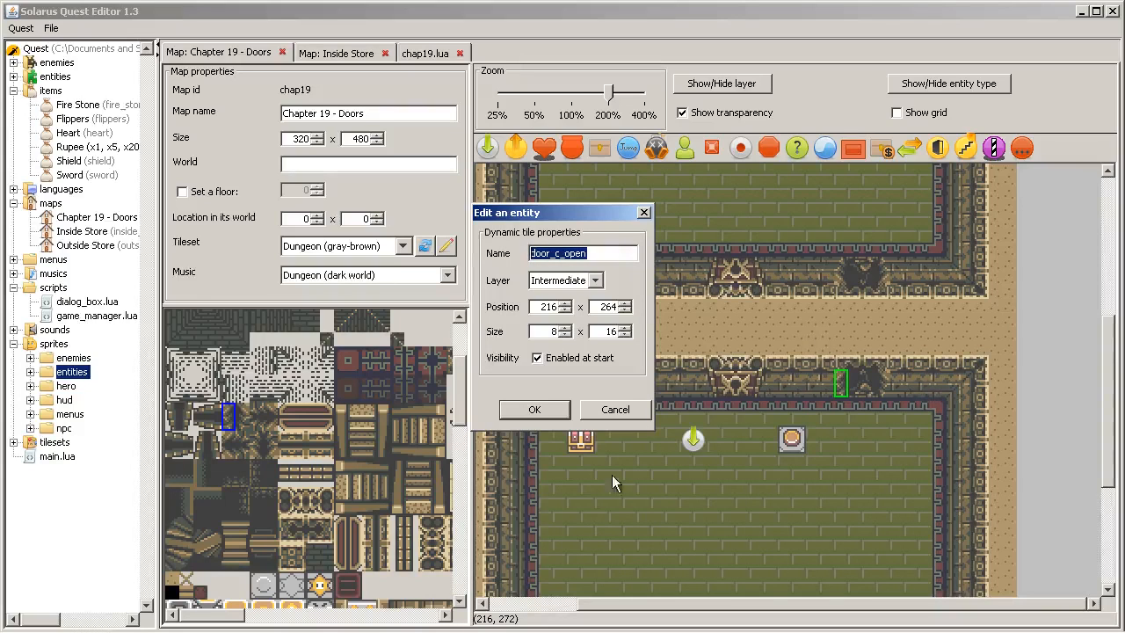
{"action": "mouse_move", "coordinate": [569, 419]}
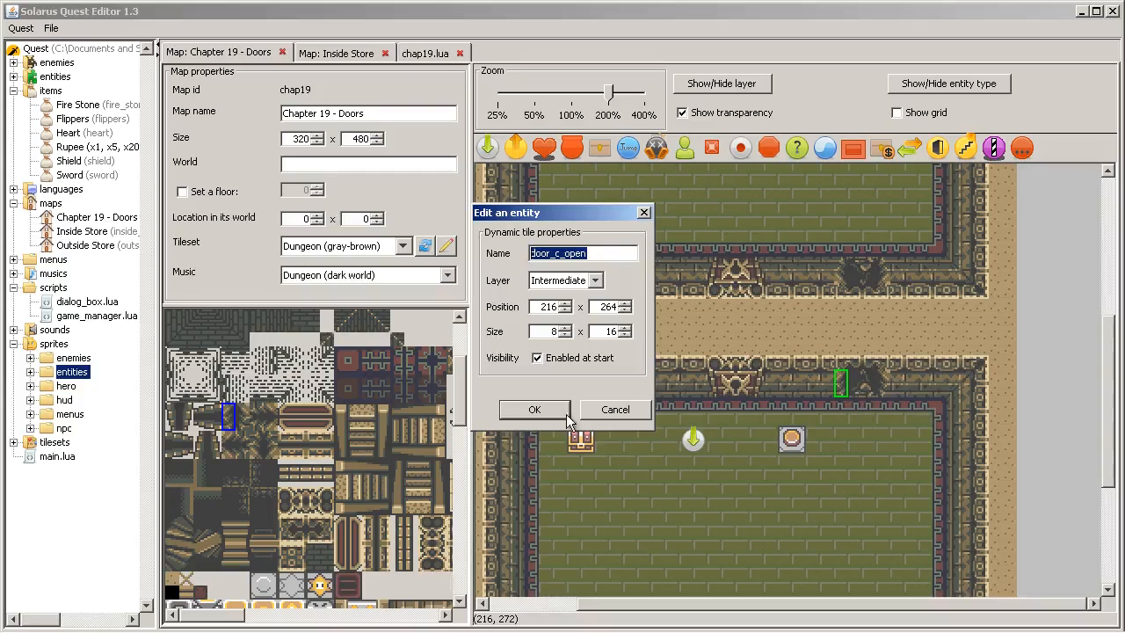
{"action": "left_click", "coordinate": [534, 409]}
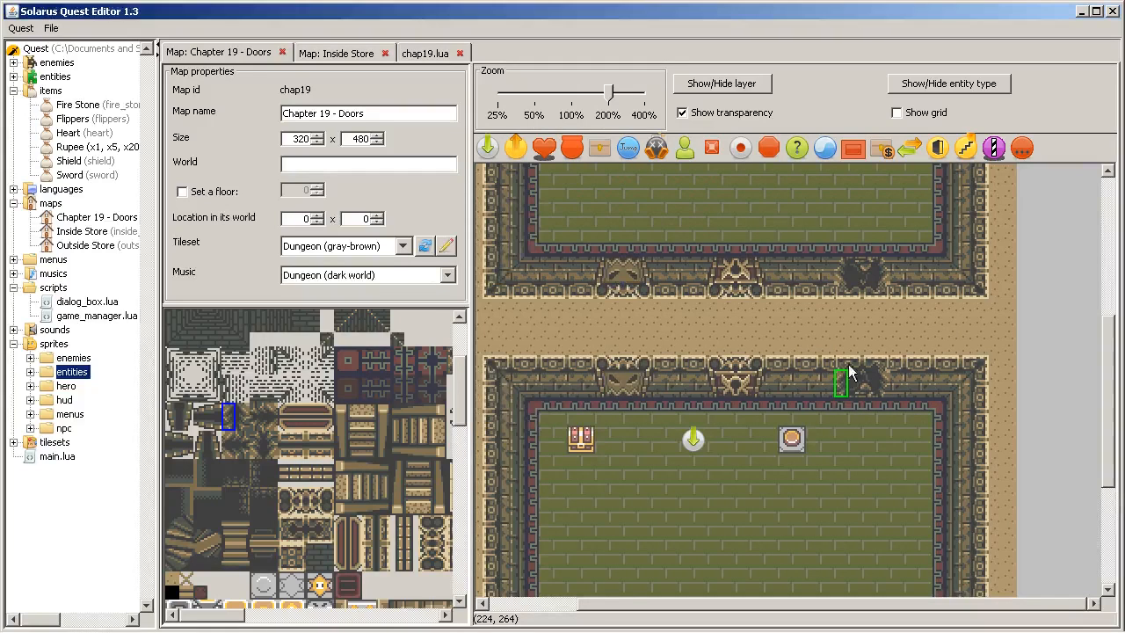
Name the tile_2 dynamic tile door_c_open_4.
{"action": "double_click", "coordinate": [842, 384]}
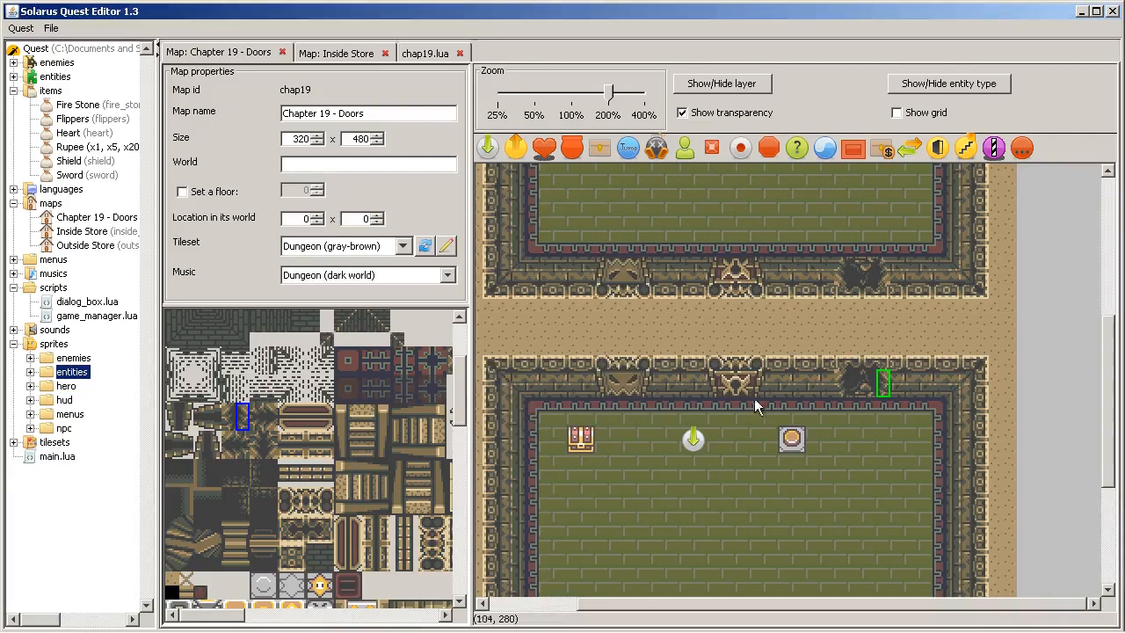
{"action": "double_click", "coordinate": [882, 382]}
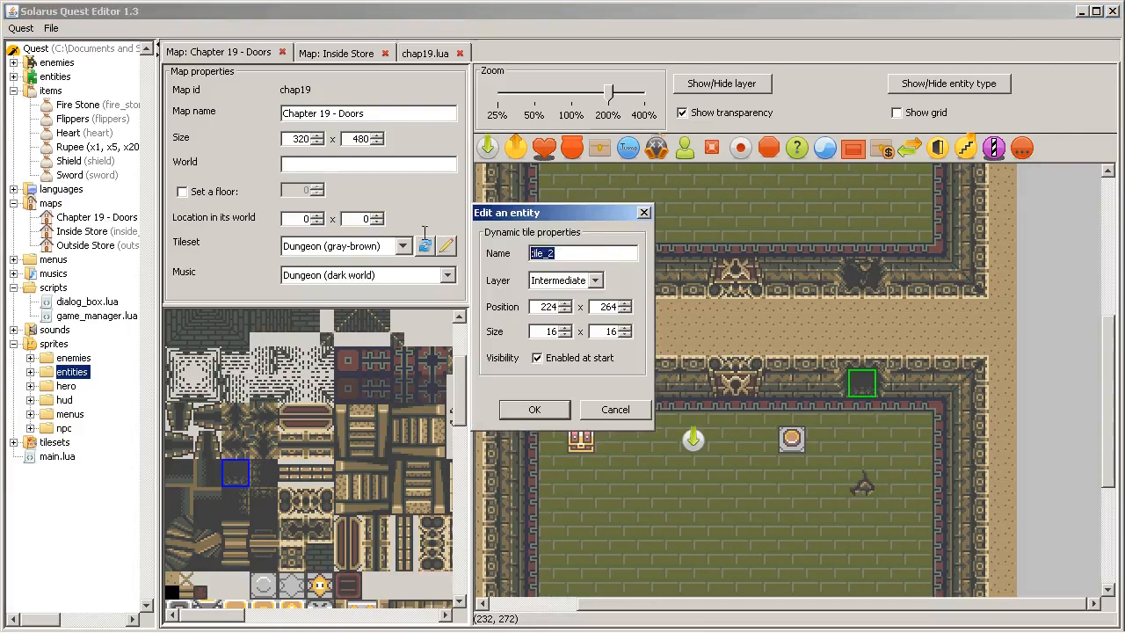
{"action": "type", "text": "door_c_open_4"}
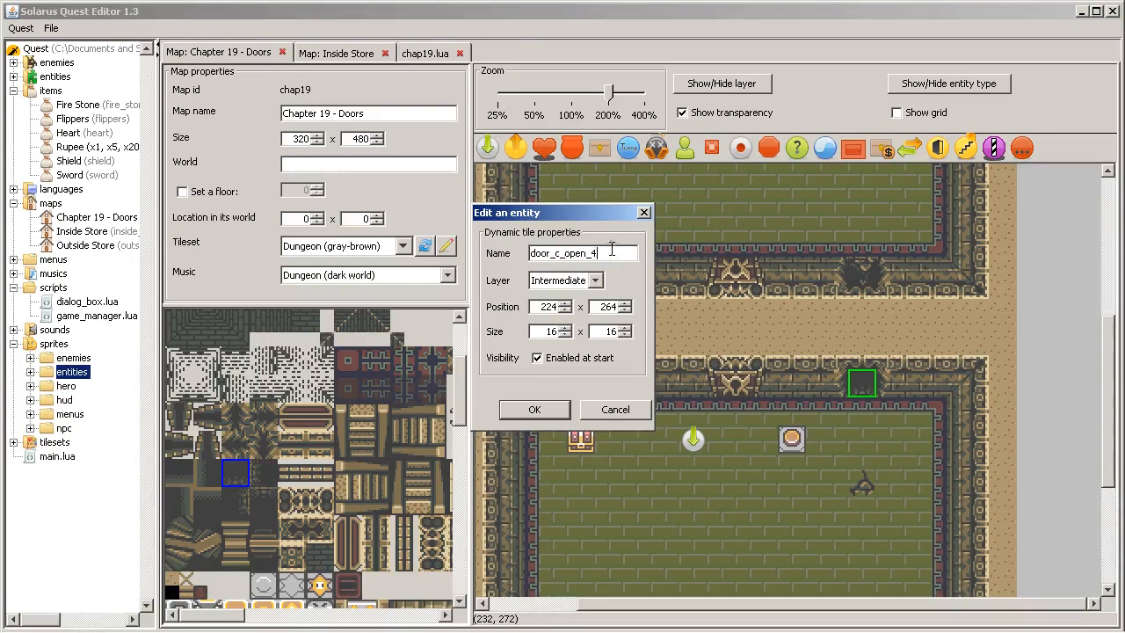
{"action": "left_click", "coordinate": [535, 410]}
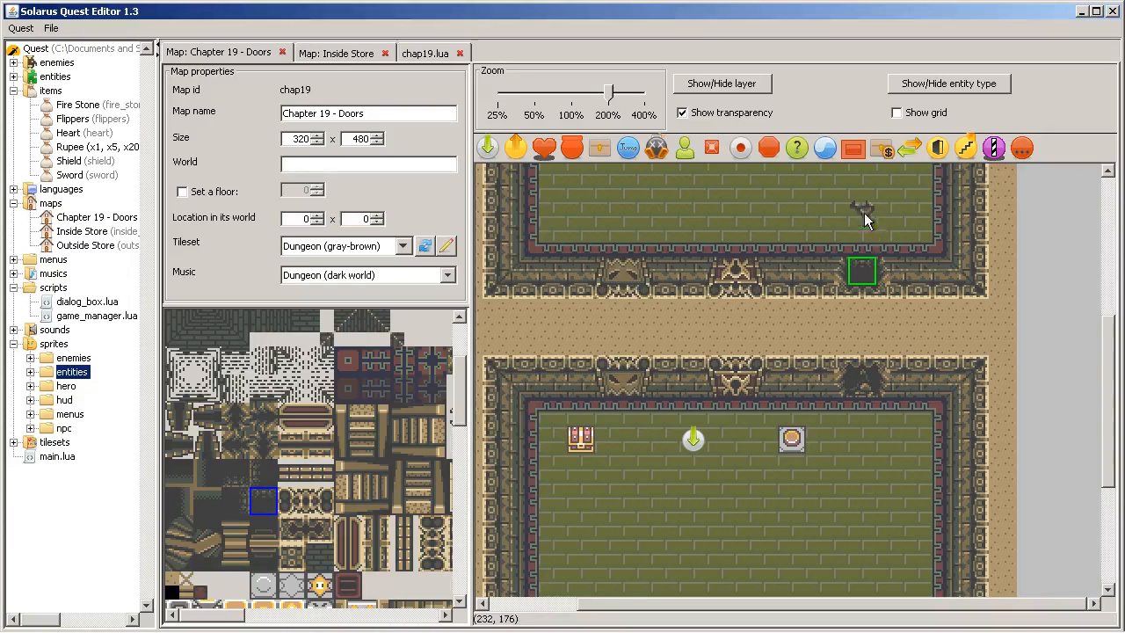
Save the map and close the running test game.
{"action": "left_click", "coordinate": [51, 28]}
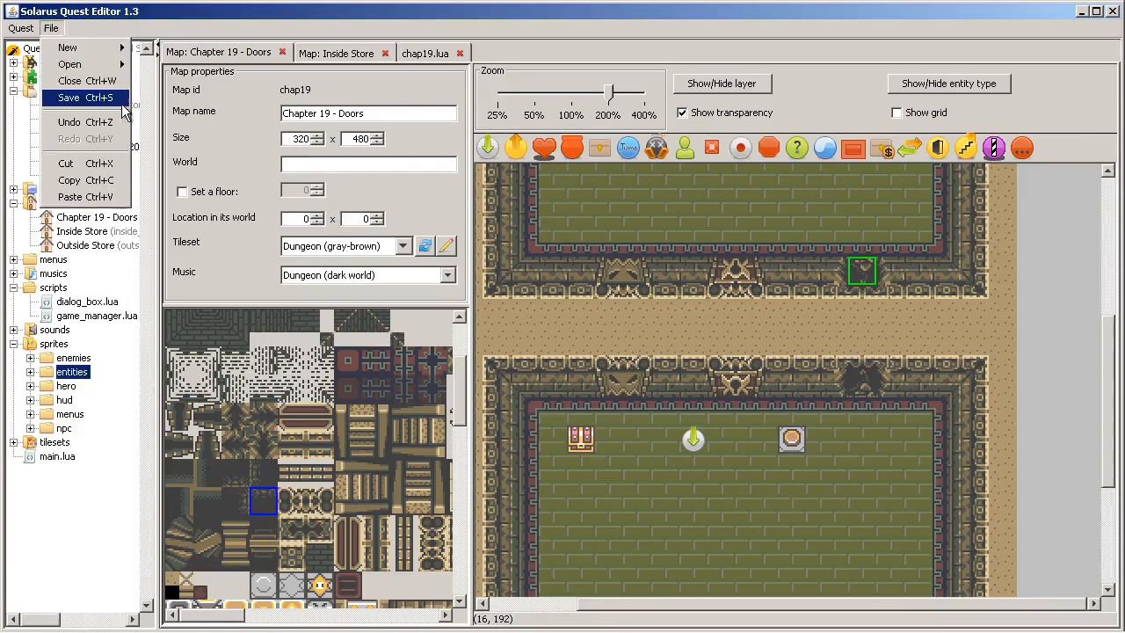
{"action": "left_click", "coordinate": [68, 92]}
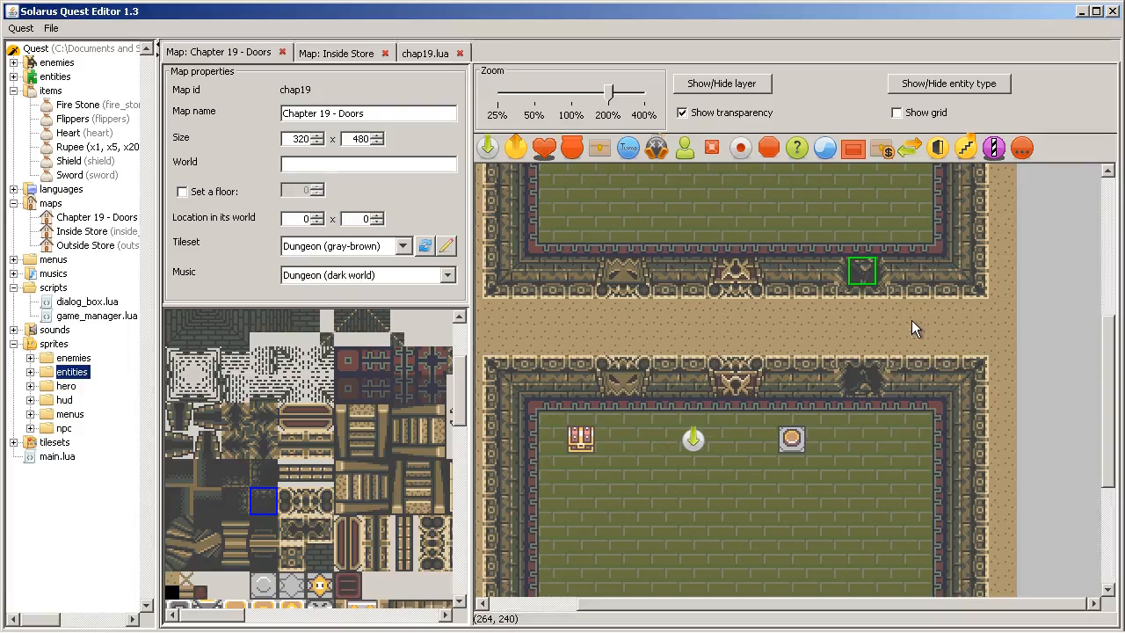
{"action": "mouse_move", "coordinate": [867, 388]}
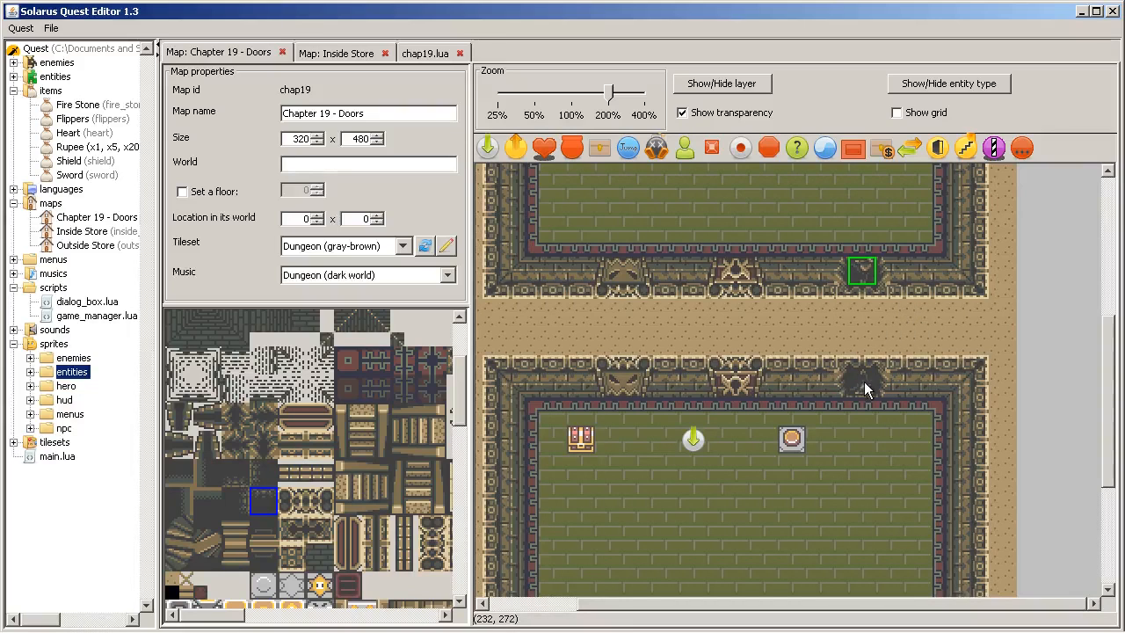
{"action": "mouse_move", "coordinate": [782, 292]}
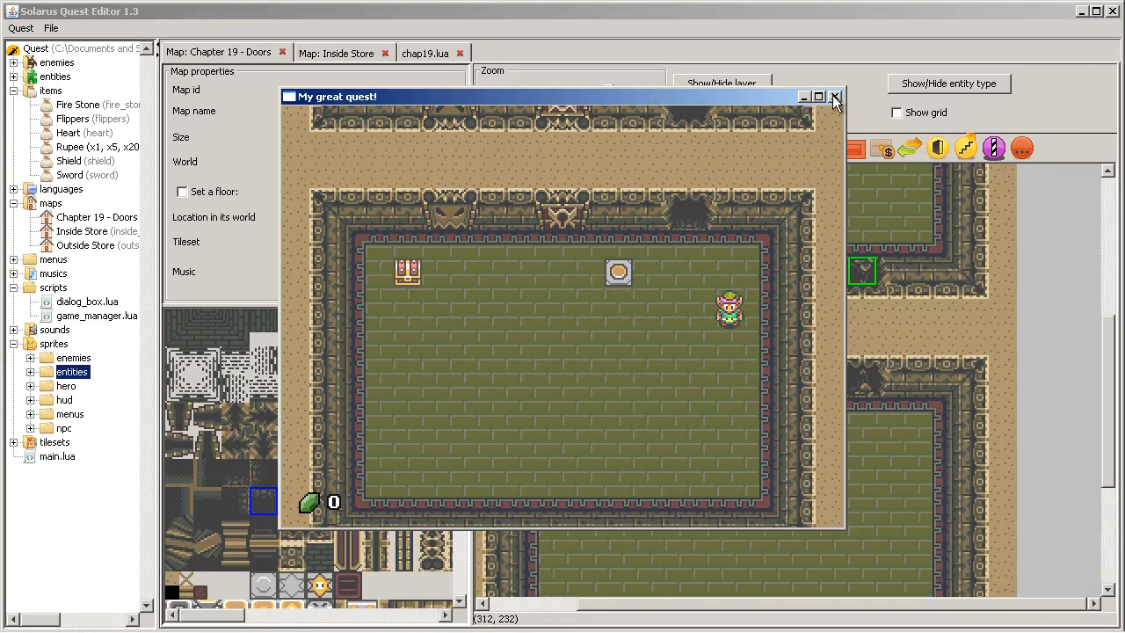
{"action": "left_click", "coordinate": [838, 95]}
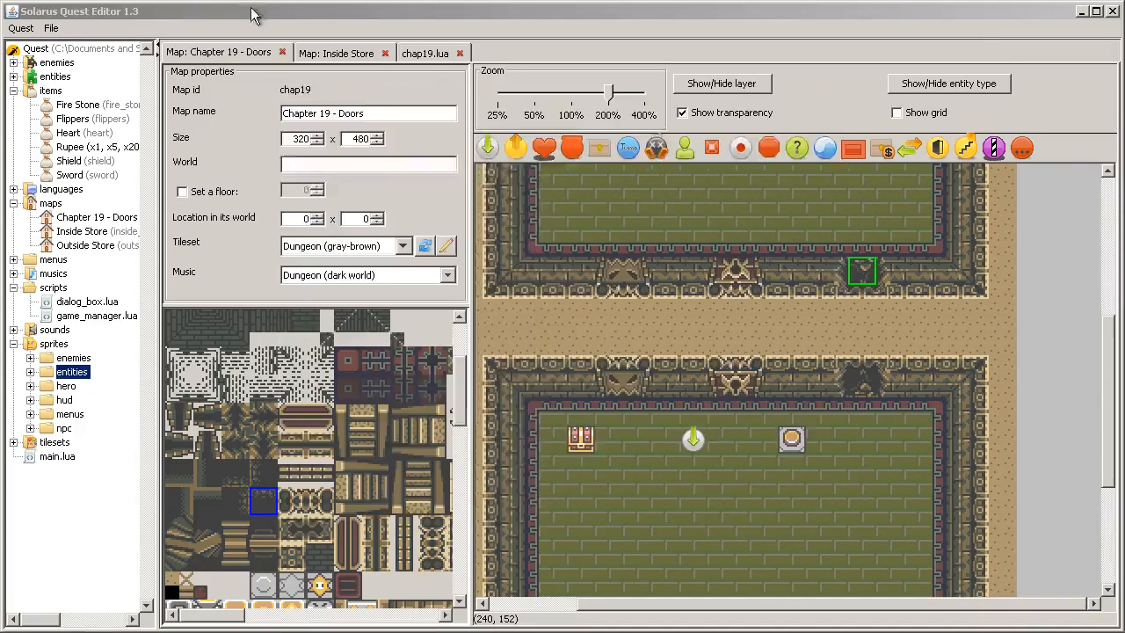
In chap19.lua, add sol.audio.play_sound("explosion") for the button.
{"action": "left_click", "coordinate": [427, 53]}
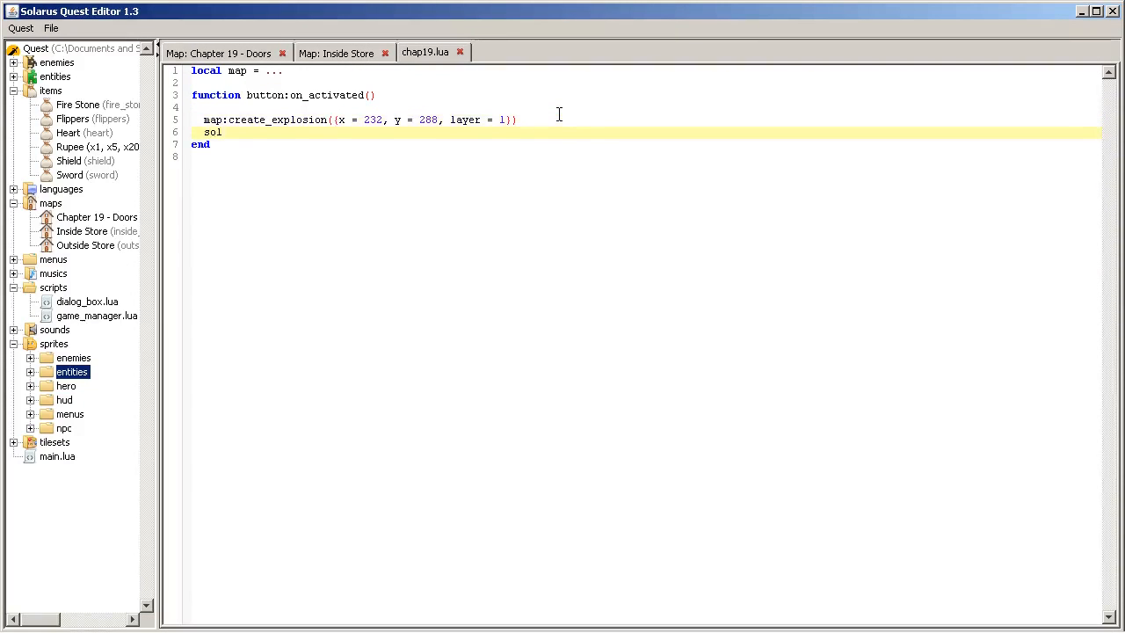
{"action": "type", "text": ".audio.play"}
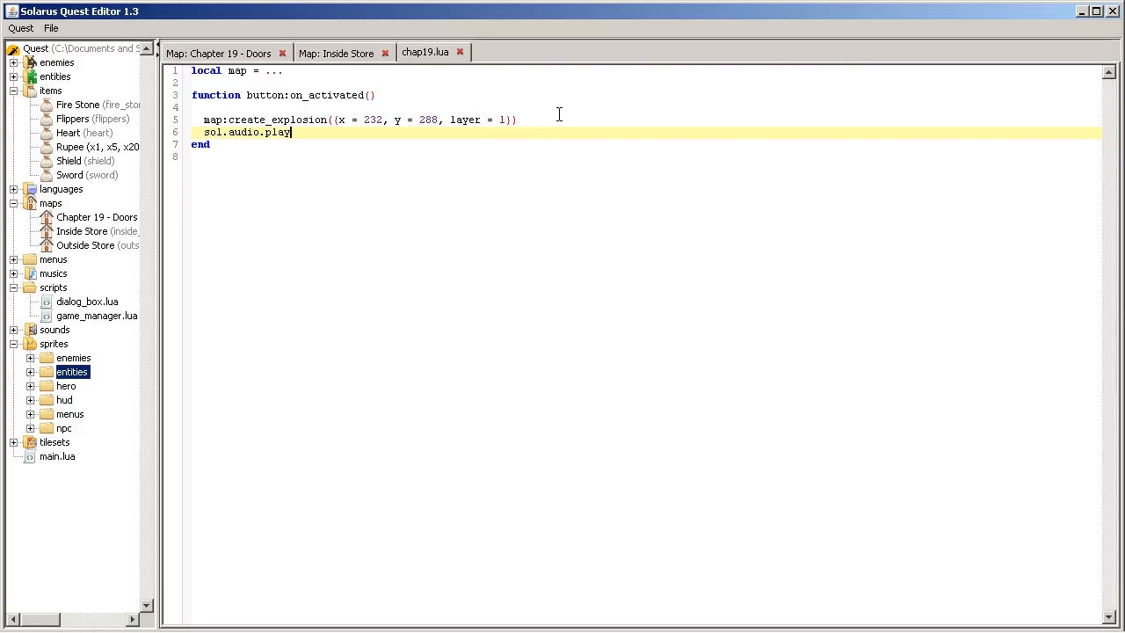
{"action": "type", "text": "_sound(\"e"}
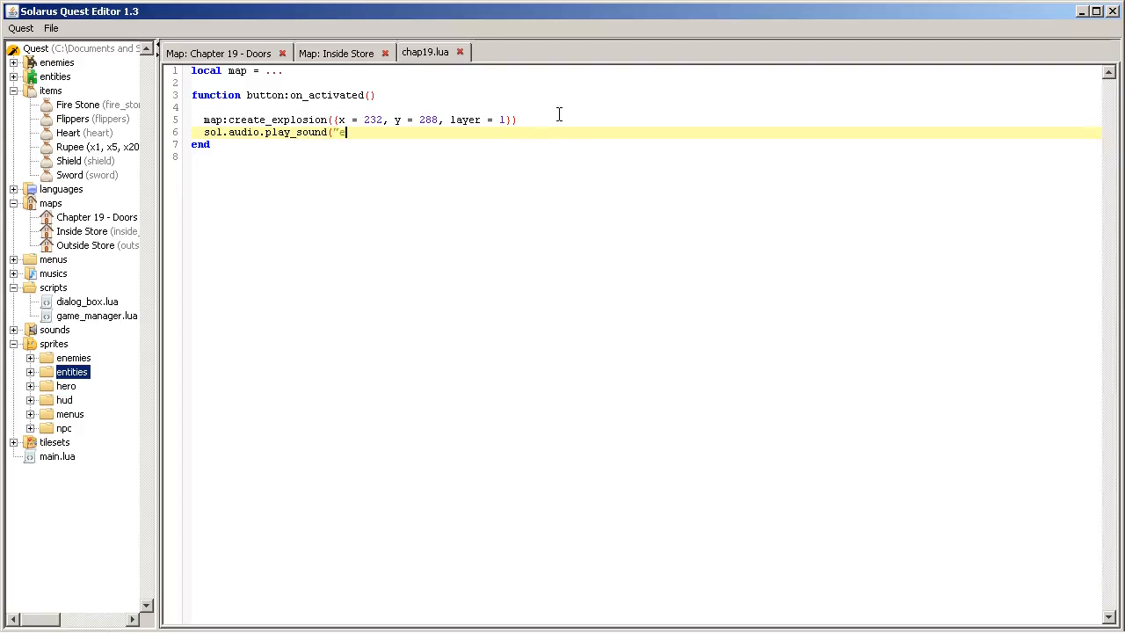
{"action": "type", "text": "xplosion\")"}
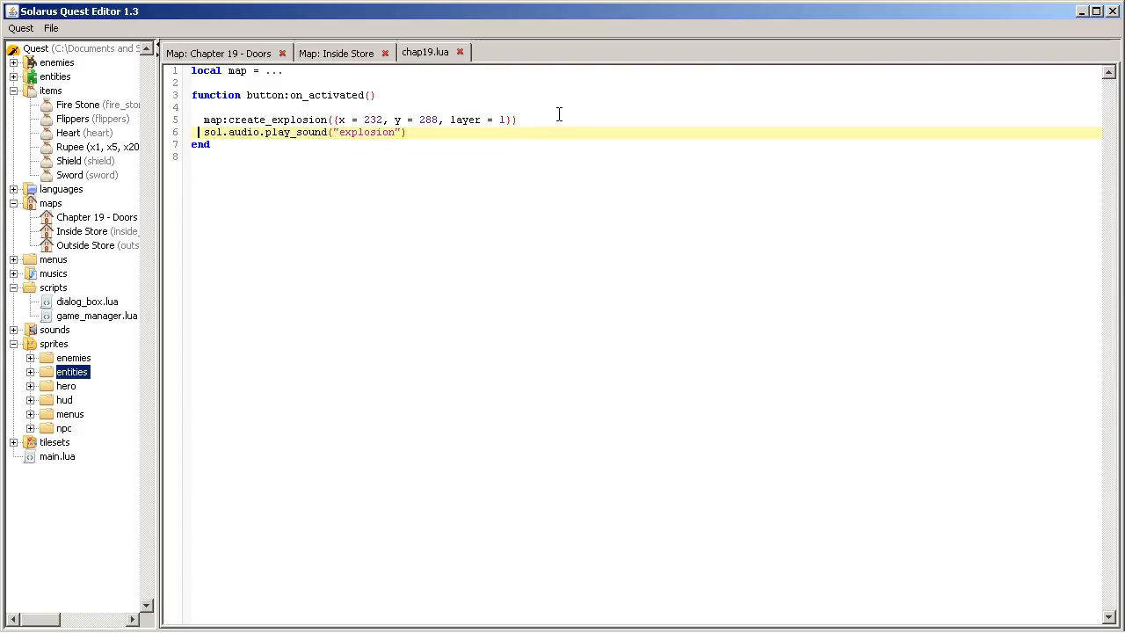
Add a door_c:on_opened() function that plays the "secret" sound.
{"action": "type", "text": "func"}
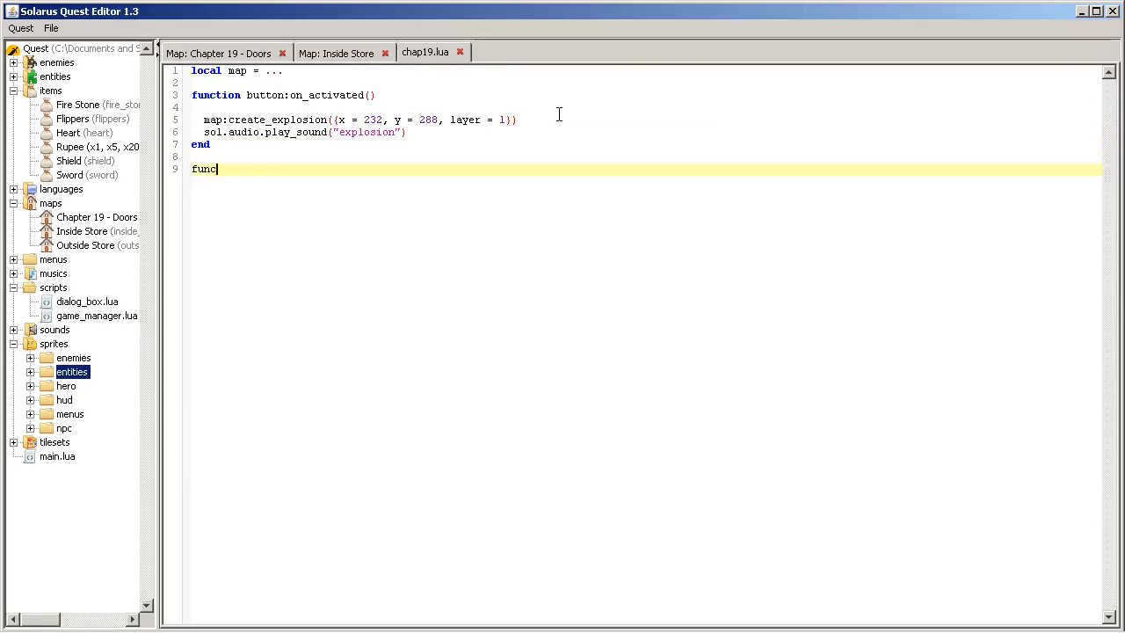
{"action": "type", "text": "tion door_c"}
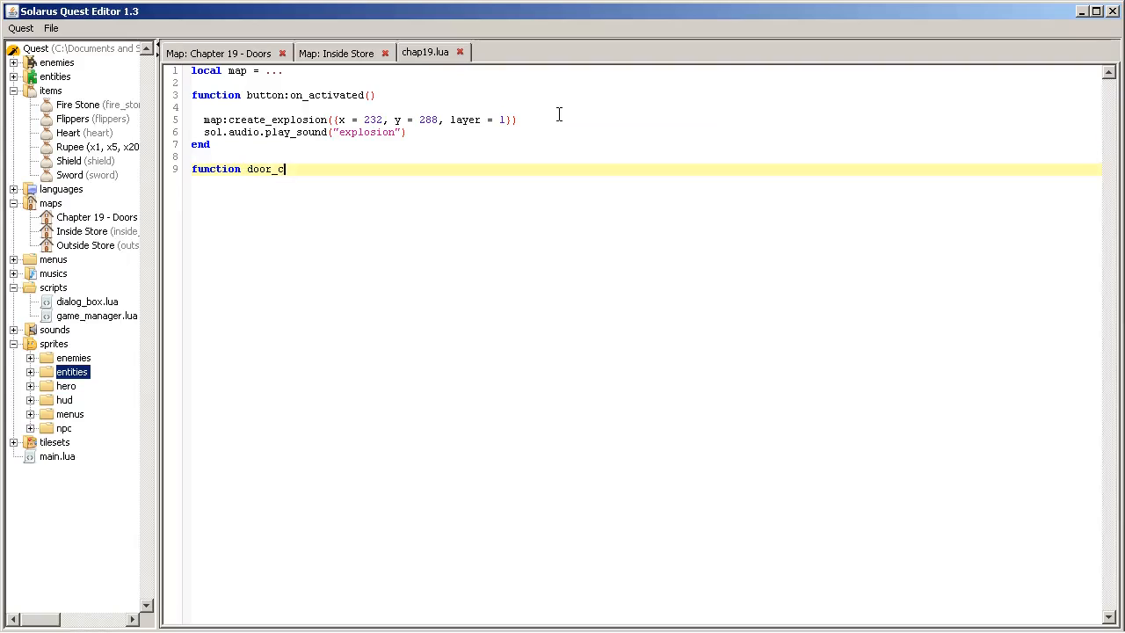
{"action": "type", "text": ":on_opened("}
{"action": "type", "text": "so"}
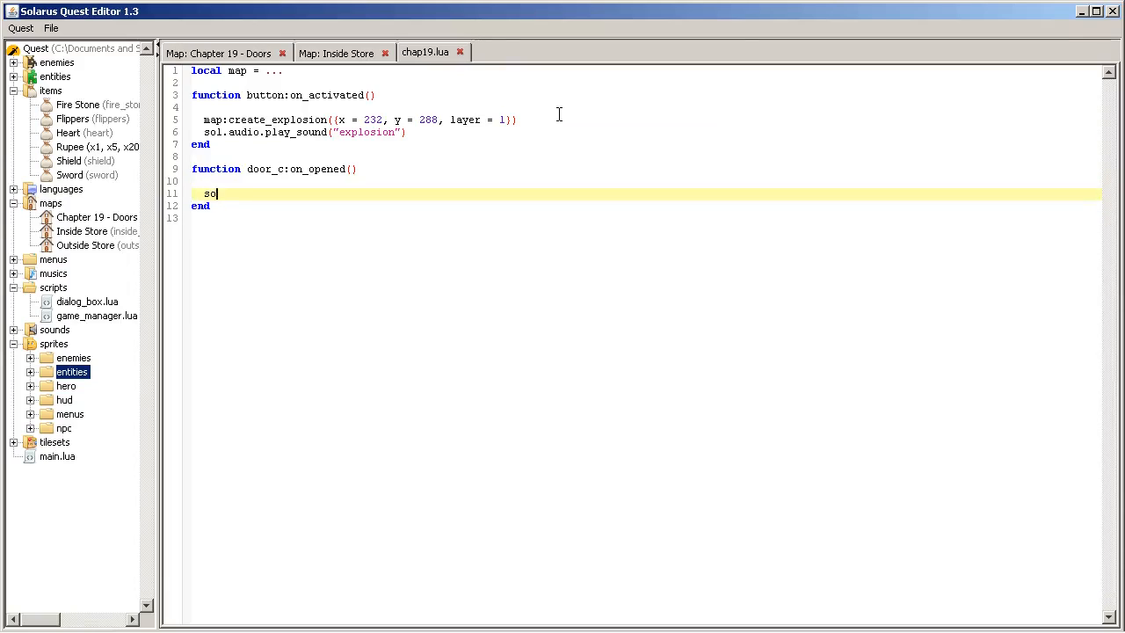
{"action": "type", "text": ".audio.play"}
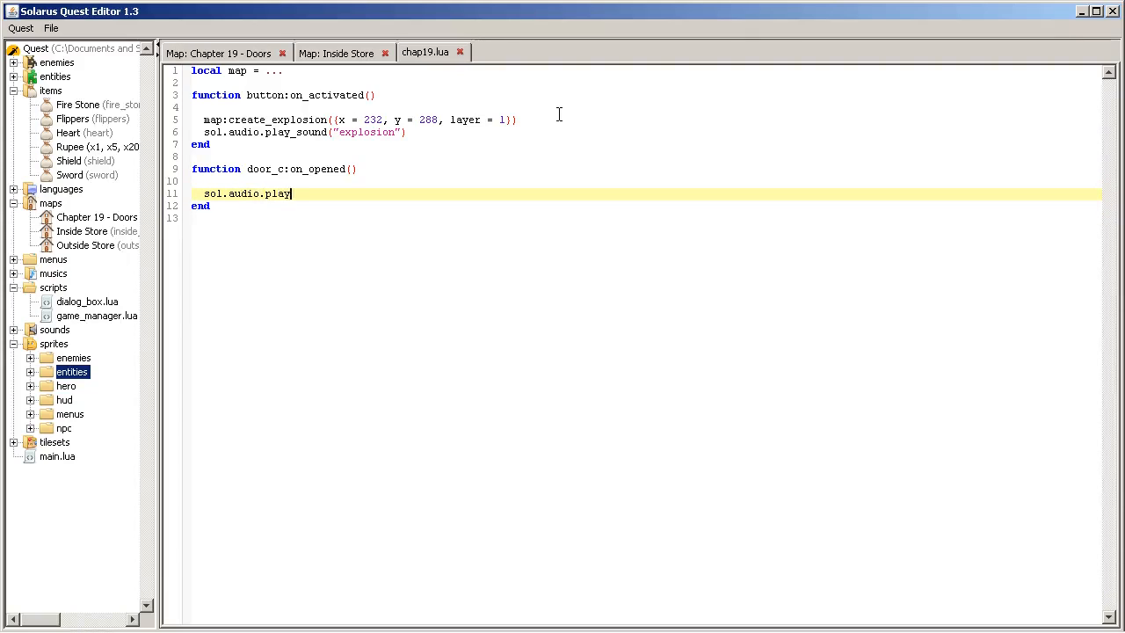
{"action": "type", "text": "_"}
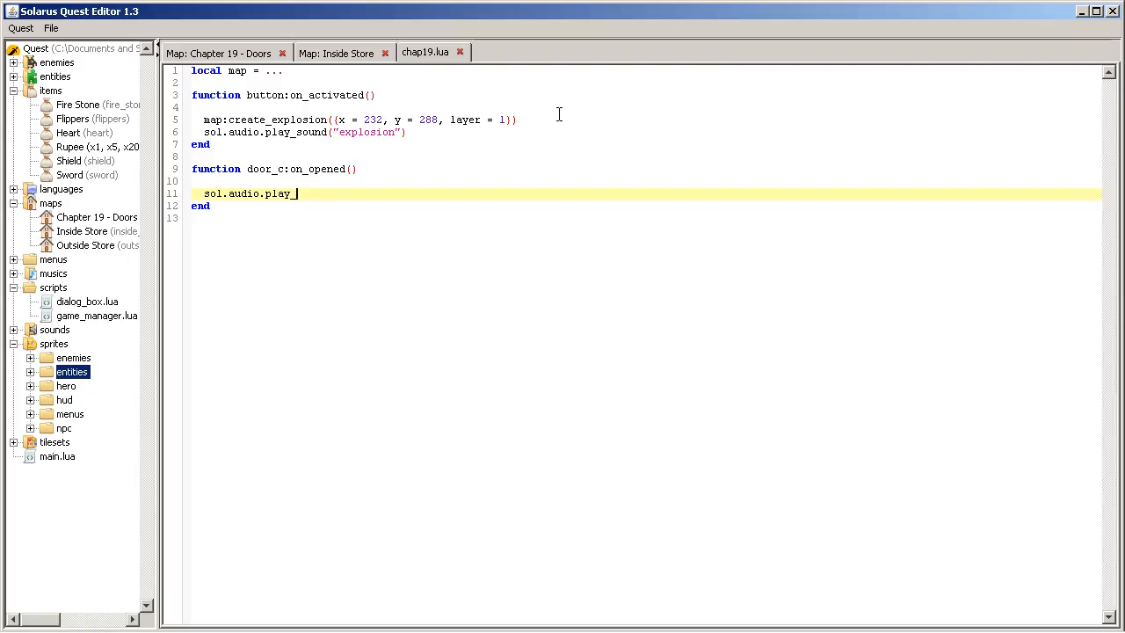
{"action": "type", "text": "sound(\"secret"}
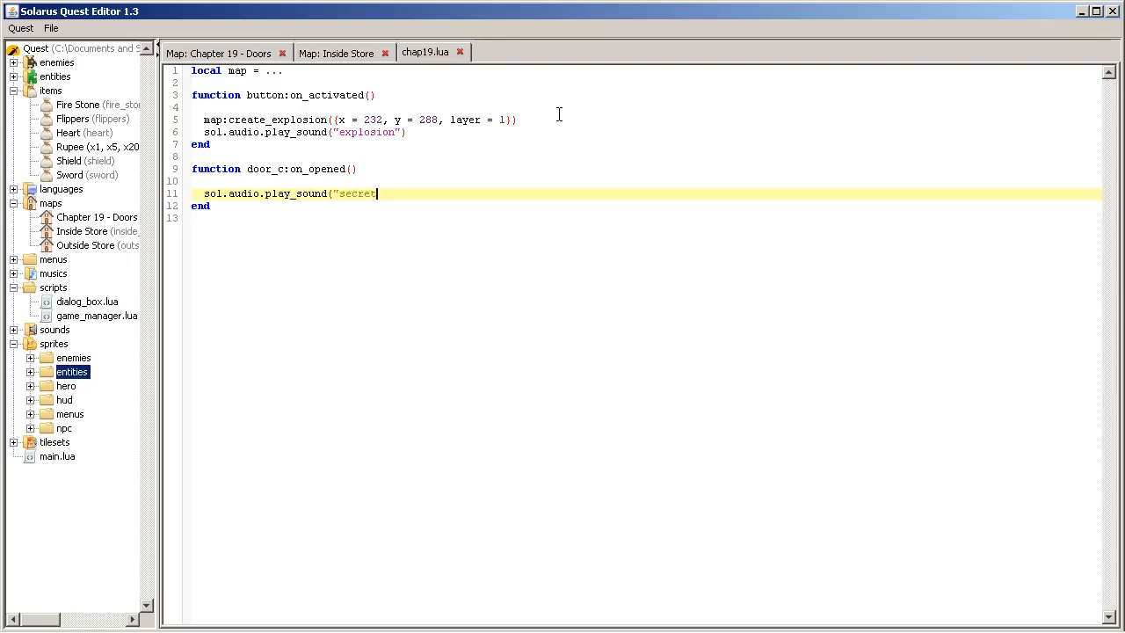
{"action": "type", "text": "\")"}
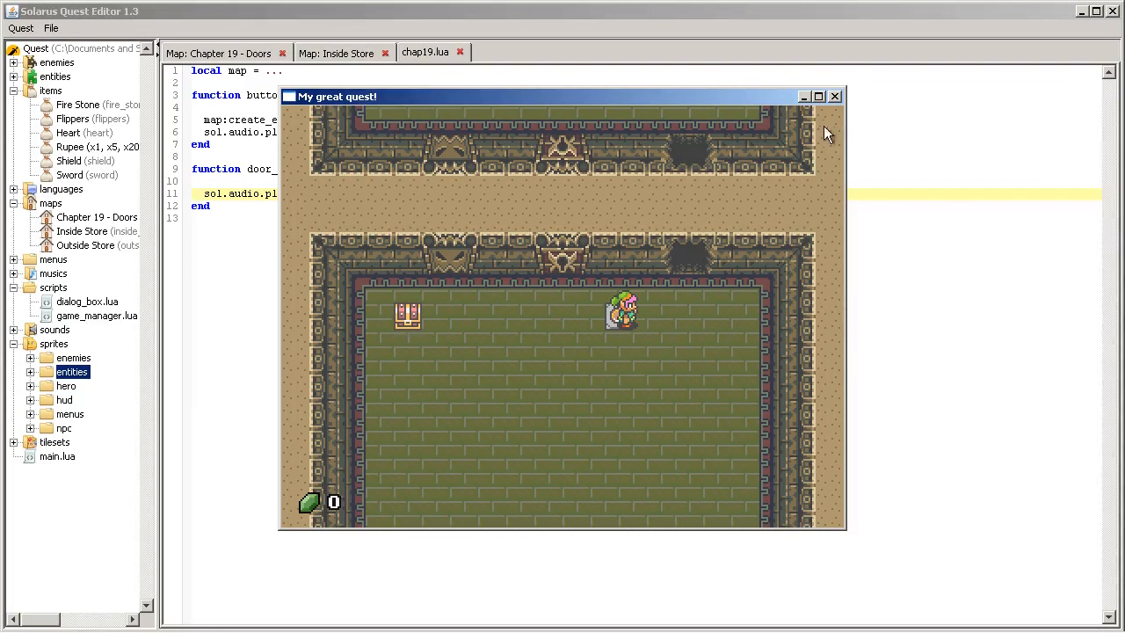
Bring the running test game window into focus.
{"action": "left_click", "coordinate": [836, 95]}
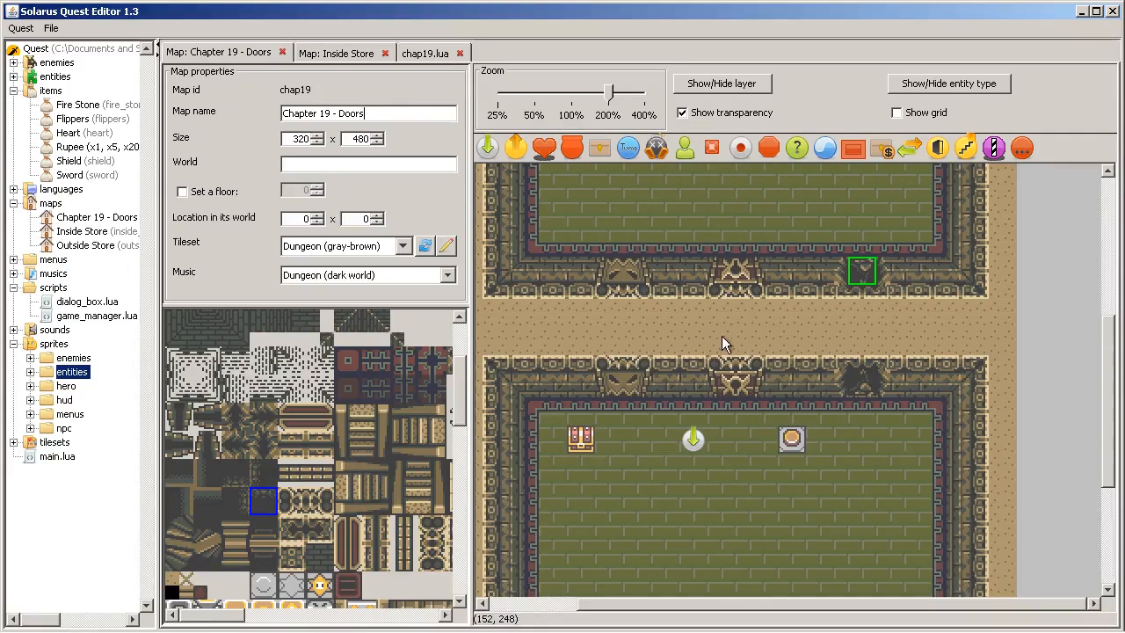
{"action": "mouse_move", "coordinate": [773, 300]}
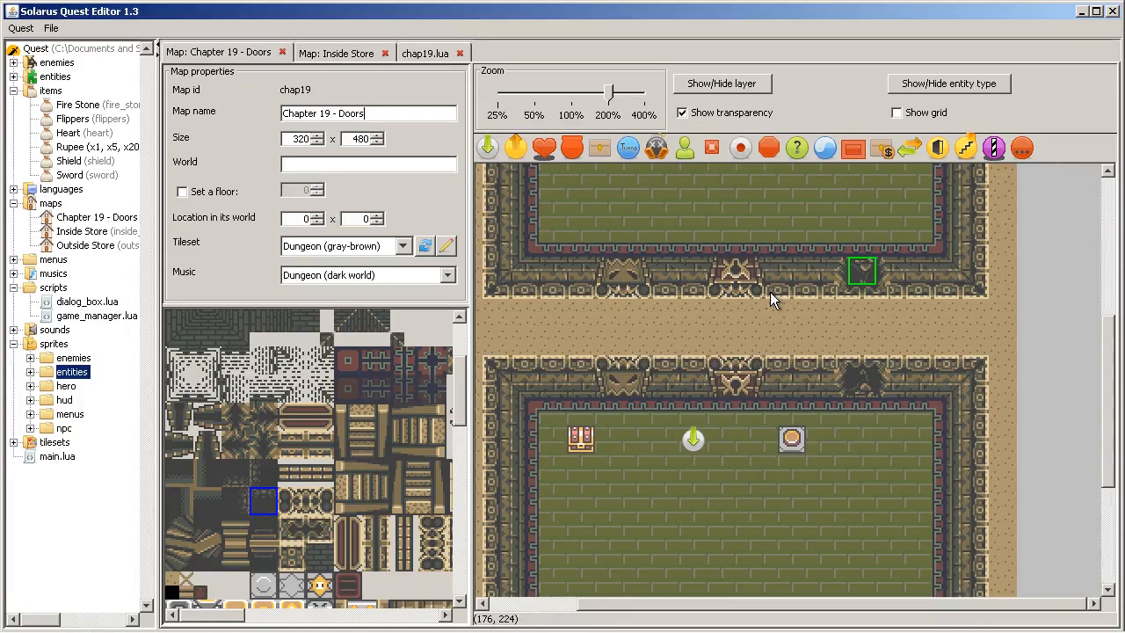
{"action": "mouse_move", "coordinate": [861, 286]}
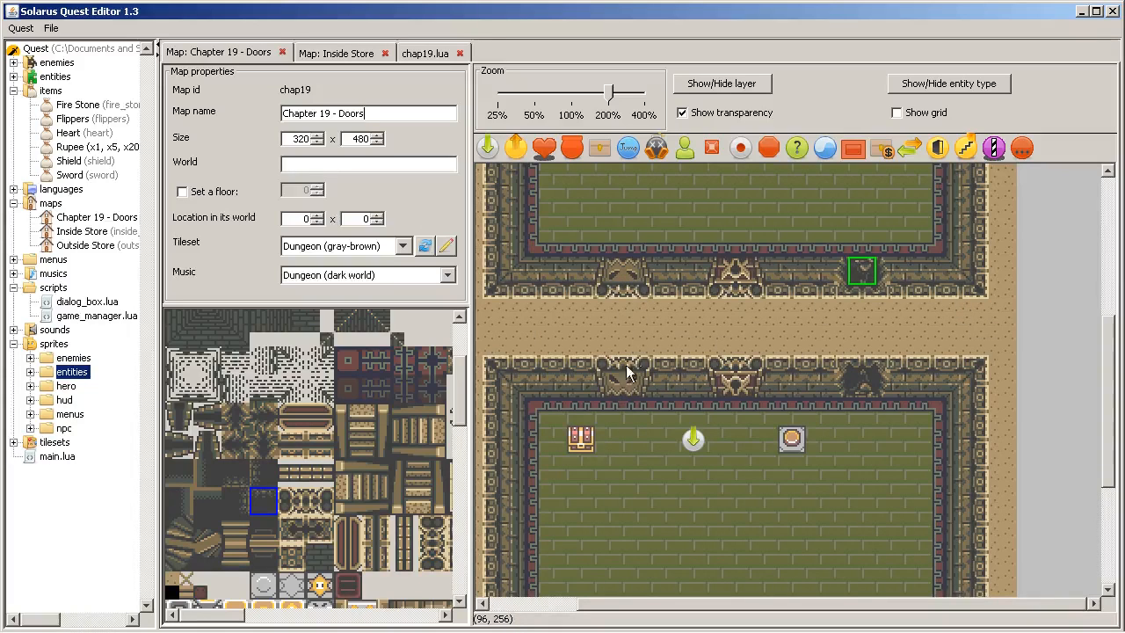
{"action": "left_click", "coordinate": [425, 53]}
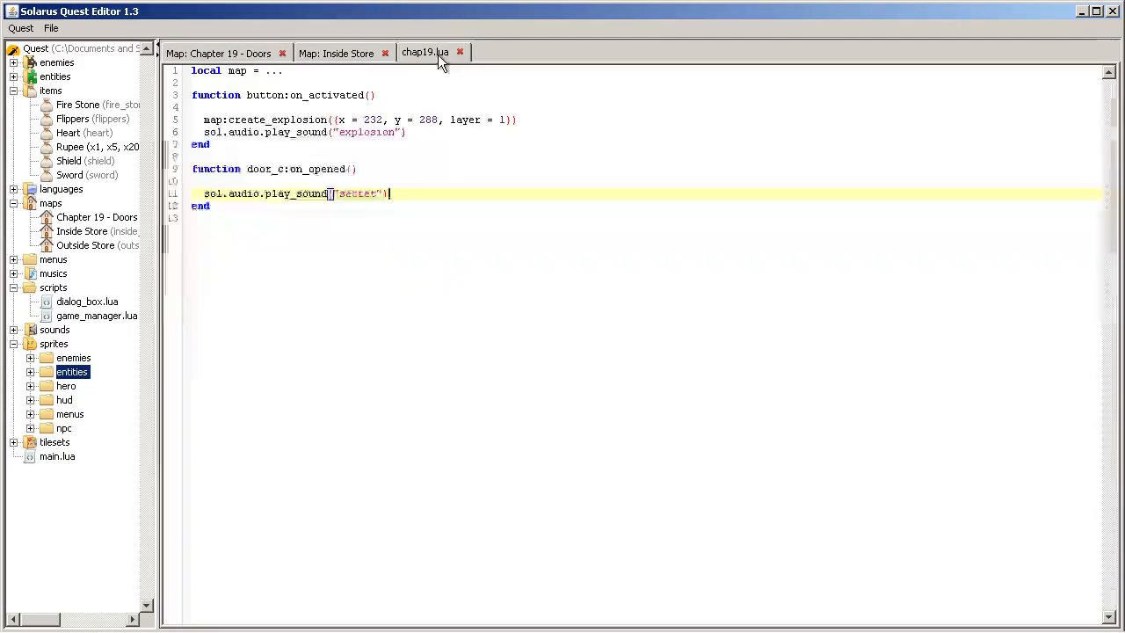
{"action": "left_click", "coordinate": [218, 53]}
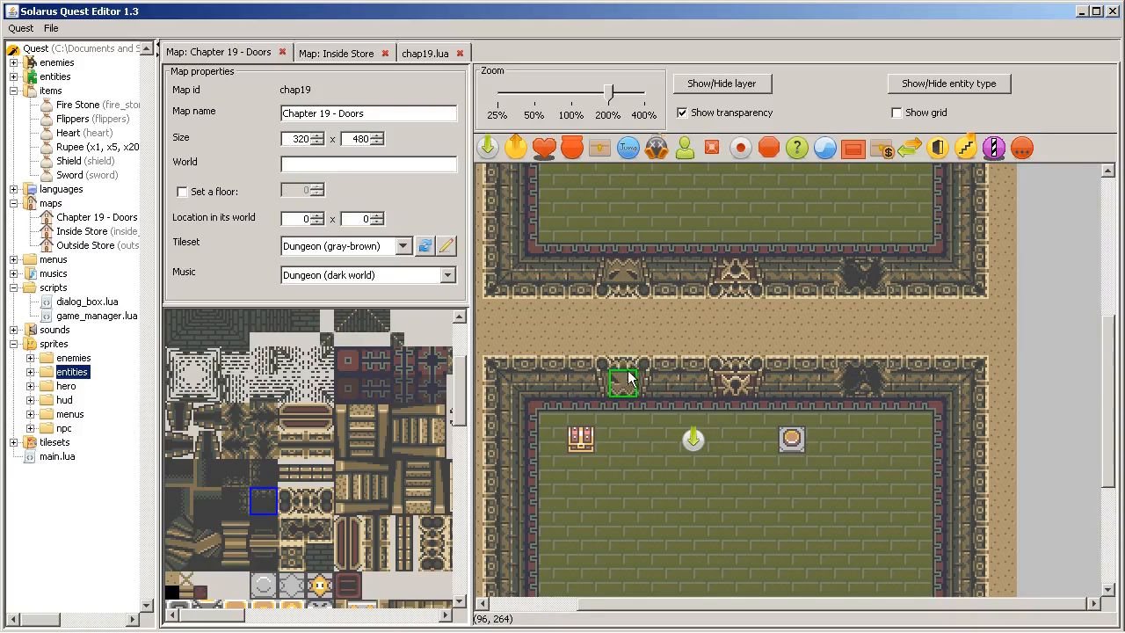
{"action": "left_click_drag", "start_coordinate": [624, 382], "coordinate": [625, 273]}
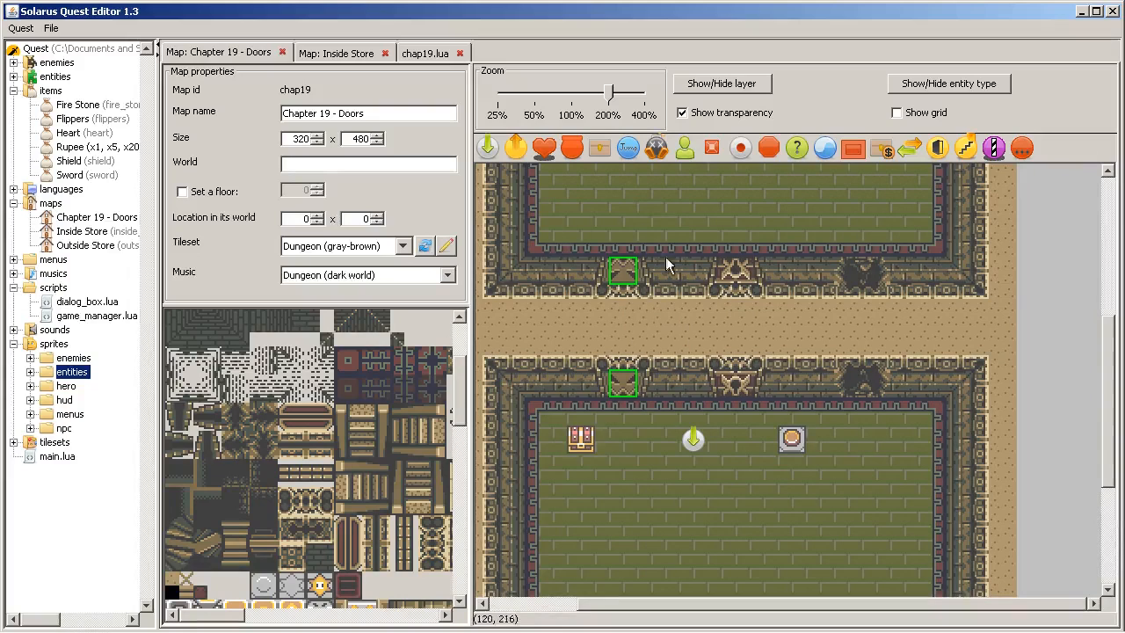
{"action": "mouse_move", "coordinate": [602, 277]}
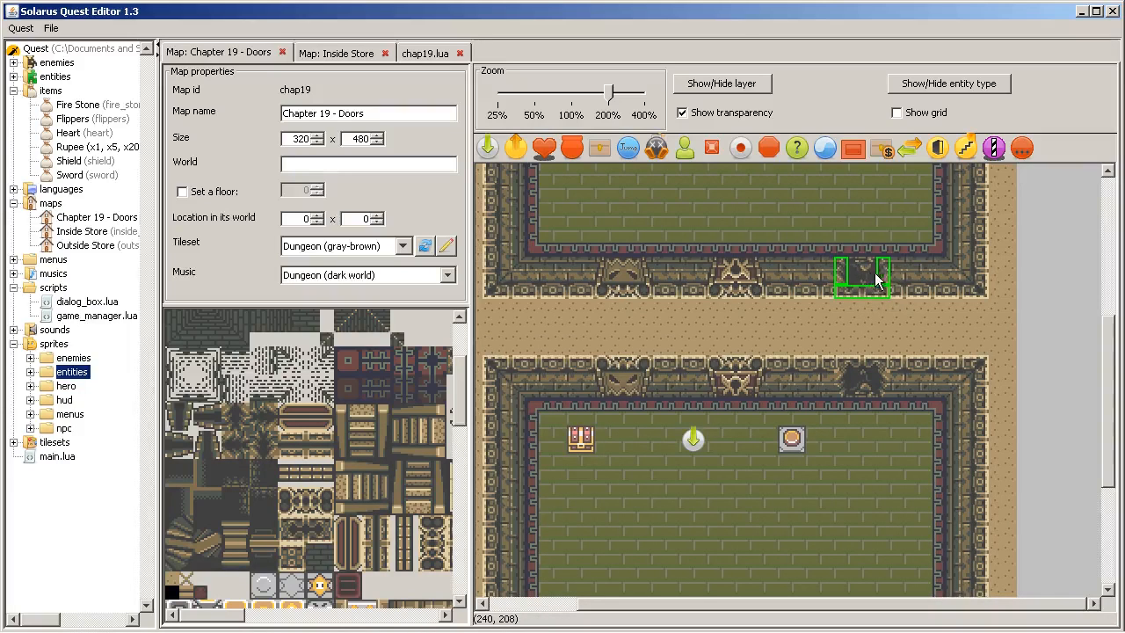
Recheck door_c's explosion-opened weak wall settings and confirm them unchanged.
{"action": "double_click", "coordinate": [862, 276]}
{"action": "type", "text": "door_c"}
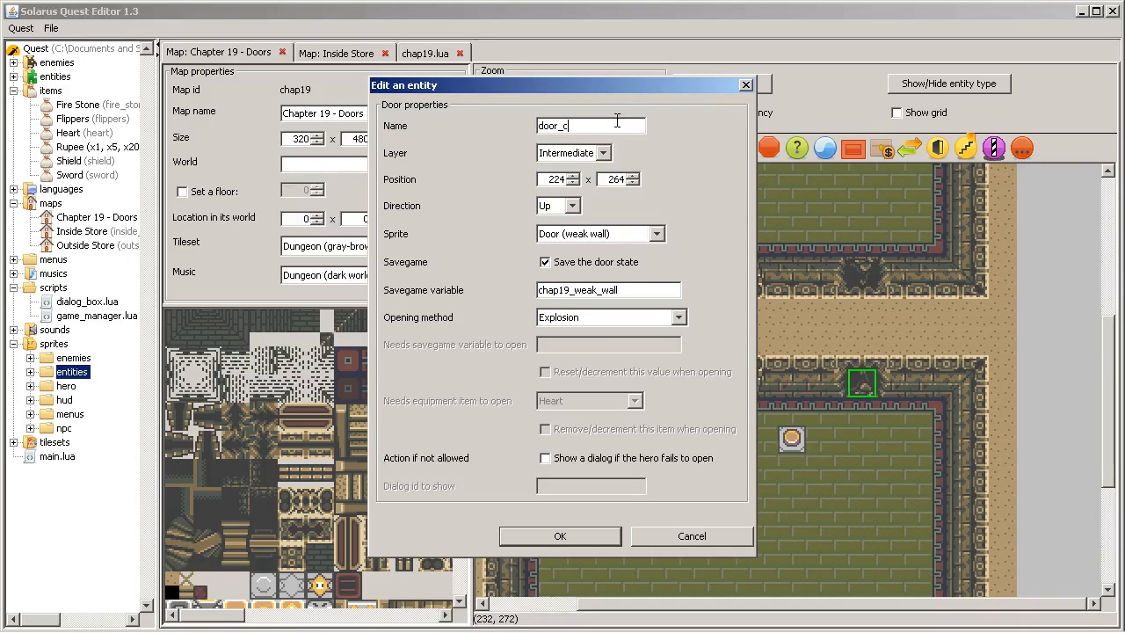
{"action": "left_click", "coordinate": [561, 537]}
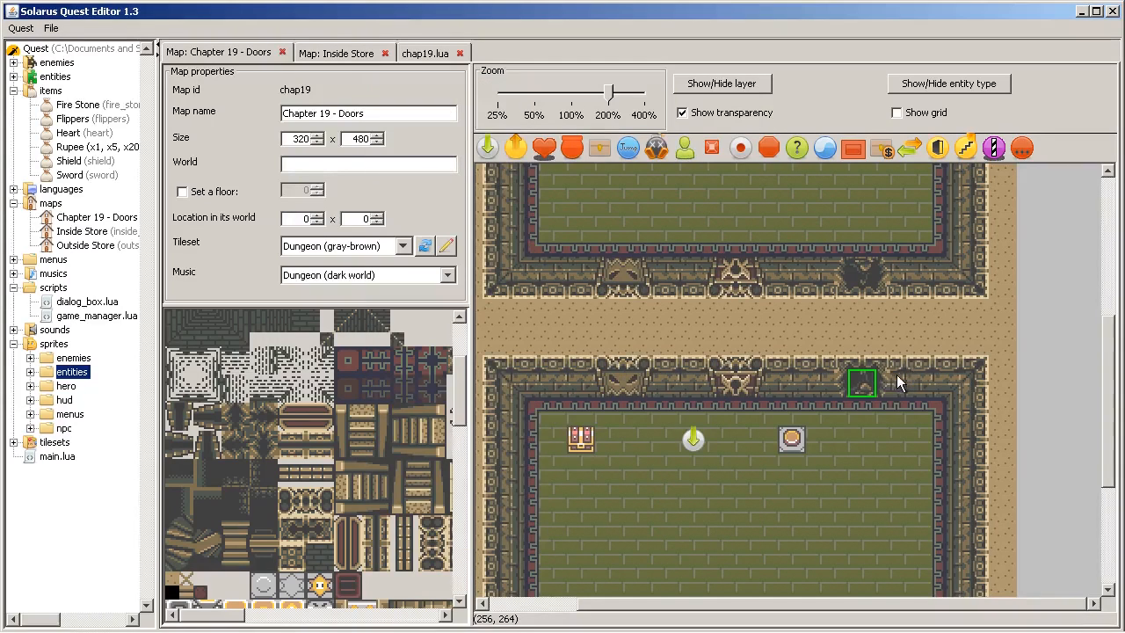
{"action": "mouse_move", "coordinate": [895, 373]}
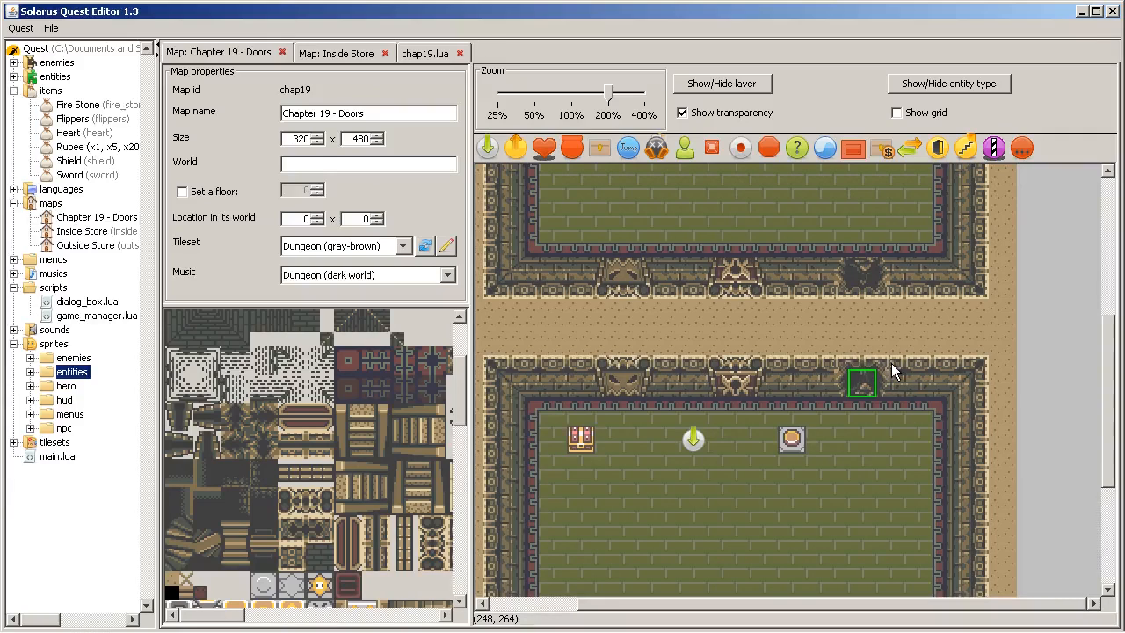
{"action": "mouse_move", "coordinate": [1036, 326]}
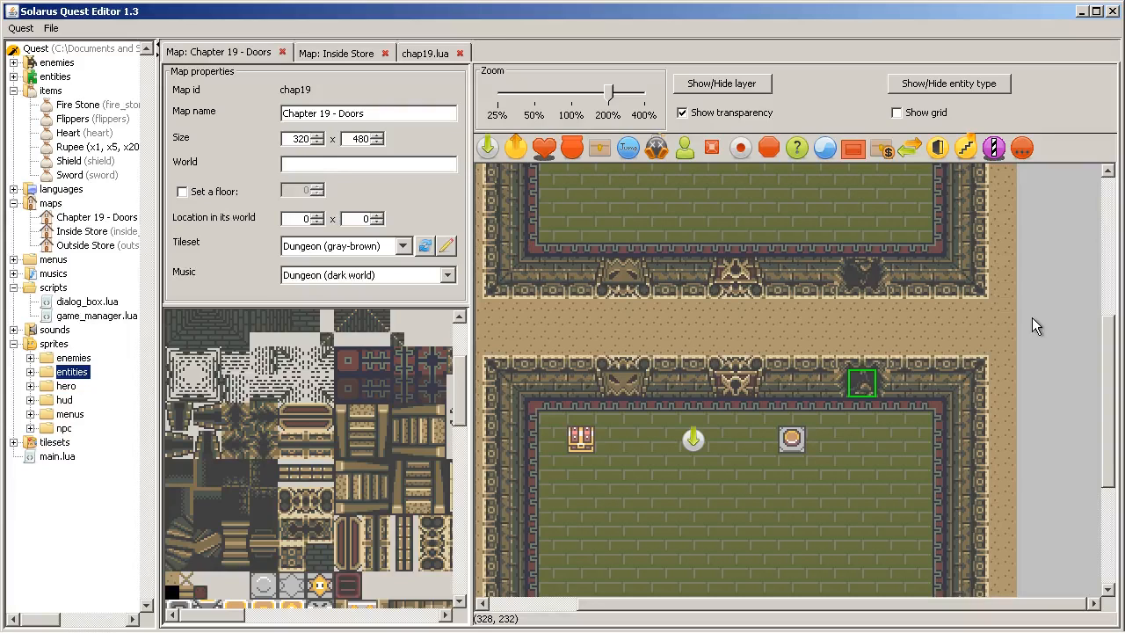
{"action": "mouse_move", "coordinate": [1097, 431]}
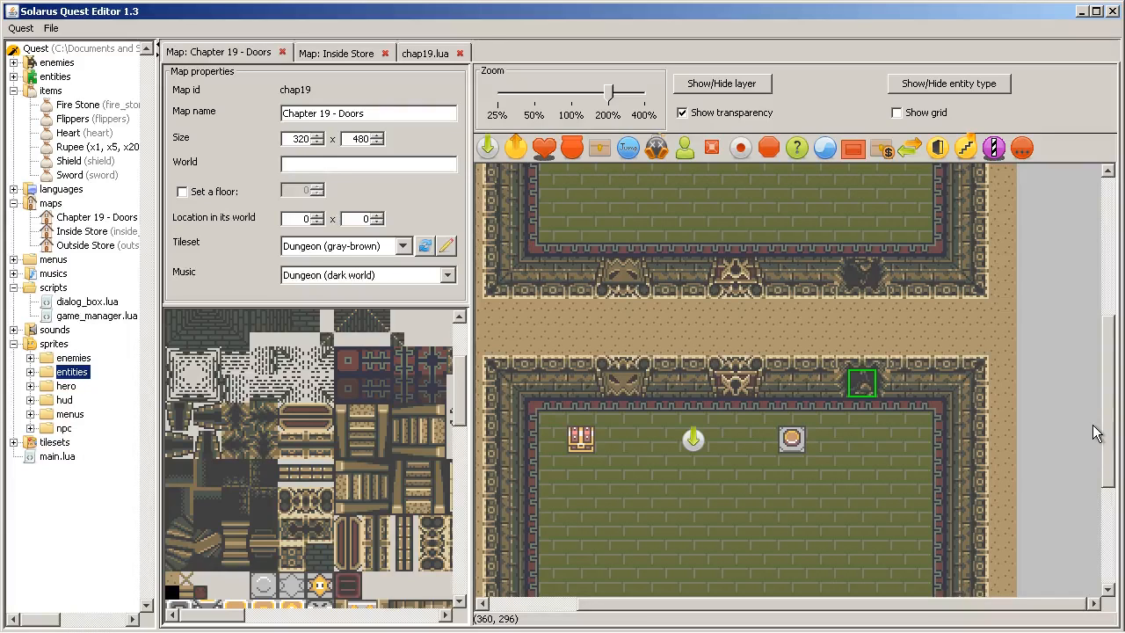